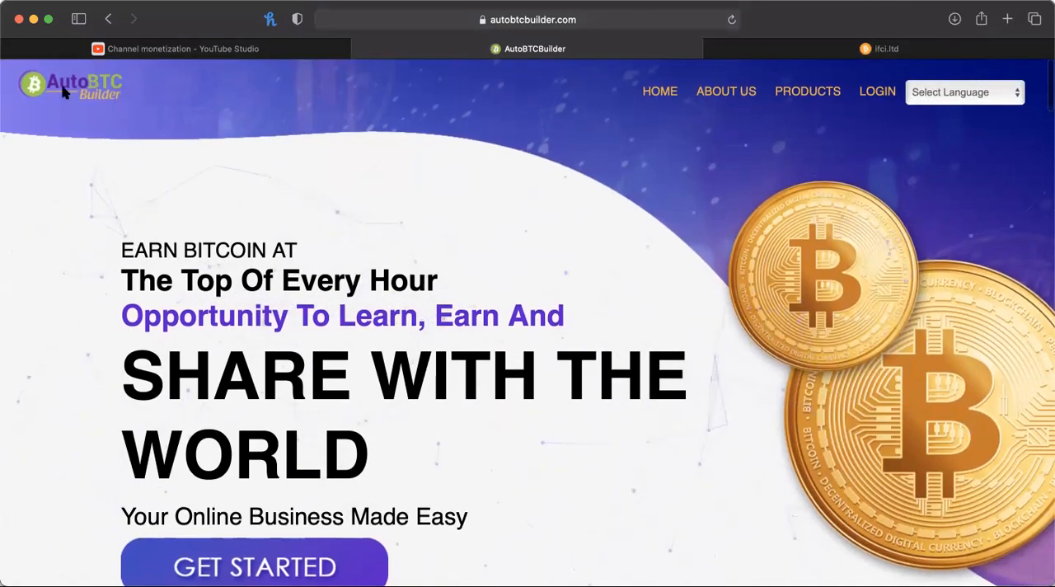
Step: Scroll past the hero banner to the 'Learn how to grow your Bitcoin daily' section
scroll("down", 3)
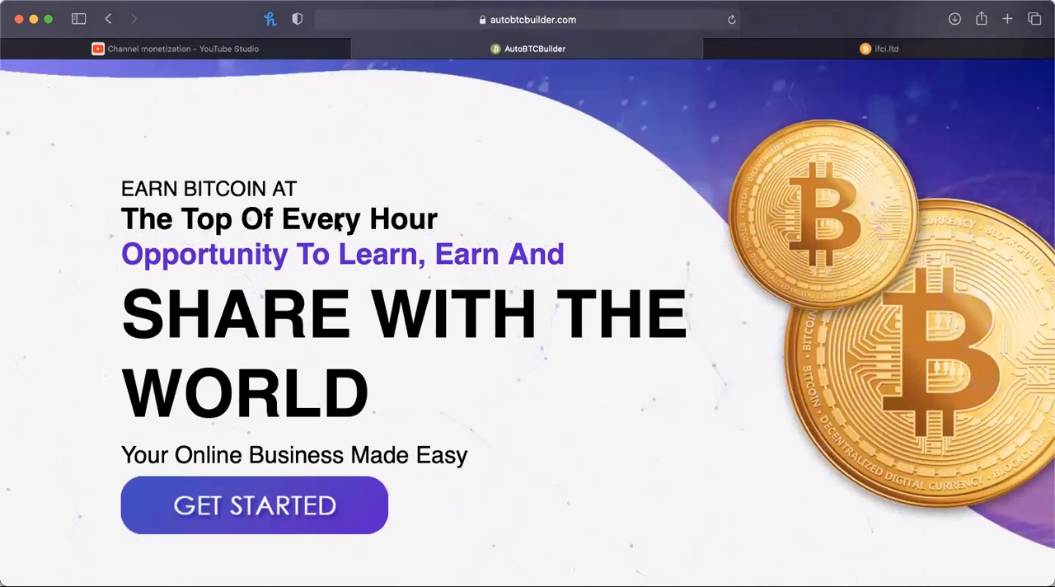
mouse_move(339, 285)
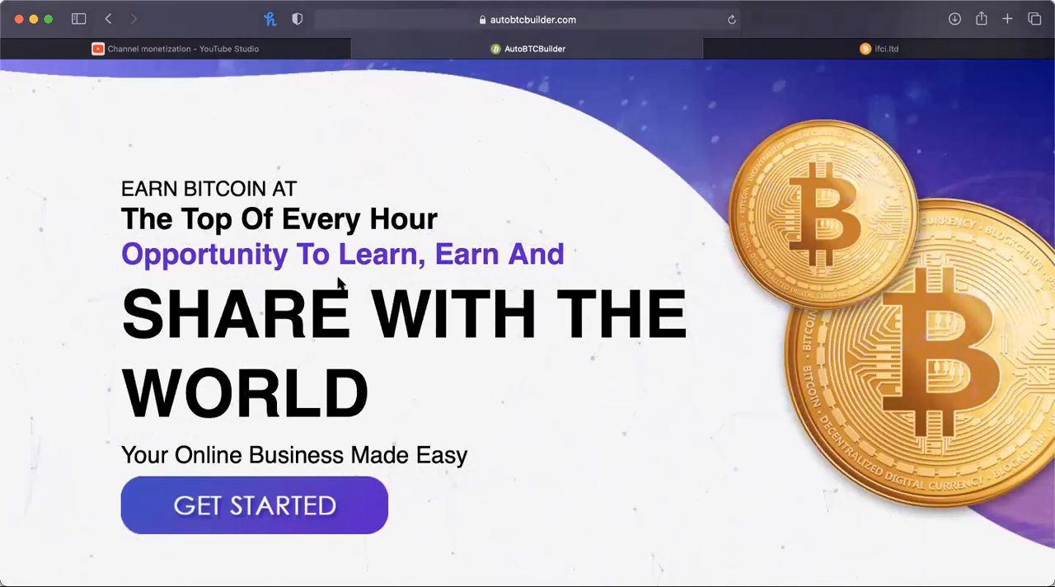
mouse_move(429, 419)
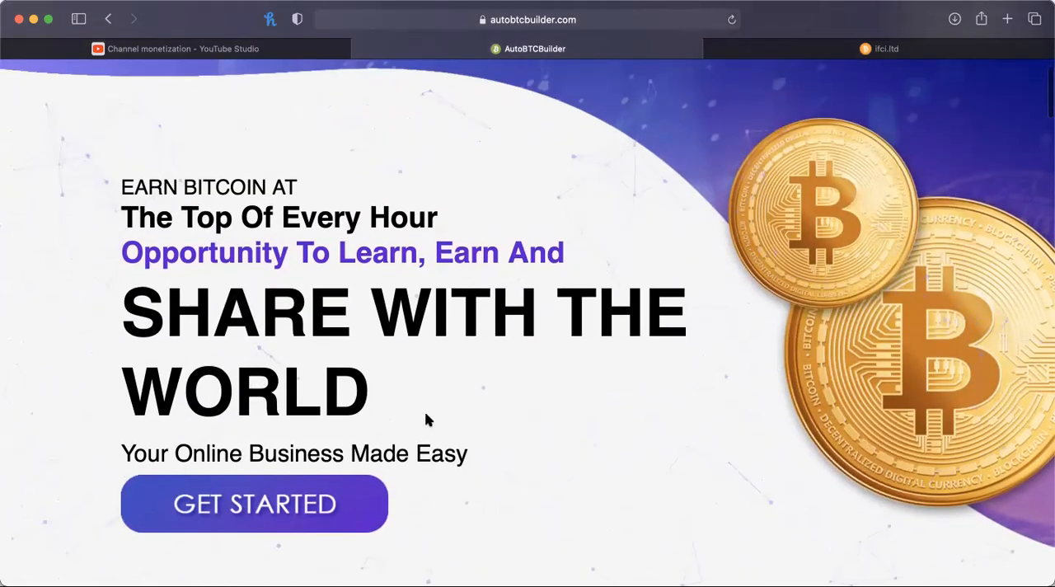
mouse_move(445, 272)
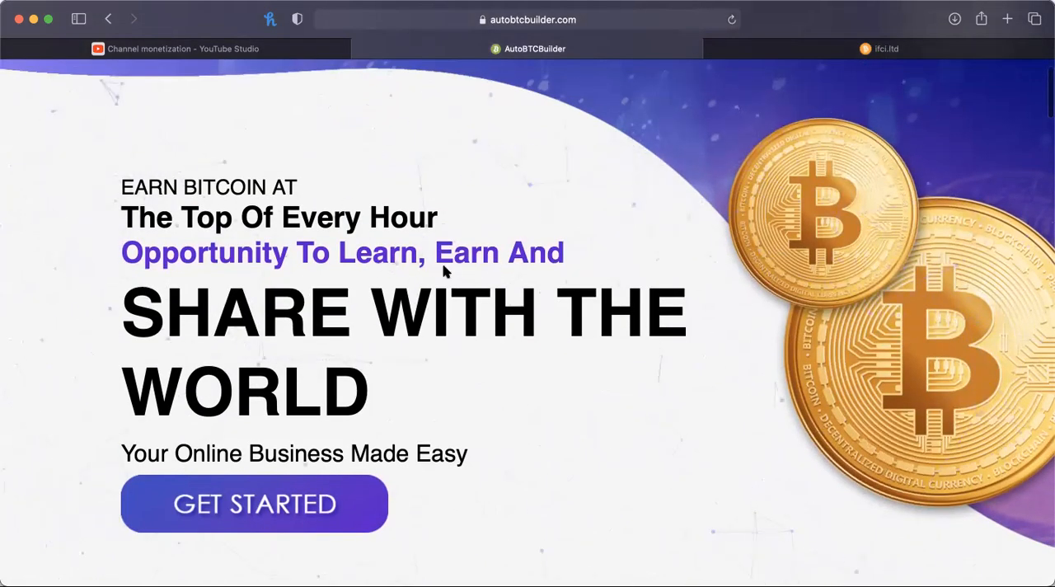
scroll("down", 3)
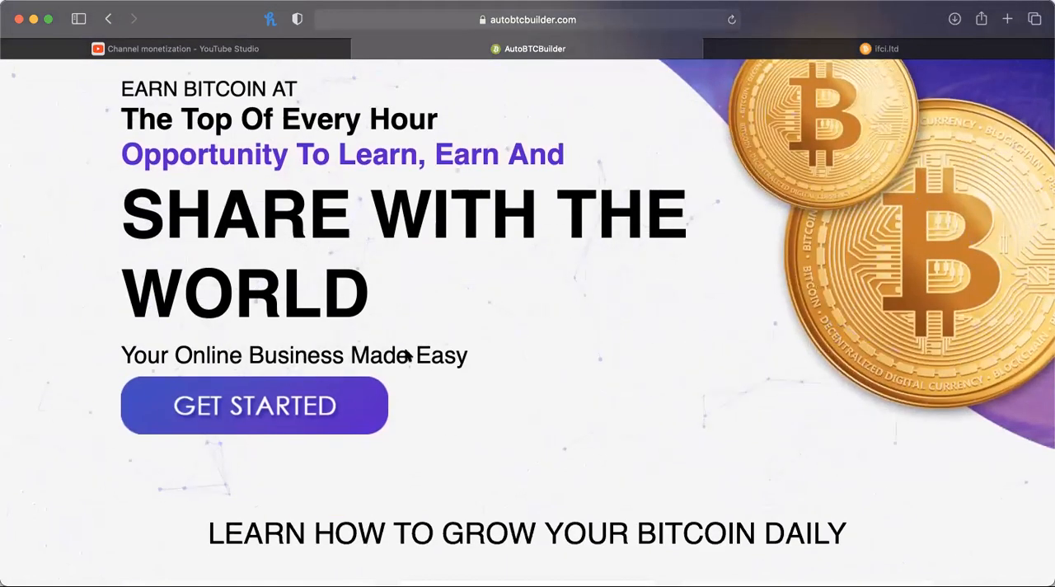
Step: Scroll past the Wealth Creation, Education and Business Opportunity cards to the unlimited BTC pitch
scroll("down", 3)
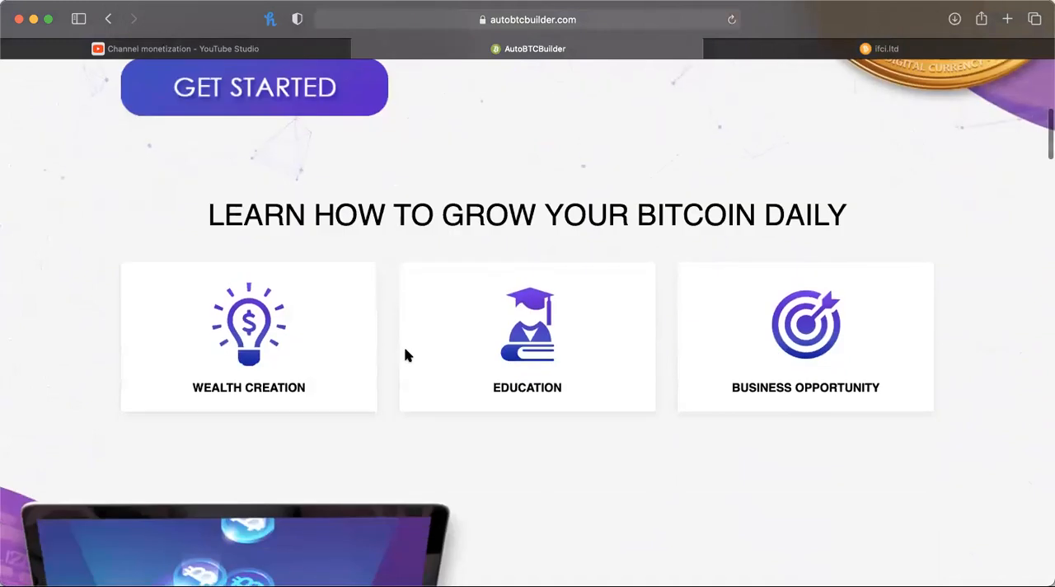
mouse_move(657, 399)
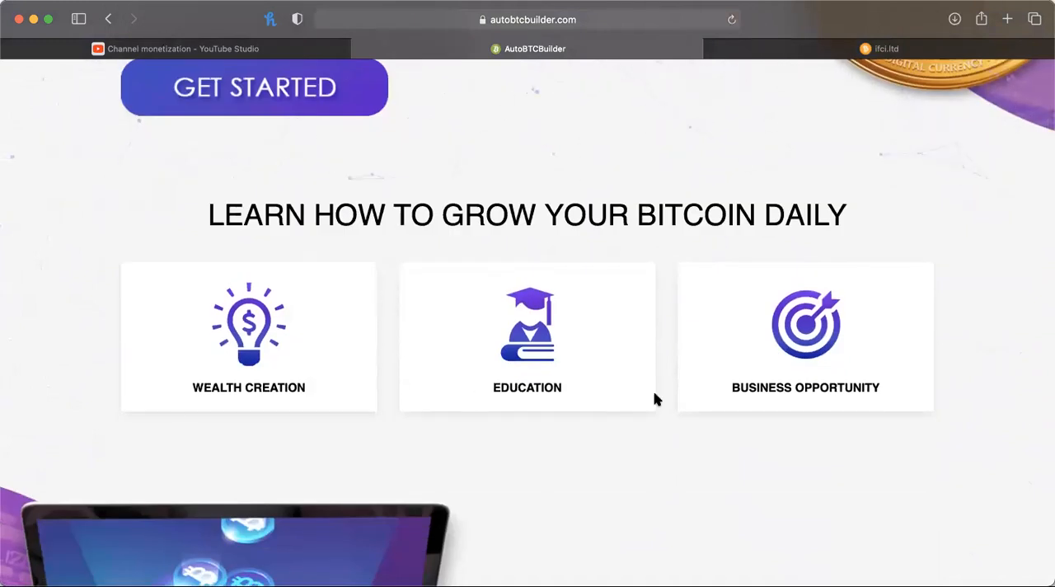
mouse_move(728, 313)
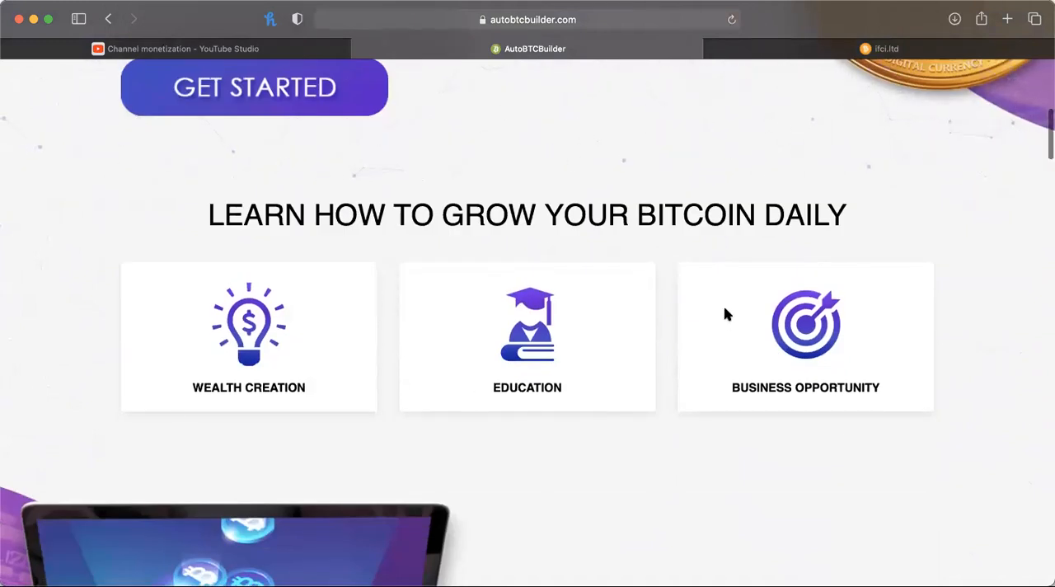
scroll("down", 3)
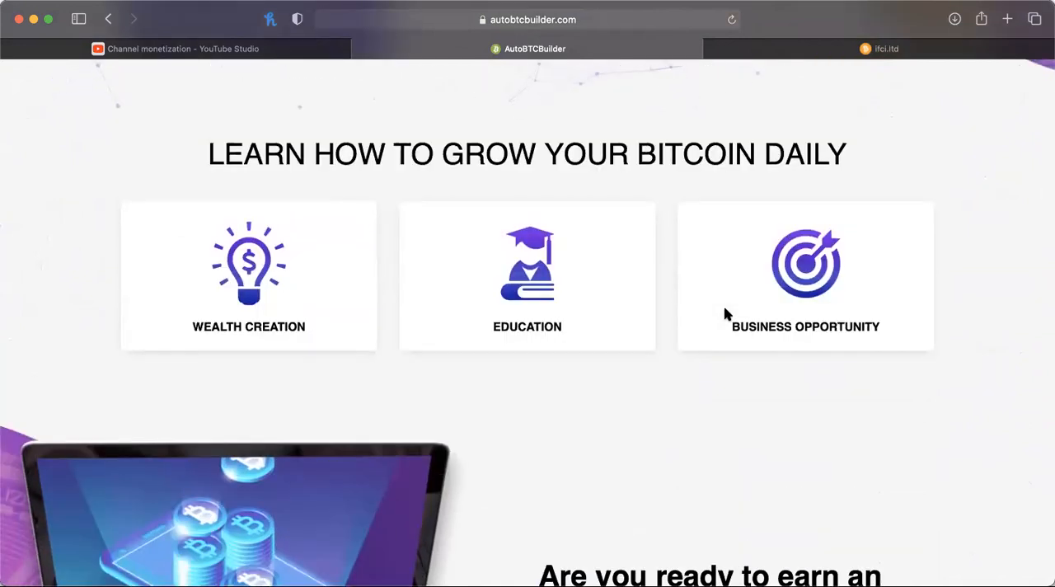
mouse_move(229, 308)
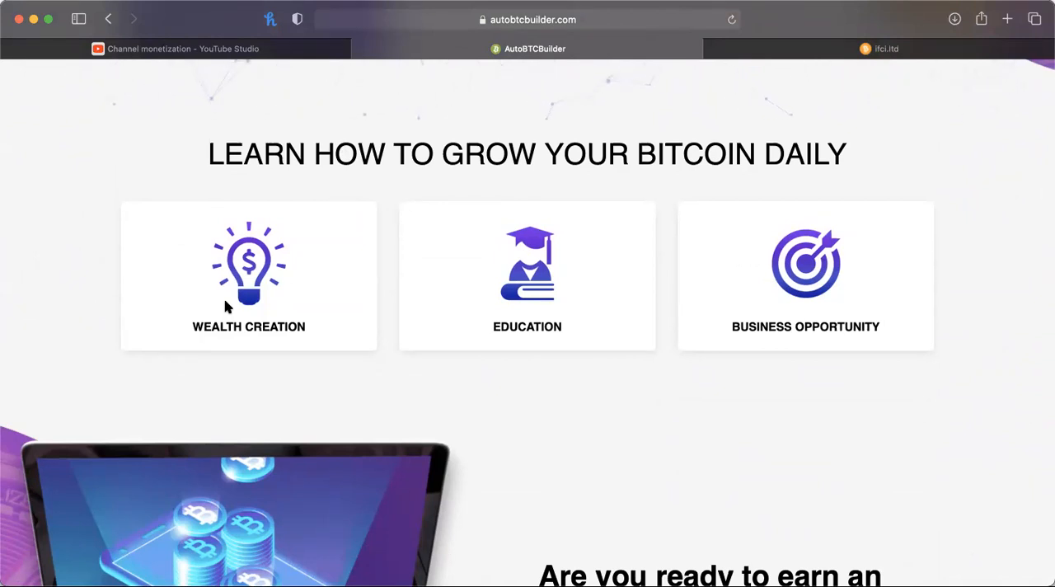
mouse_move(535, 188)
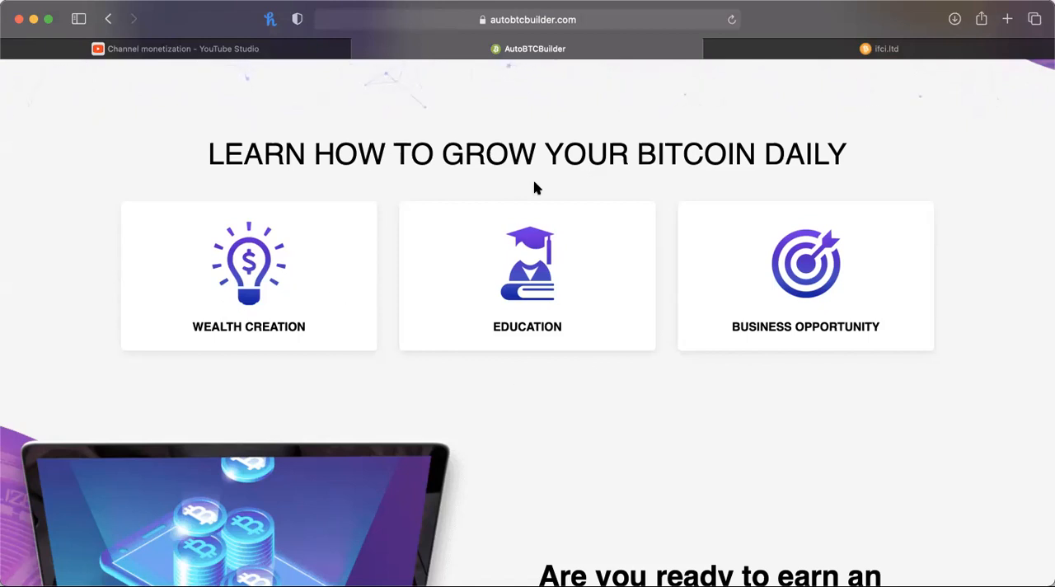
mouse_move(445, 245)
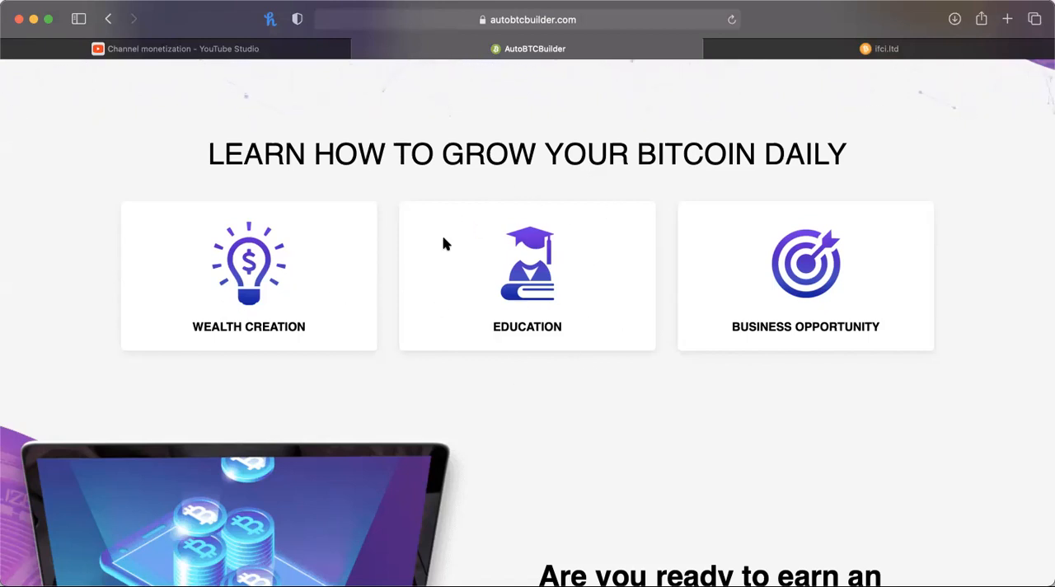
mouse_move(510, 355)
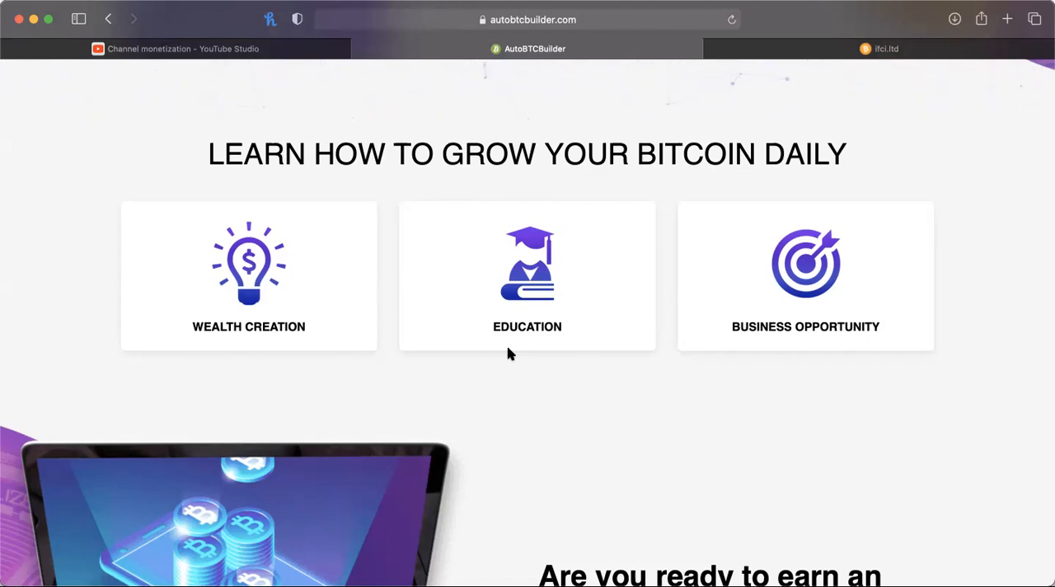
mouse_move(458, 345)
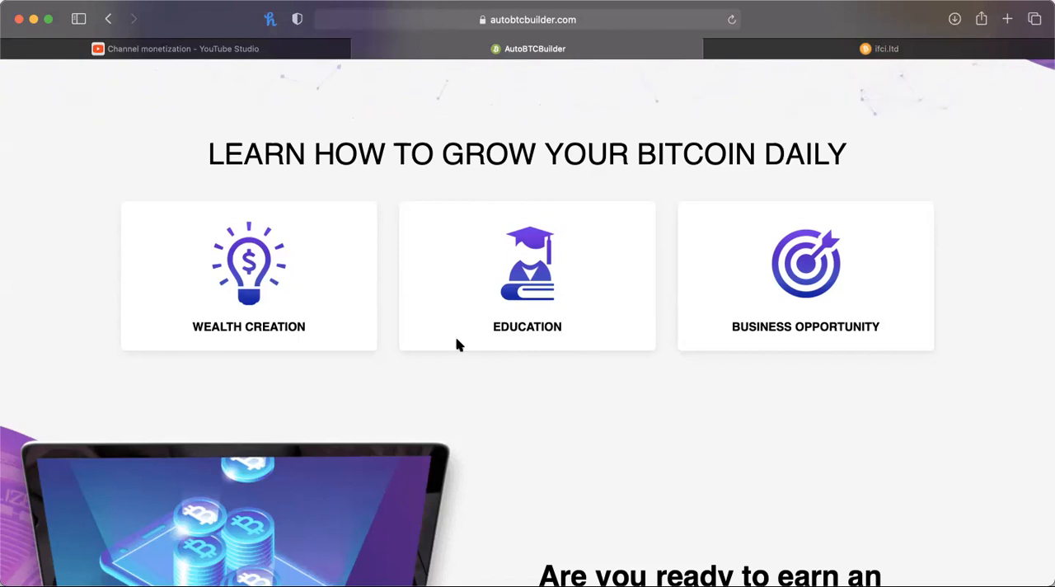
mouse_move(575, 194)
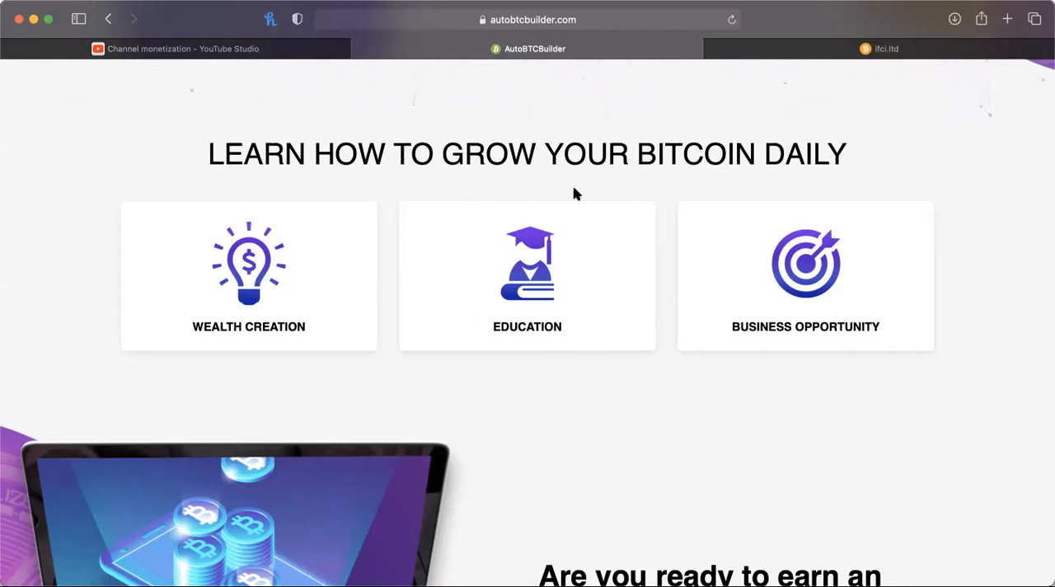
mouse_move(621, 335)
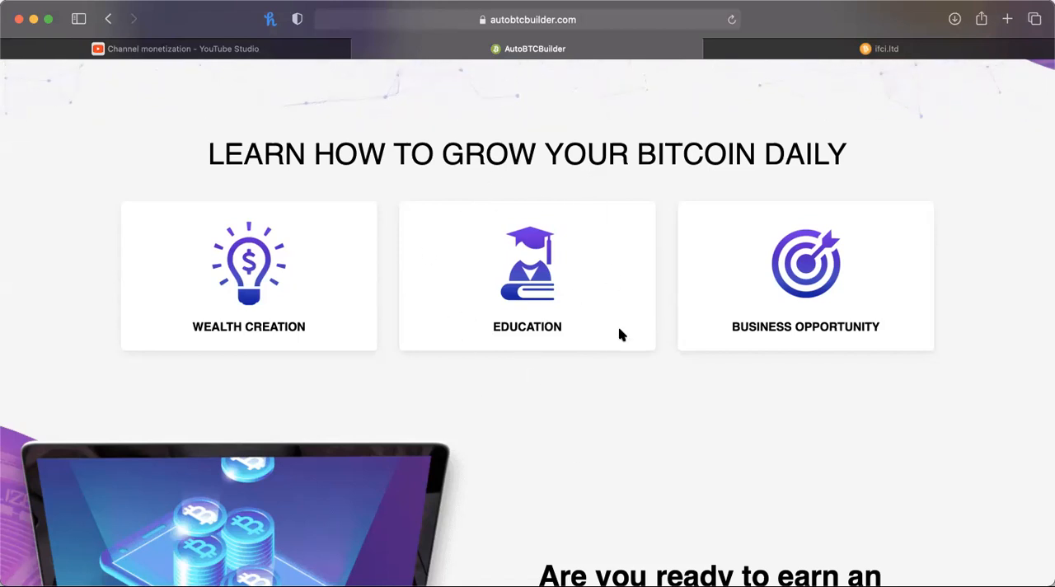
mouse_move(435, 217)
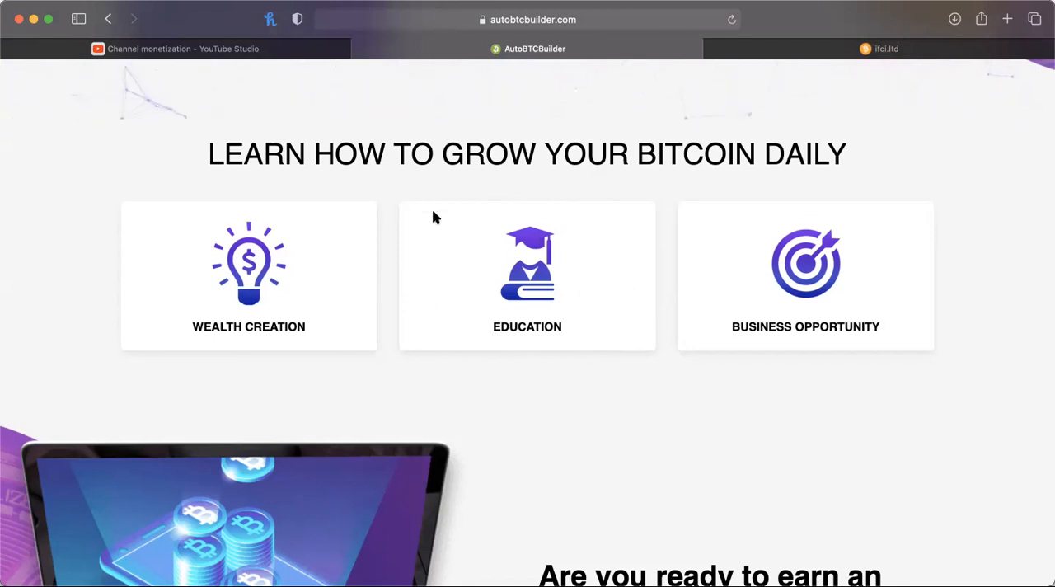
mouse_move(631, 312)
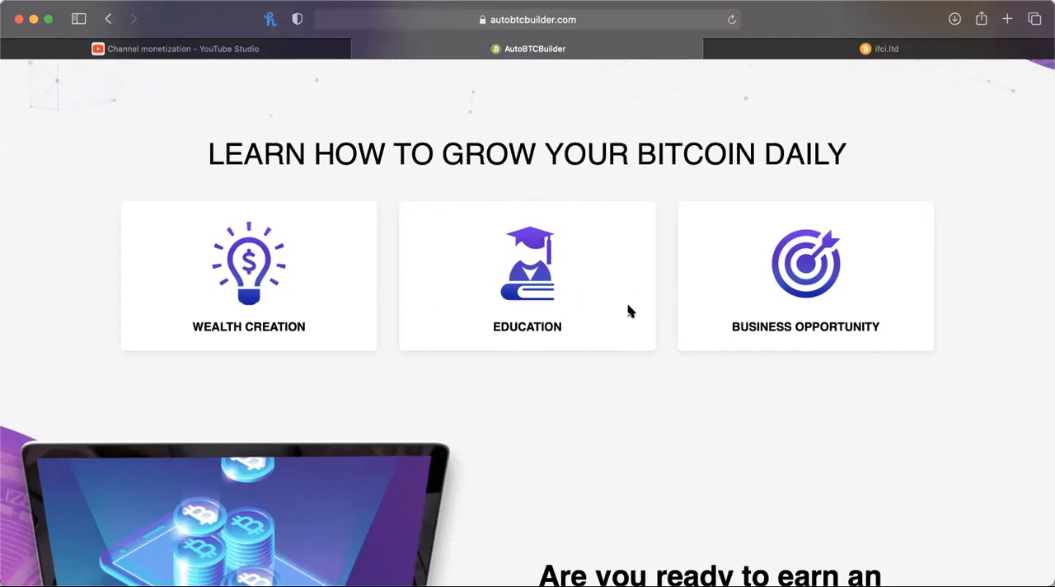
mouse_move(777, 352)
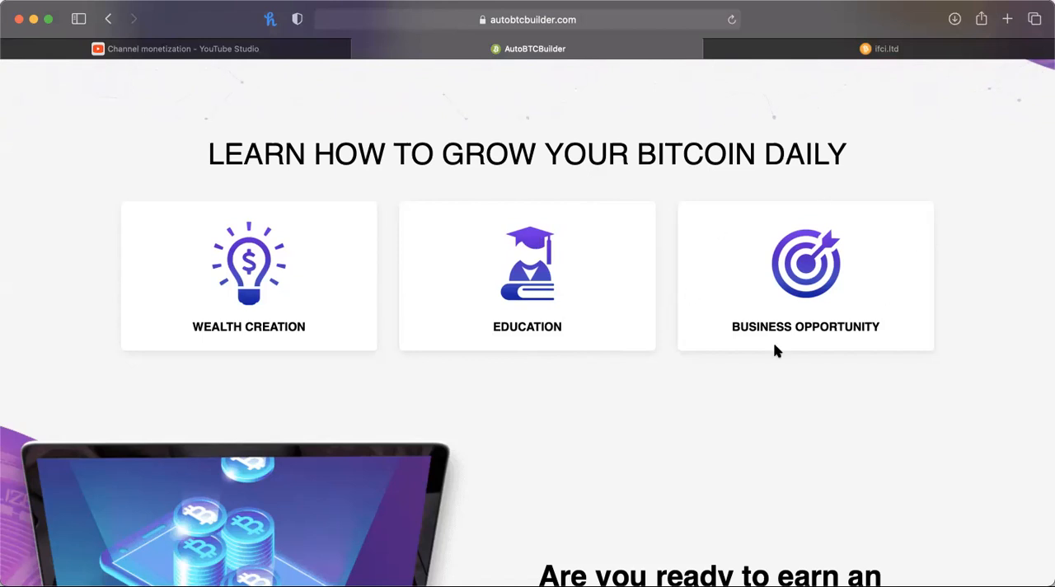
mouse_move(754, 270)
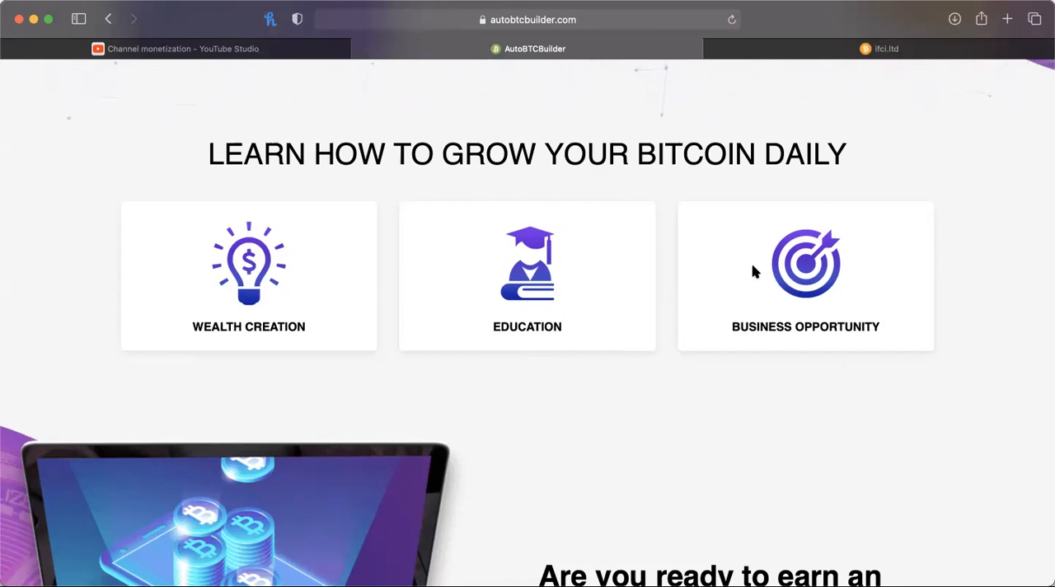
mouse_move(505, 426)
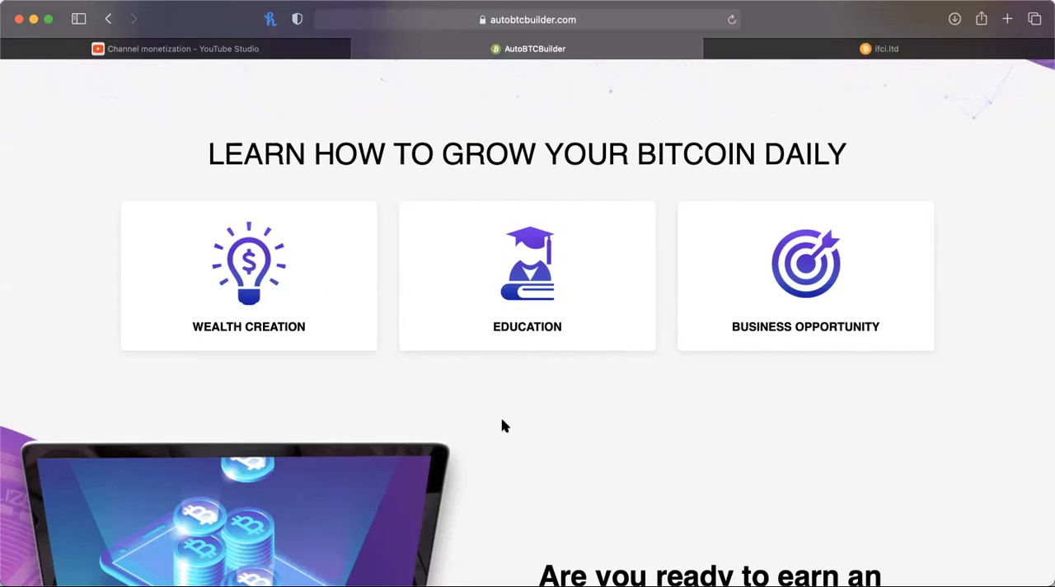
scroll("down", 3)
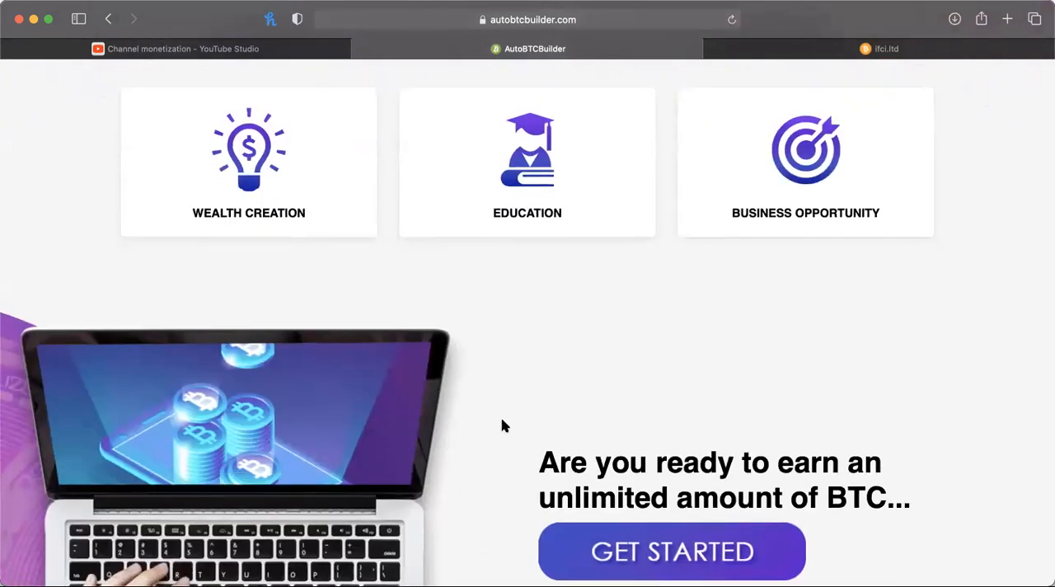
mouse_move(609, 146)
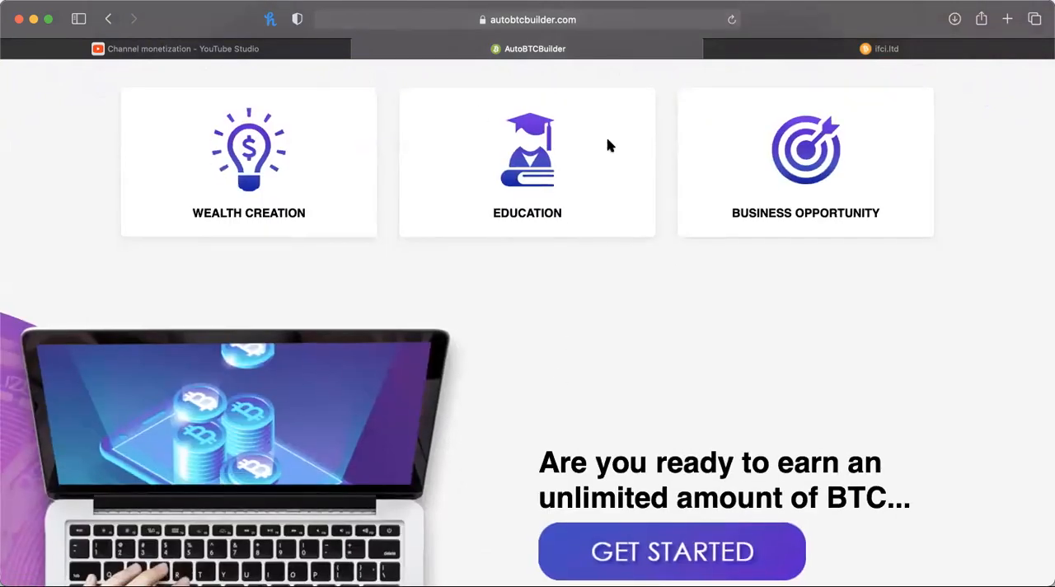
scroll("down", 3)
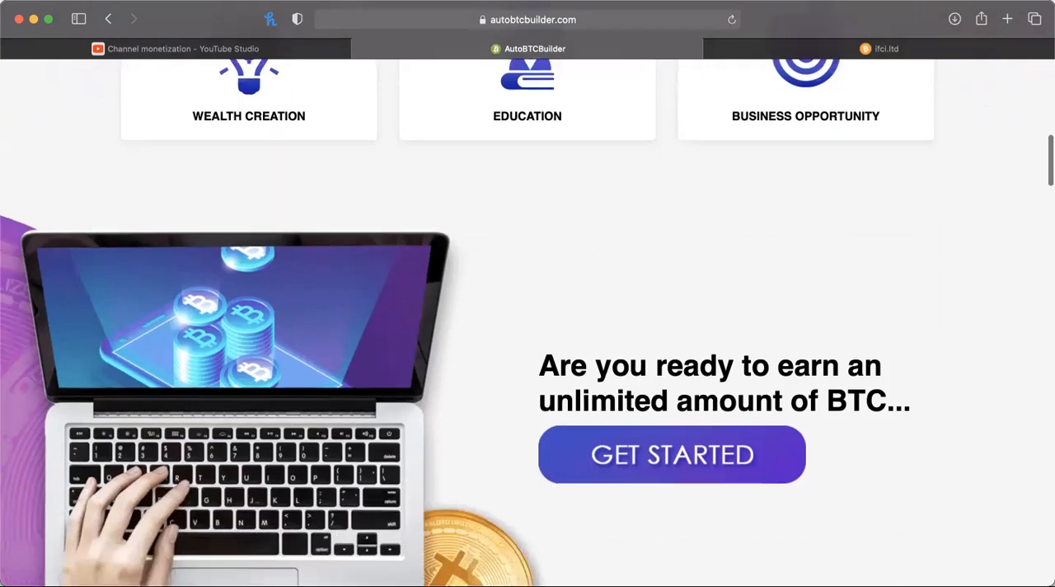
scroll("down", 3)
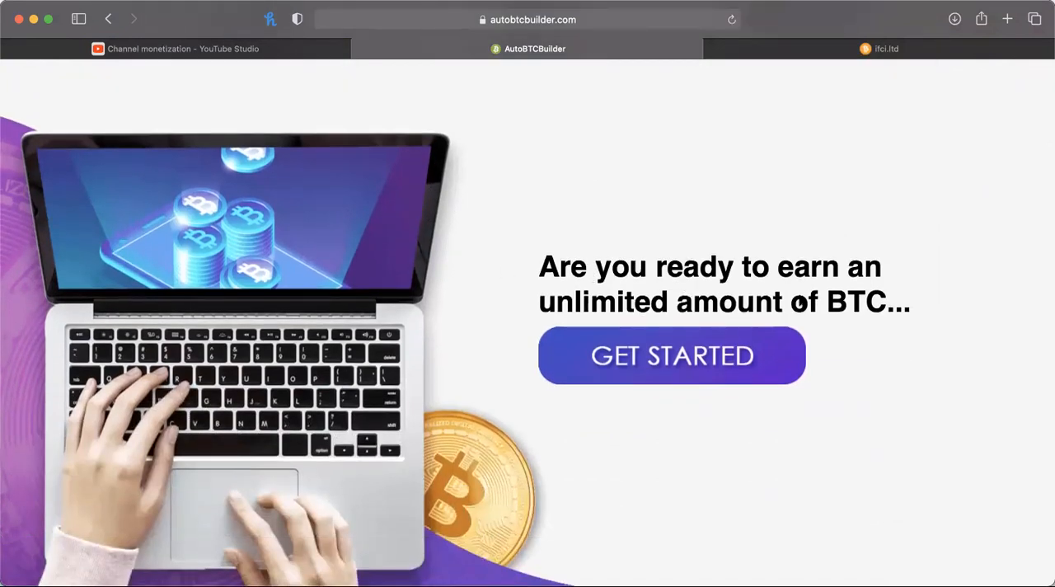
mouse_move(844, 315)
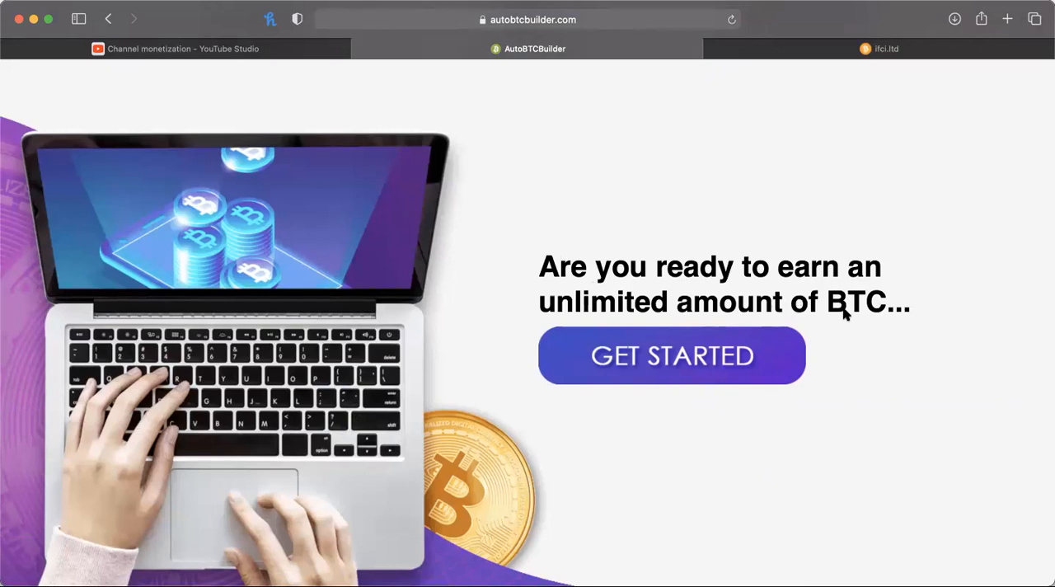
mouse_move(717, 375)
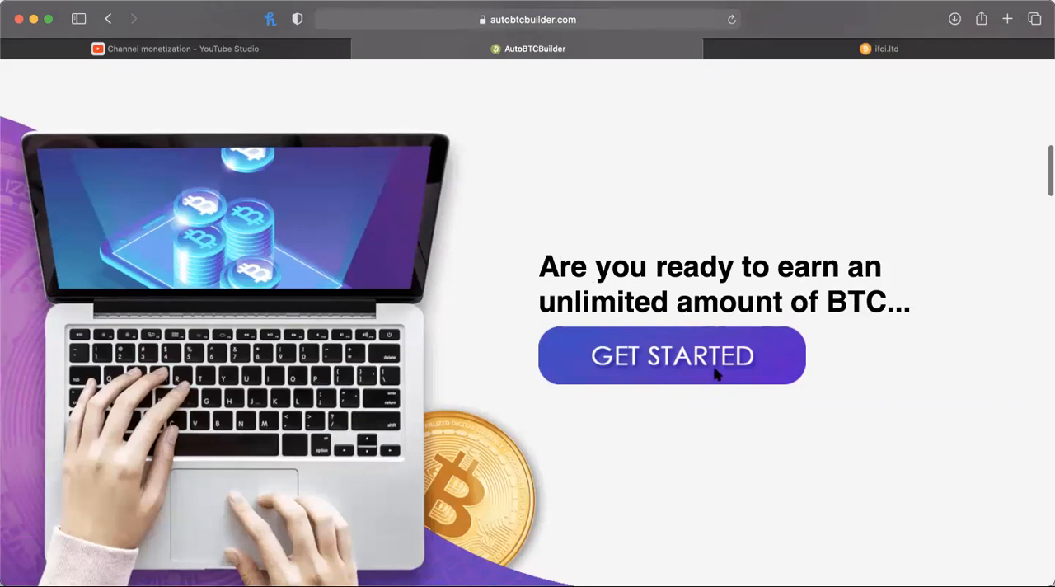
Step: Scroll past About Us to the 'Unlock the skills to Bitcoin wealth creation' cards
scroll("down", 3)
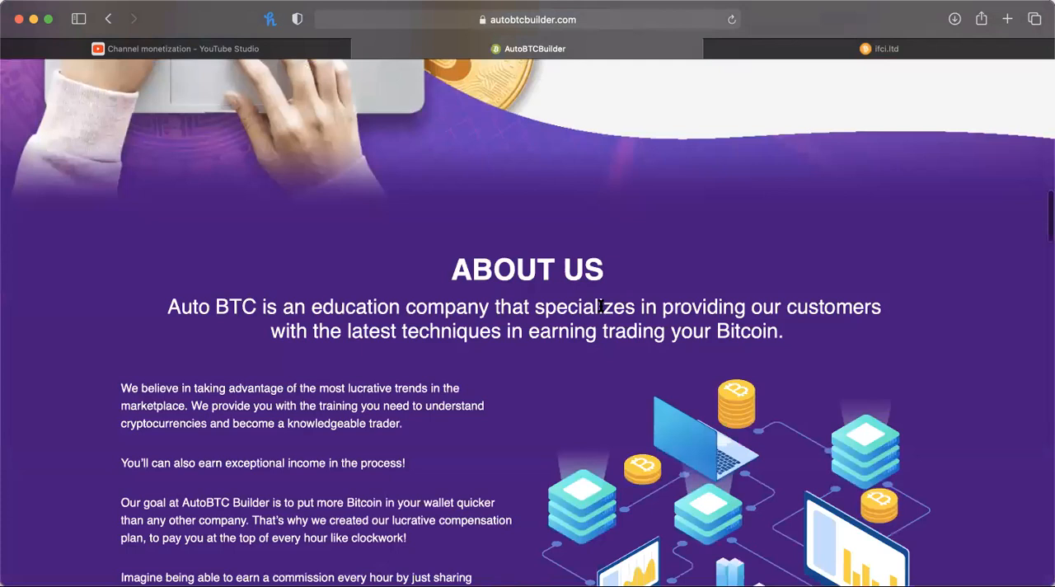
scroll("down", 3)
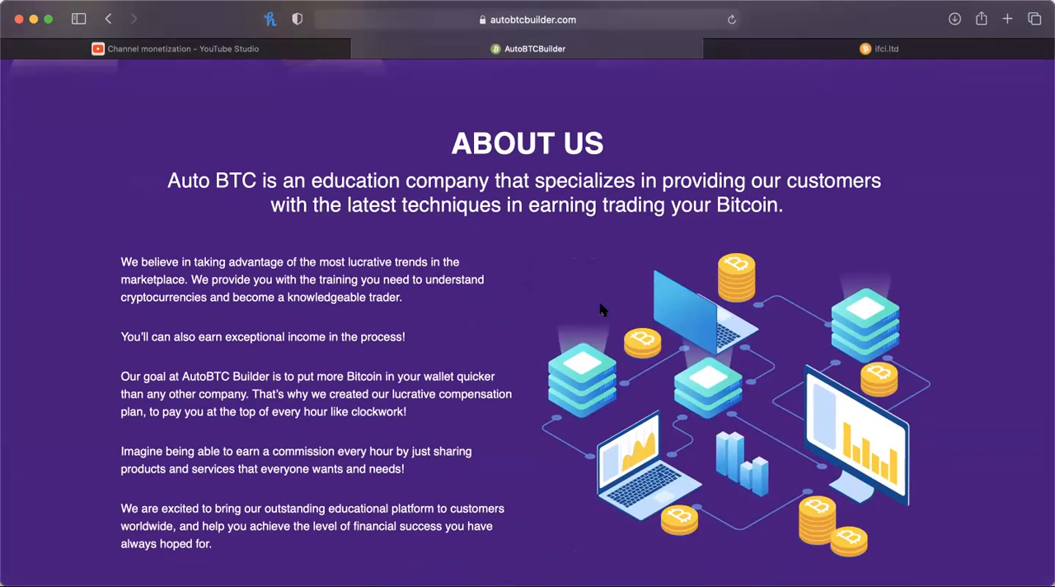
mouse_move(606, 312)
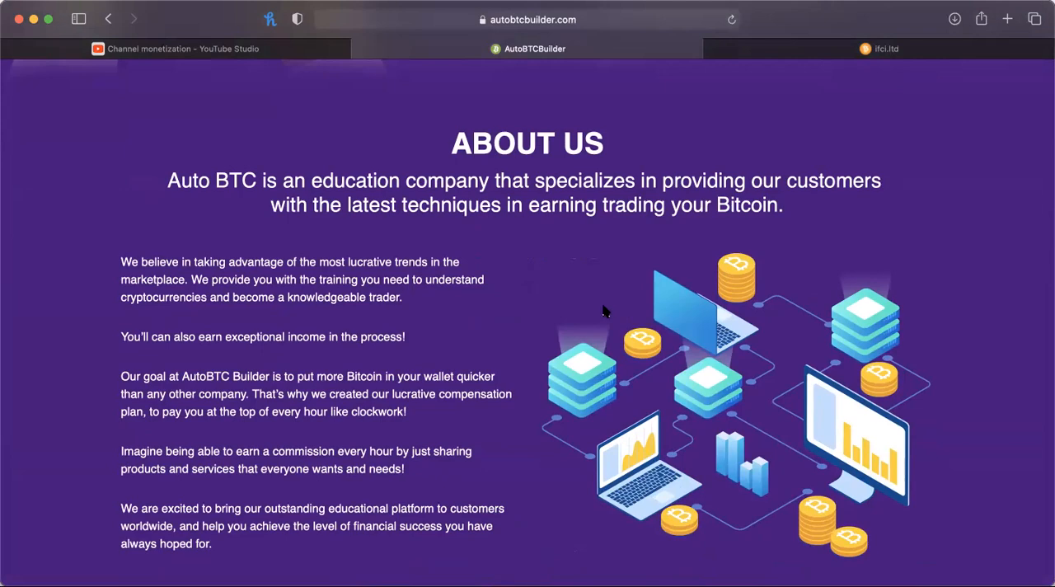
mouse_move(693, 301)
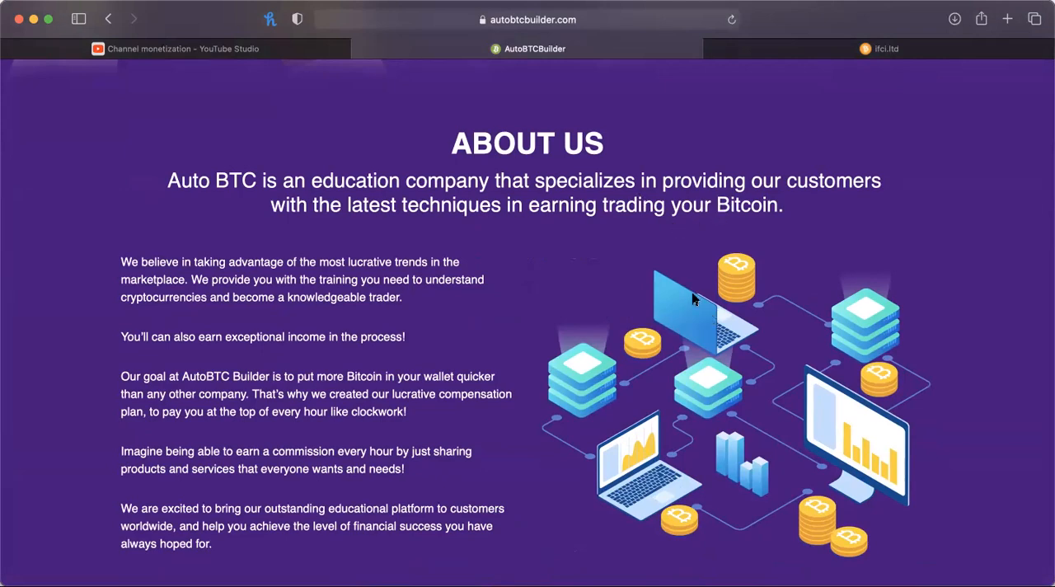
scroll("down", 3)
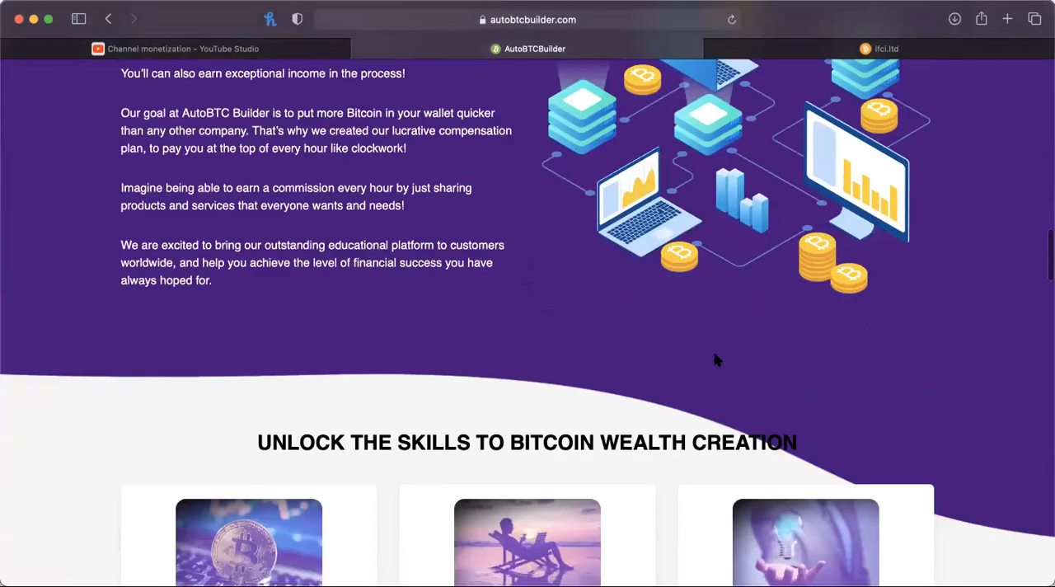
scroll("down", 3)
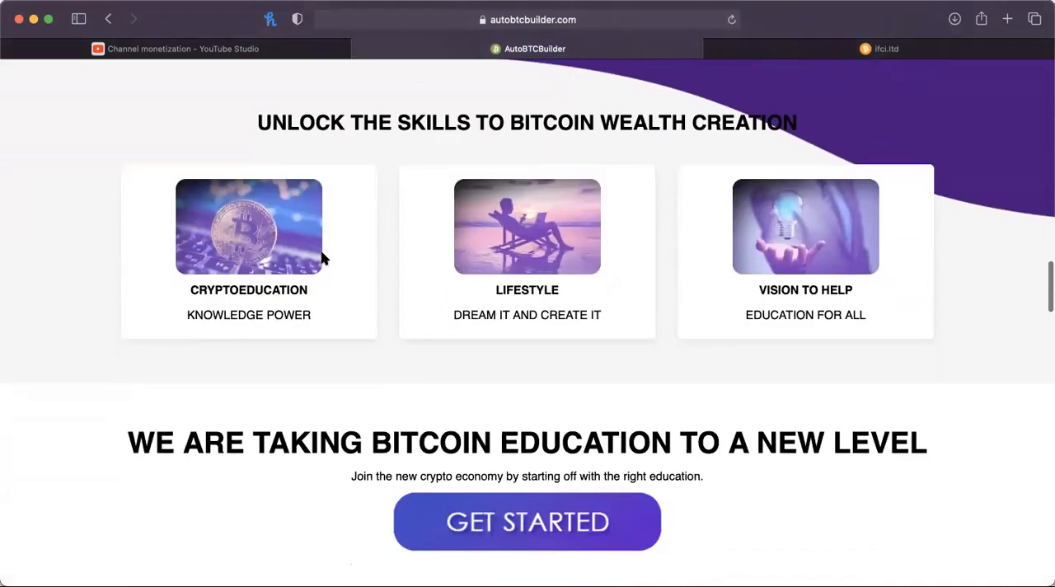
mouse_move(676, 130)
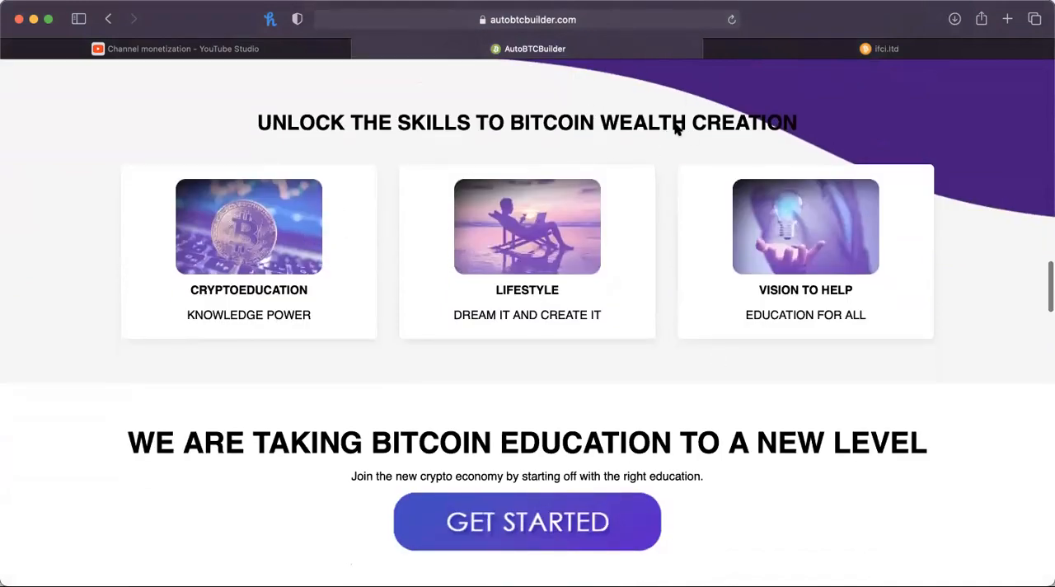
mouse_move(113, 280)
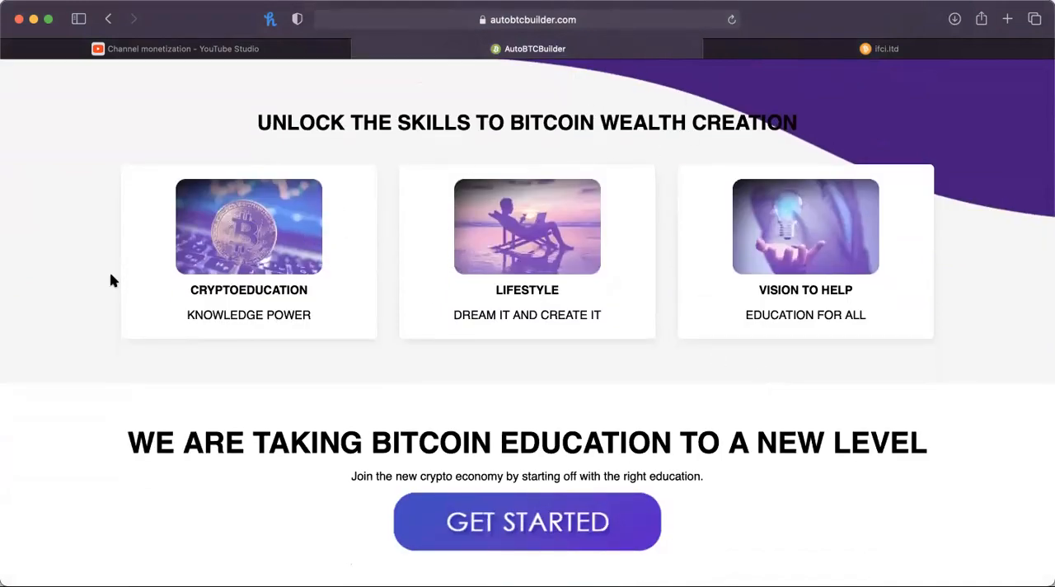
mouse_move(262, 300)
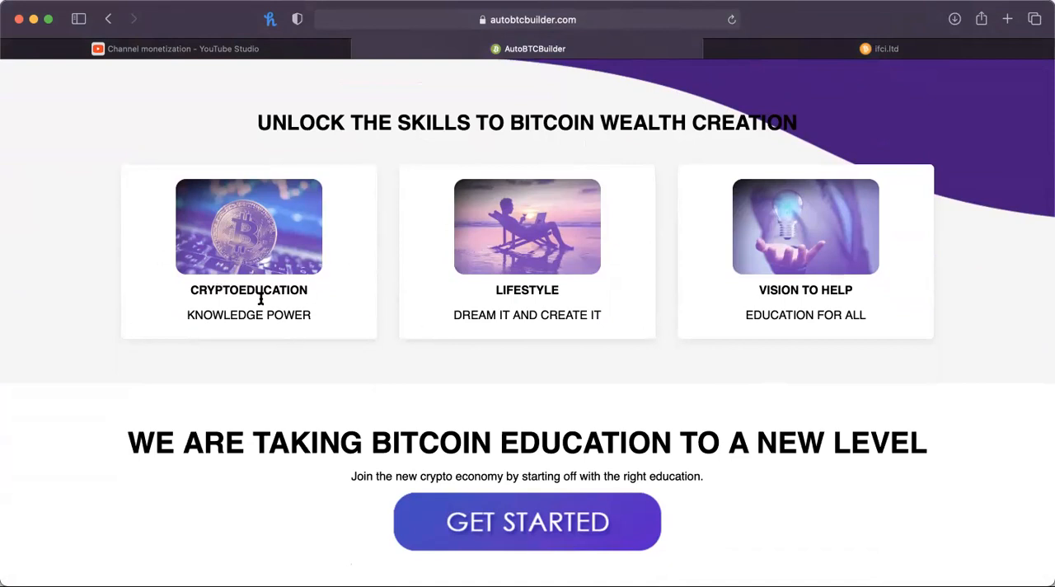
mouse_move(547, 326)
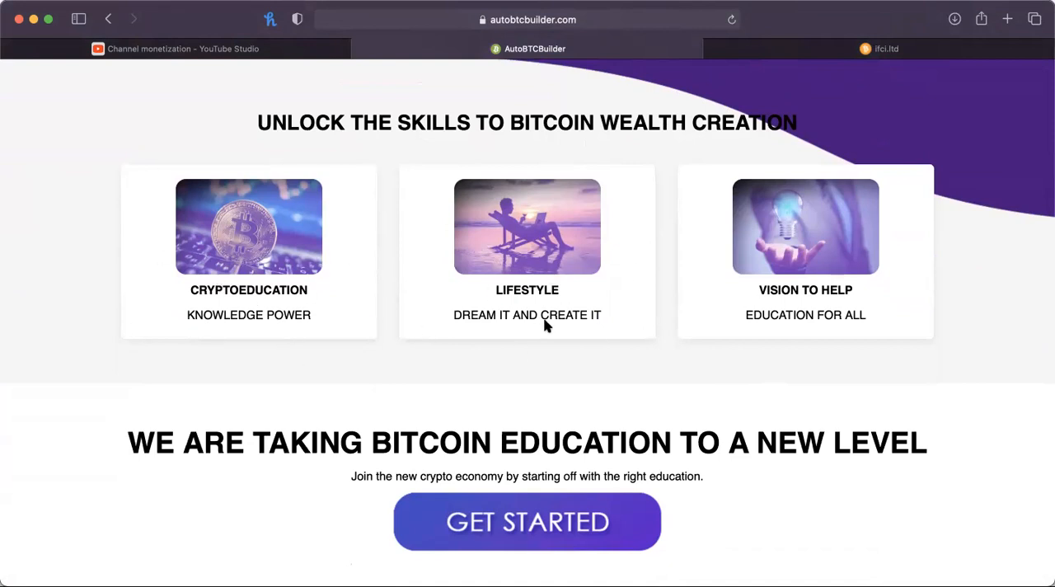
mouse_move(783, 266)
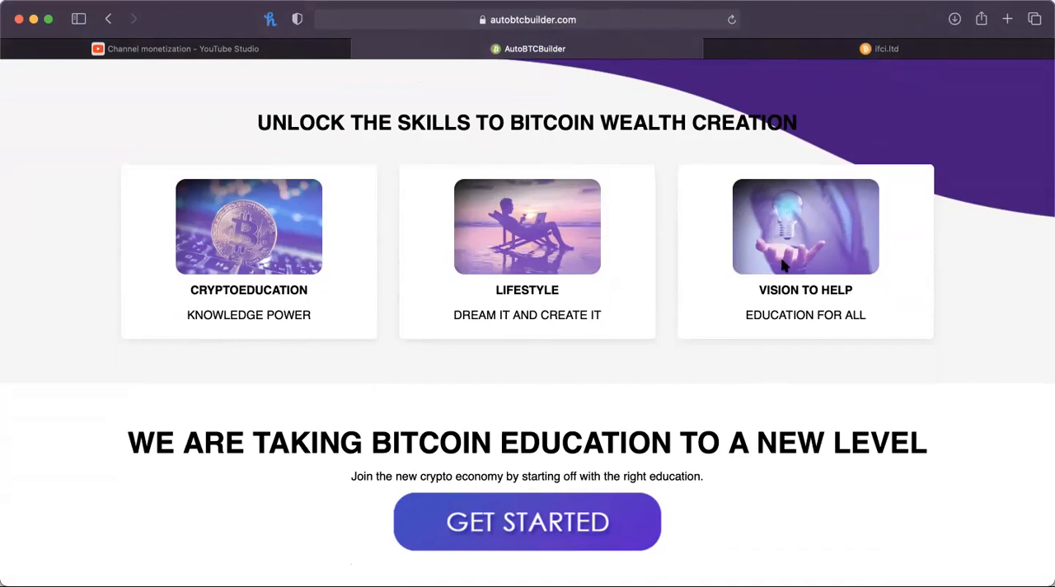
Step: Scroll down to Products showing Level 1 (.0167 BTC) and Level 2 (.05 BTC)
scroll("down", 3)
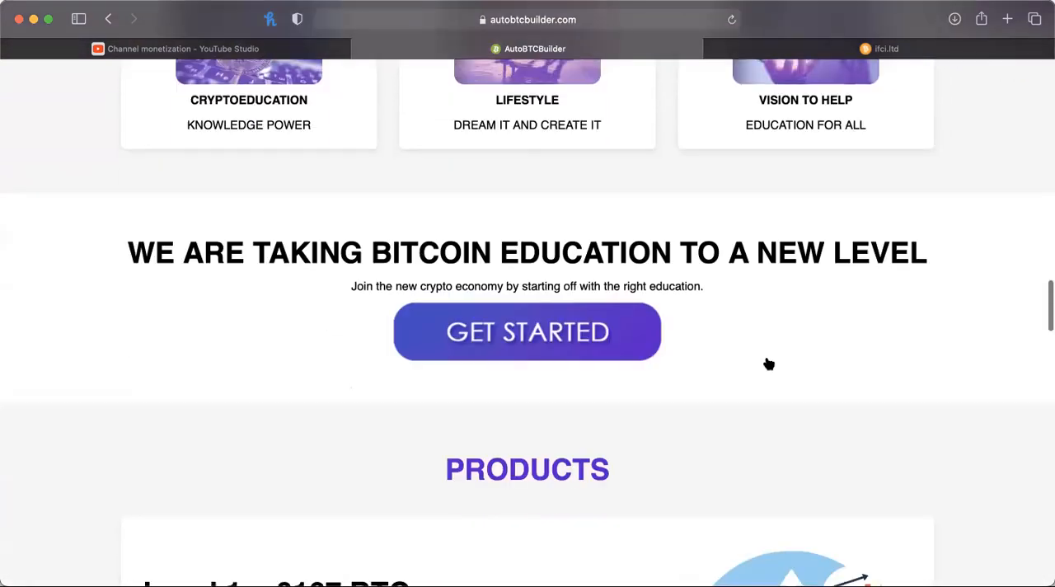
scroll("down", 3)
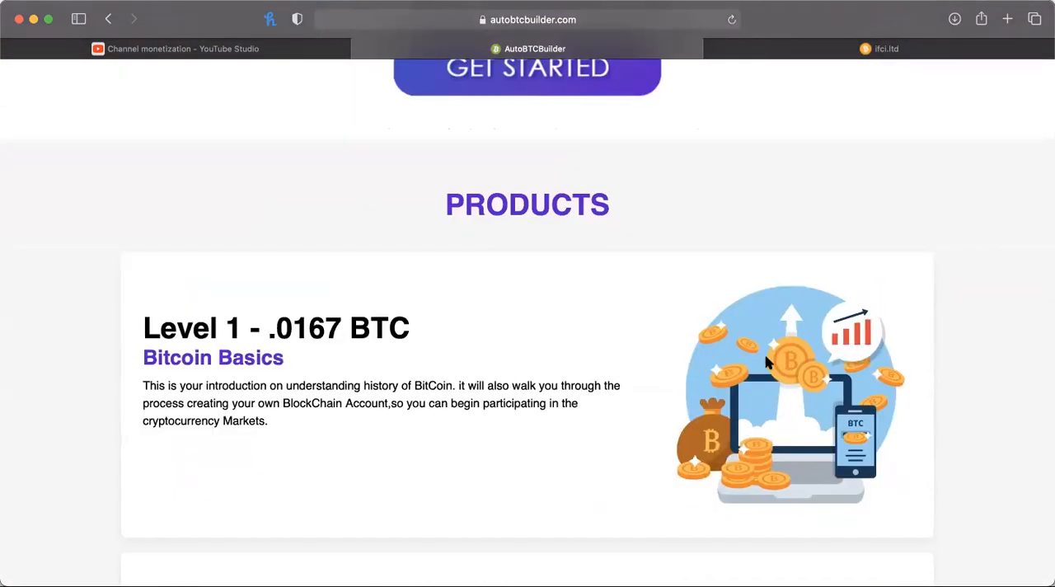
scroll("down", 3)
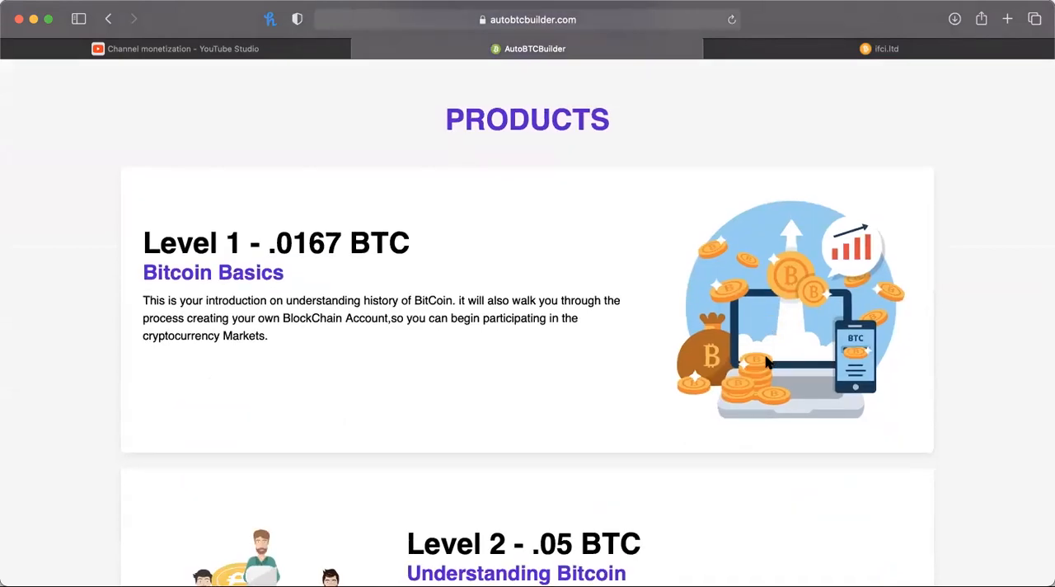
mouse_move(293, 258)
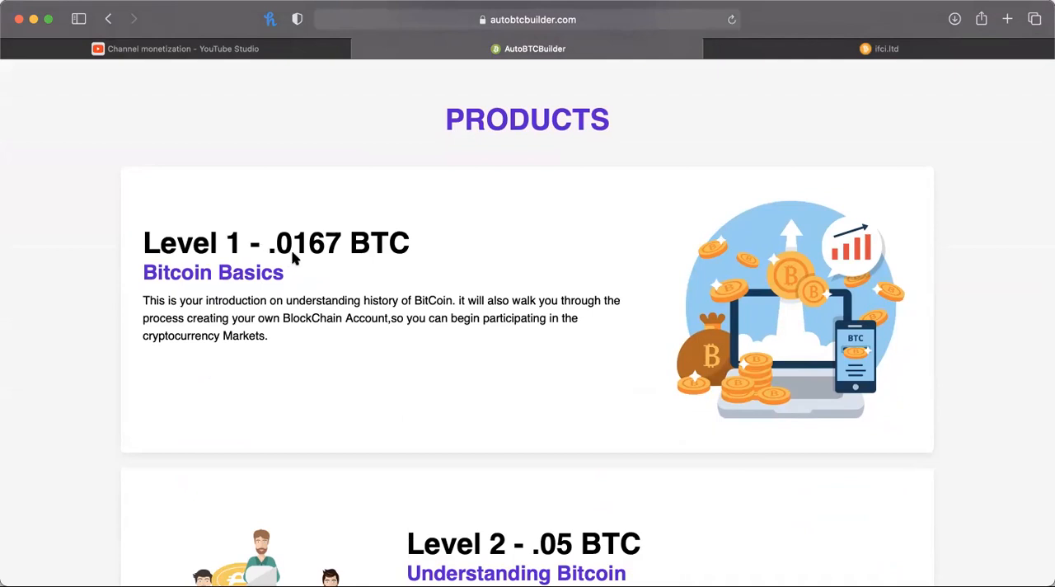
mouse_move(340, 253)
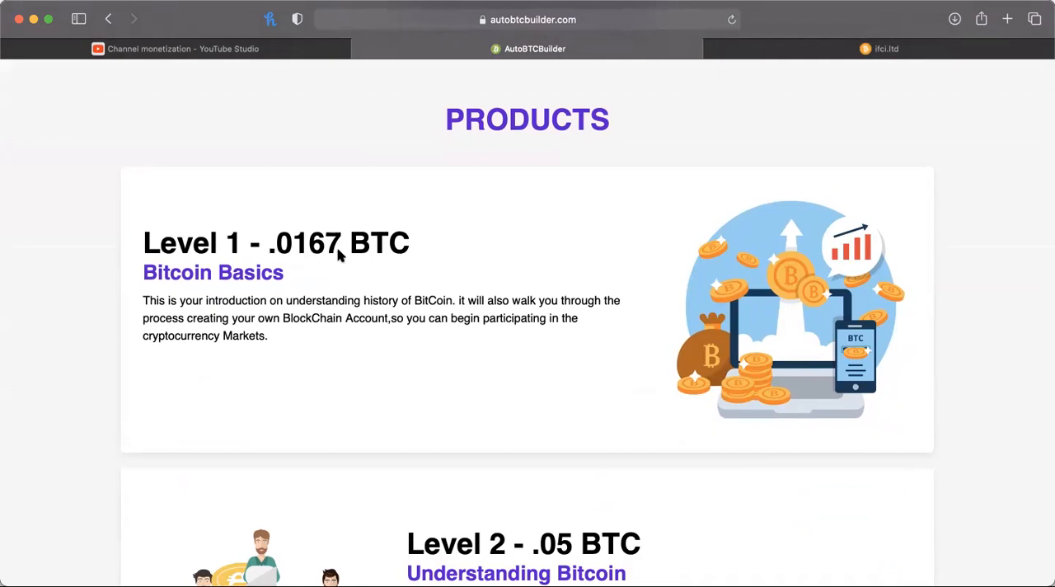
mouse_move(155, 298)
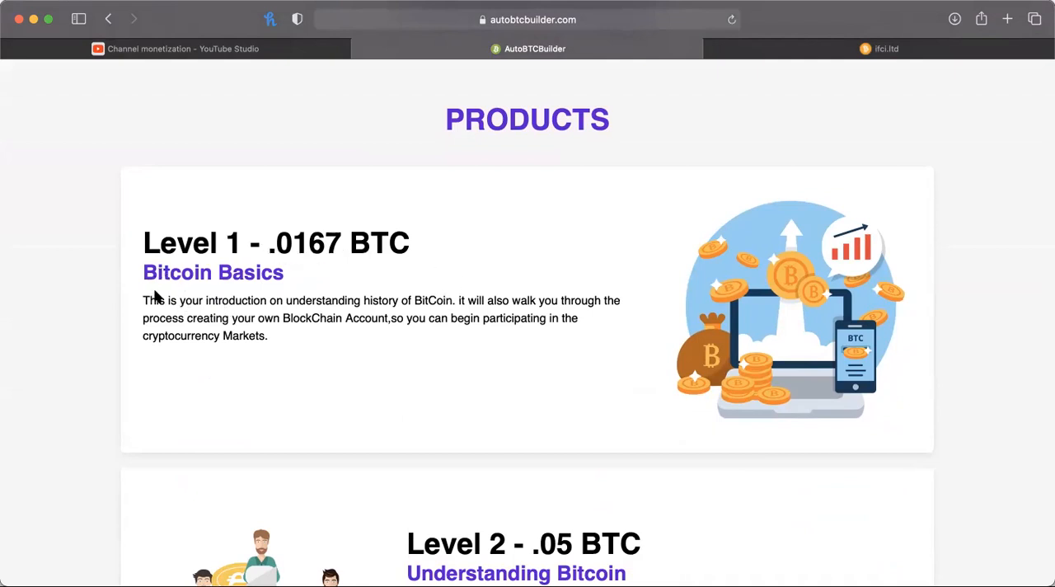
scroll("down", 3)
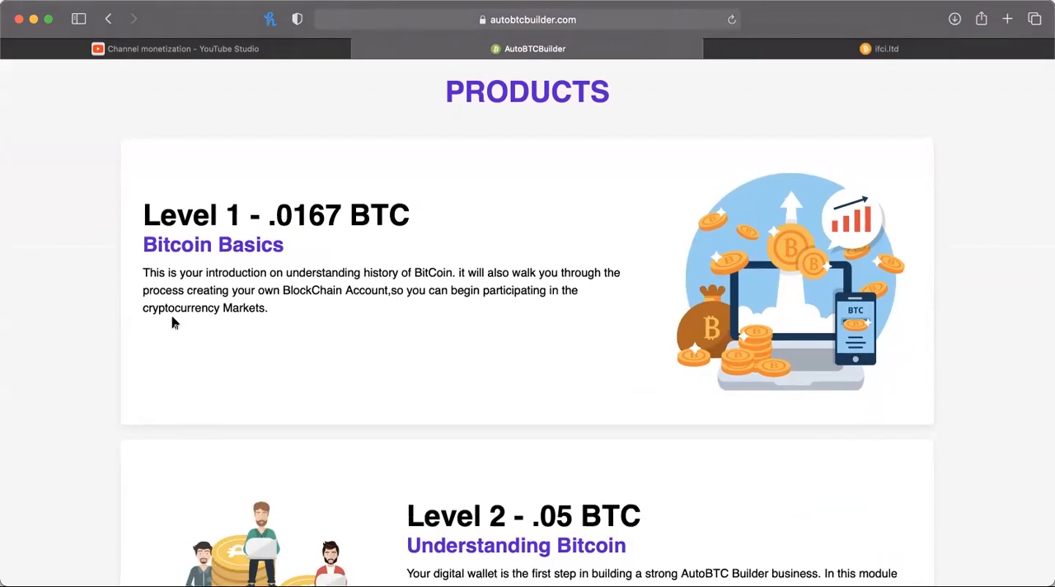
mouse_move(295, 233)
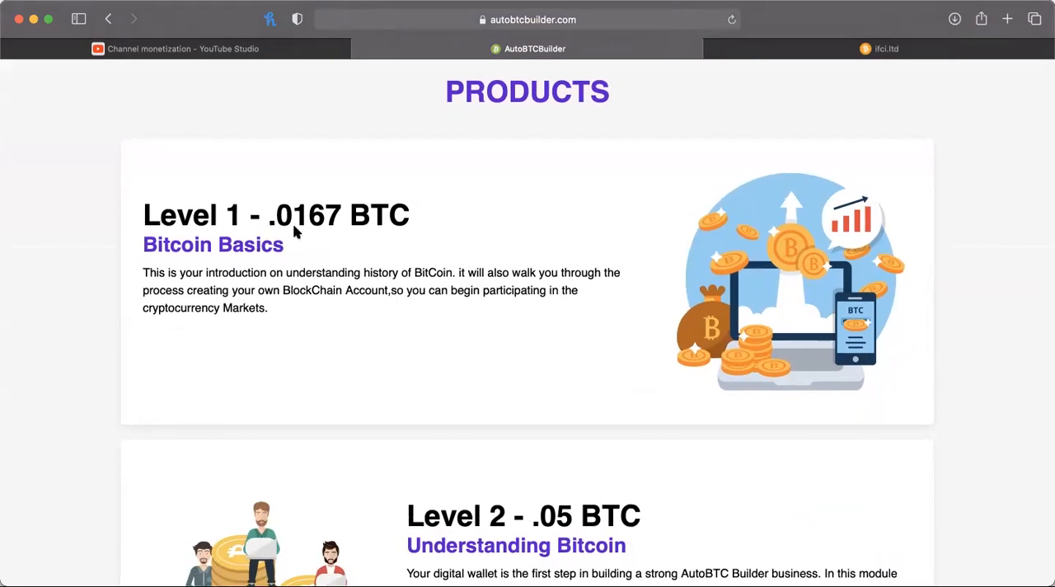
mouse_move(315, 340)
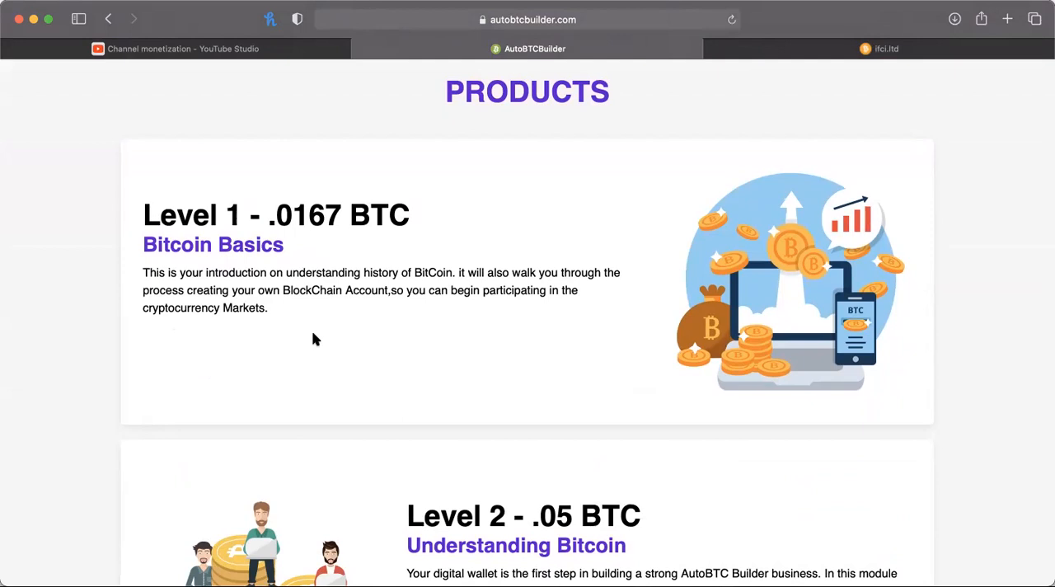
scroll("down", 3)
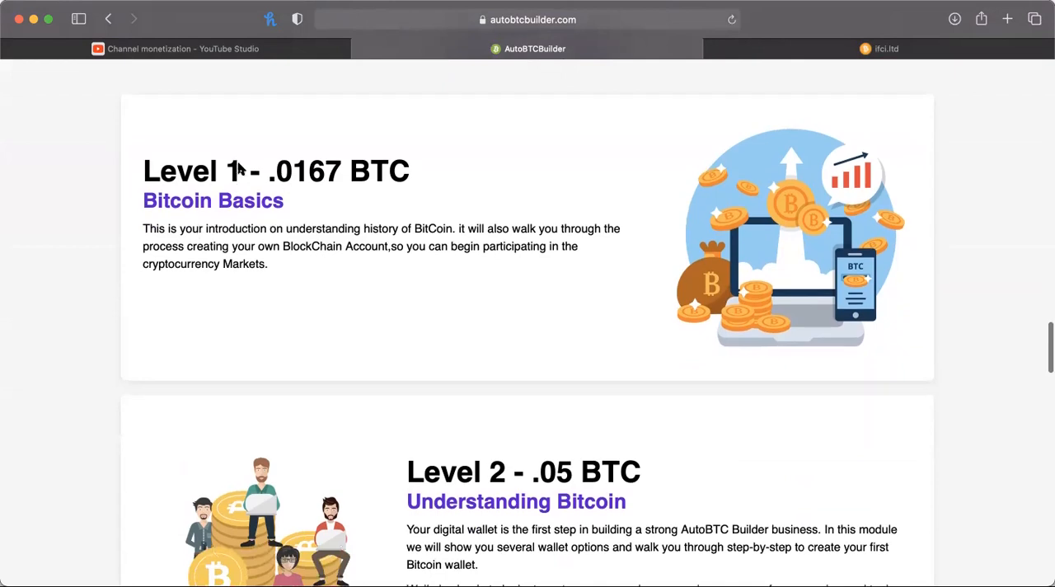
mouse_move(881, 12)
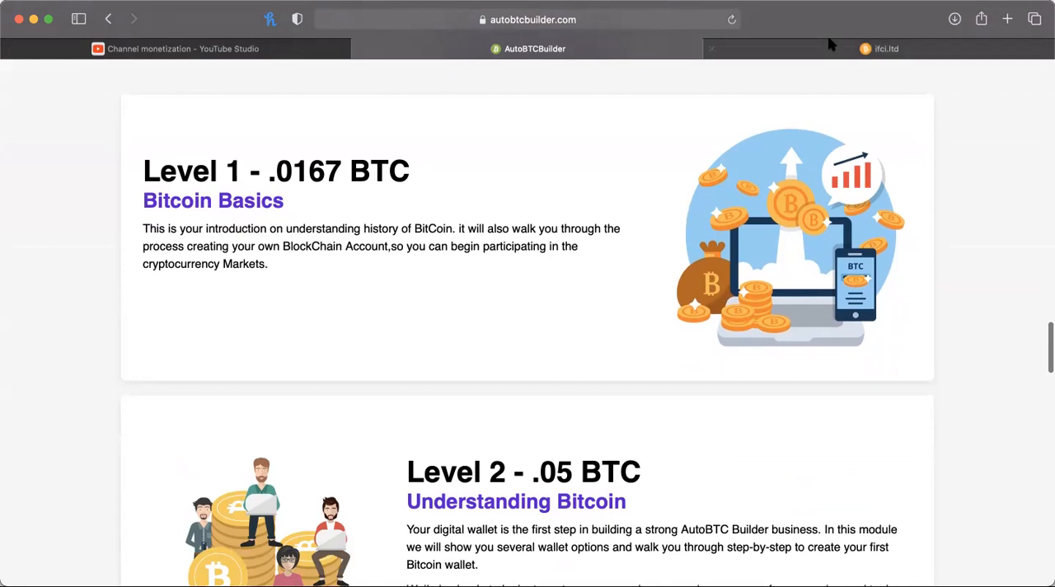
mouse_move(1002, 35)
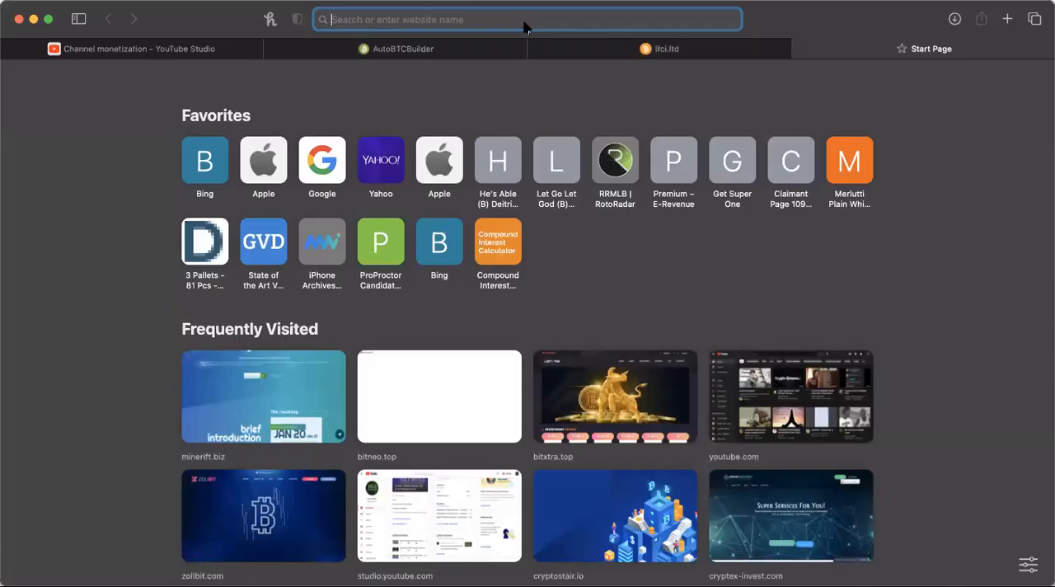
Step: Convert .0167 BTC to USD on Google (522.27 dollars) and close the ifci.ltd tab
type("google.com")
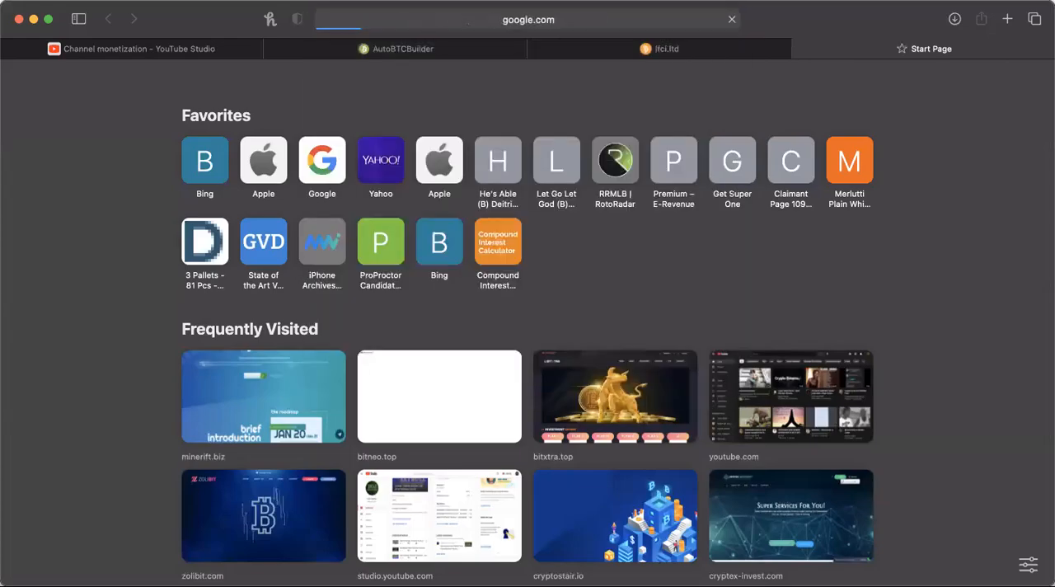
left_click(395, 48)
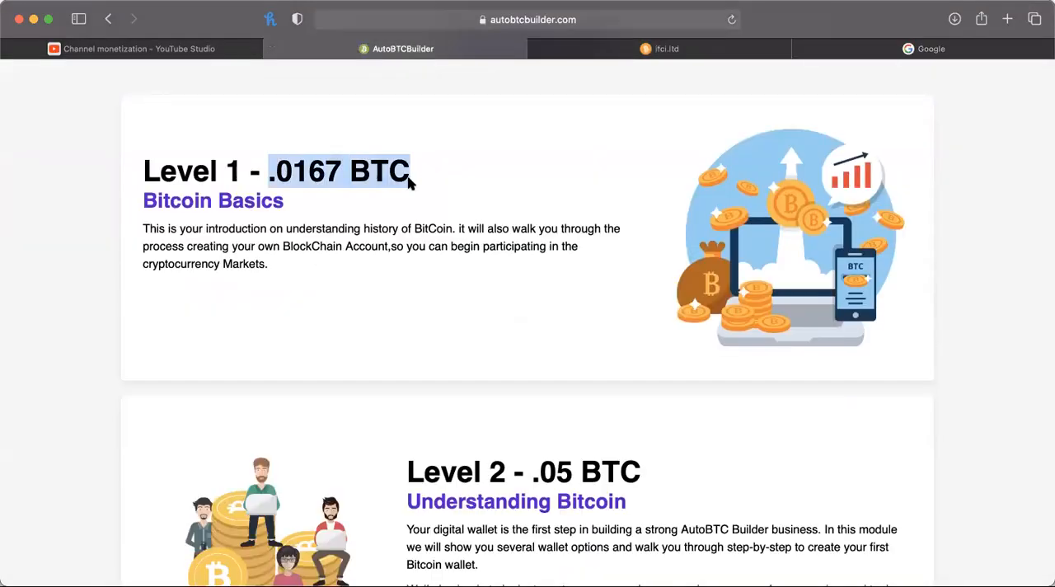
mouse_move(872, 87)
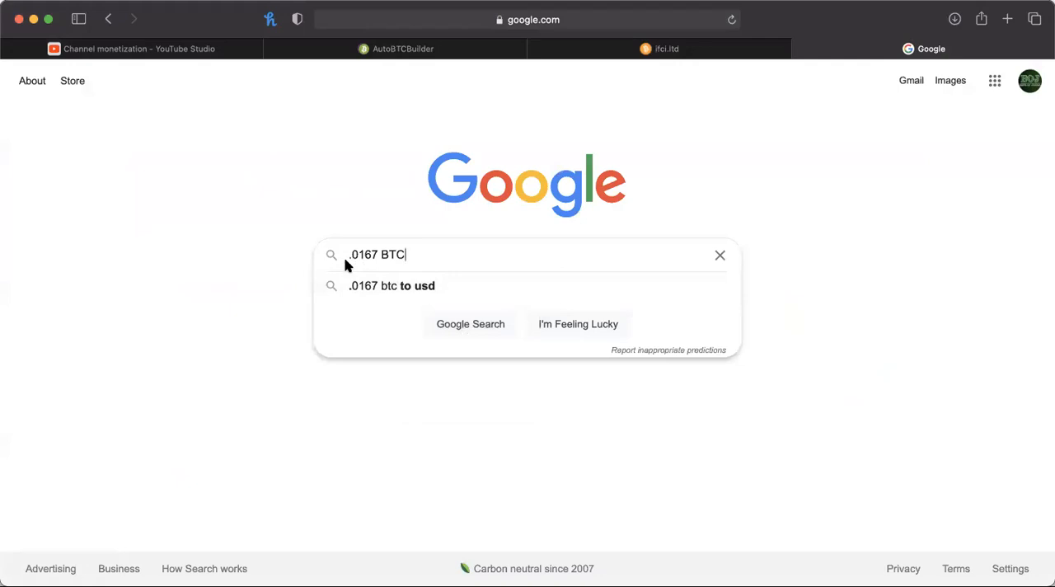
left_click(391, 285)
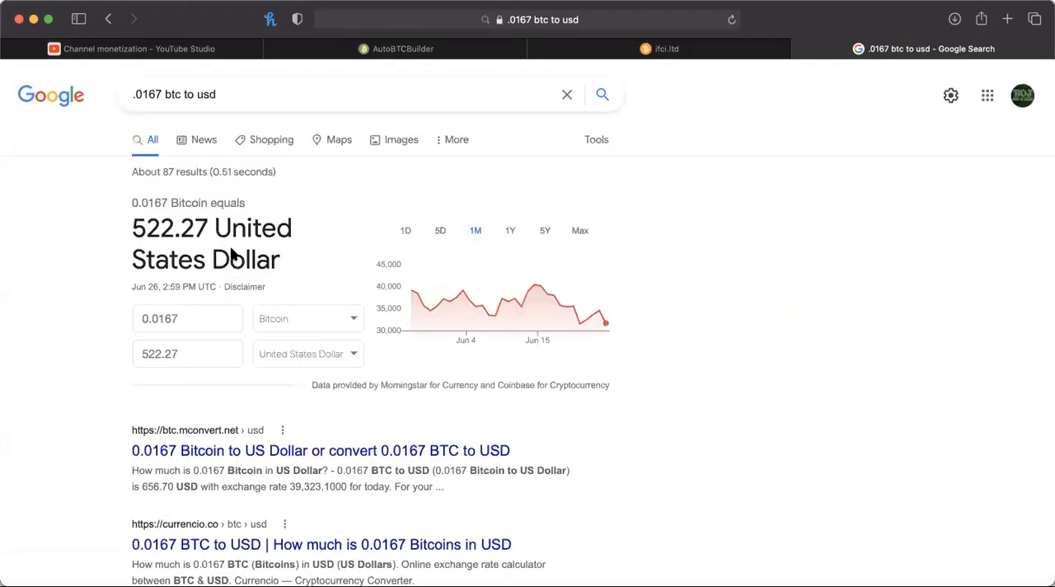
mouse_move(541, 149)
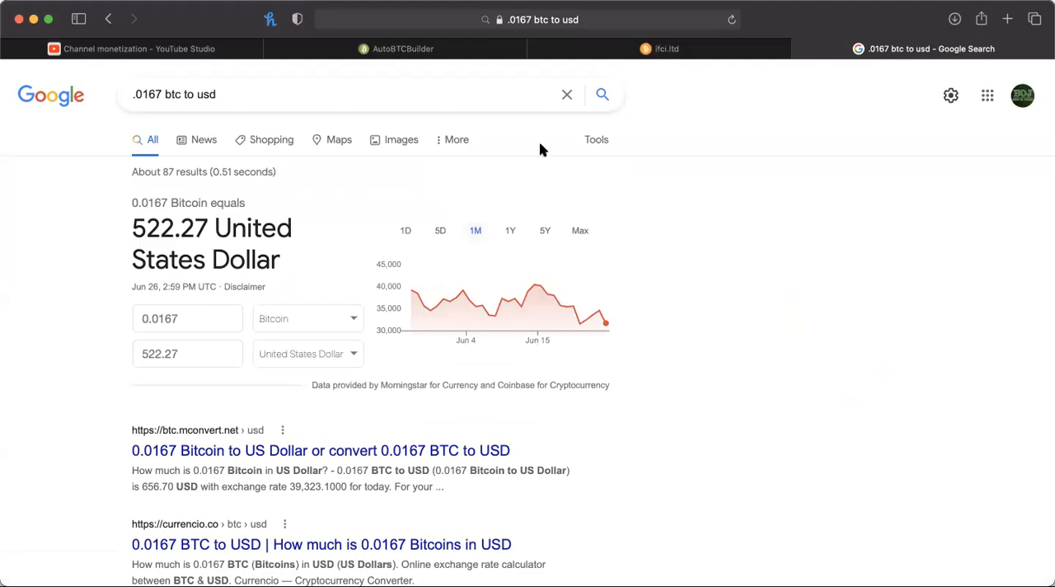
mouse_move(411, 289)
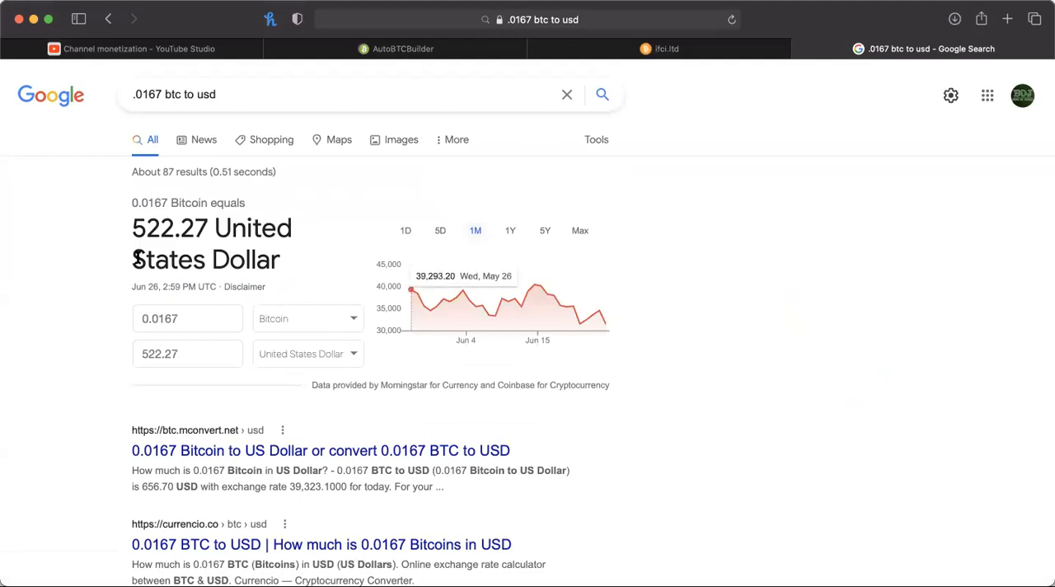
mouse_move(572, 277)
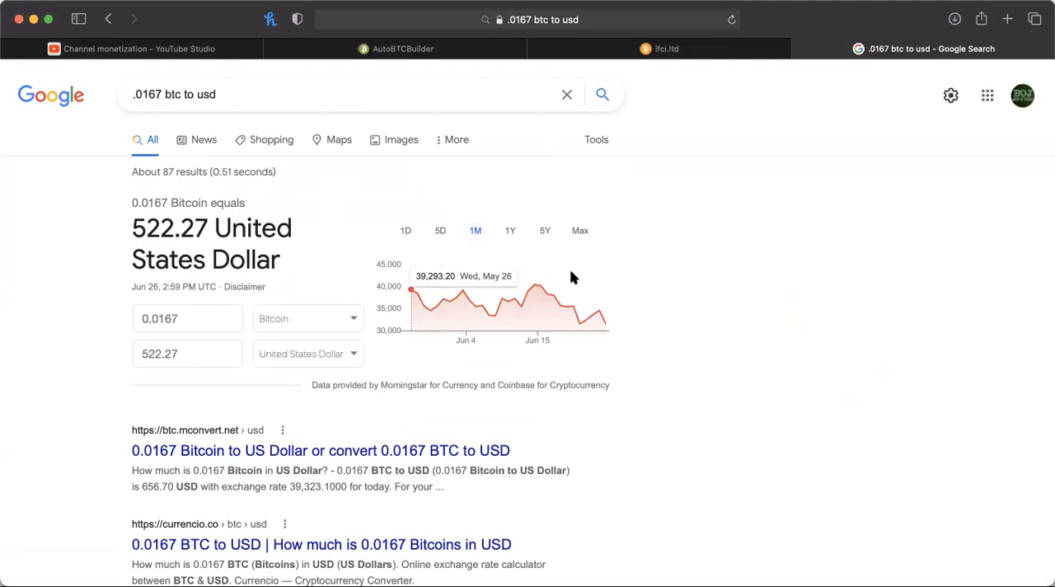
left_click(667, 49)
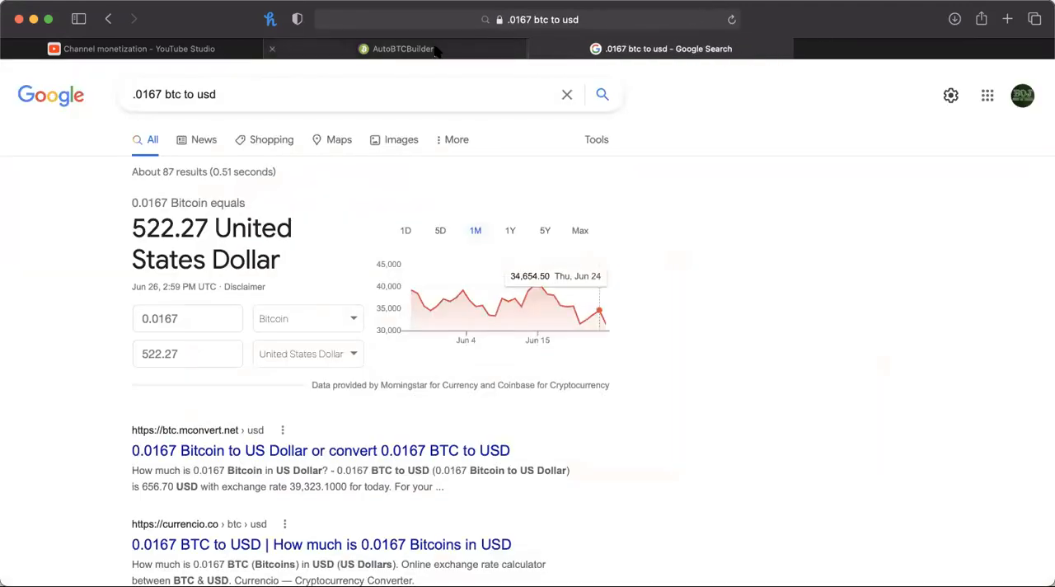
Step: Scroll to the Level 2 .05 BTC module, then switch to the Google results
left_click(404, 48)
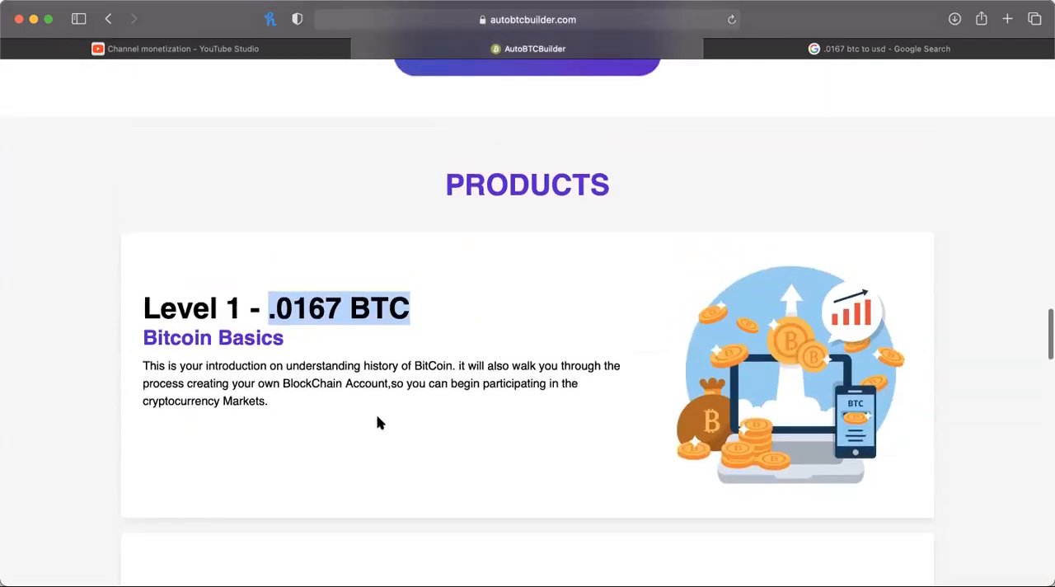
scroll("down", 3)
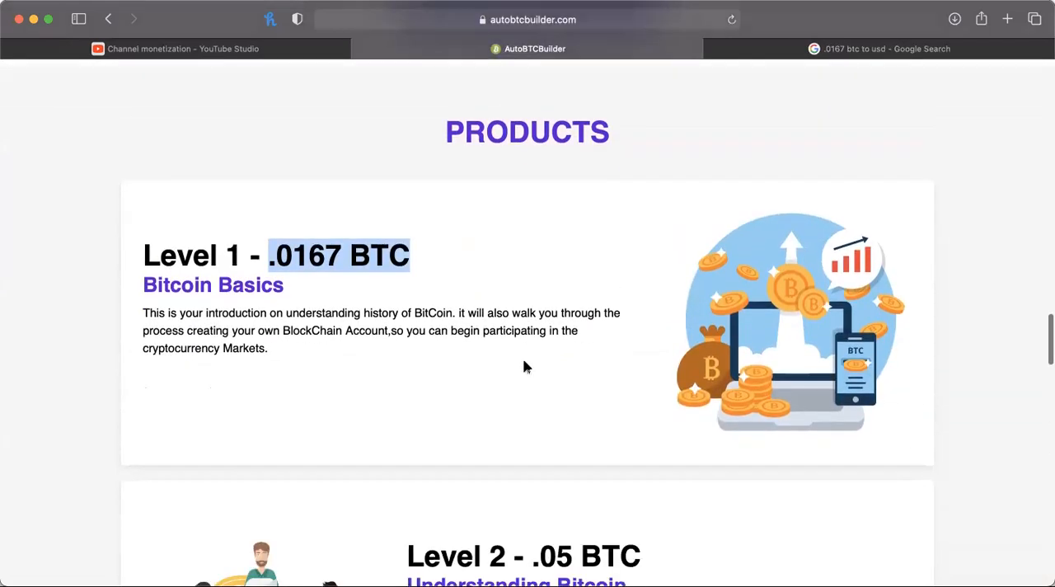
scroll("down", 3)
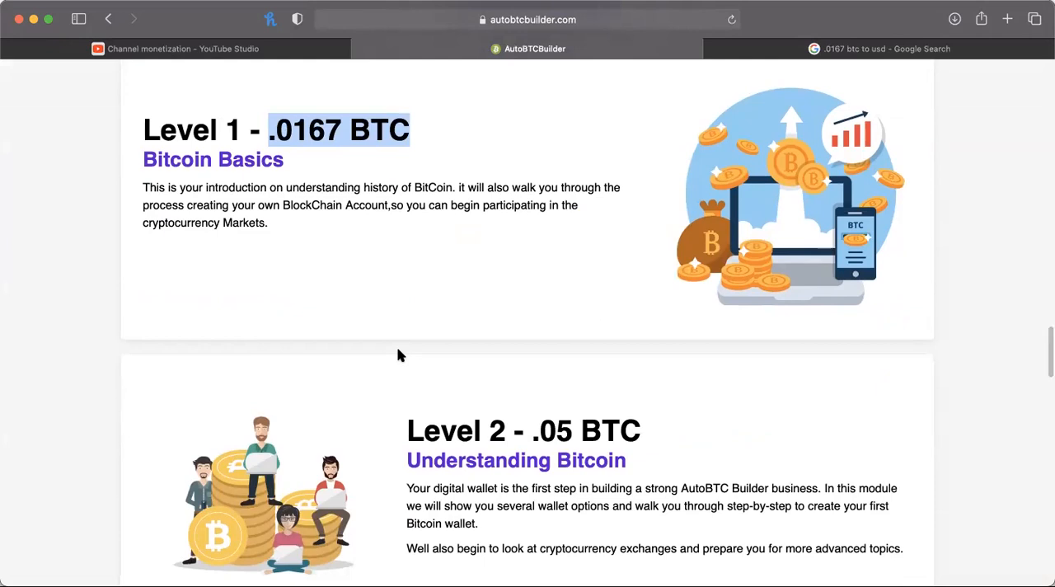
scroll("down", 3)
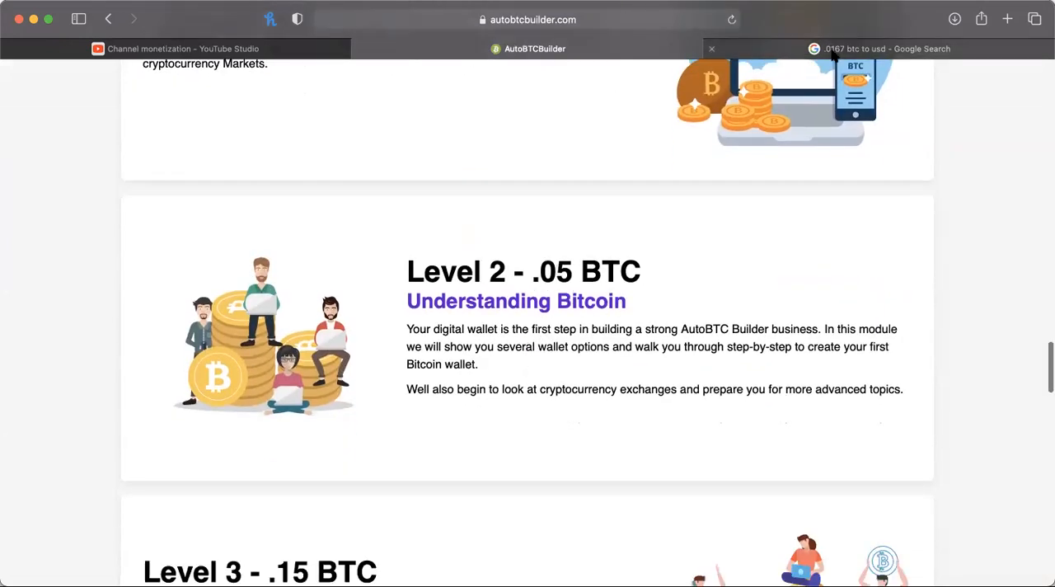
left_click(877, 49)
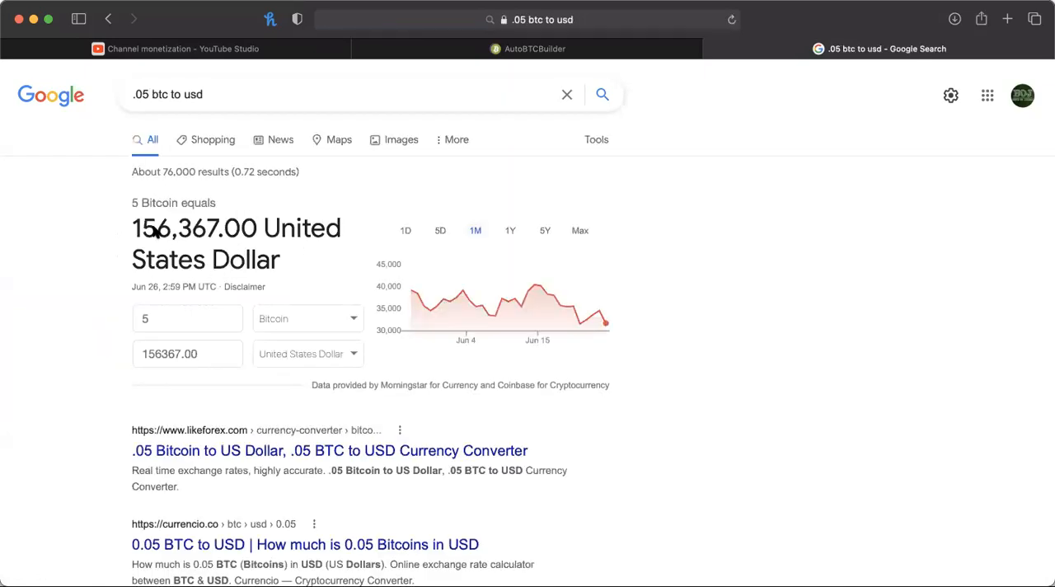
mouse_move(209, 155)
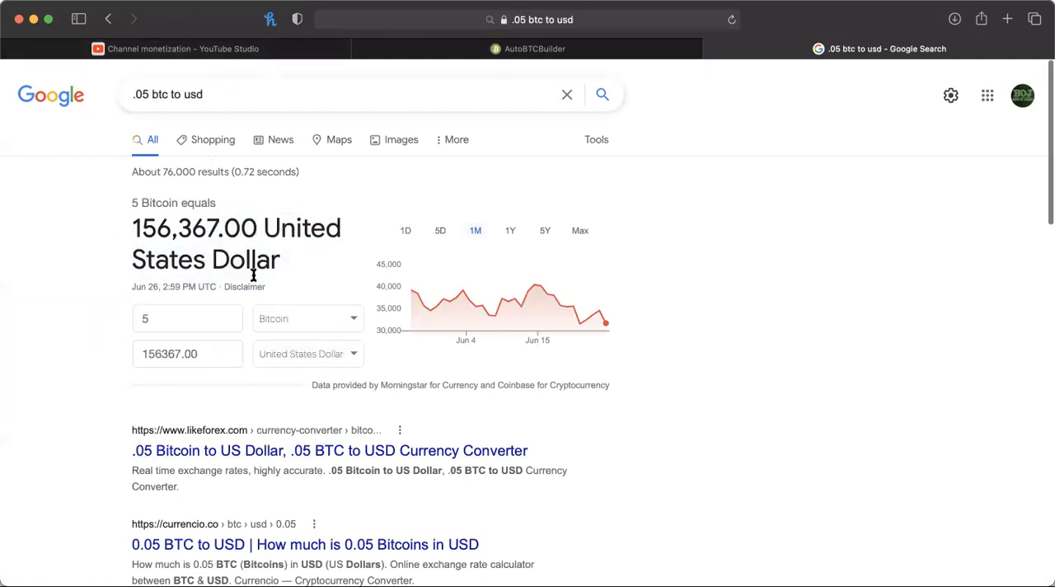
Step: Check .05 BTC in dollars on the LikeForex converter, then return to AutoBTCBuilder
left_click(329, 451)
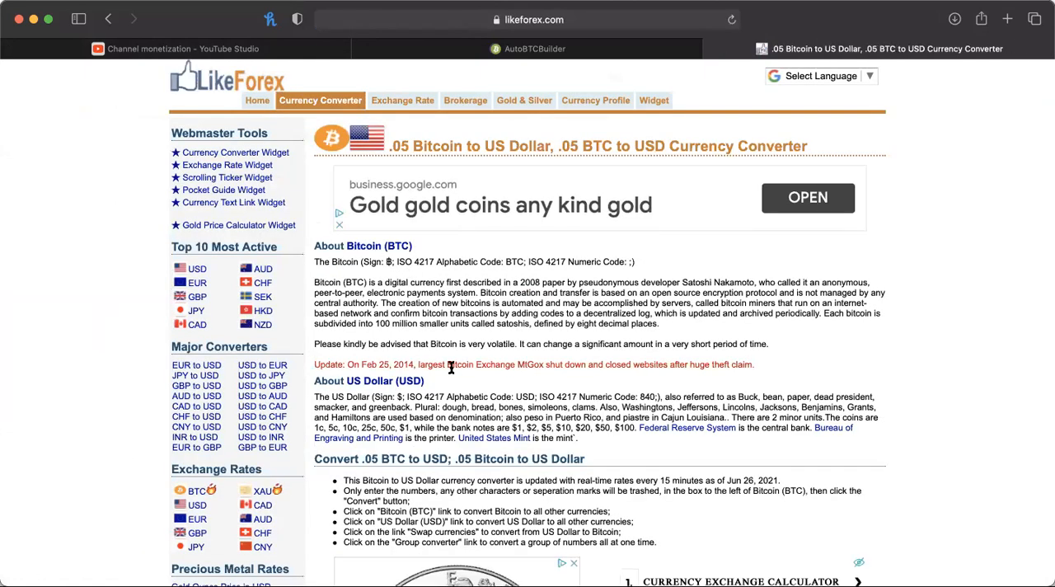
scroll("down", 3)
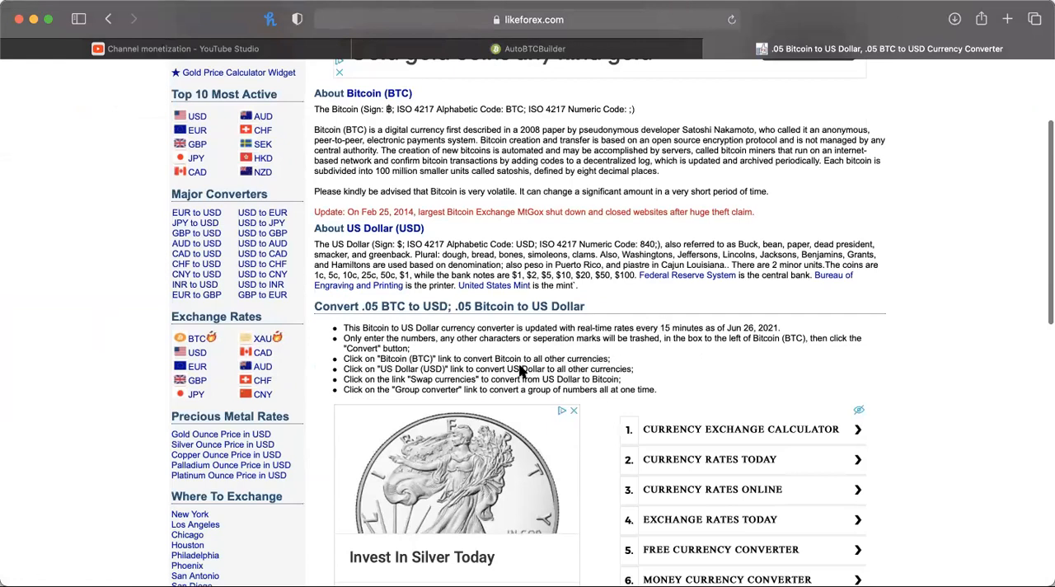
scroll("up", 3)
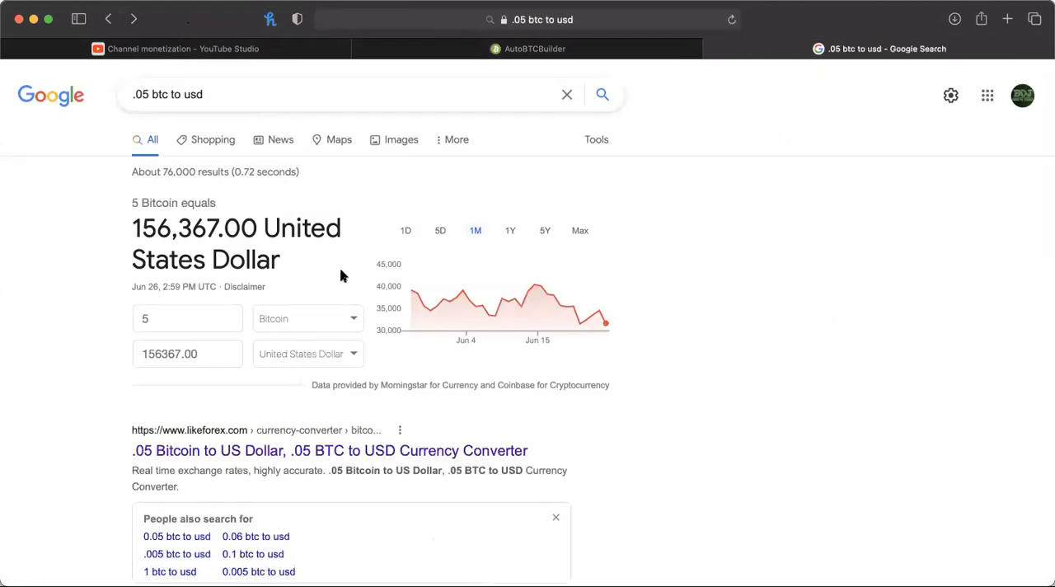
left_click(527, 49)
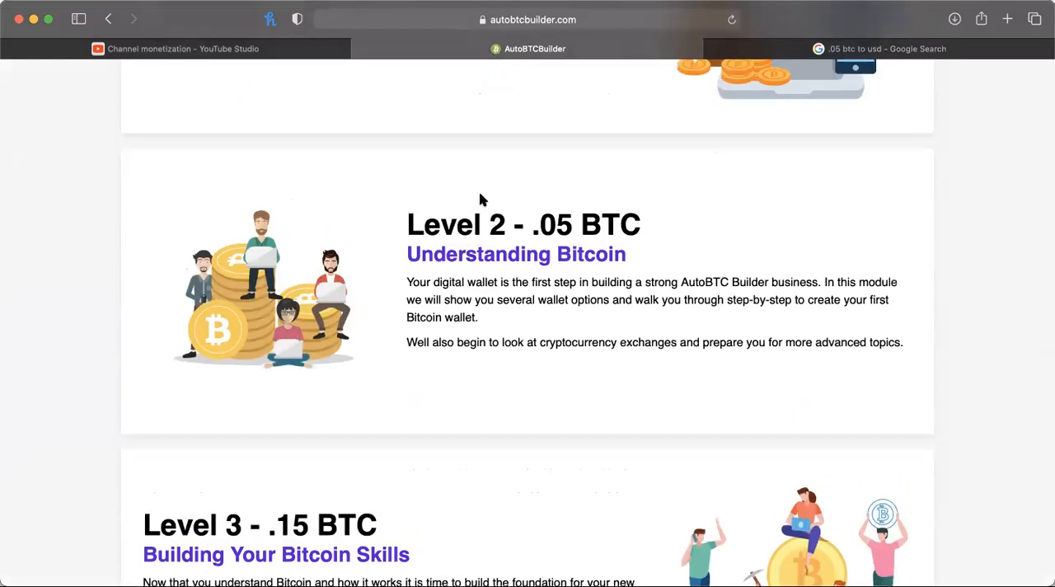
Step: Scroll through Levels 2–6 (Level 5 1.35 BTC, Level 6 4.05 BTC) to Contact Us and back
scroll("up", 3)
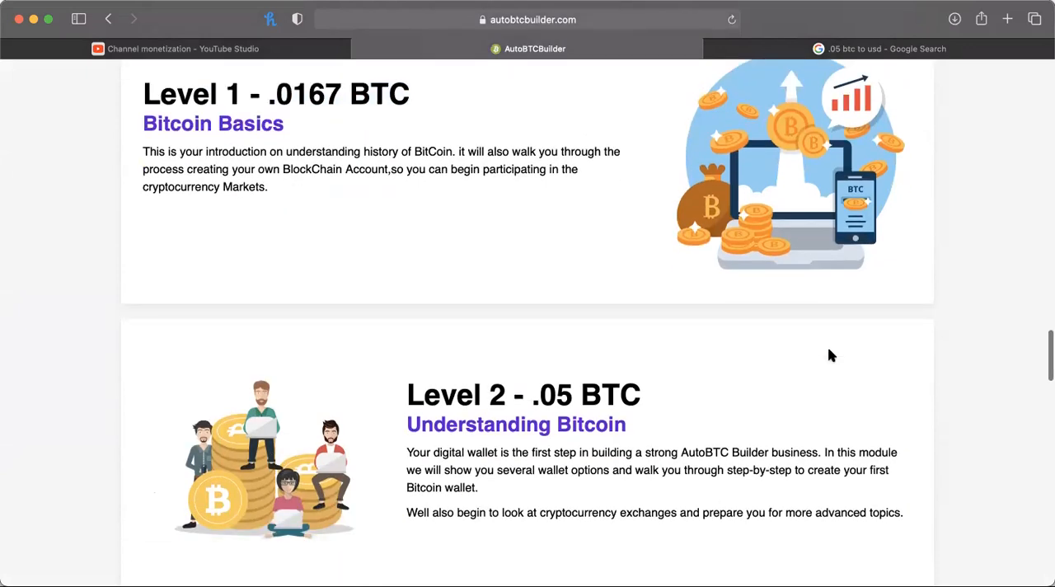
scroll("down", 3)
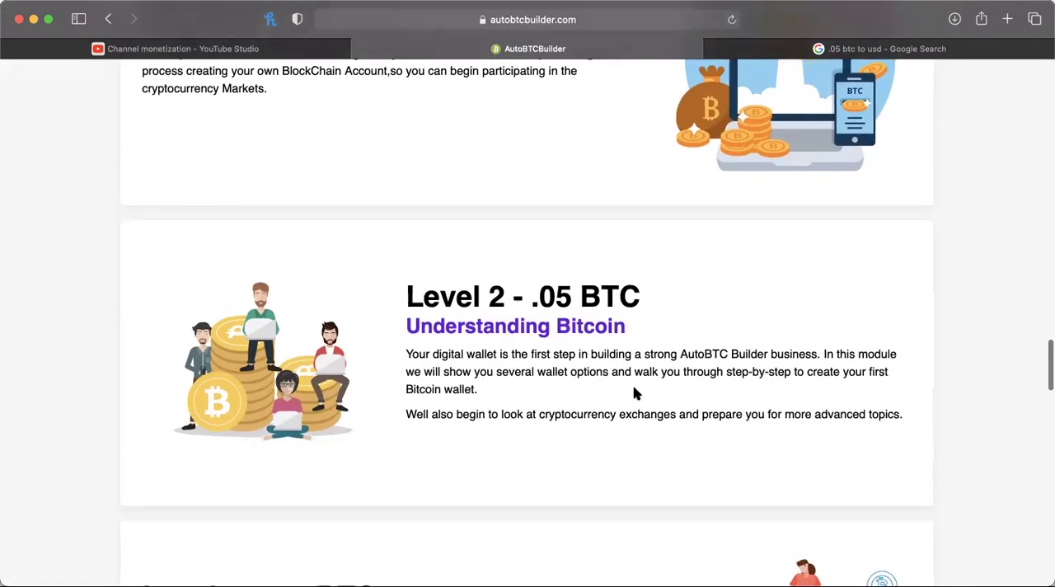
mouse_move(572, 397)
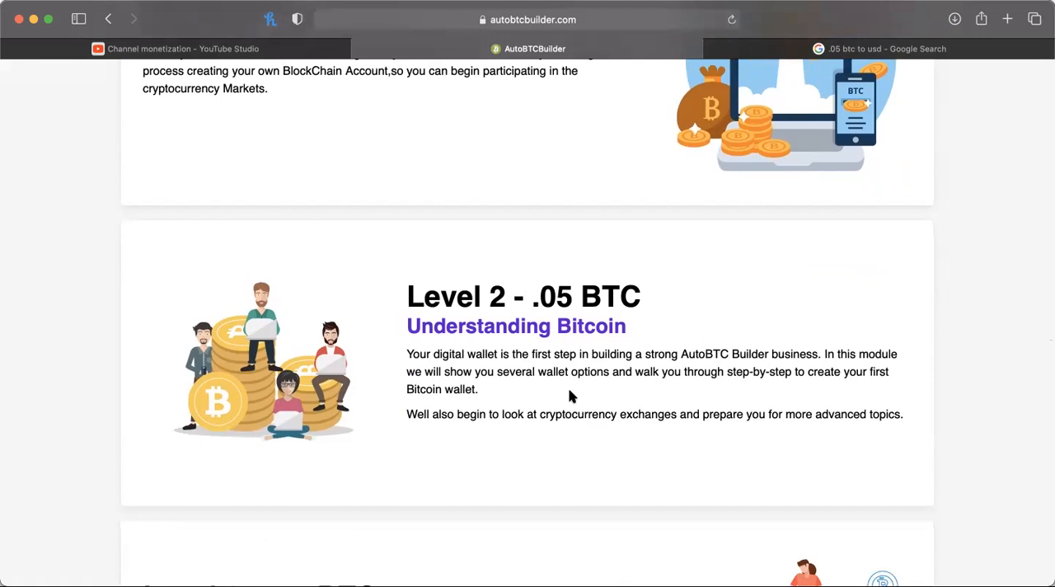
scroll("down", 3)
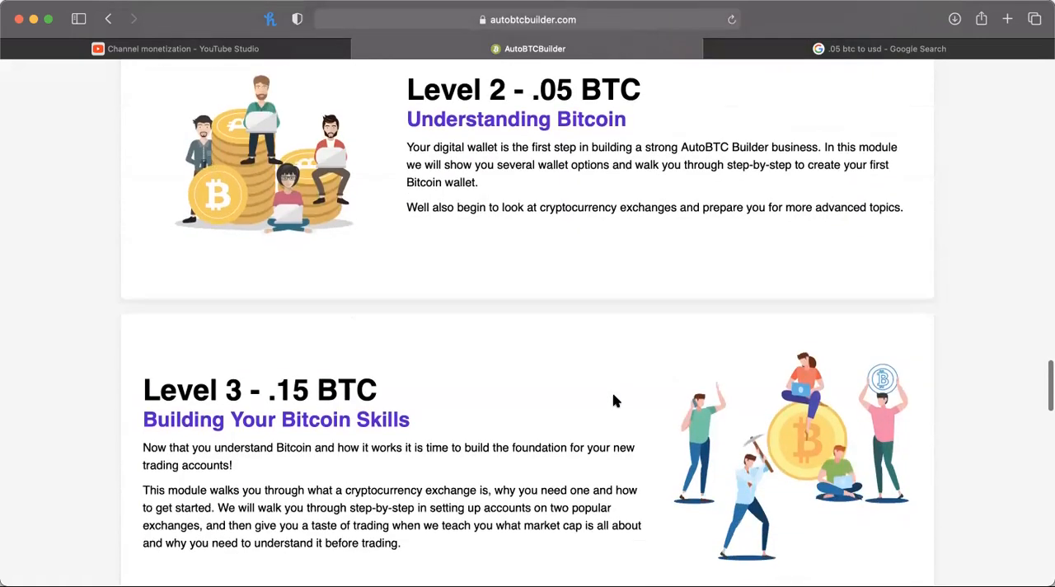
scroll("down", 3)
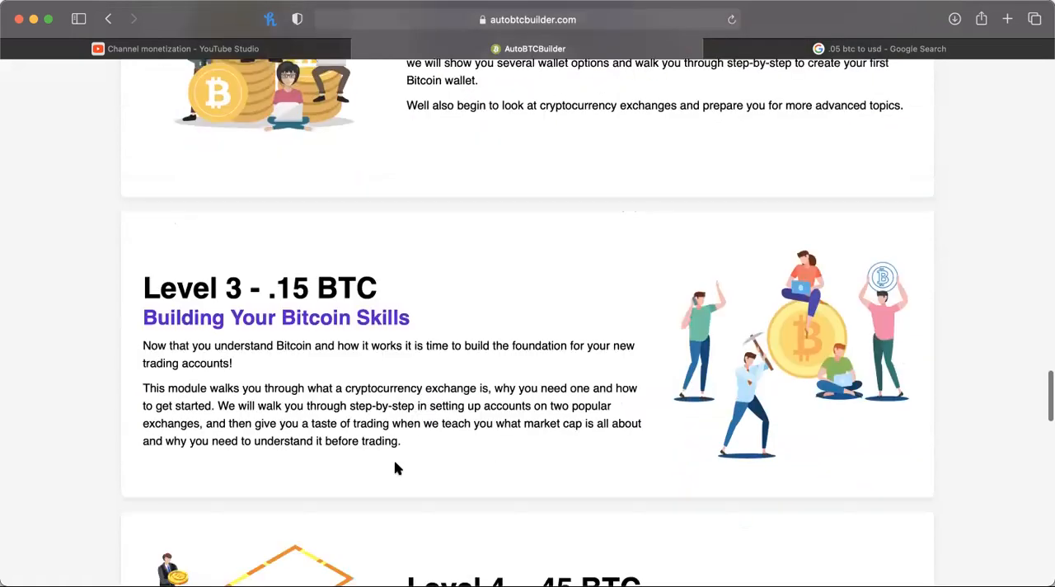
scroll("down", 3)
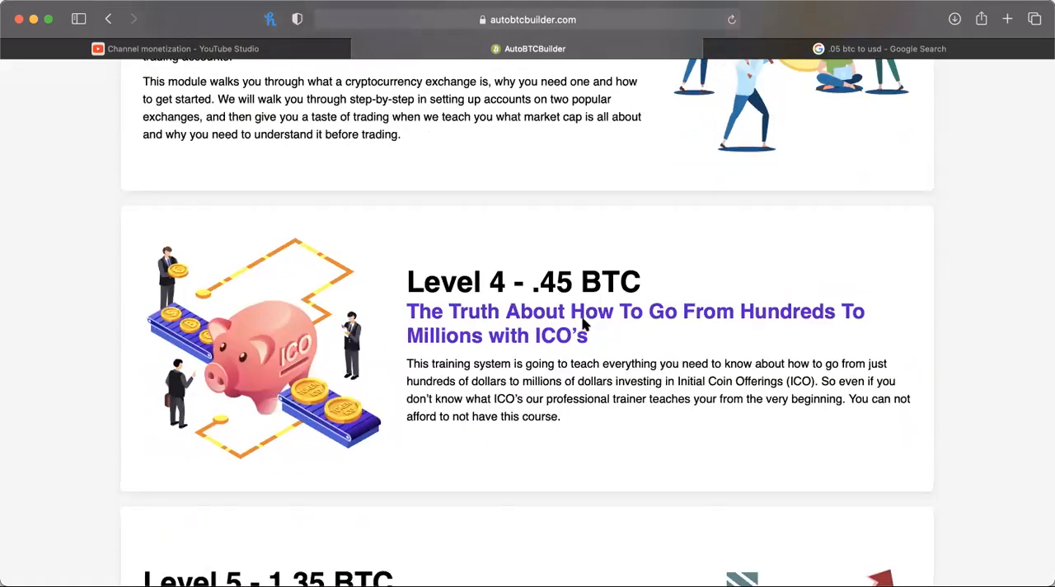
scroll("down", 3)
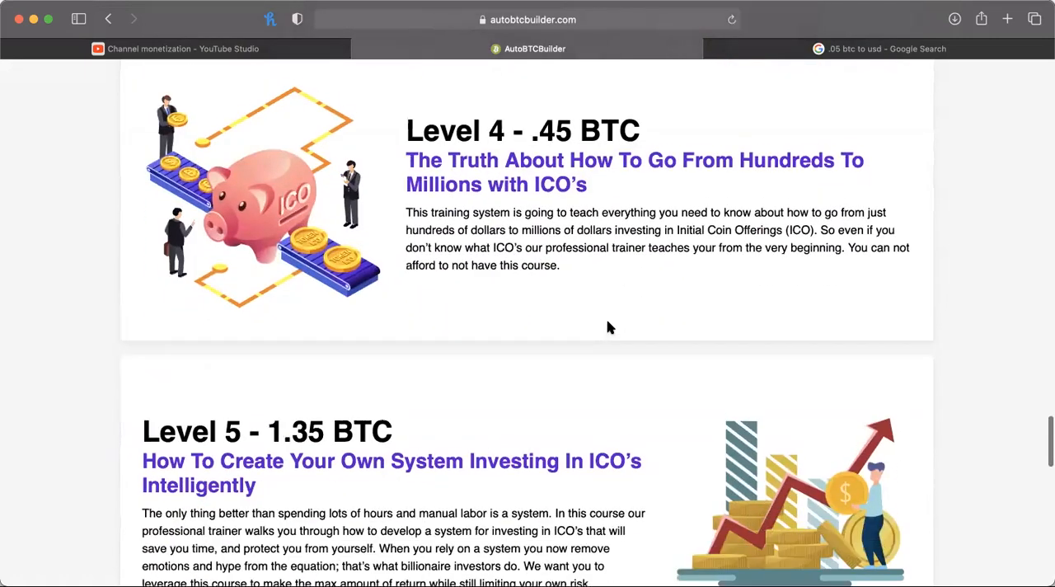
scroll("up", 3)
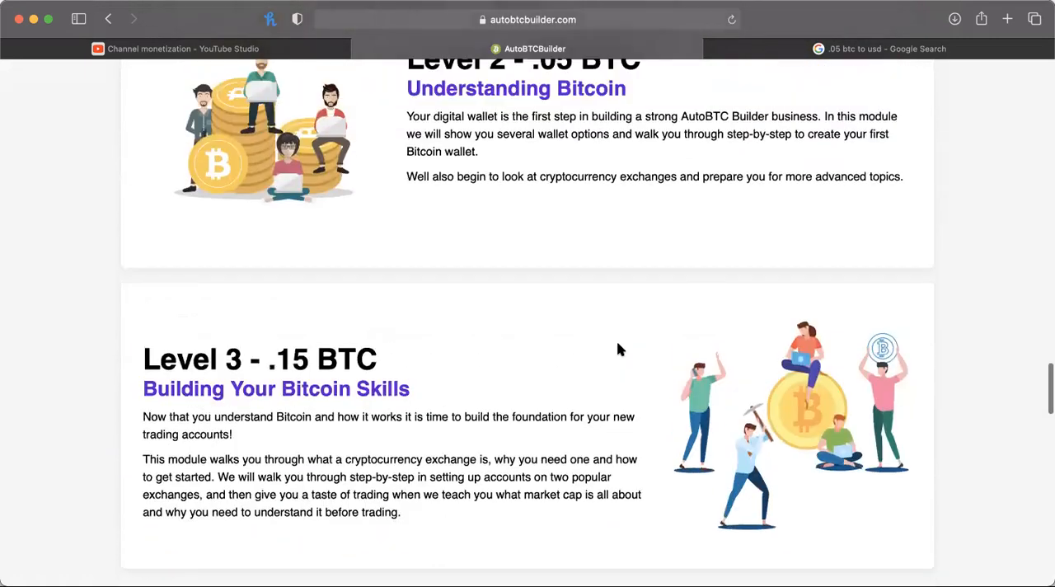
scroll("down", 3)
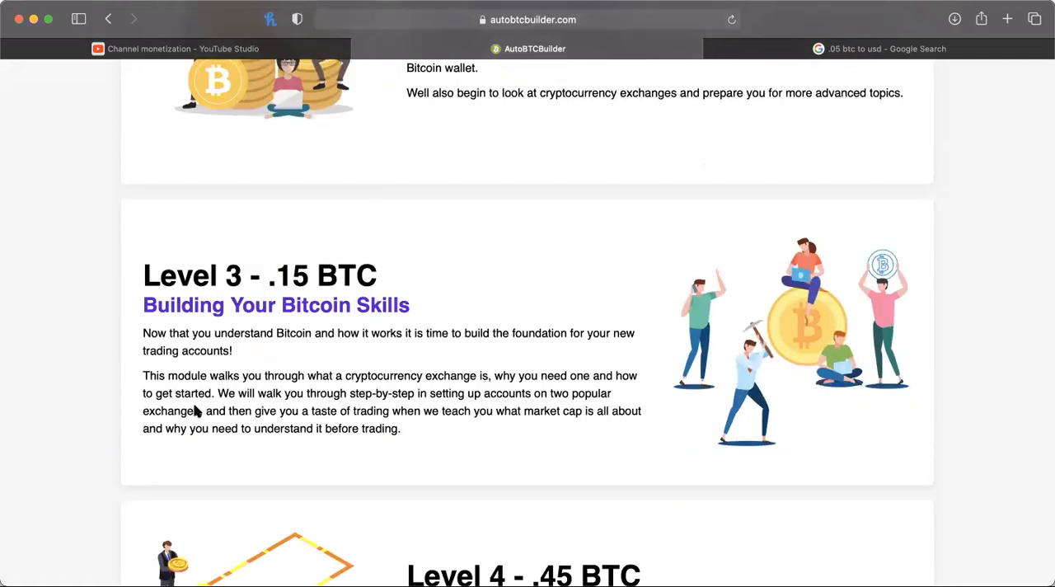
scroll("down", 3)
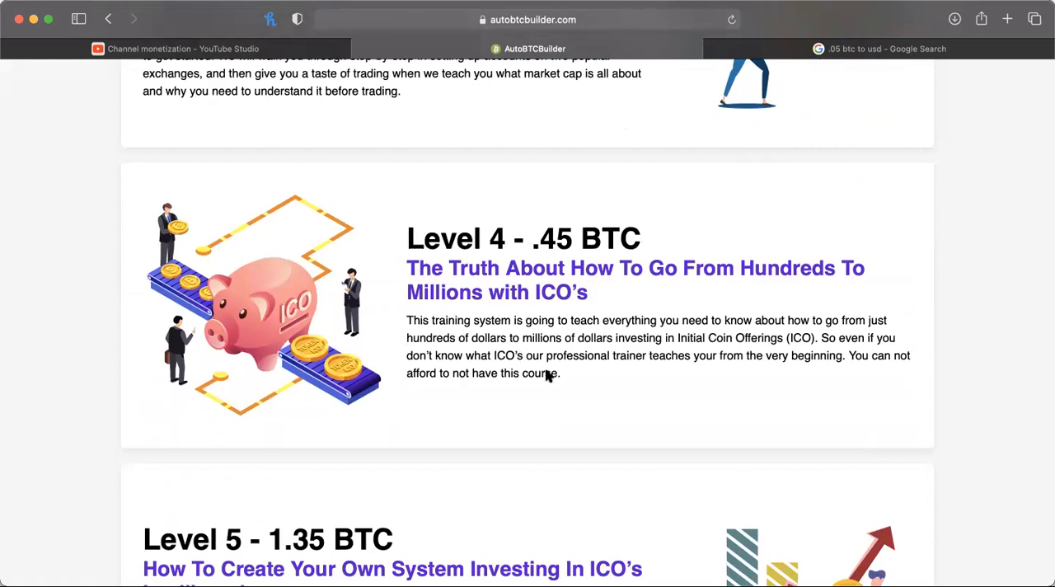
mouse_move(758, 364)
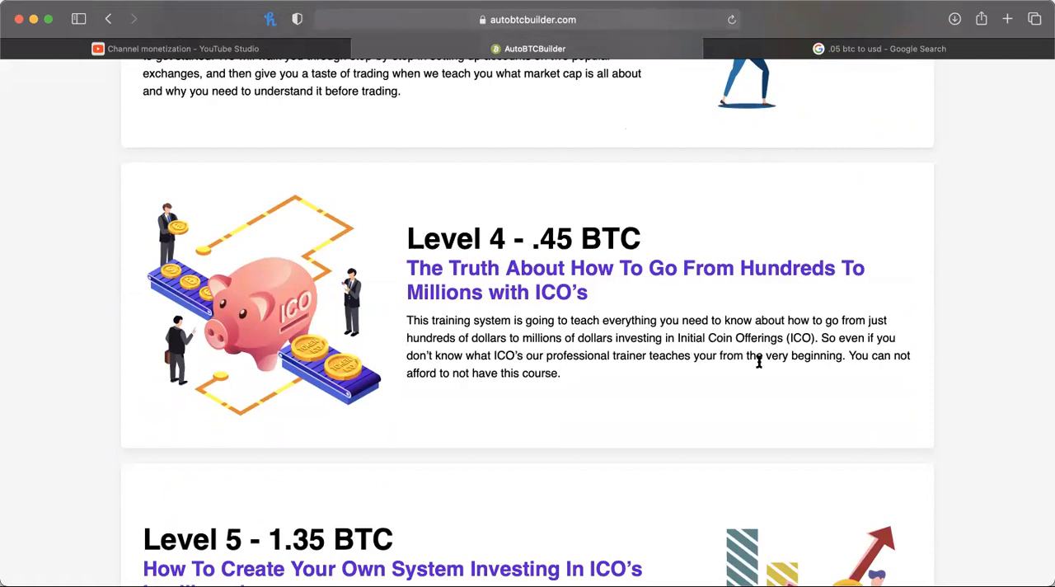
scroll("down", 3)
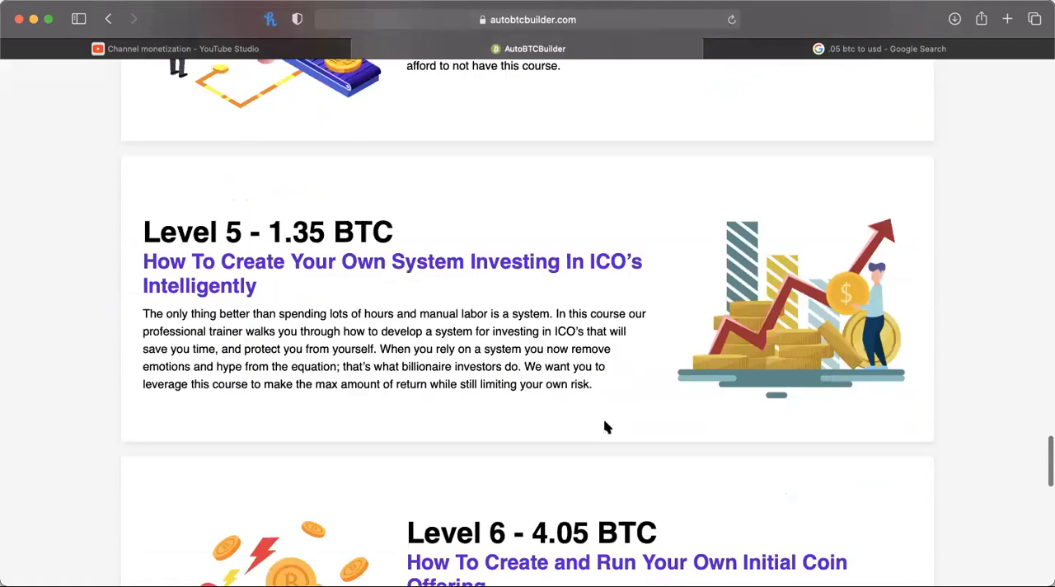
mouse_move(617, 294)
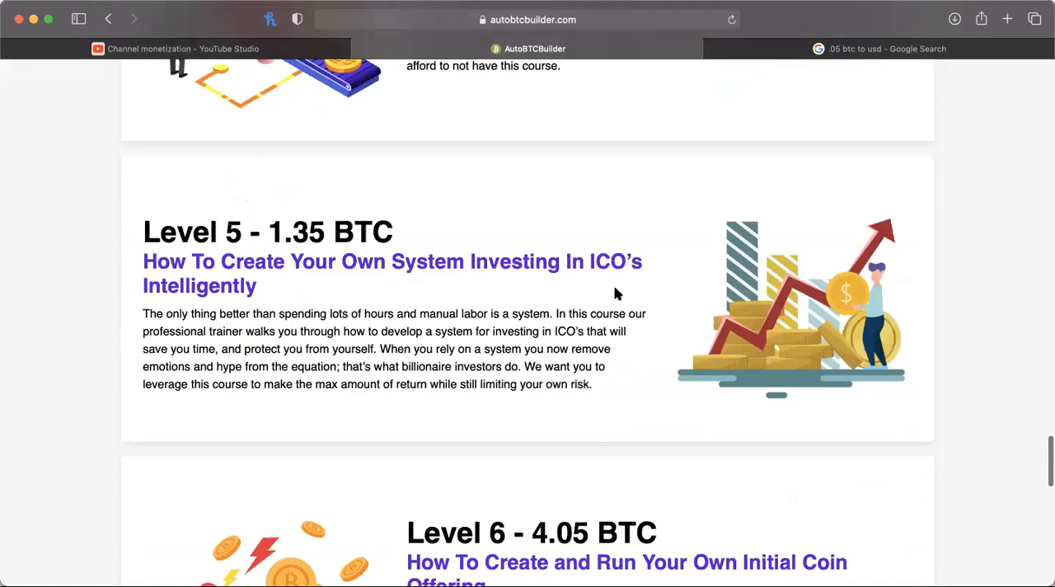
scroll("down", 3)
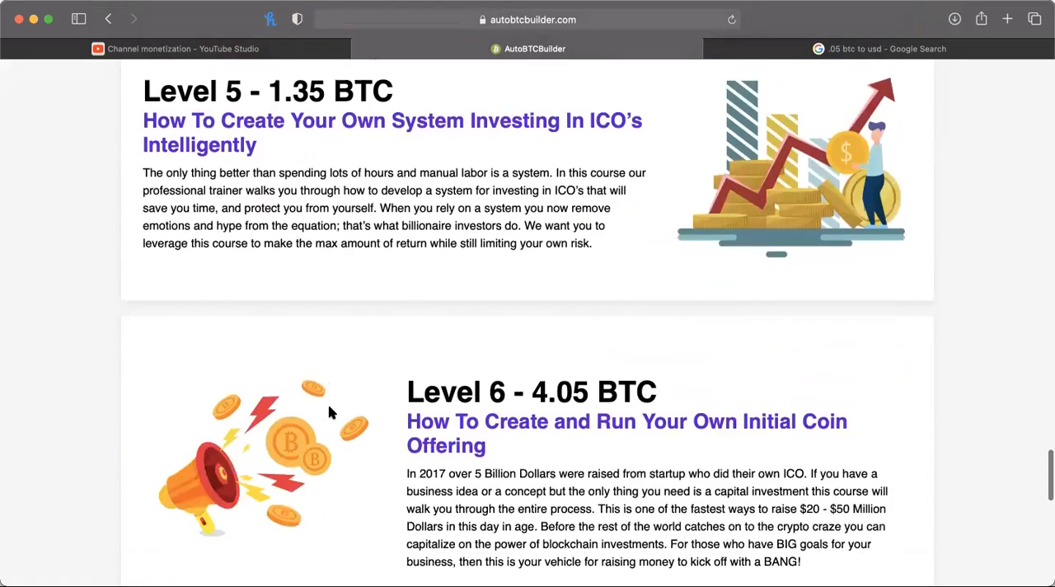
scroll("down", 3)
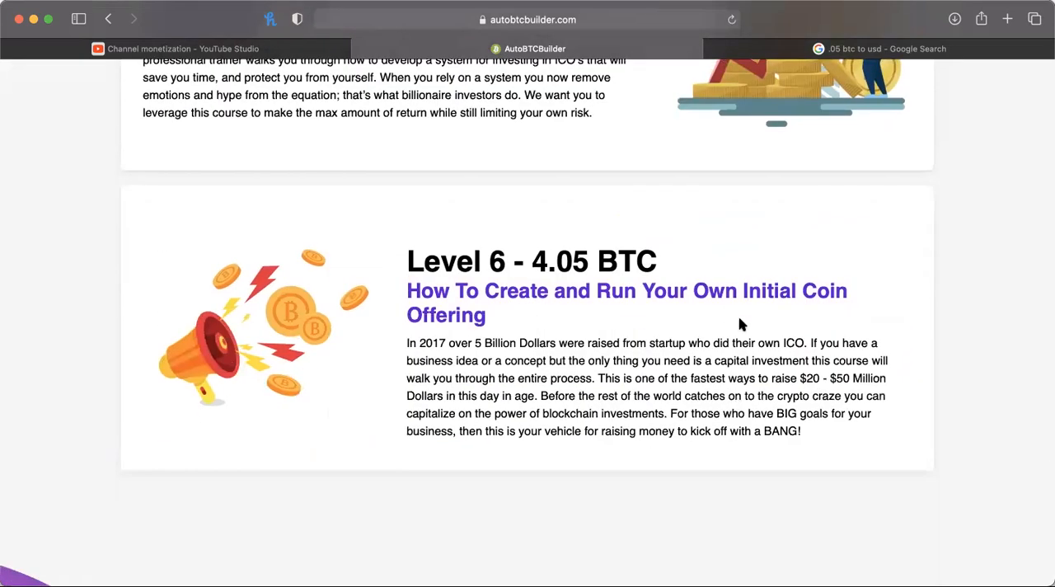
scroll("down", 3)
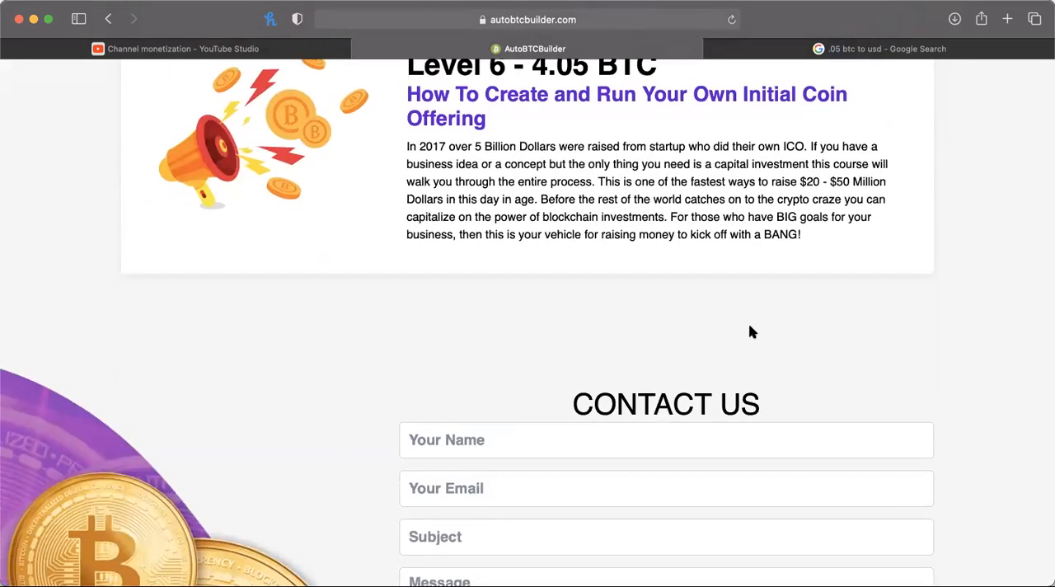
scroll("down", 3)
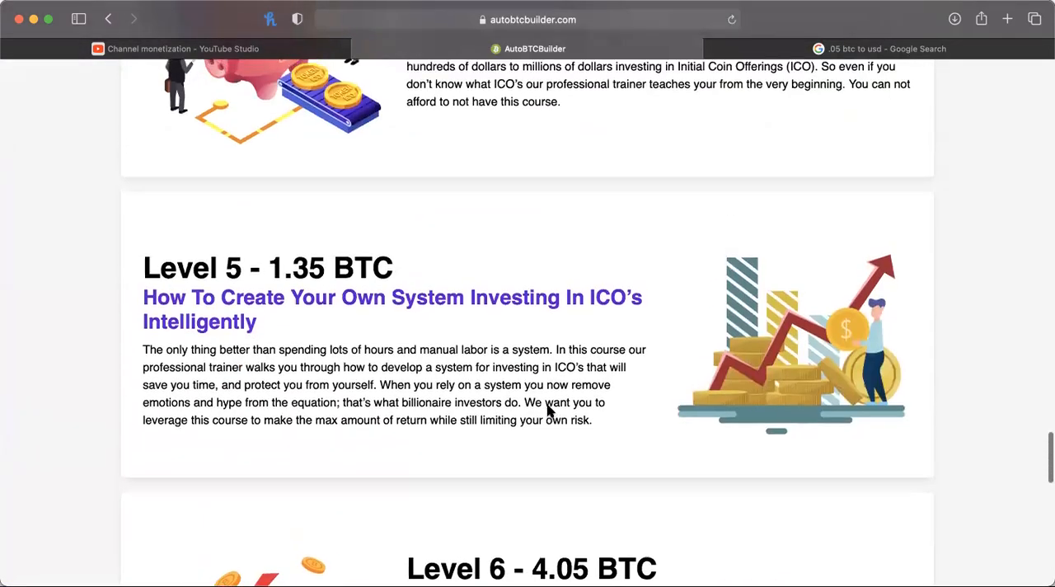
scroll("up", 3)
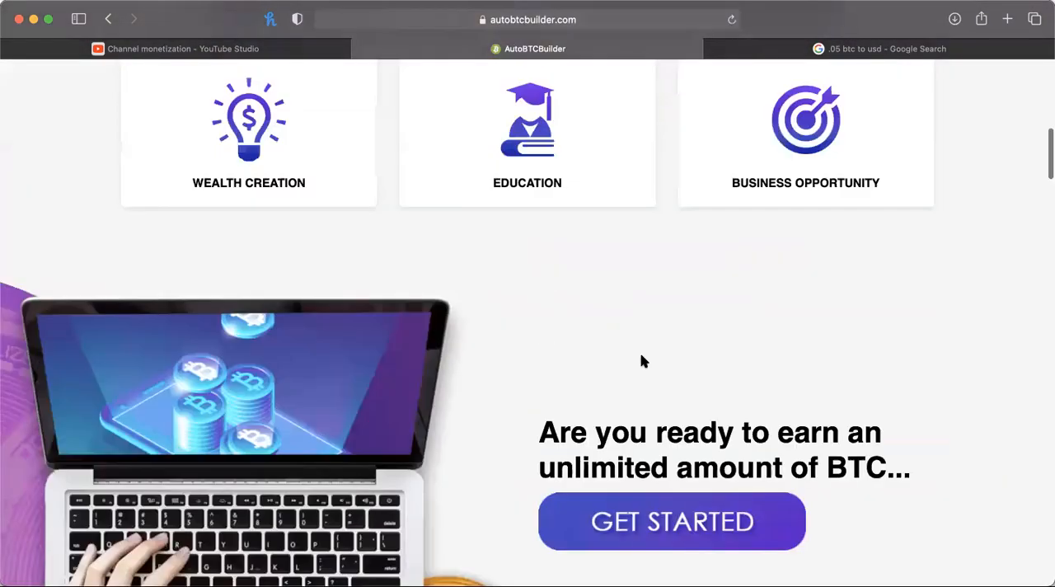
scroll("up", 3)
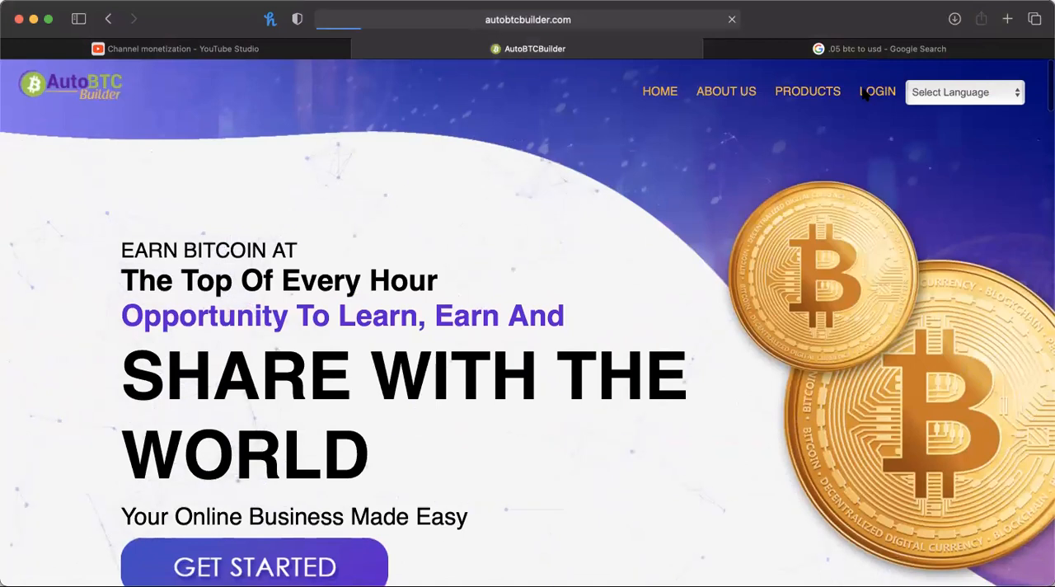
left_click(879, 91)
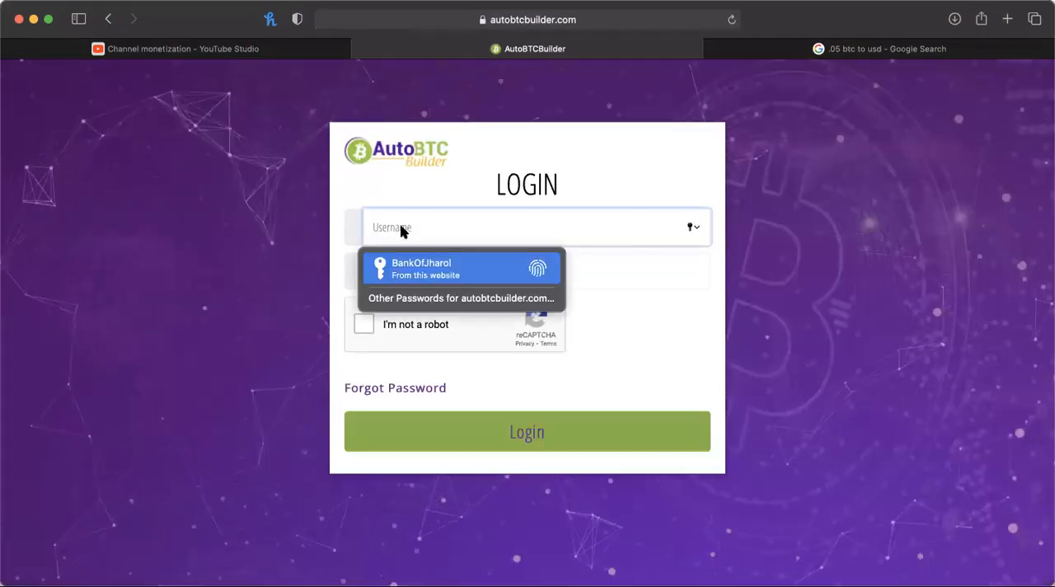
left_click(526, 431)
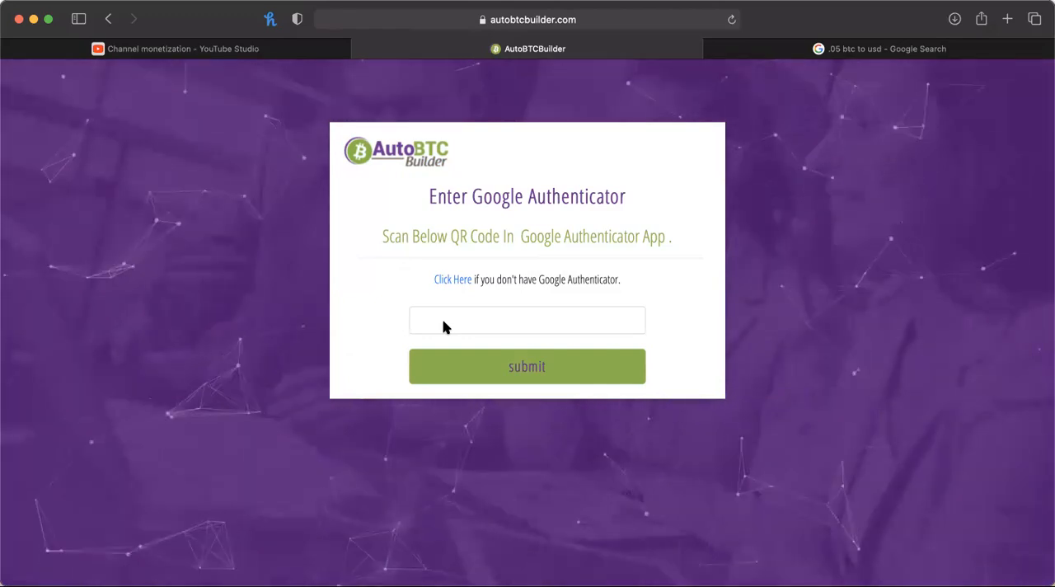
left_click(526, 320)
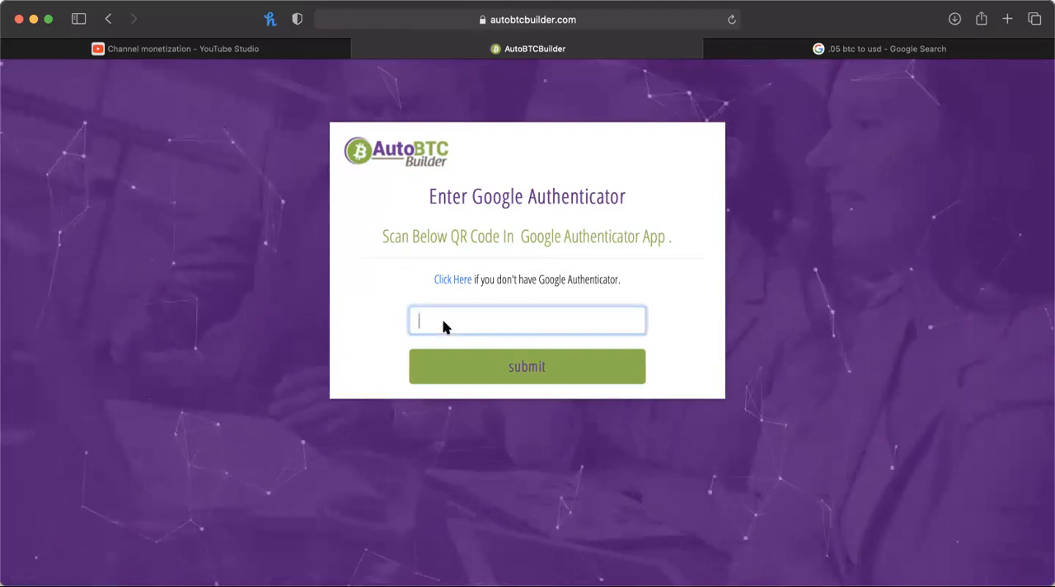
type("625")
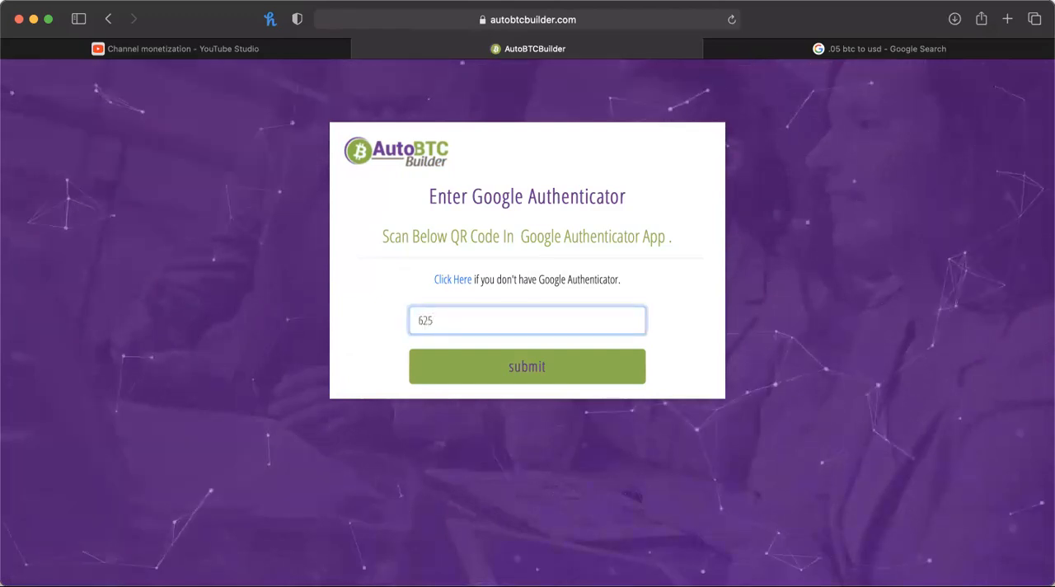
type("669")
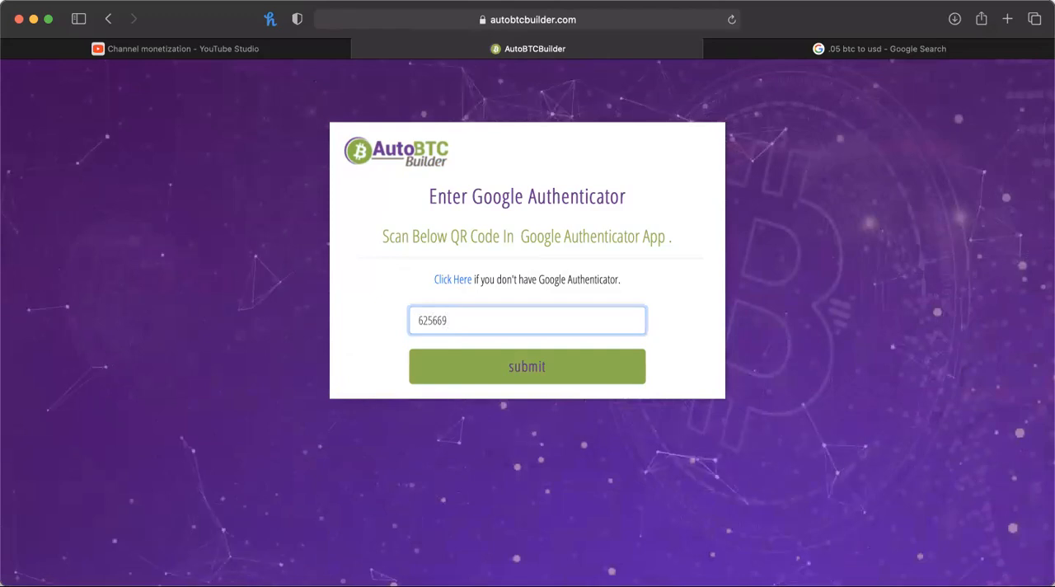
left_click(527, 366)
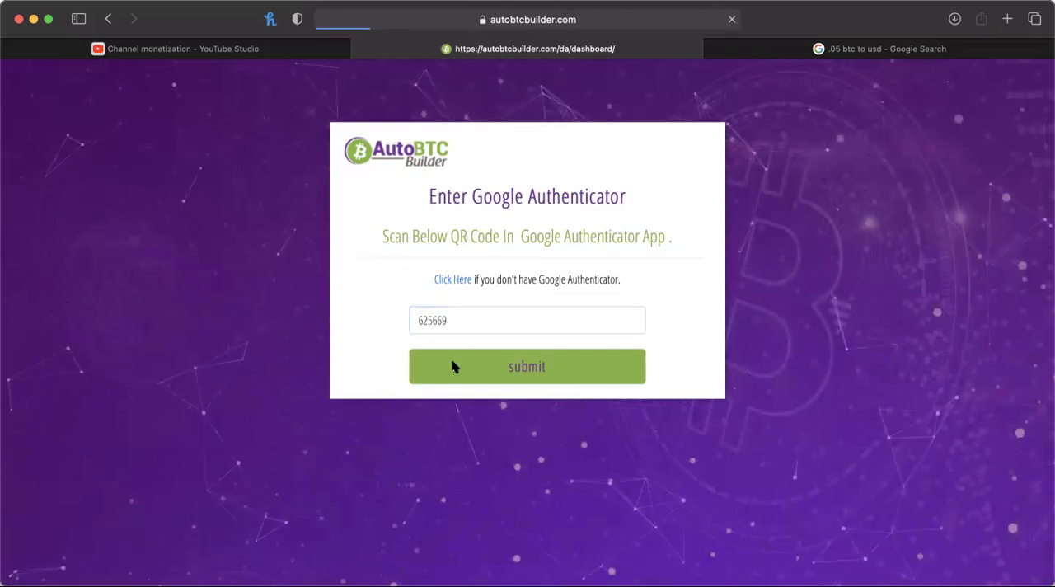
left_click(527, 365)
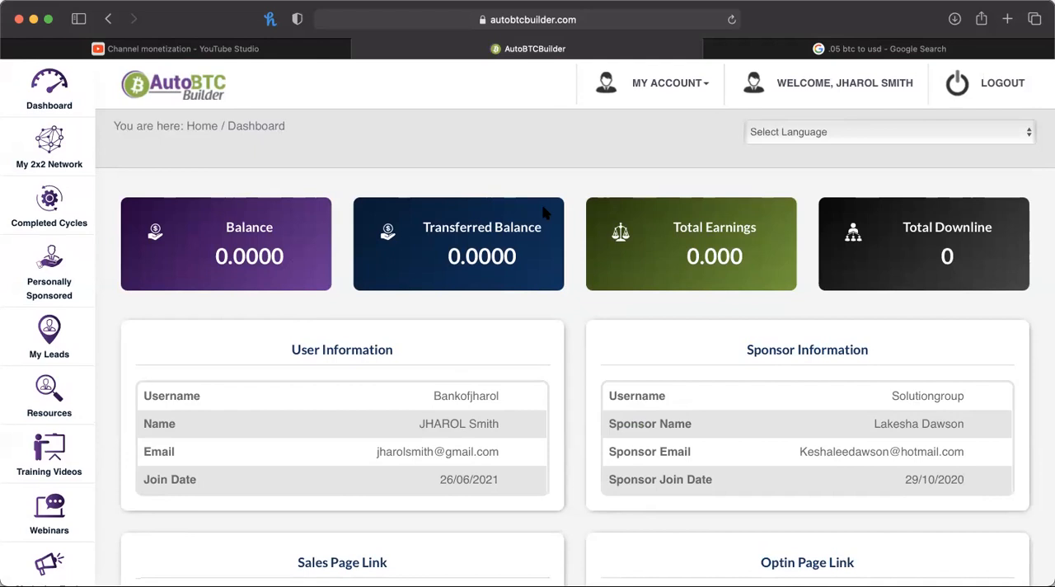
mouse_move(517, 302)
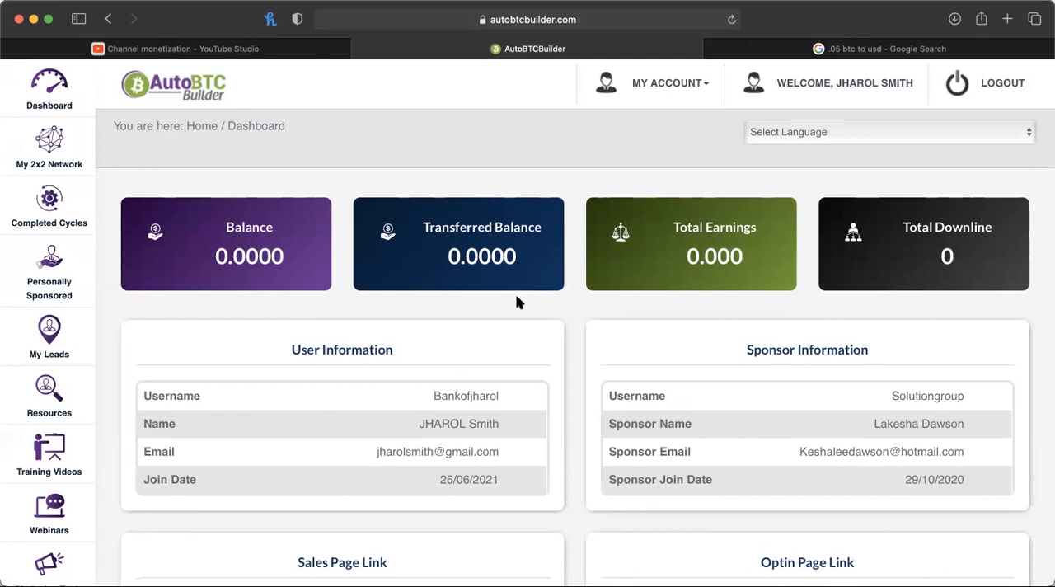
mouse_move(391, 301)
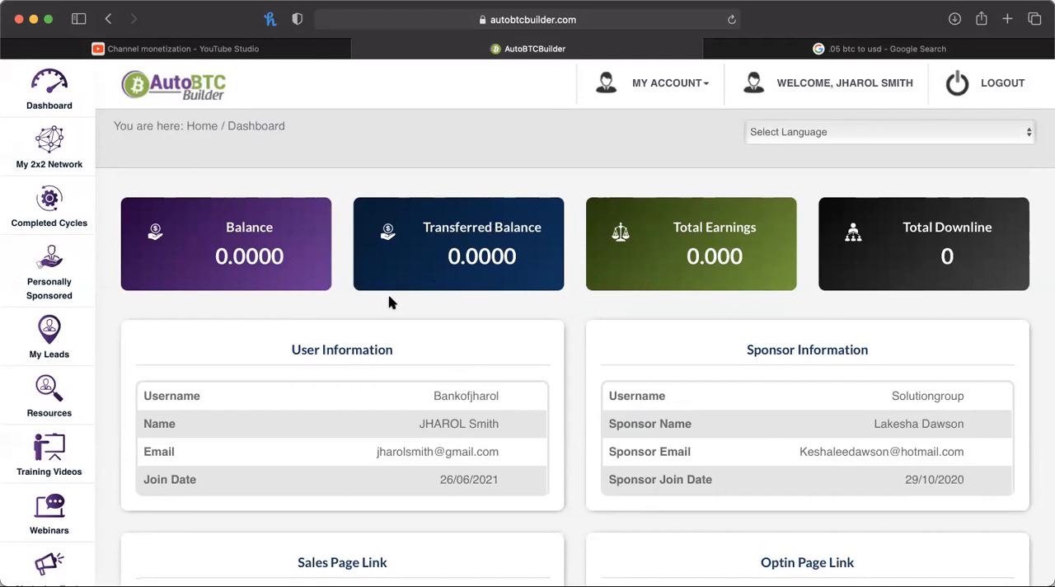
scroll("down", 3)
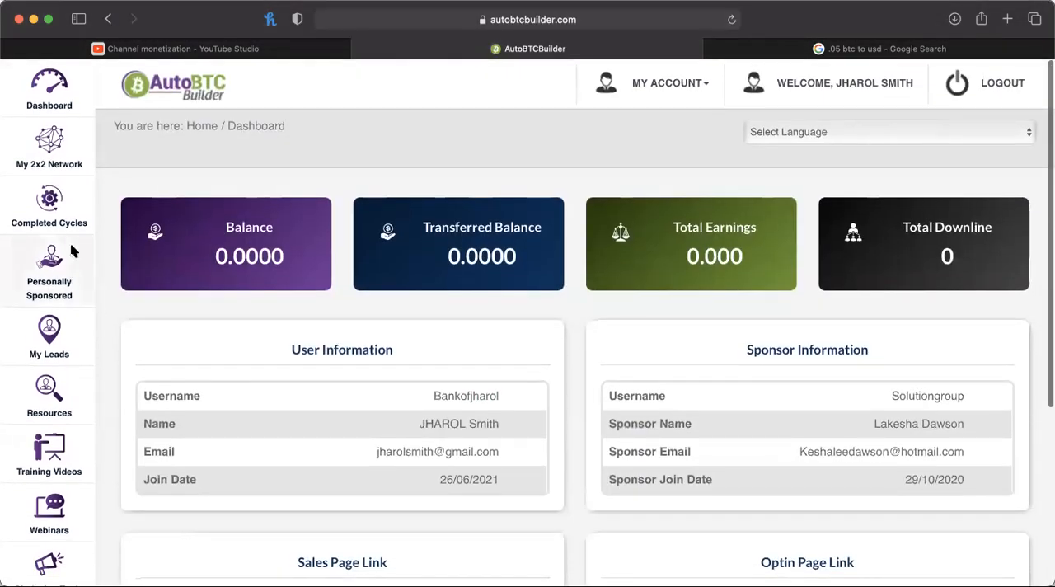
mouse_move(71, 106)
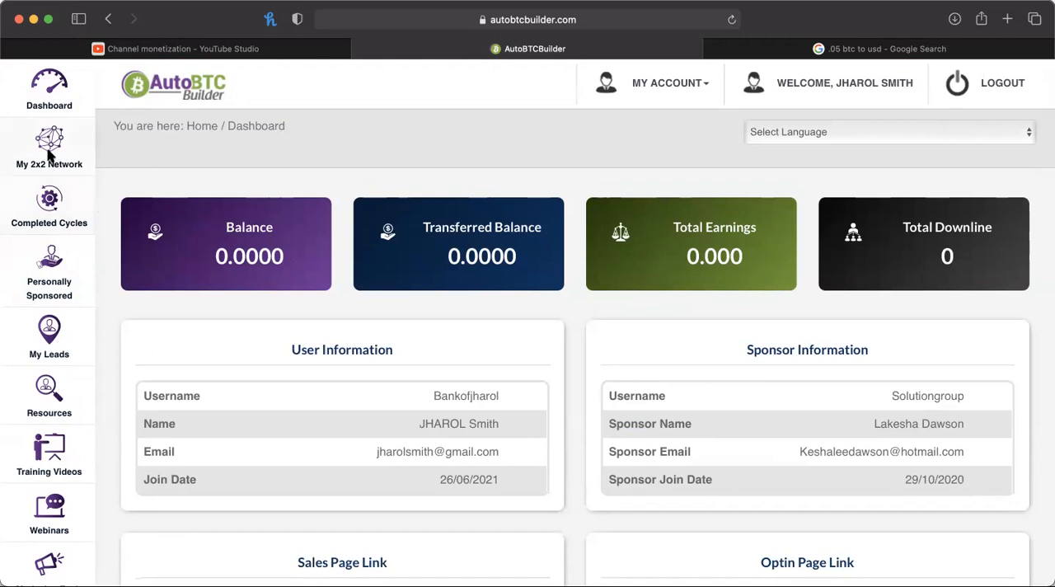
mouse_move(191, 224)
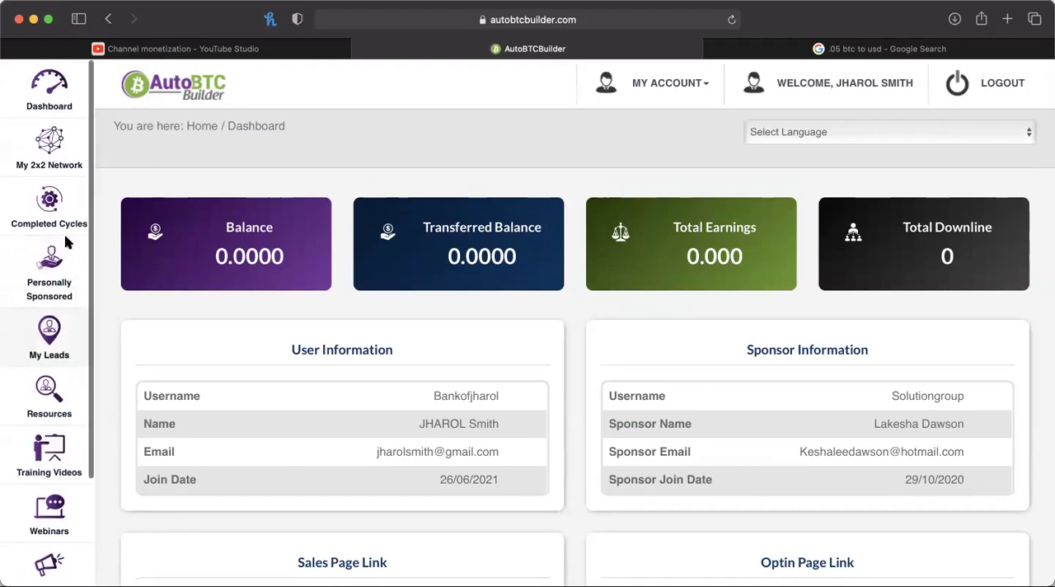
mouse_move(188, 112)
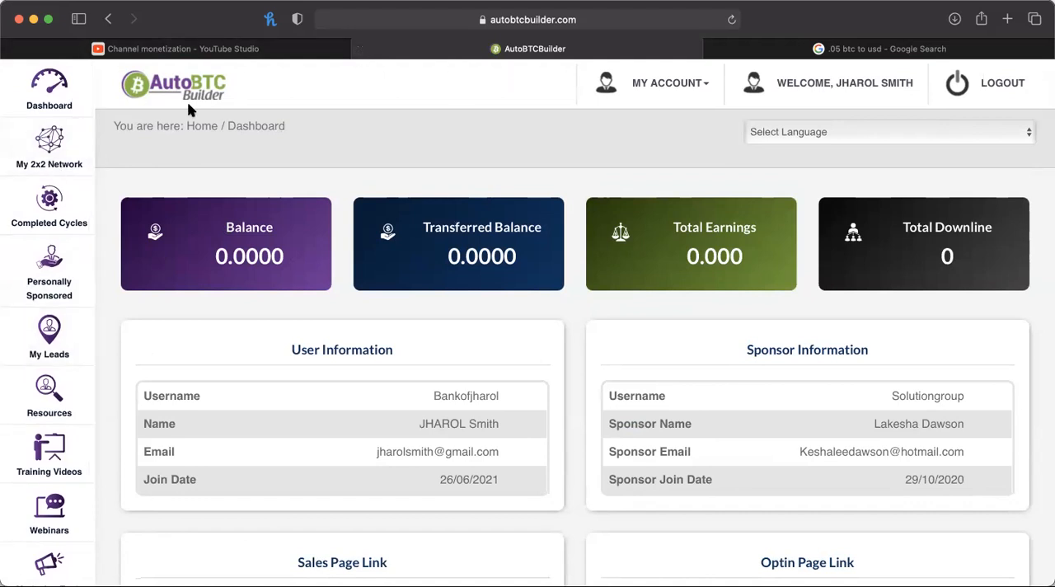
mouse_move(60, 152)
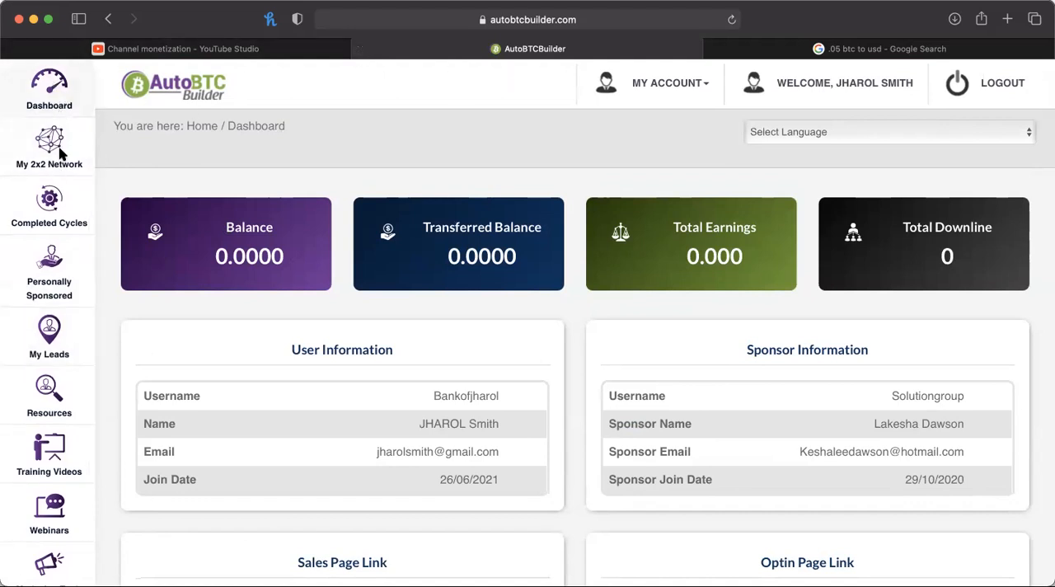
Step: View the 2x2 Matrix Network (Econ ₿0.0019, Feeder ₿0.0056), then switch to Google
left_click(49, 144)
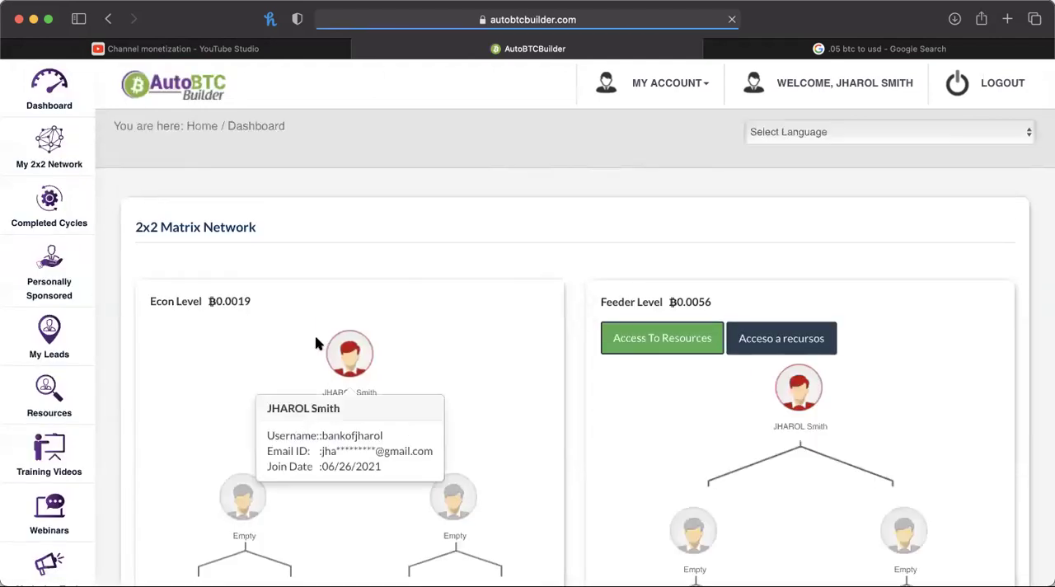
scroll("down", 3)
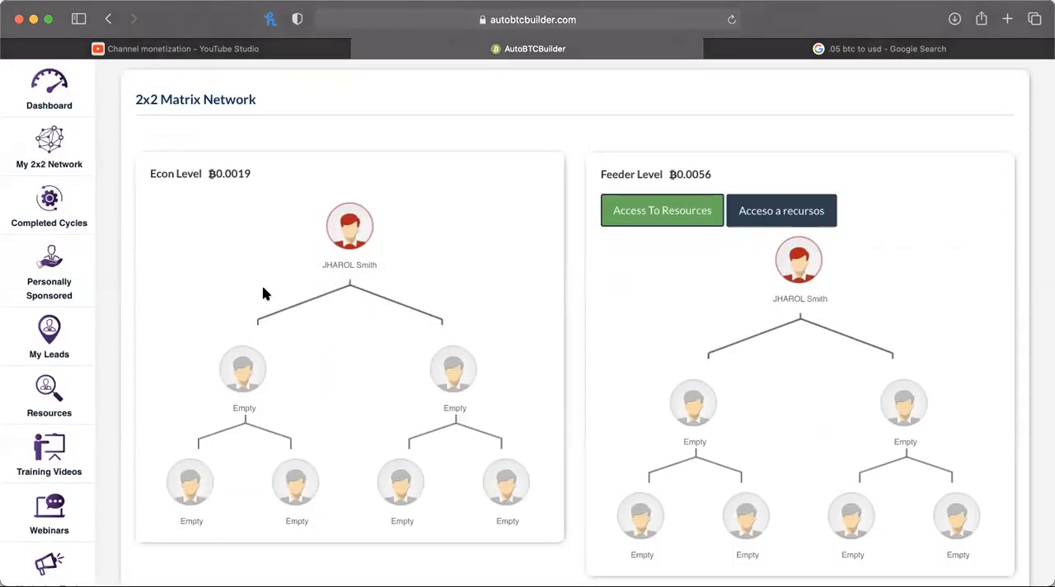
mouse_move(221, 185)
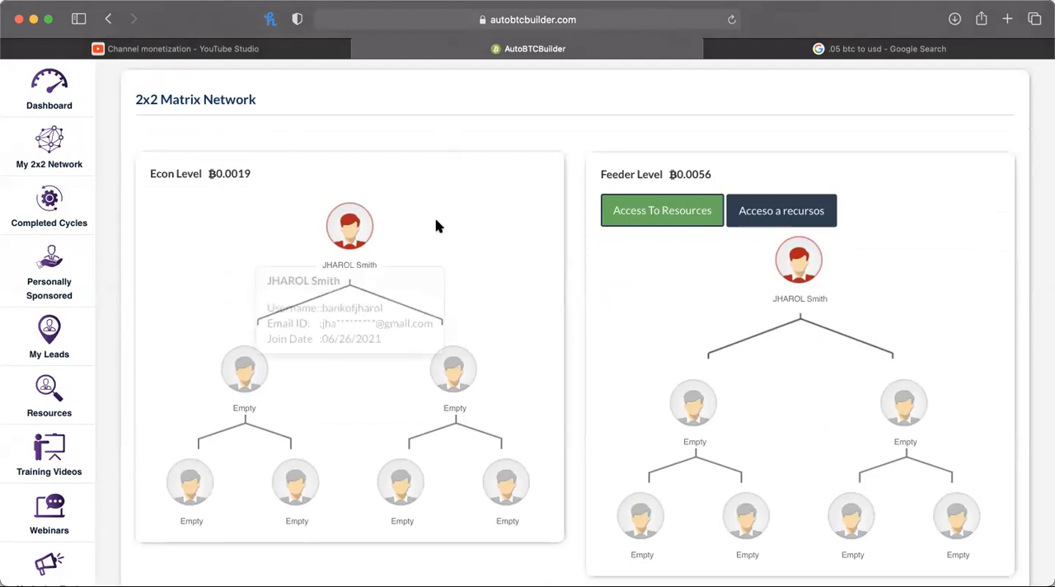
mouse_move(223, 183)
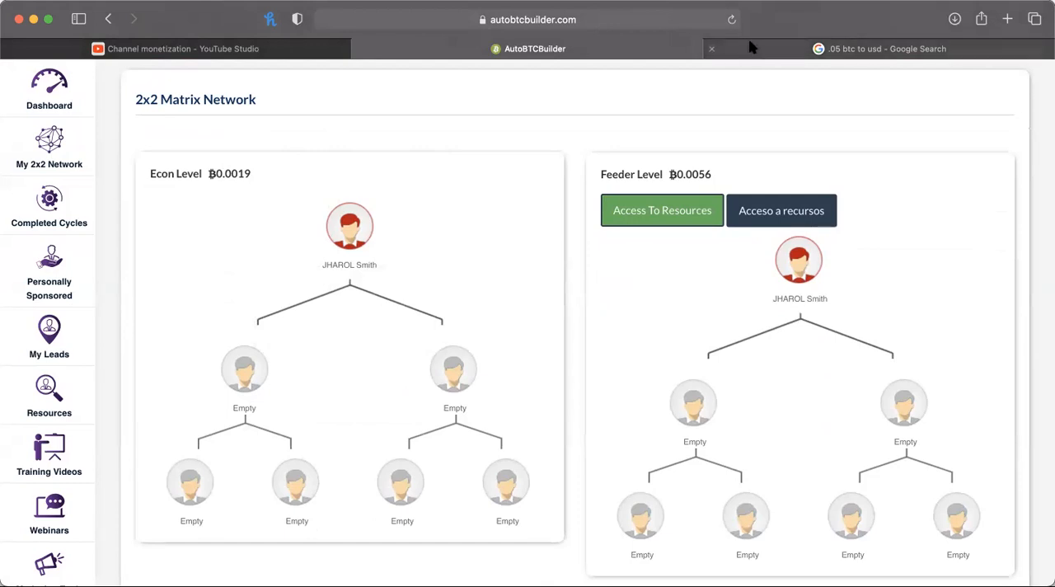
left_click(890, 47)
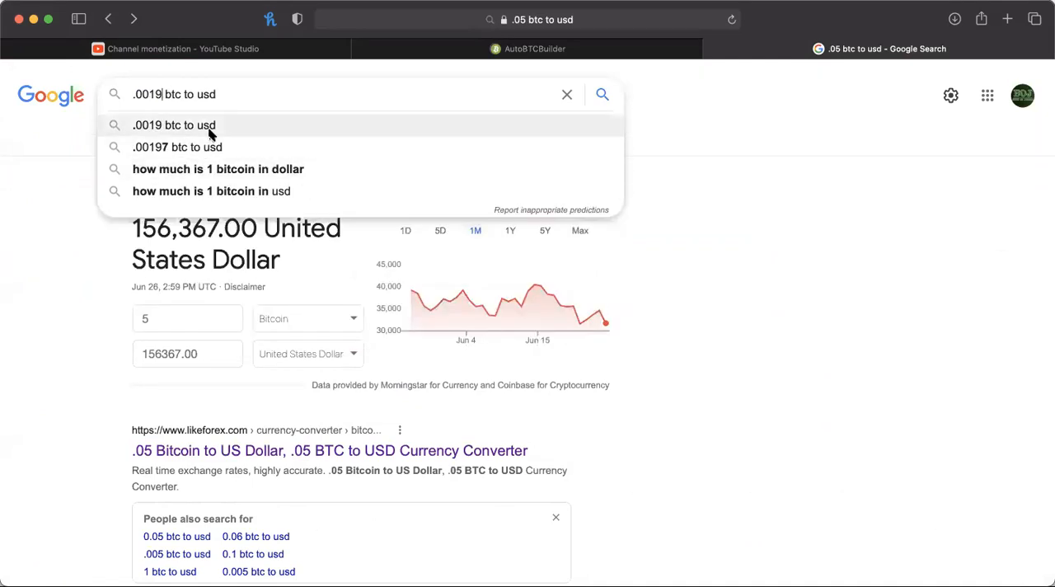
Step: Convert 0.0019 BTC to 59.02 USD via Google's suggestion, then check the matrix page
left_click(175, 124)
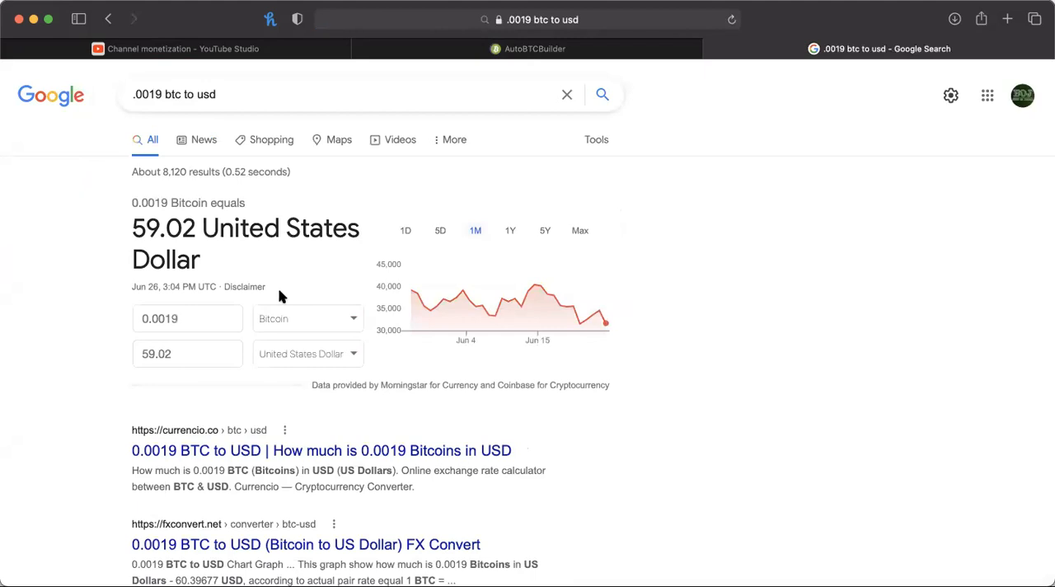
mouse_move(288, 269)
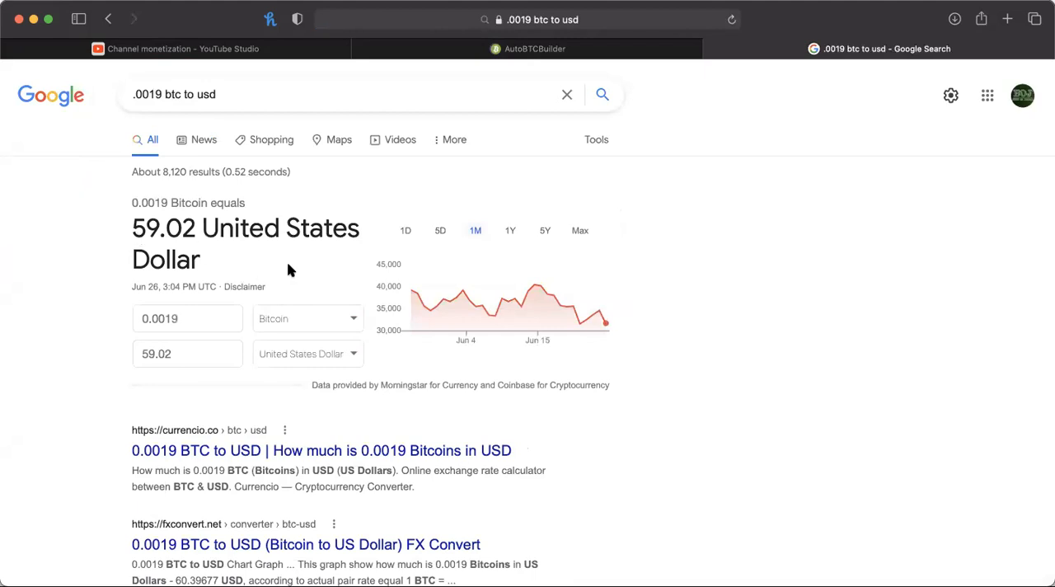
scroll("down", 3)
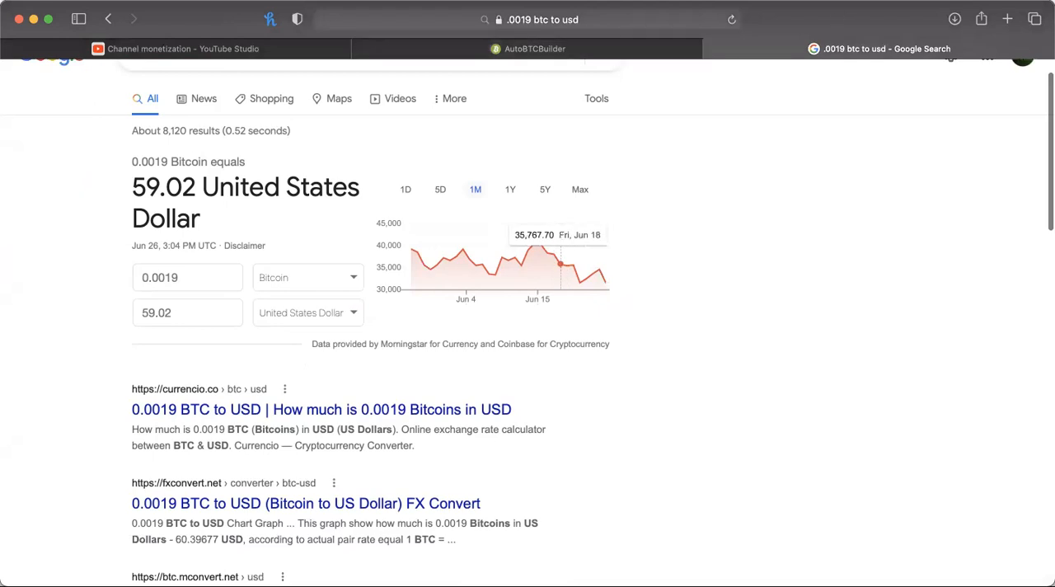
left_click(528, 48)
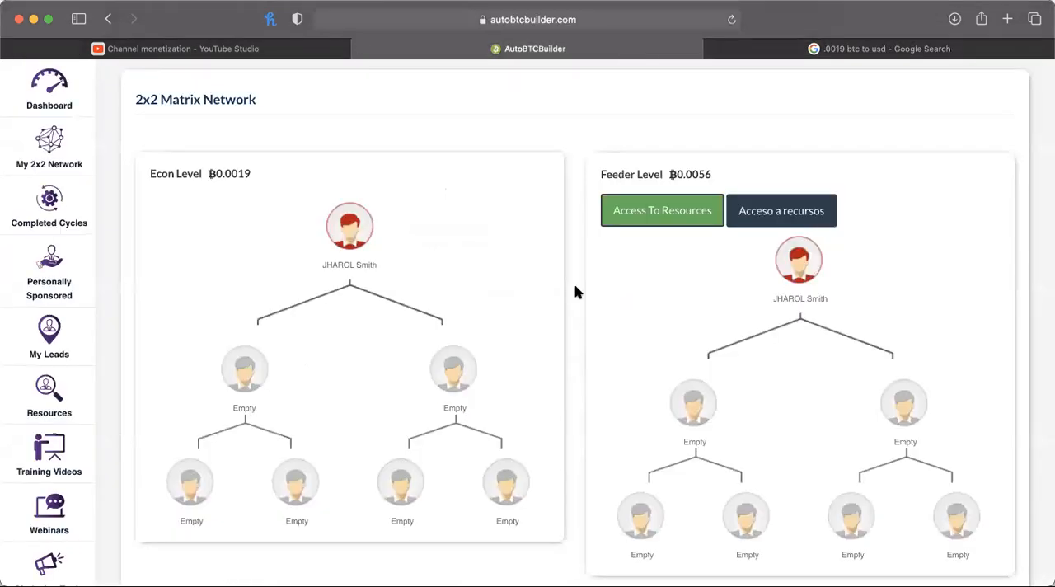
mouse_move(349, 228)
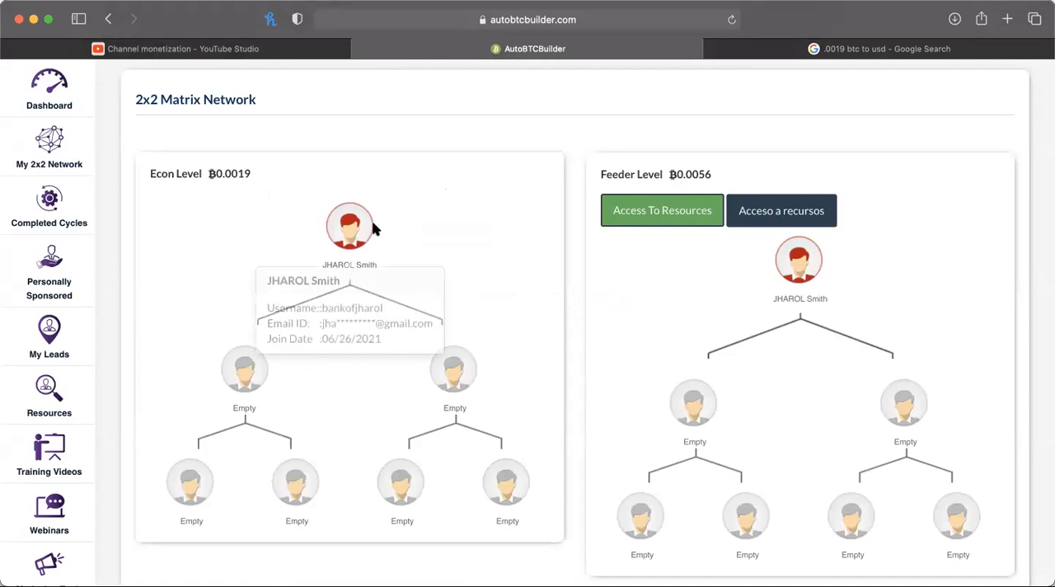
scroll("down", 3)
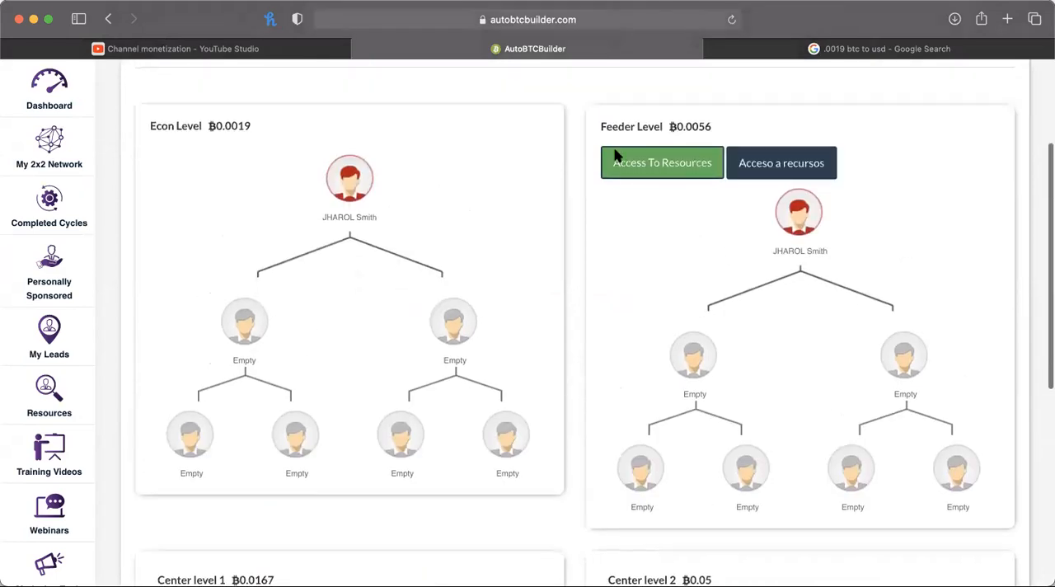
mouse_move(704, 132)
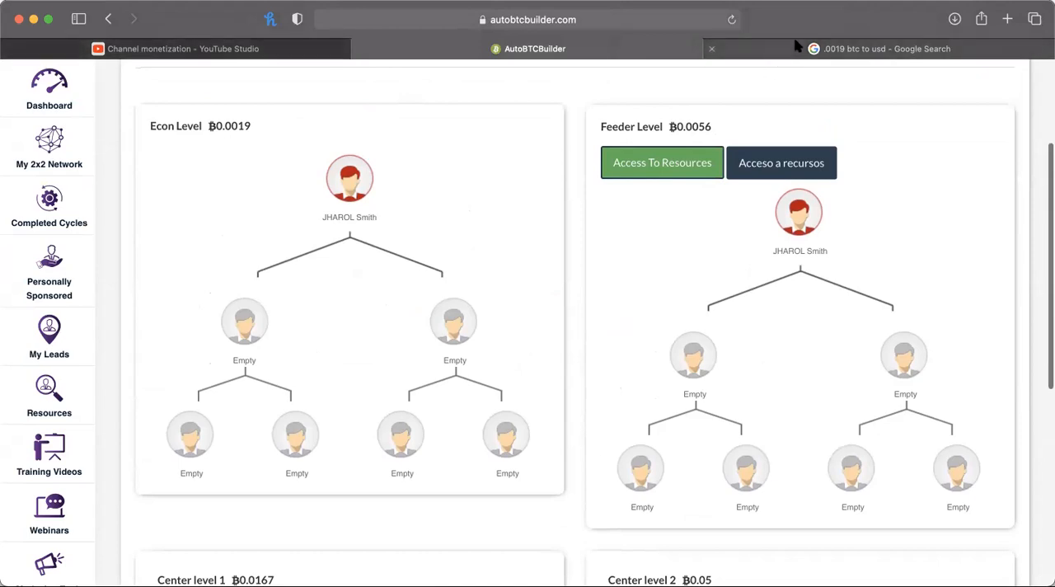
Step: Convert 0.0056 BTC to 173.95 USD, then return to the matrix network page
left_click(887, 49)
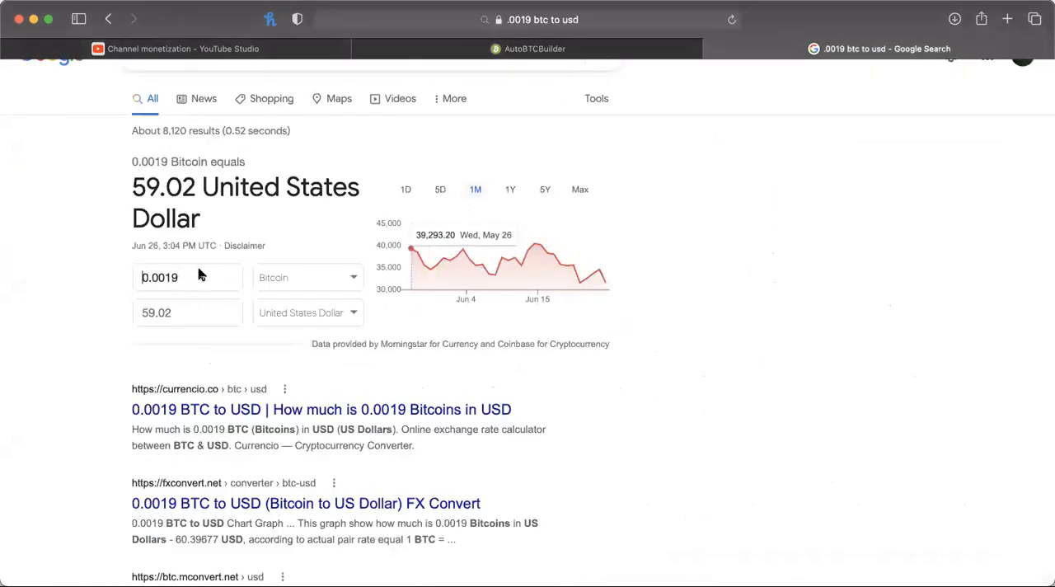
type("0.0056")
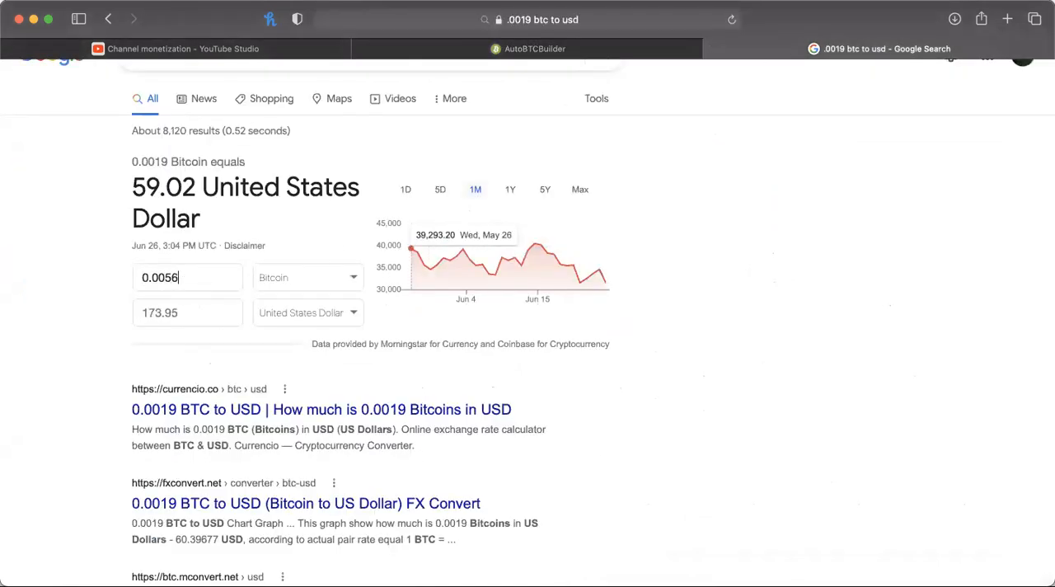
left_click(527, 48)
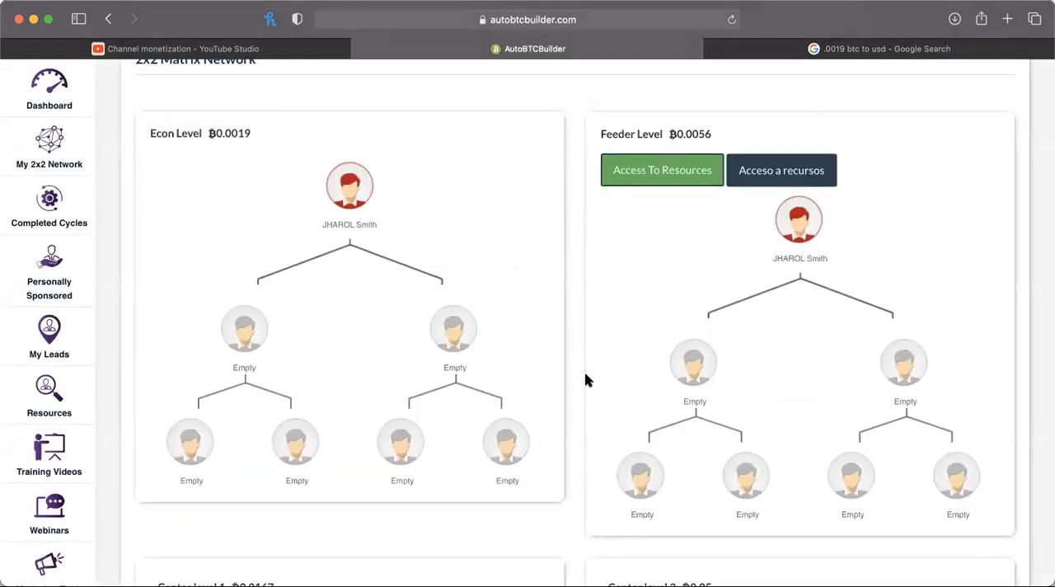
mouse_move(342, 327)
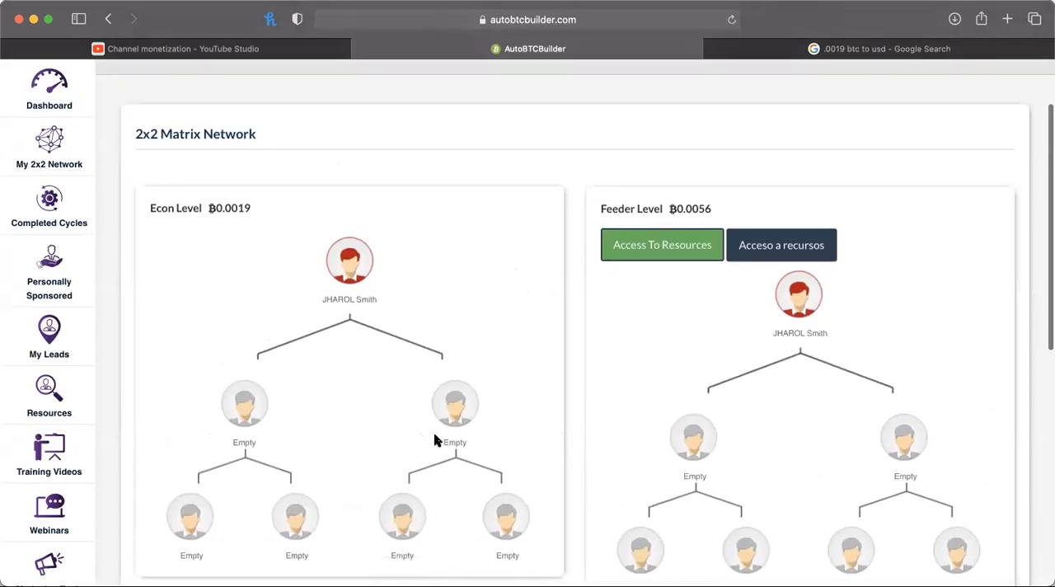
Step: Alternate between the center-level matrix prices and the Google Bitcoin converter to compare values
scroll("down", 3)
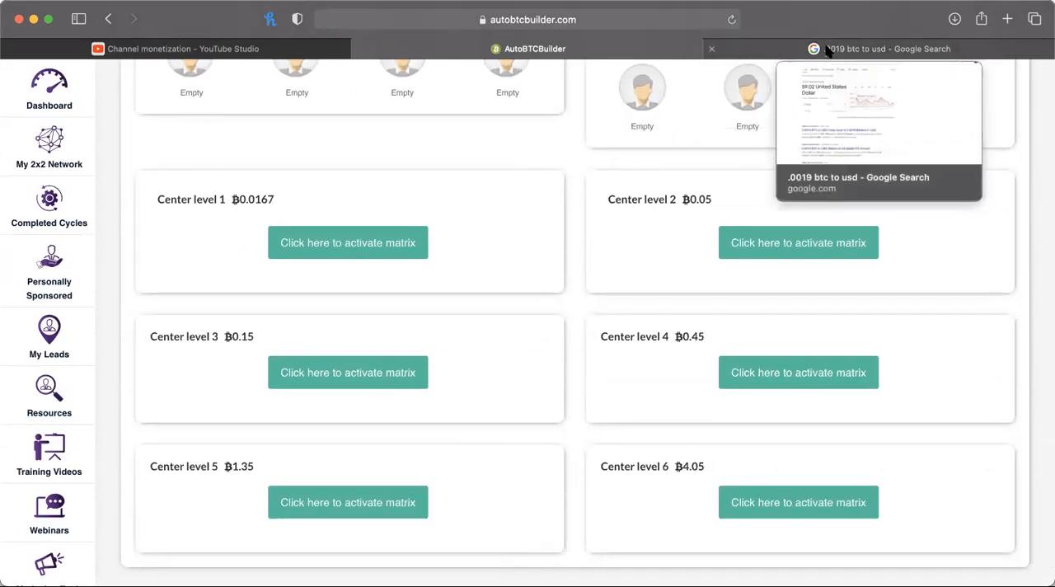
left_click(890, 48)
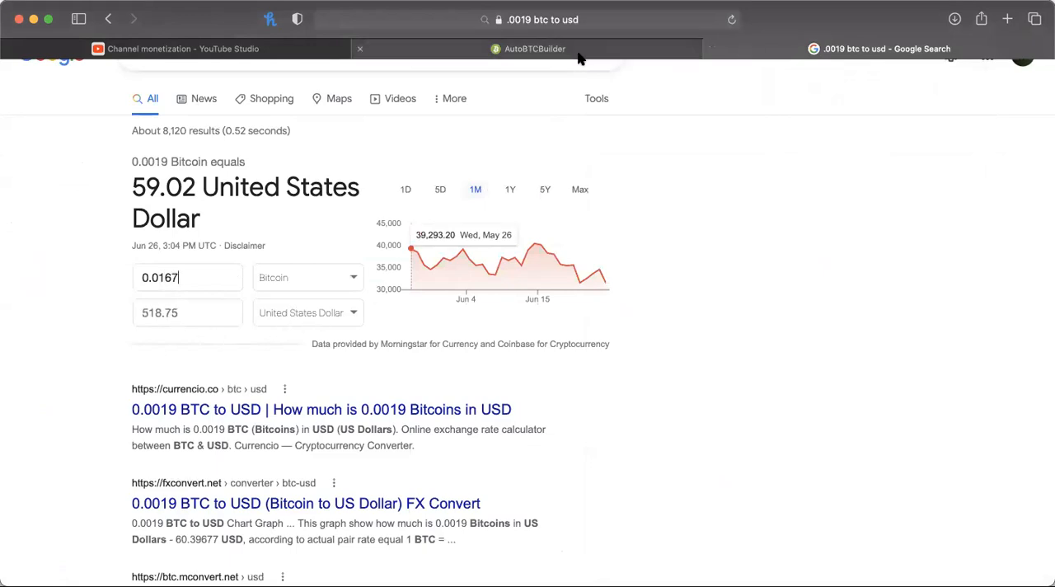
left_click(531, 48)
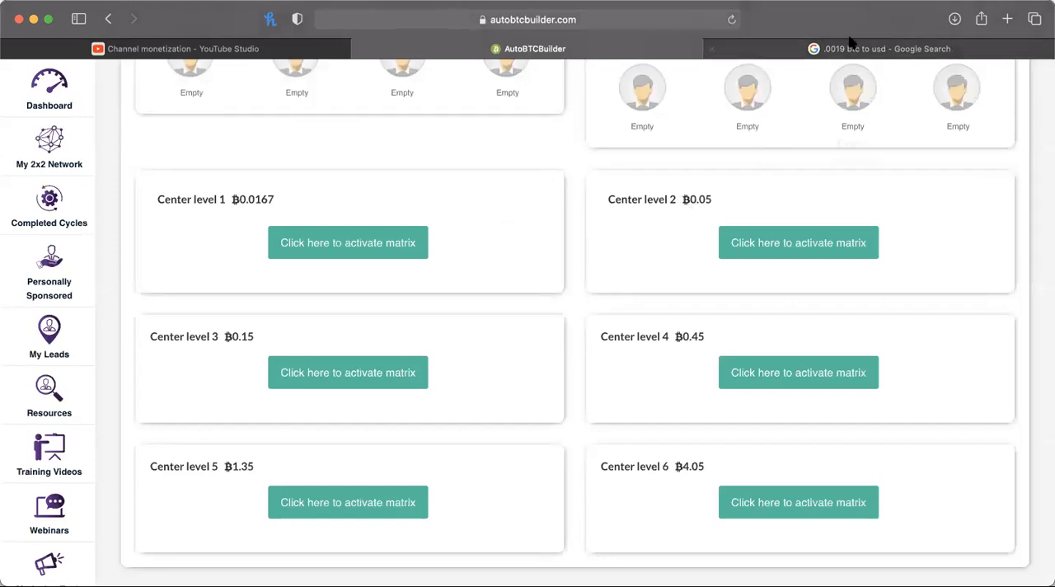
left_click(886, 47)
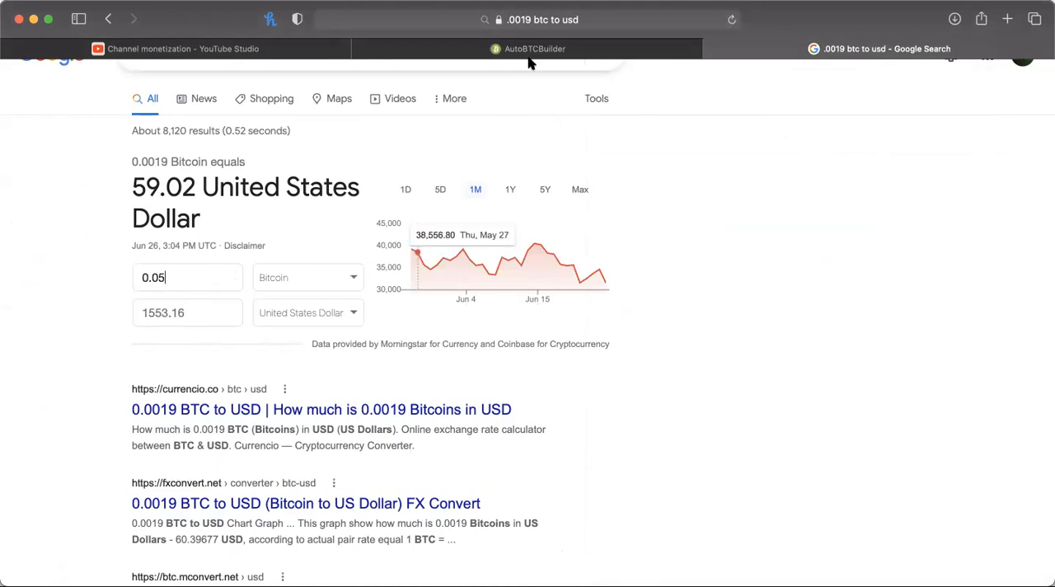
left_click(528, 48)
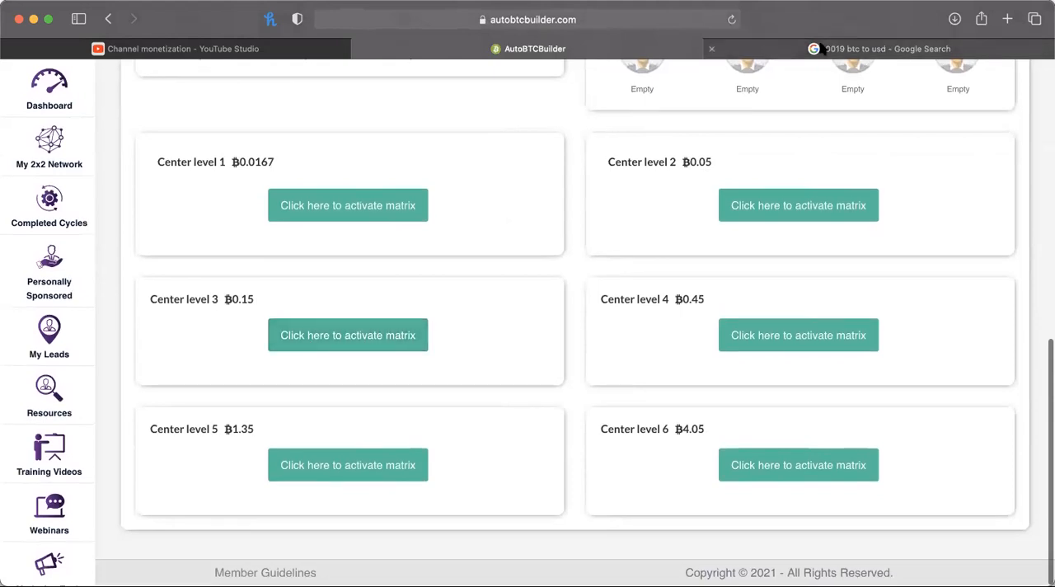
left_click(890, 48)
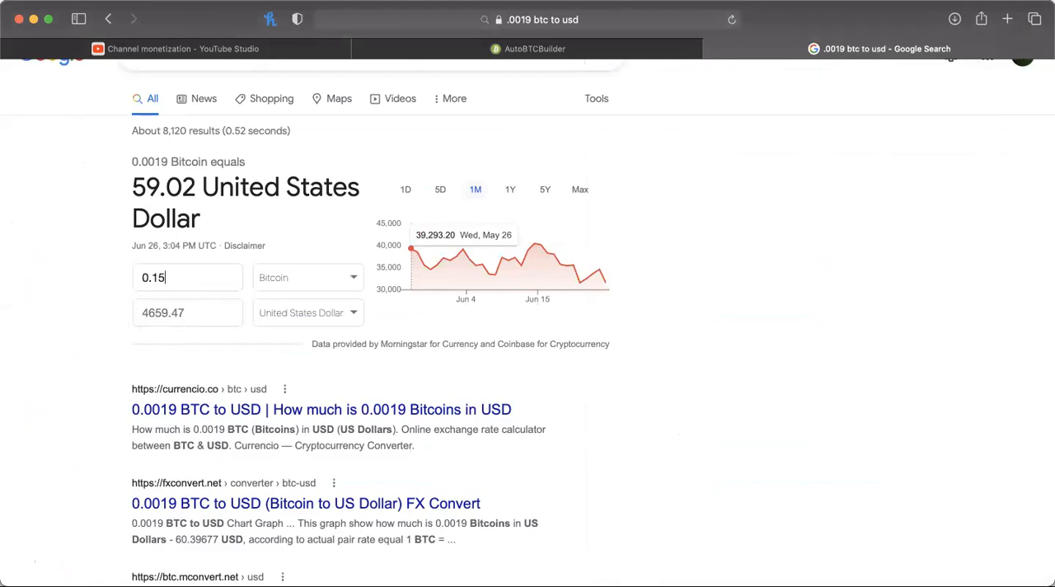
left_click(531, 49)
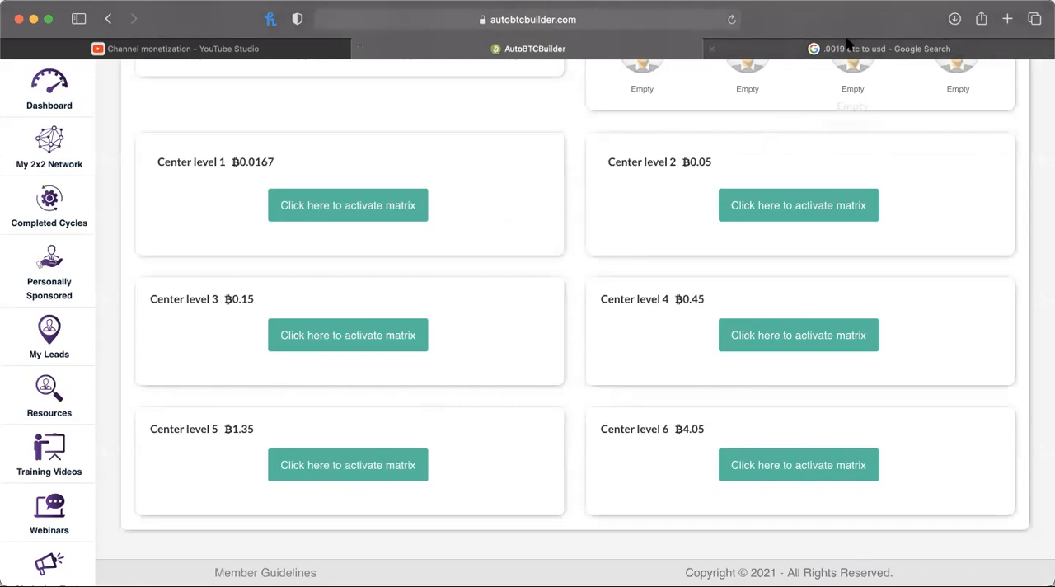
left_click(887, 48)
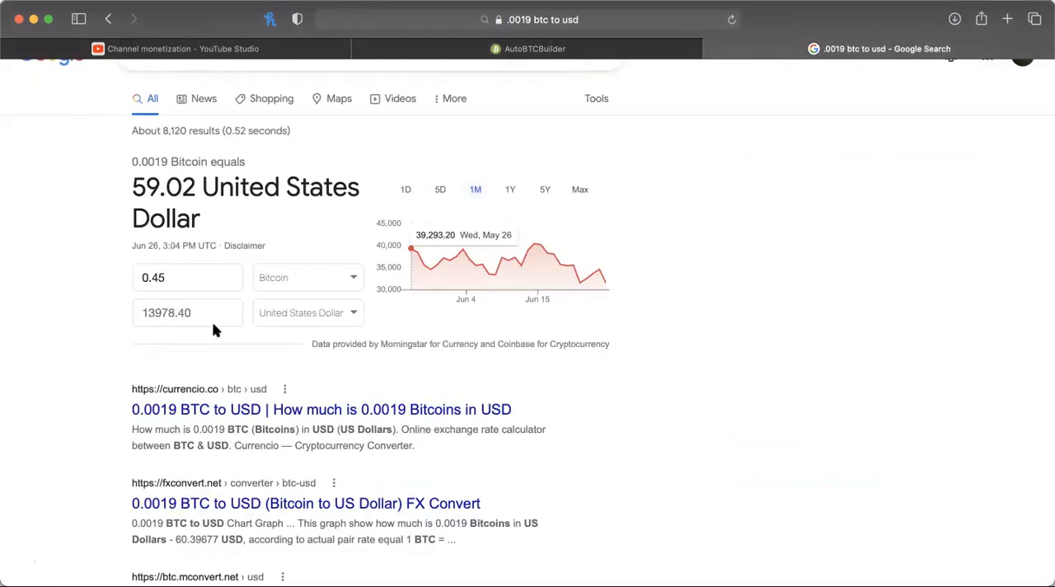
left_click(527, 48)
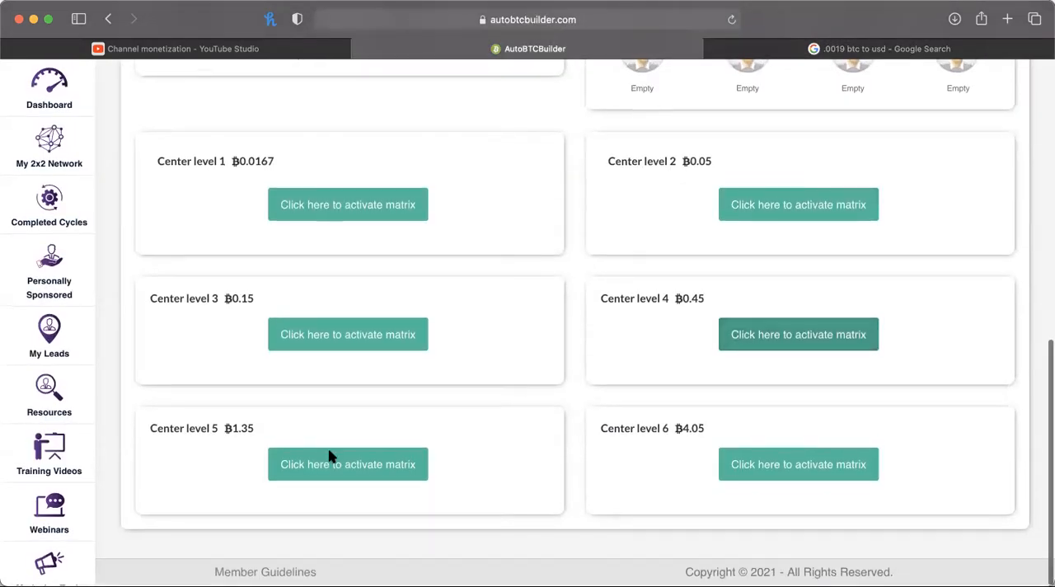
left_click(888, 48)
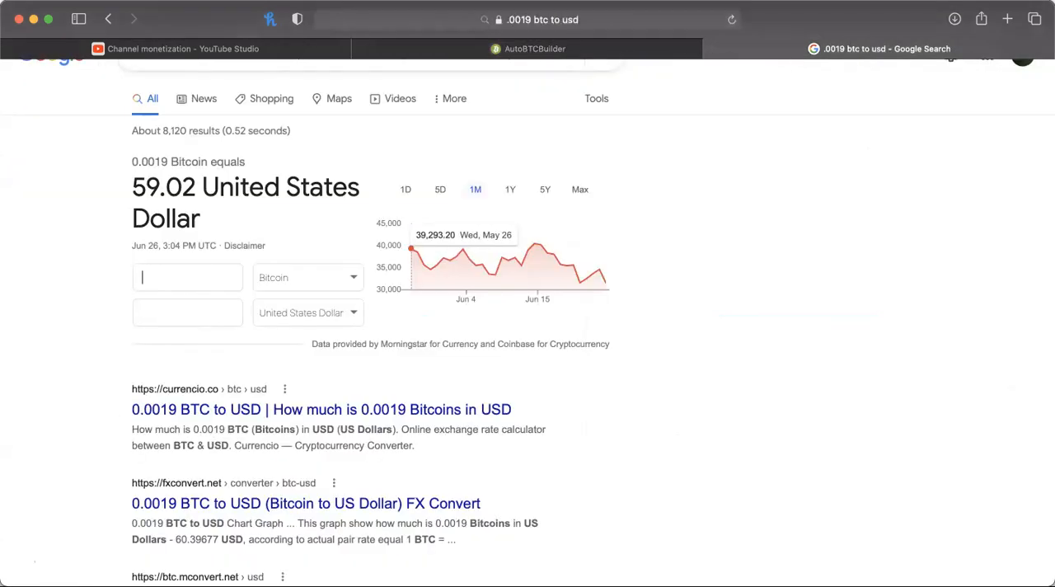
Step: Convert 1.35 and 4.05 BTC (125,805.56 USD) to dollars, then return to matrix levels
type("1.35")
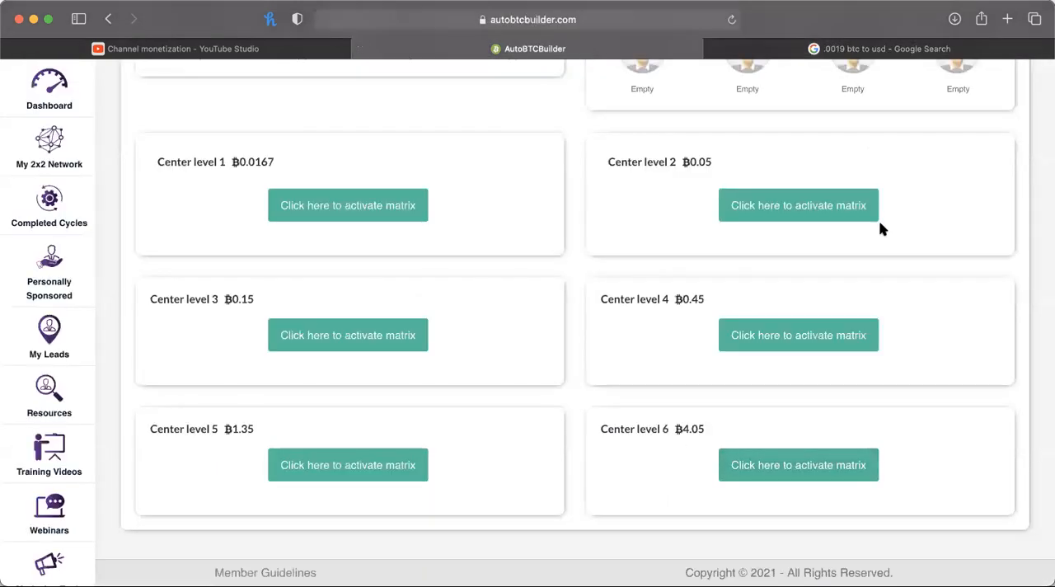
left_click(892, 47)
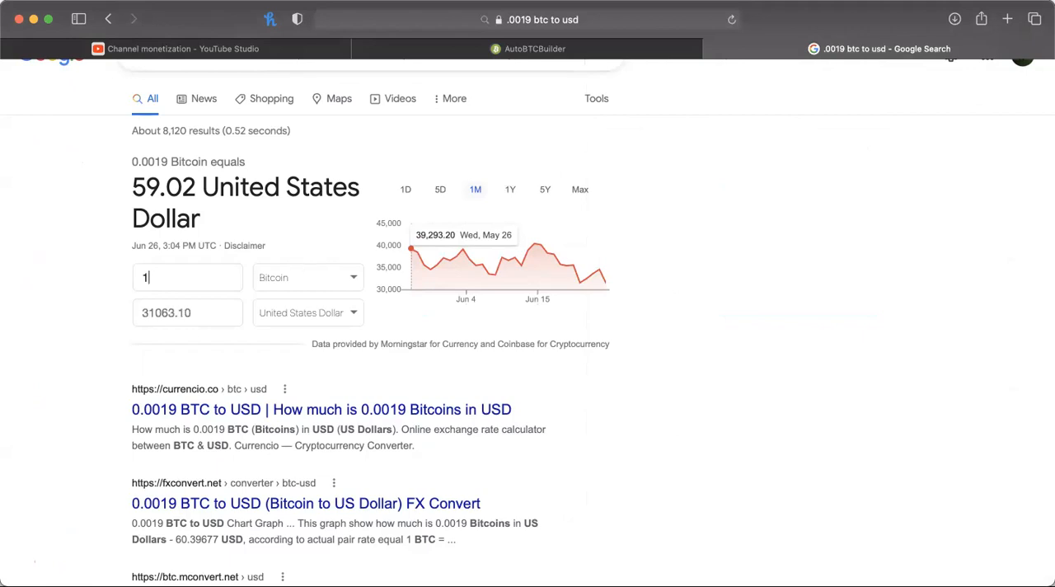
type("4.05")
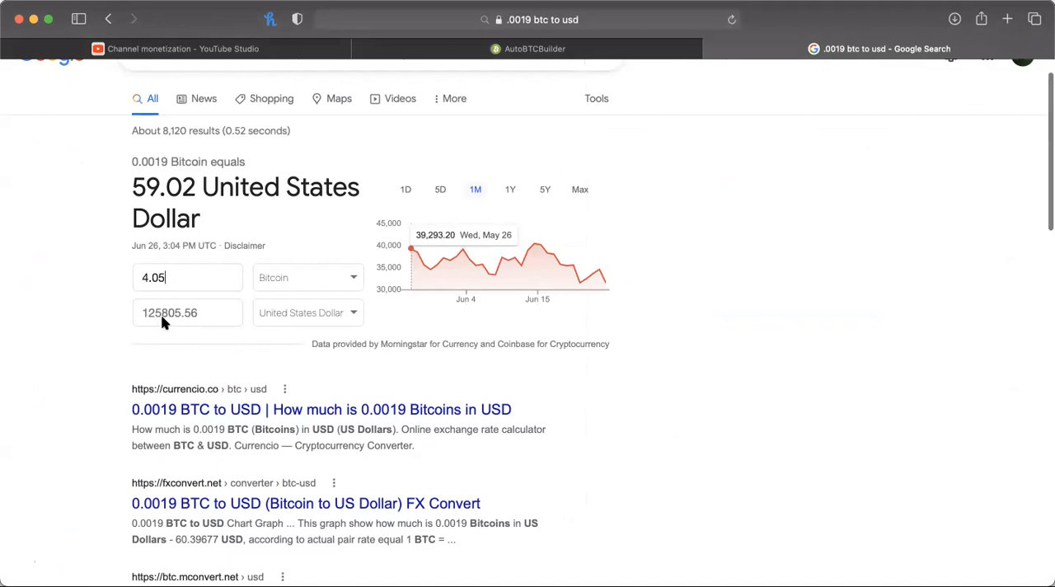
left_click(527, 49)
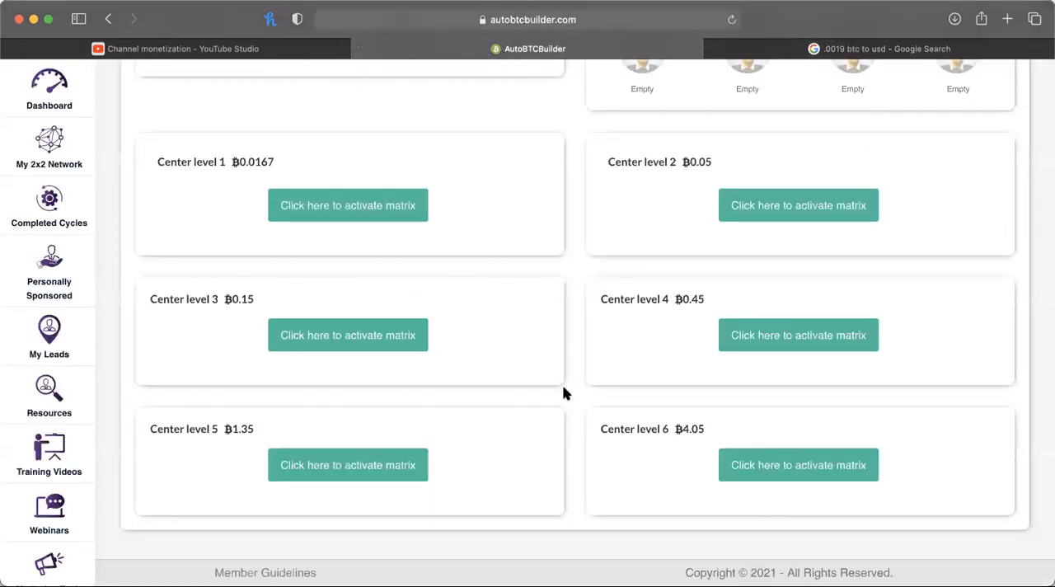
Step: Scroll the Resources course tiles down to 'Introduction to Gold & Silver Investment'
scroll("up", 3)
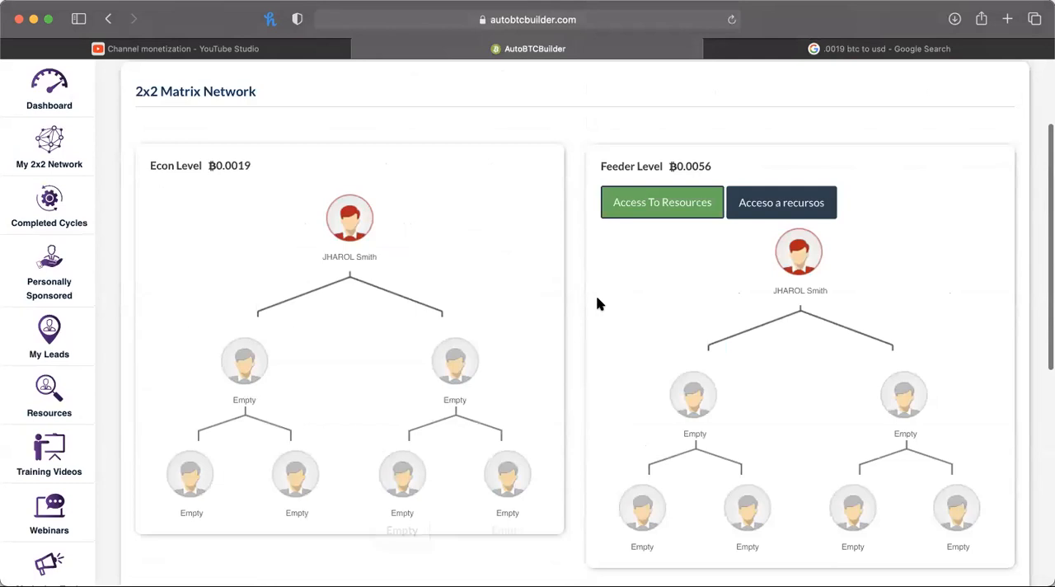
mouse_move(625, 162)
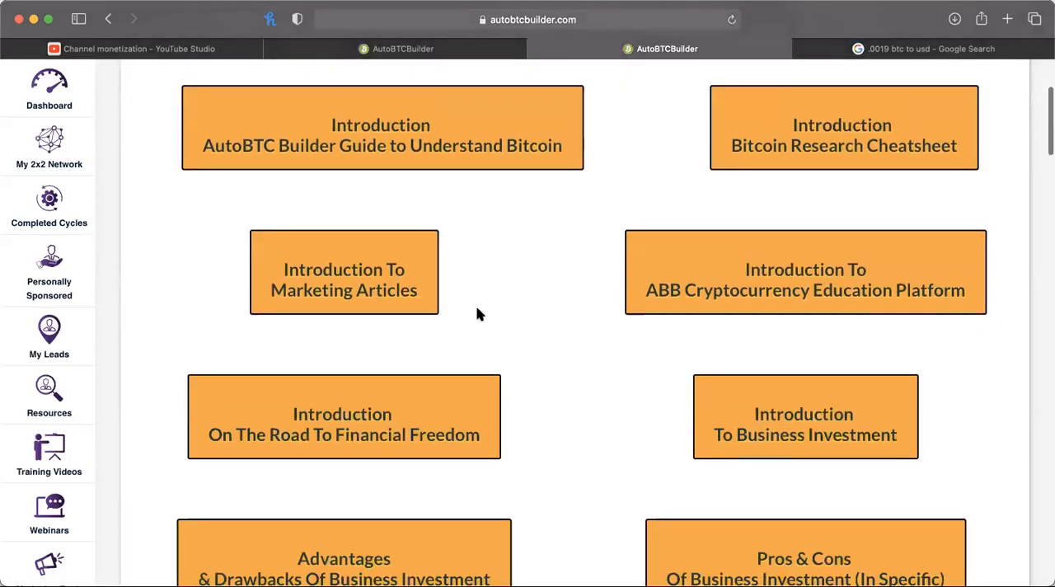
scroll("down", 3)
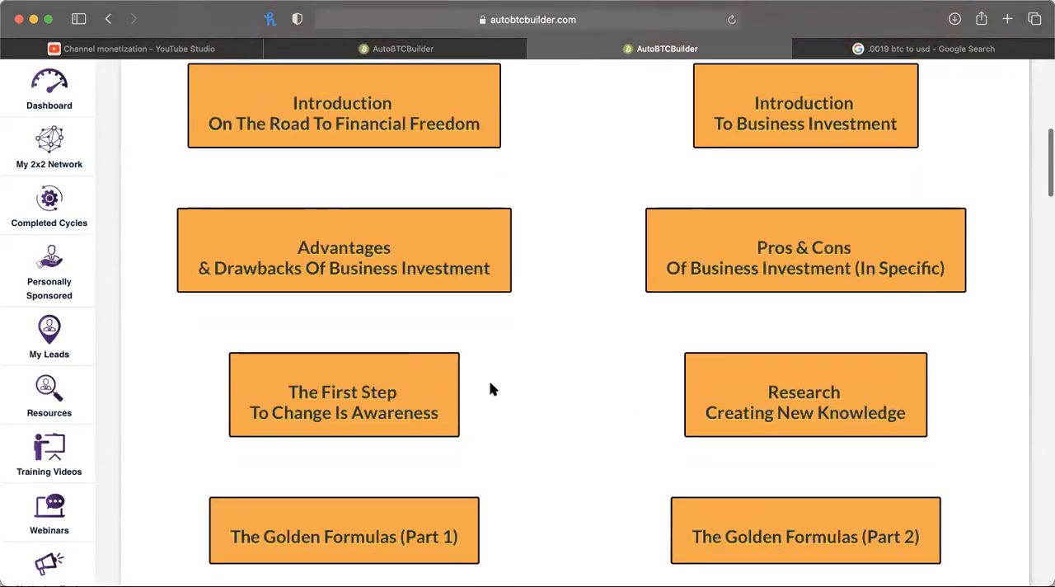
scroll("down", 3)
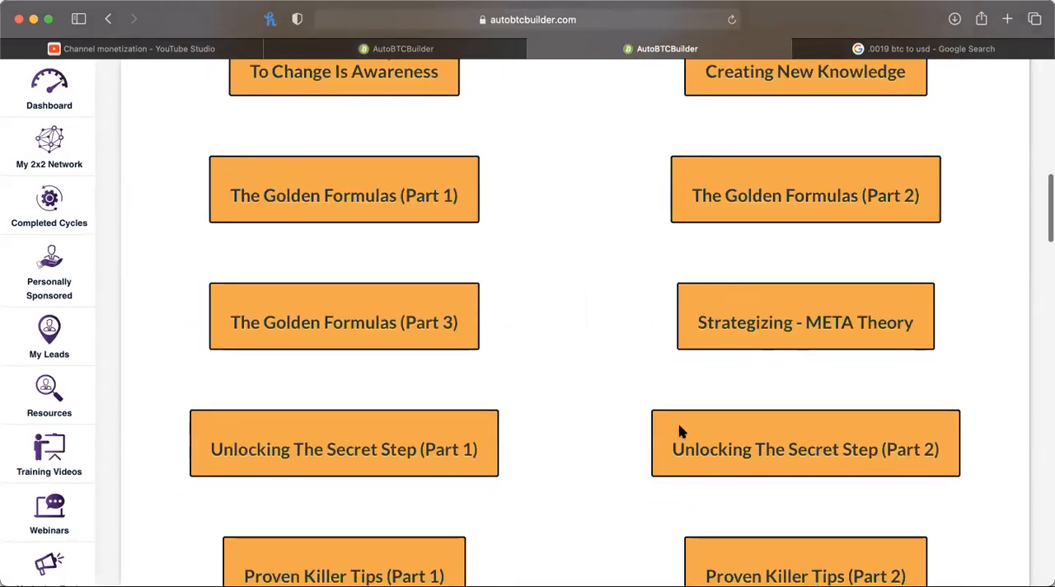
scroll("down", 3)
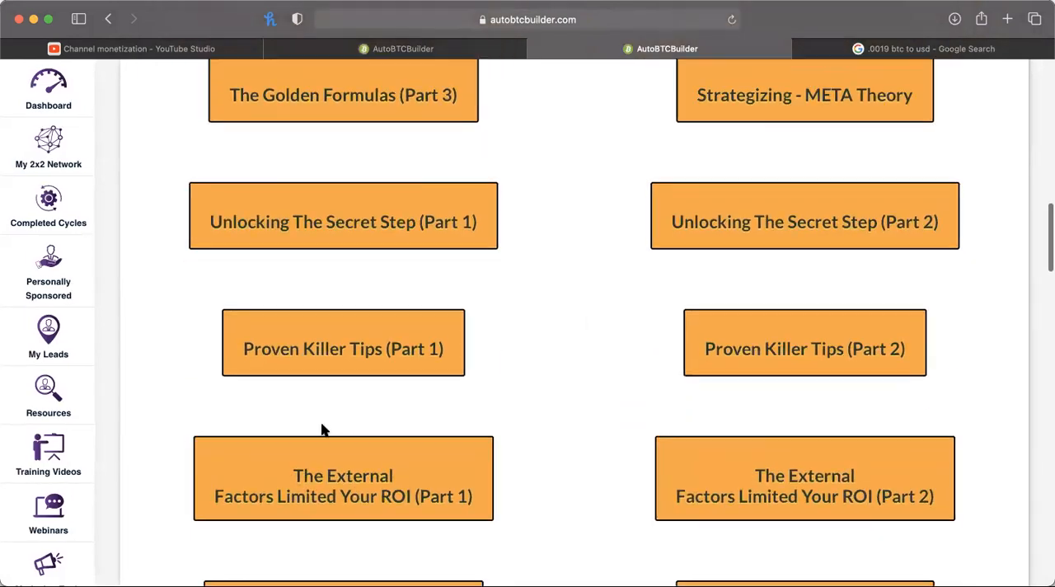
scroll("down", 3)
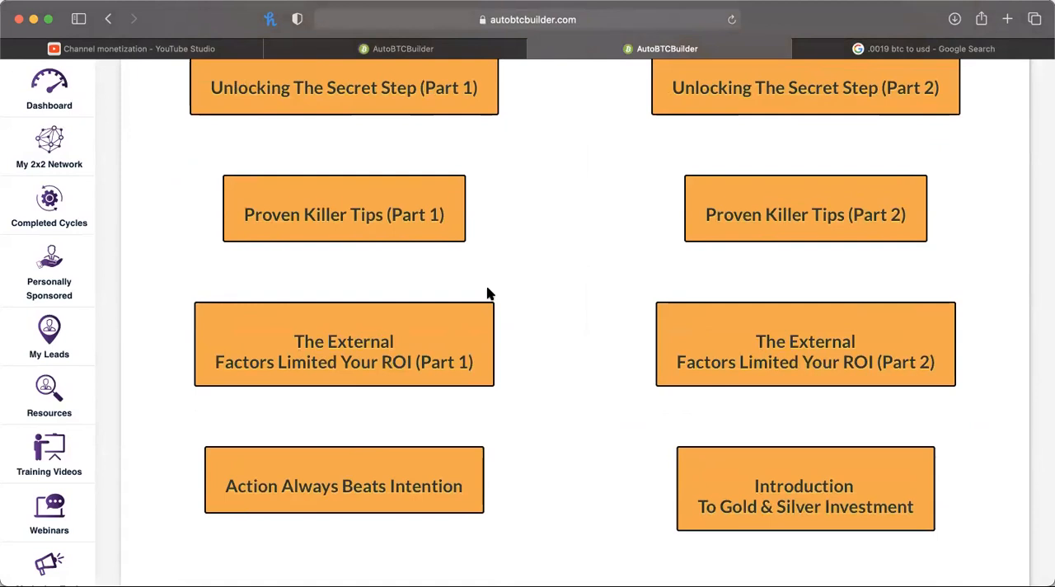
mouse_move(49, 202)
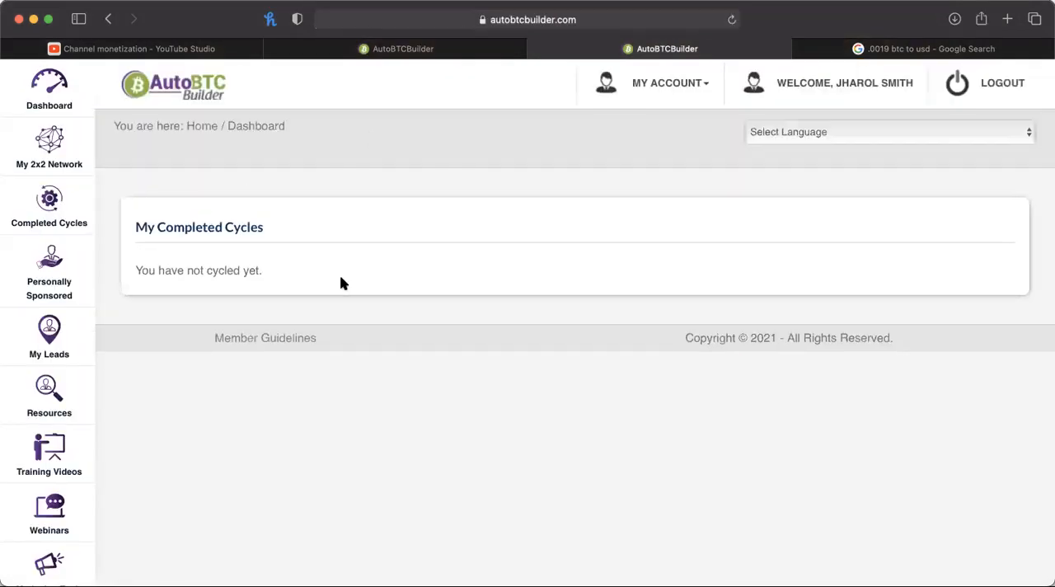
mouse_move(137, 445)
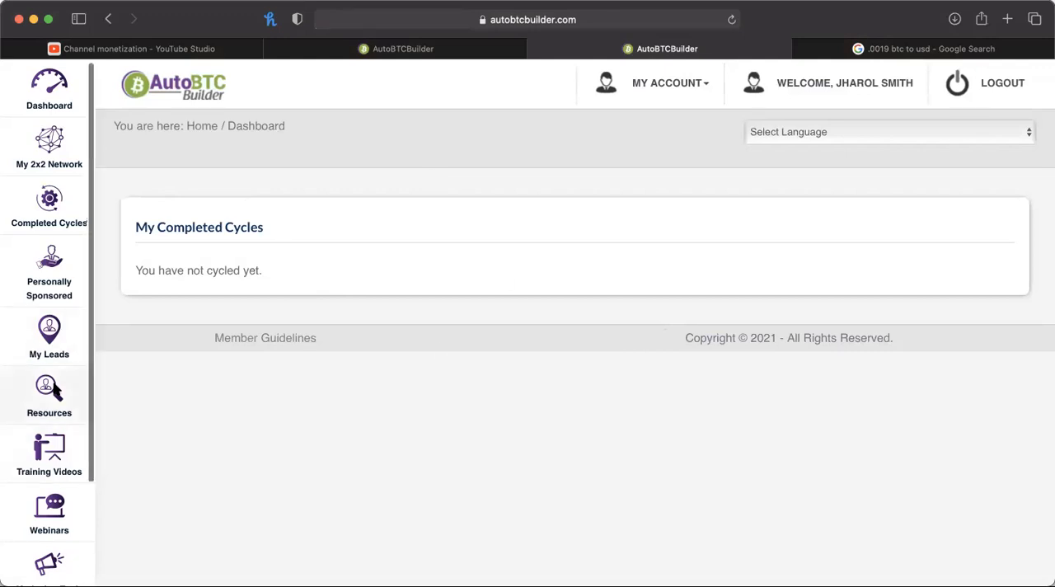
Step: Scroll past the empty Completed Cycles page to reach the empty My Leads table
scroll("down", 3)
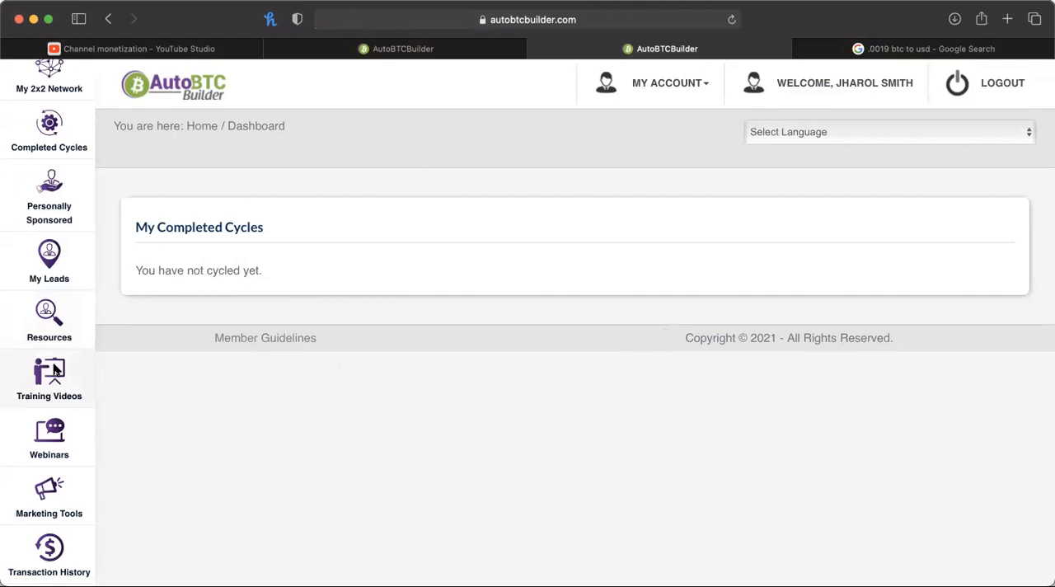
scroll("down", 3)
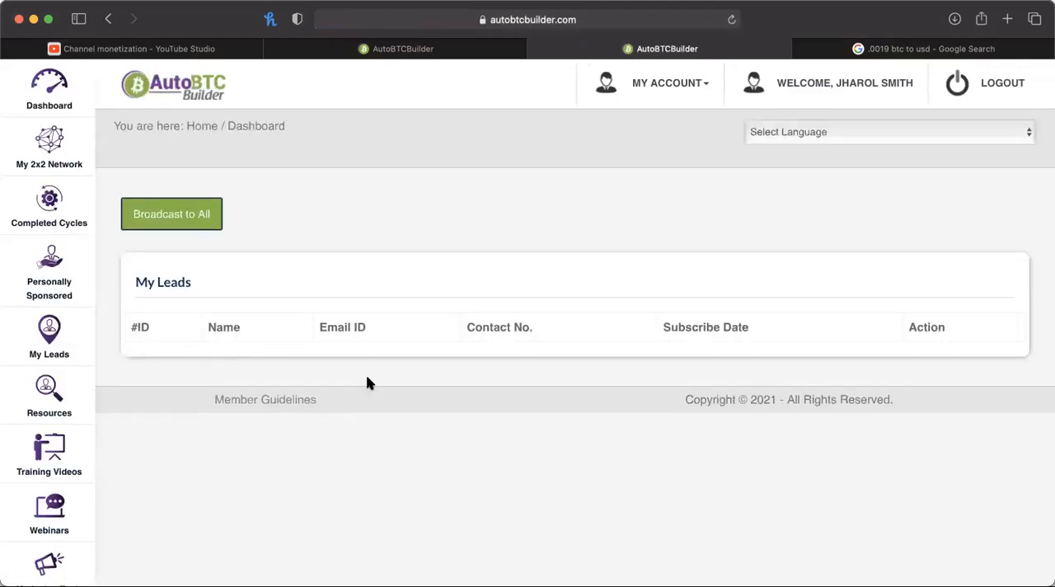
mouse_move(720, 446)
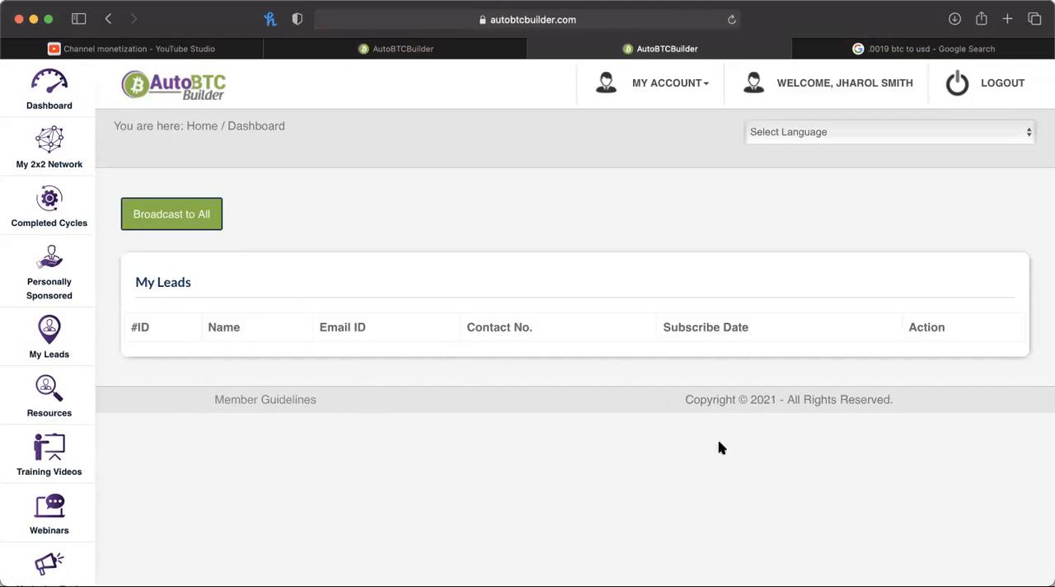
mouse_move(401, 354)
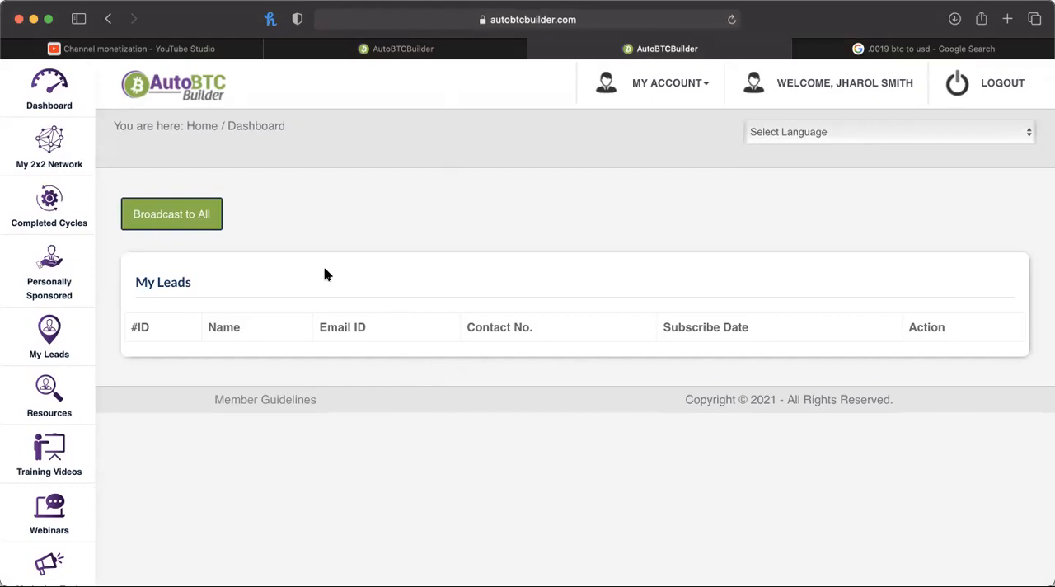
mouse_move(298, 503)
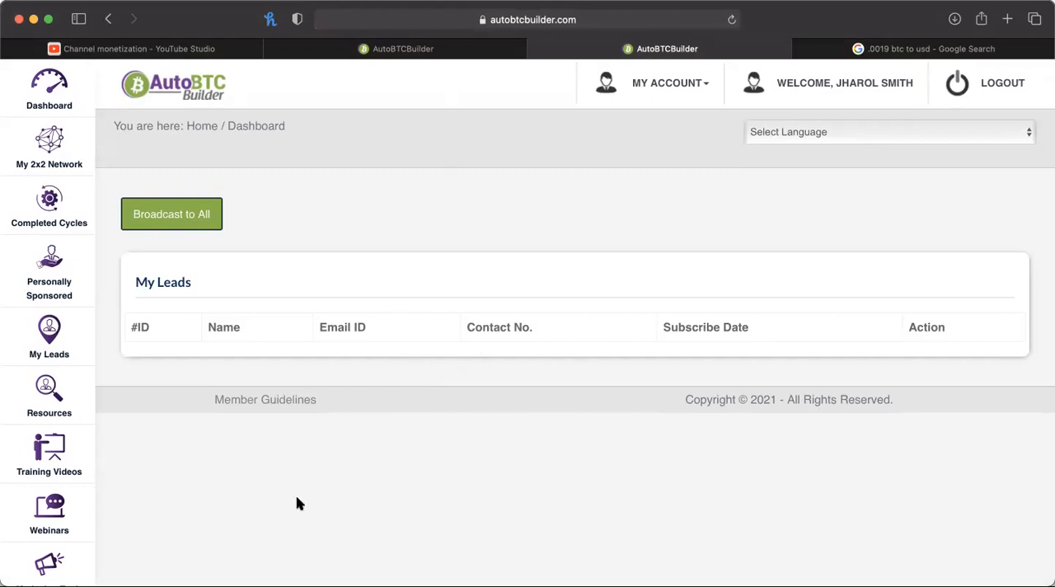
mouse_move(80, 455)
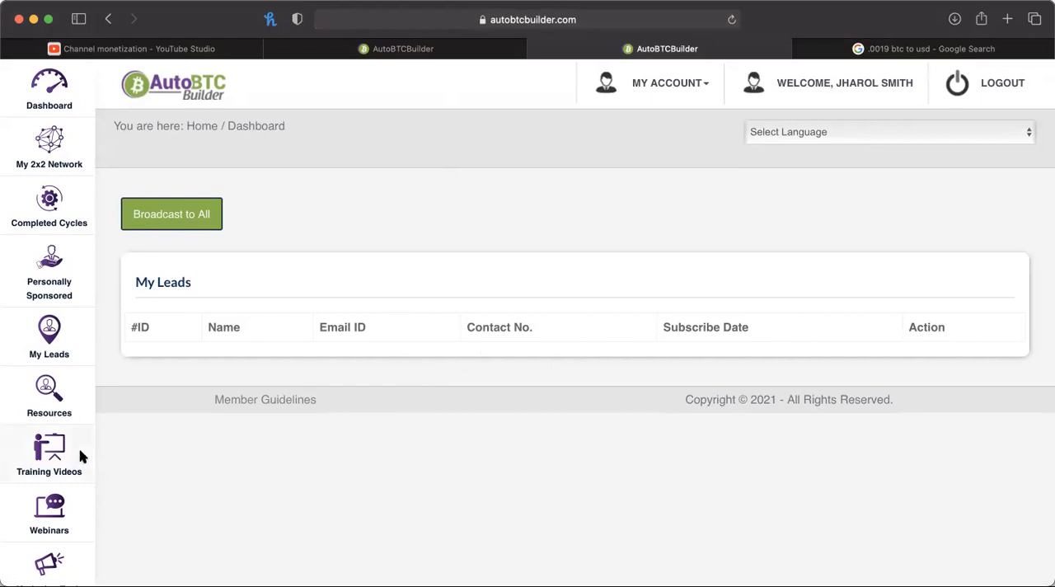
mouse_move(66, 451)
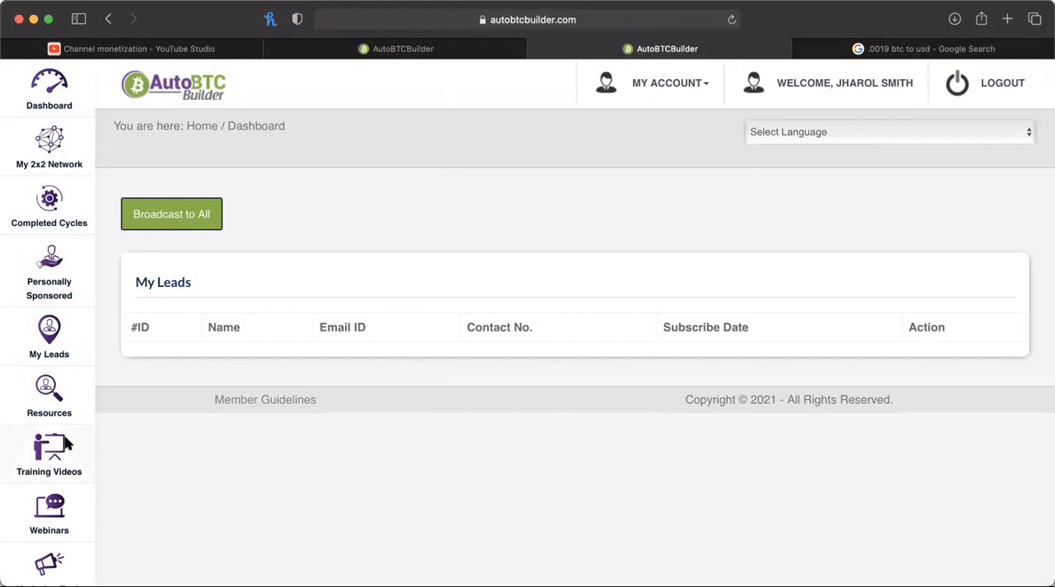
Step: Scroll the Resources product list to the bottom and move on to Training Videos
left_click(49, 453)
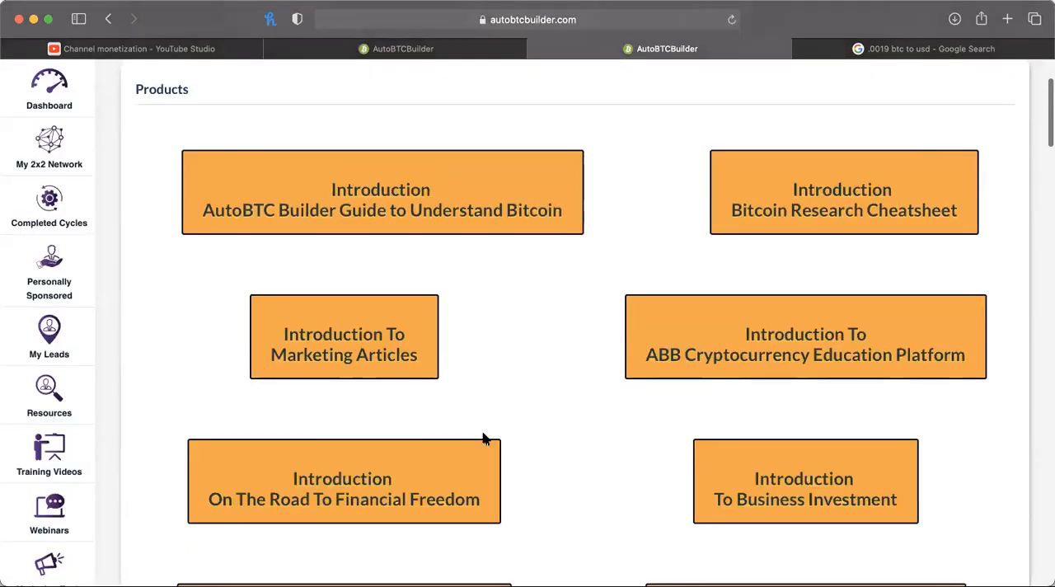
scroll("down", 3)
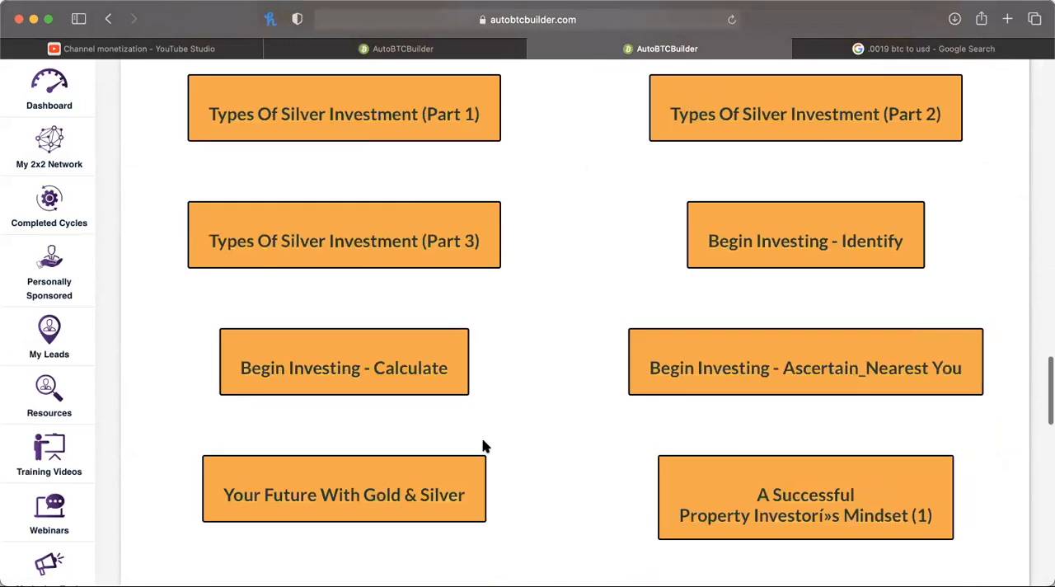
scroll("down", 3)
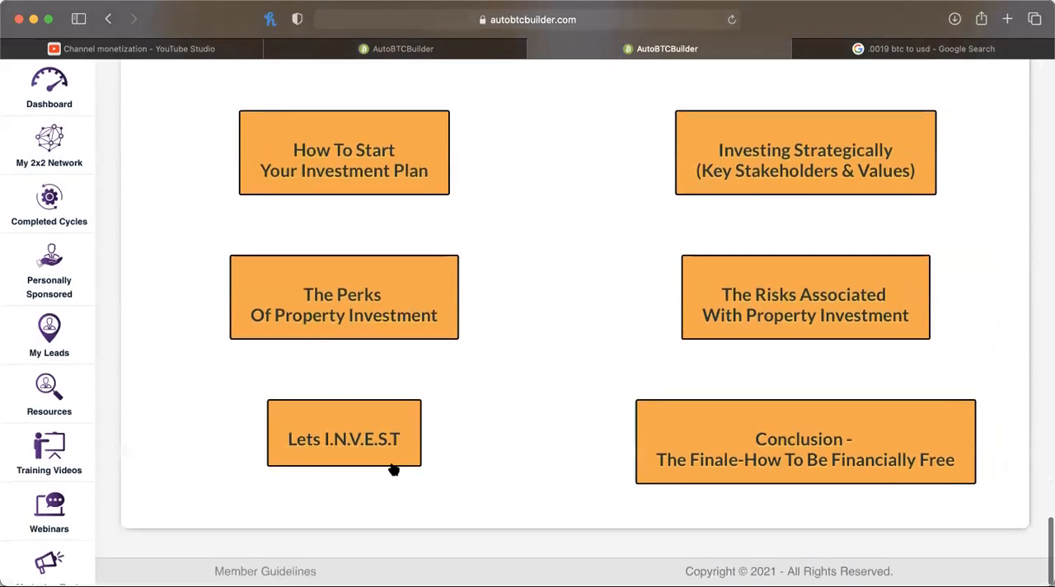
left_click(48, 452)
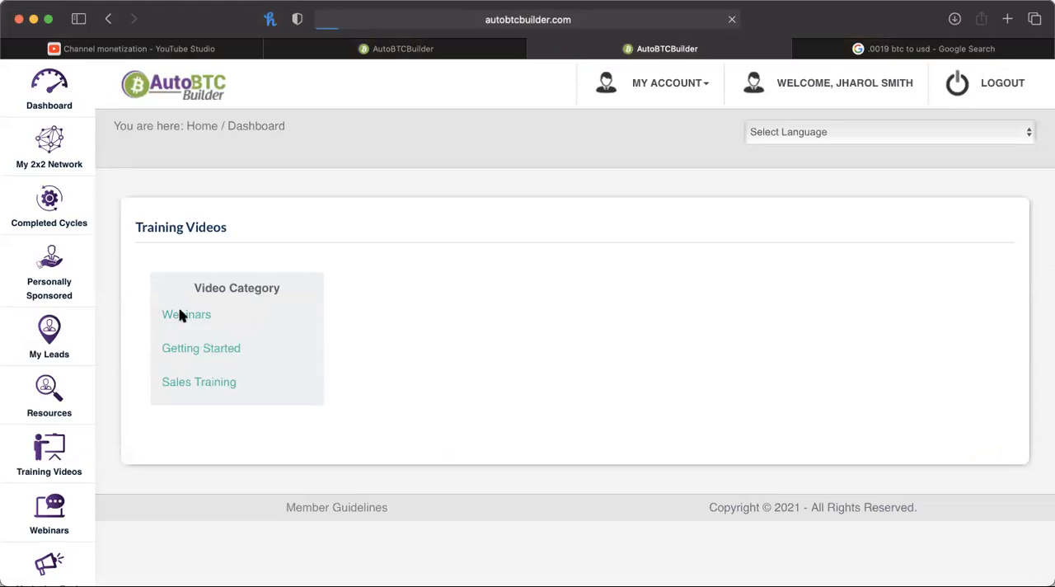
Step: Browse Webinars and Getting Started, then list Sales Training's Prospecting 101 and Growth Hacks videos
left_click(186, 315)
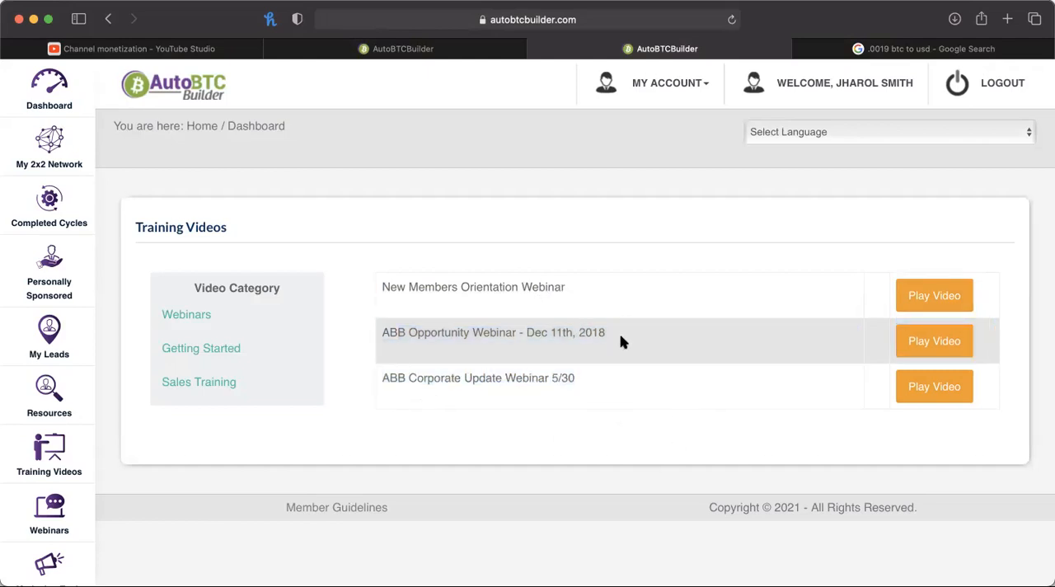
mouse_move(537, 335)
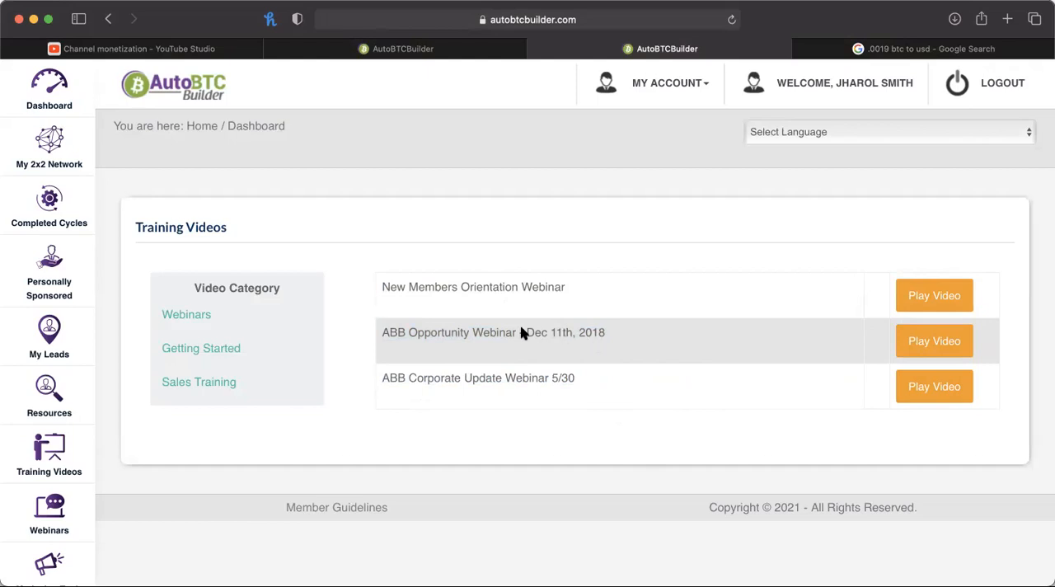
mouse_move(677, 337)
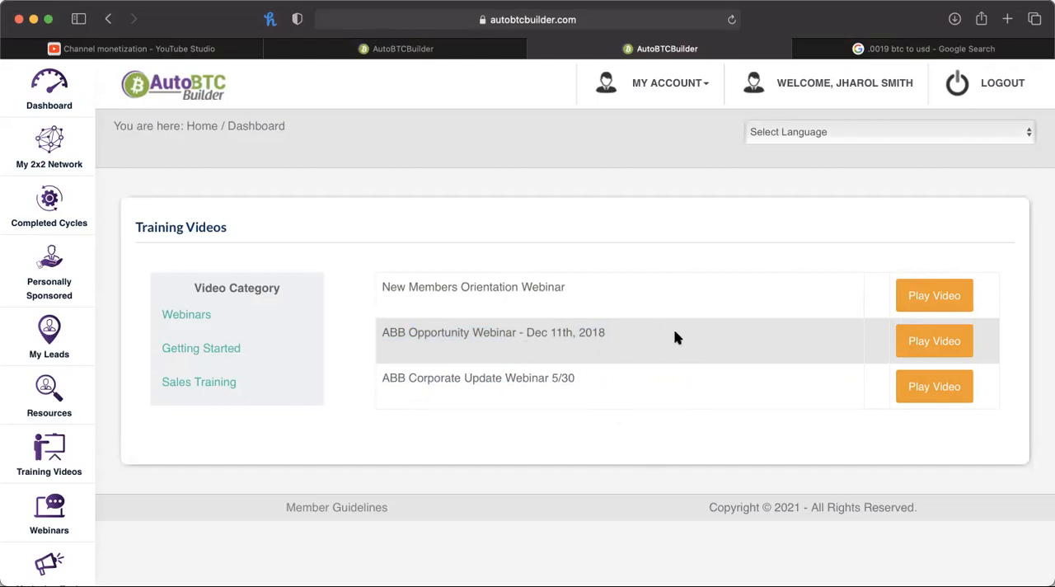
mouse_move(794, 354)
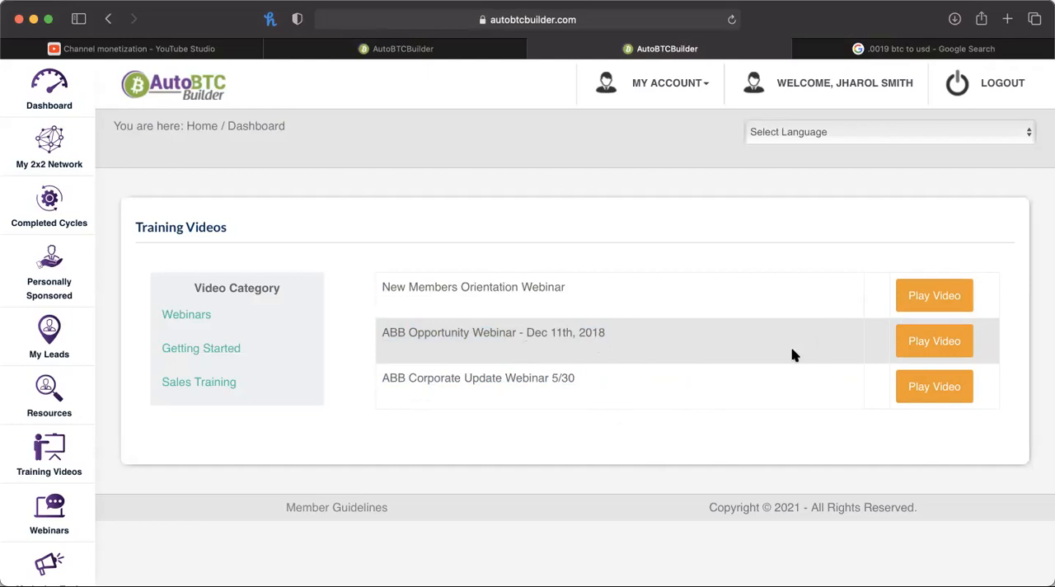
mouse_move(405, 273)
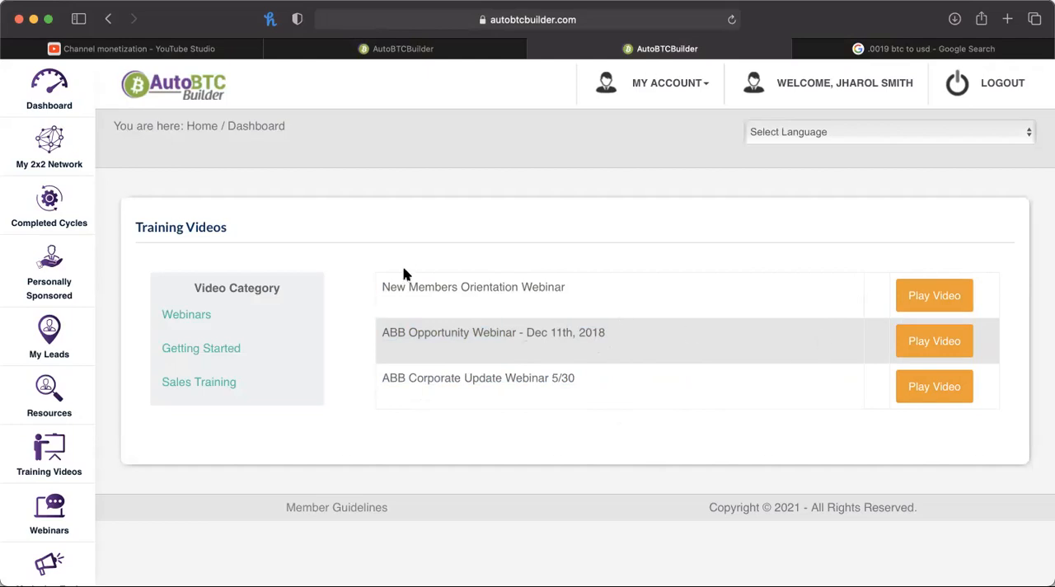
mouse_move(667, 338)
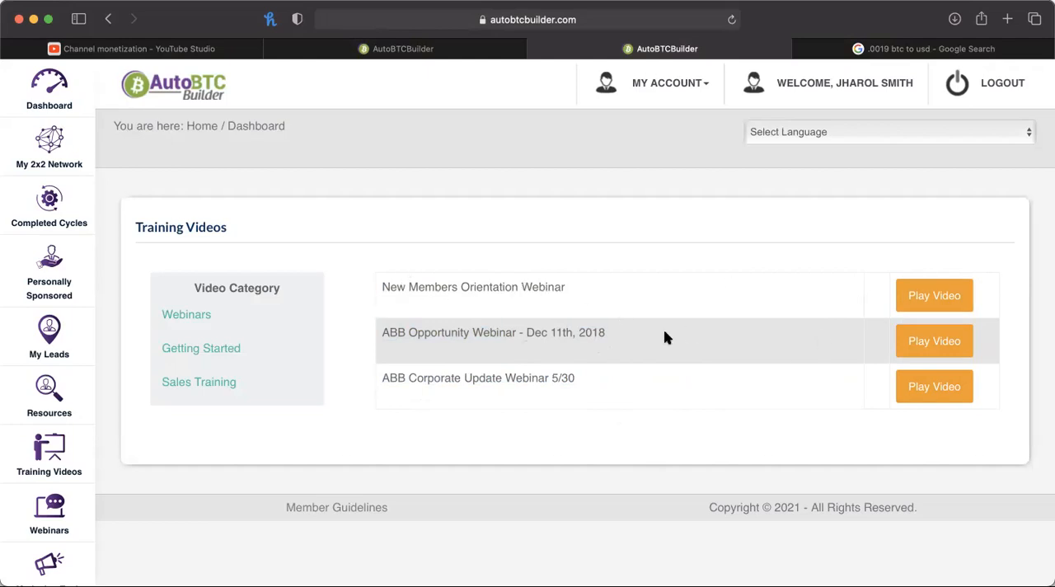
mouse_move(307, 367)
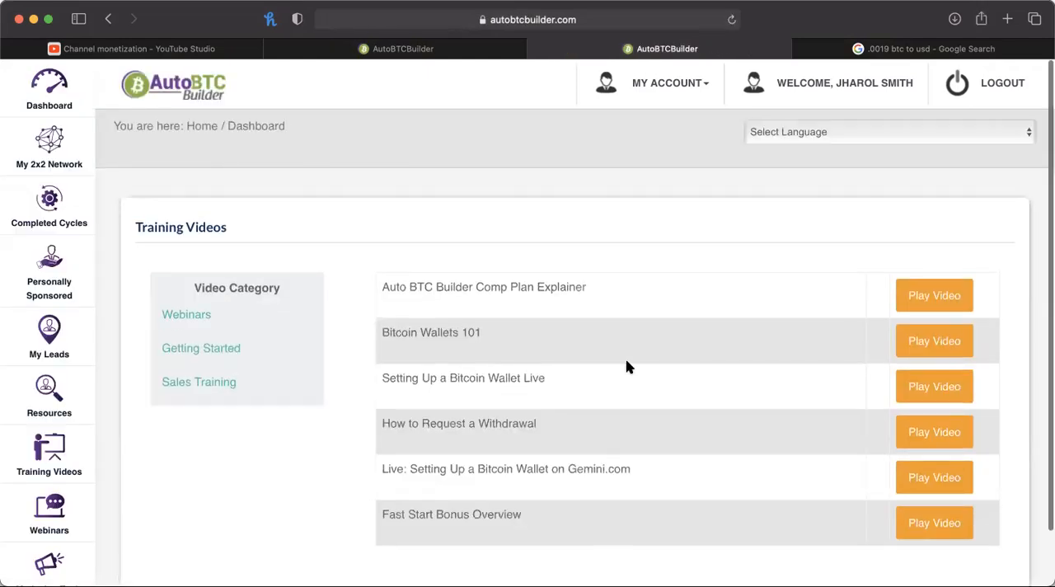
scroll("down", 3)
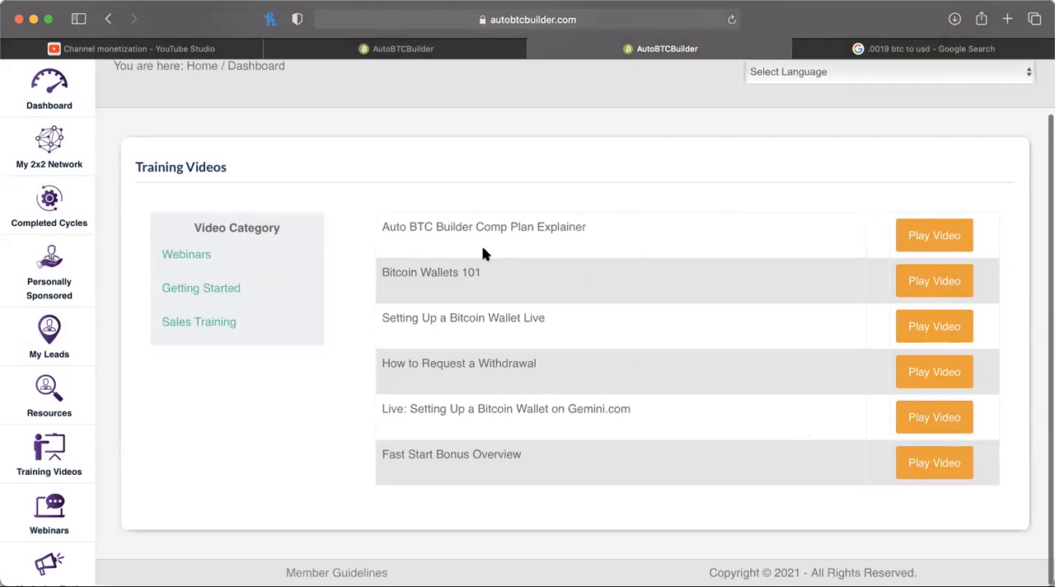
mouse_move(480, 474)
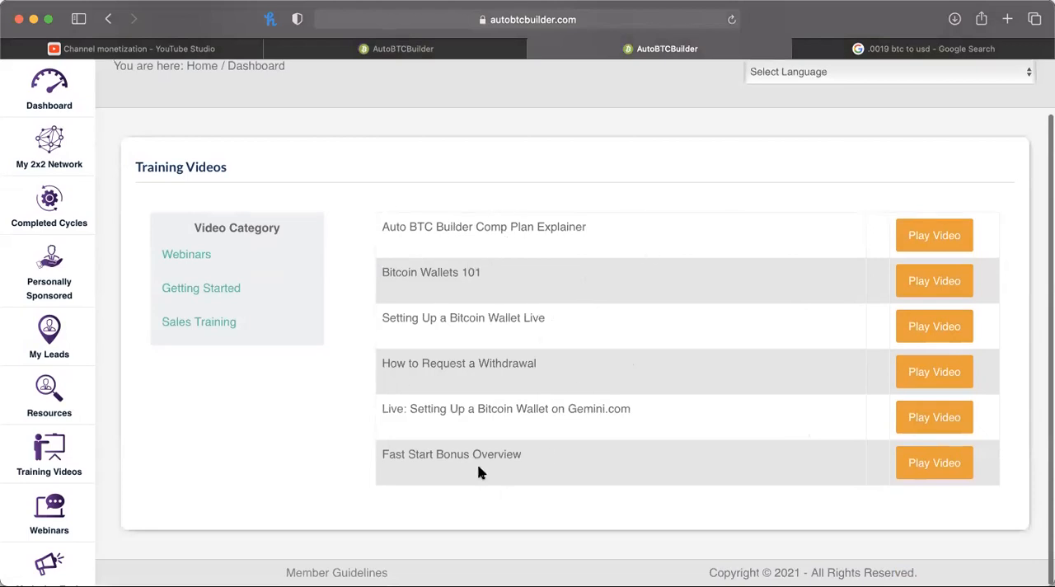
mouse_move(481, 426)
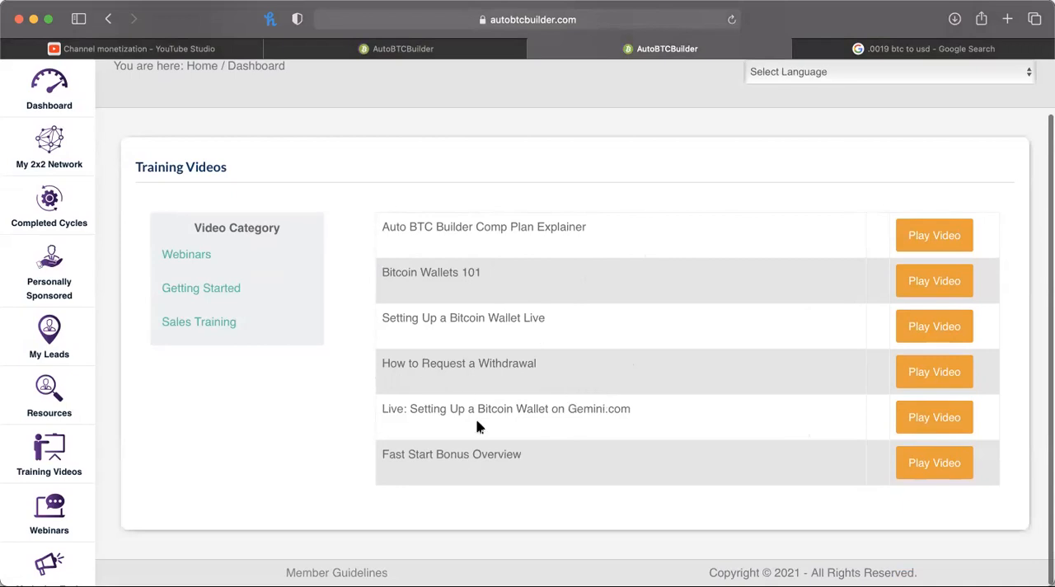
mouse_move(567, 415)
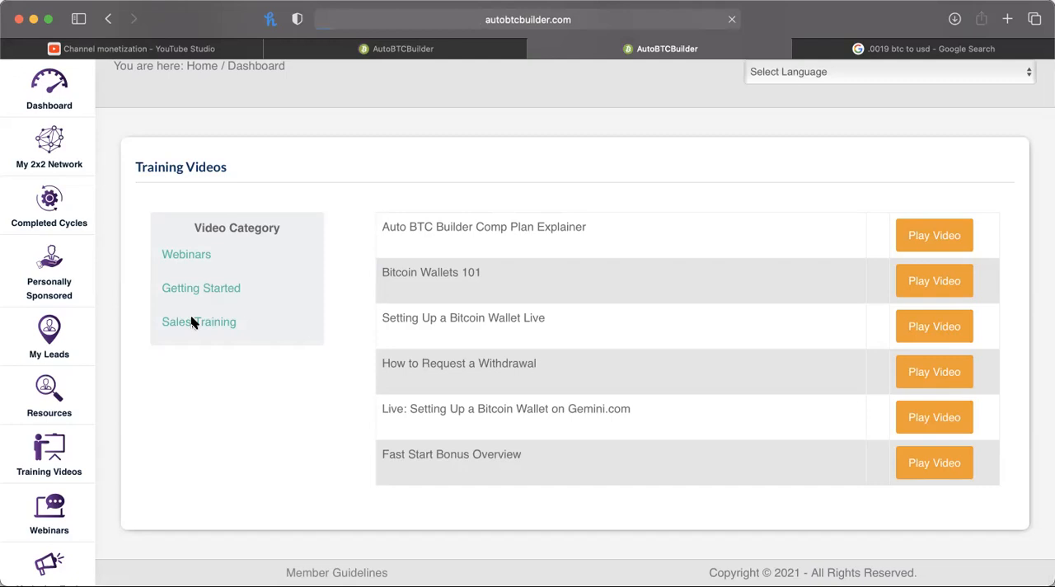
left_click(198, 321)
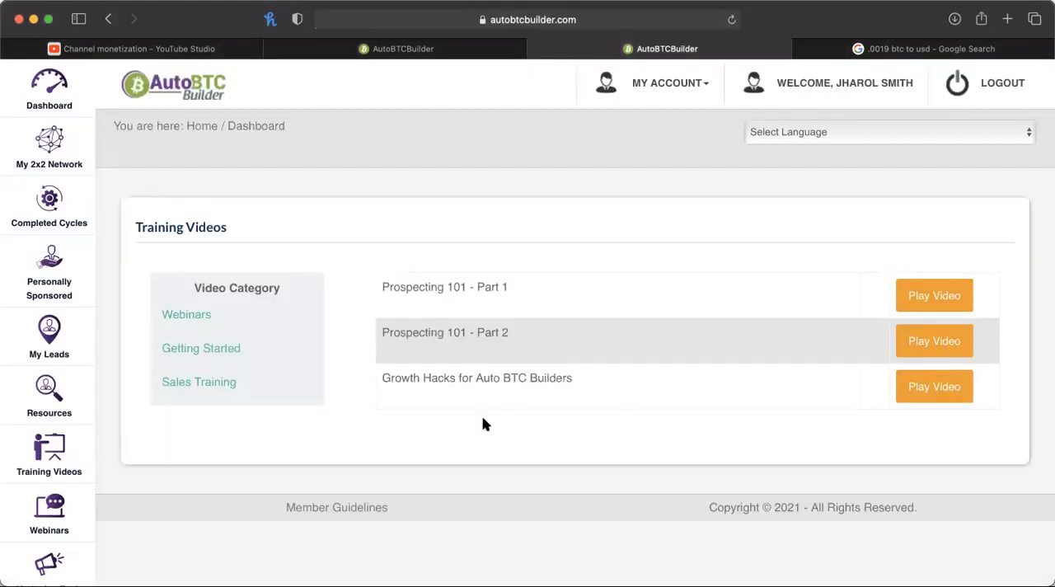
mouse_move(484, 406)
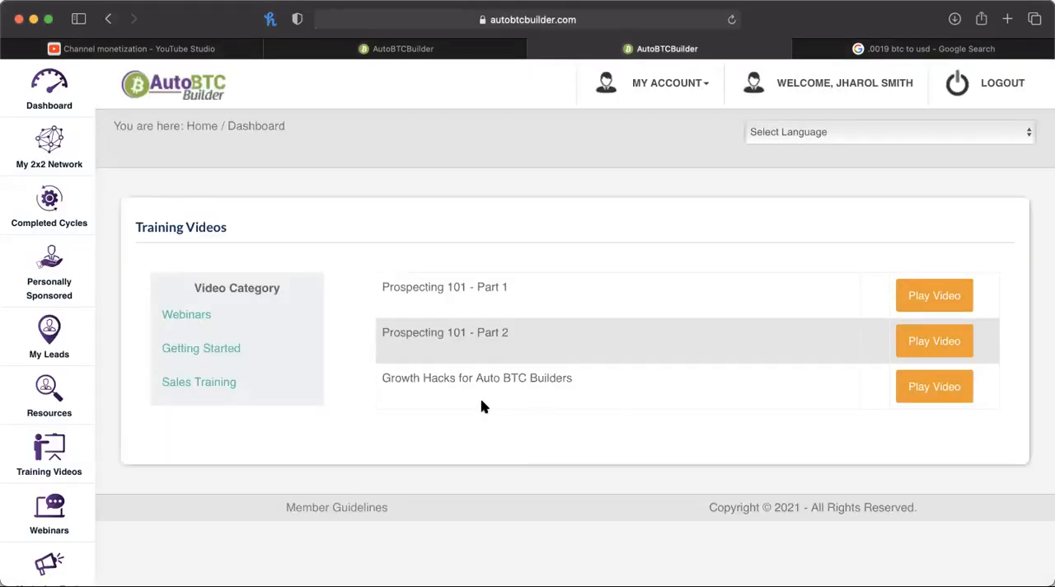
mouse_move(431, 383)
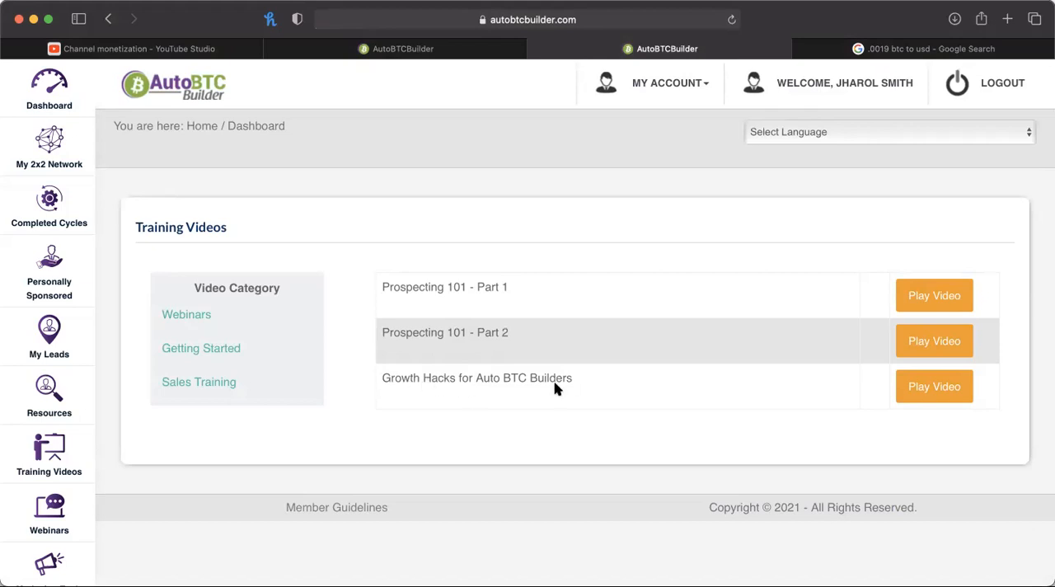
mouse_move(7, 243)
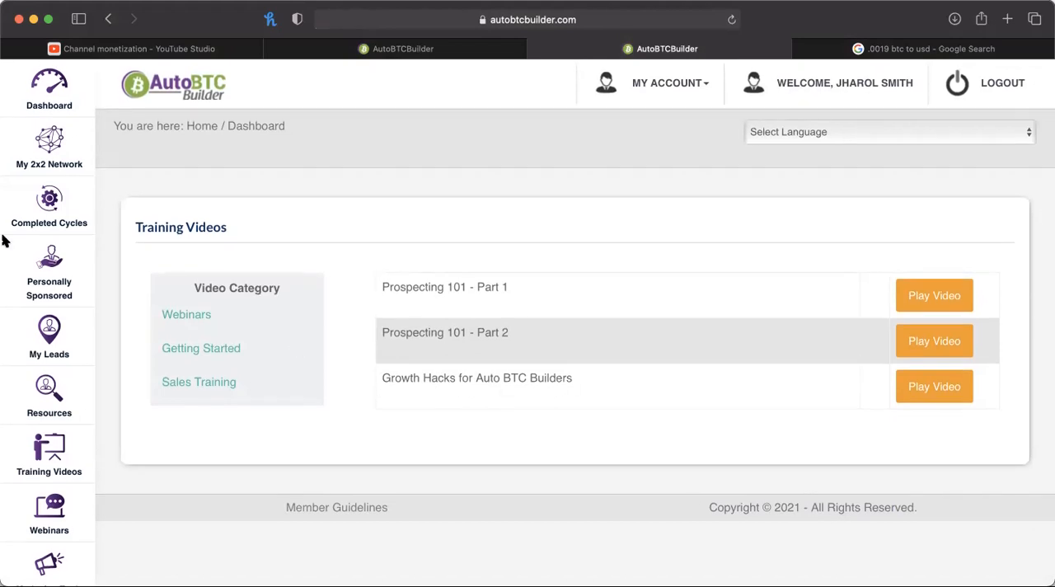
scroll("down", 3)
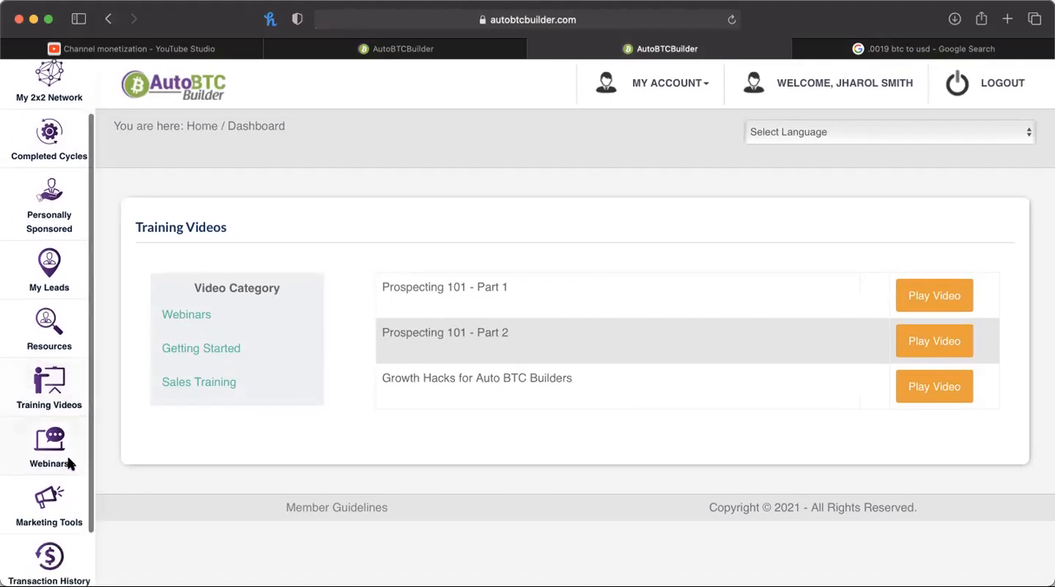
mouse_move(143, 455)
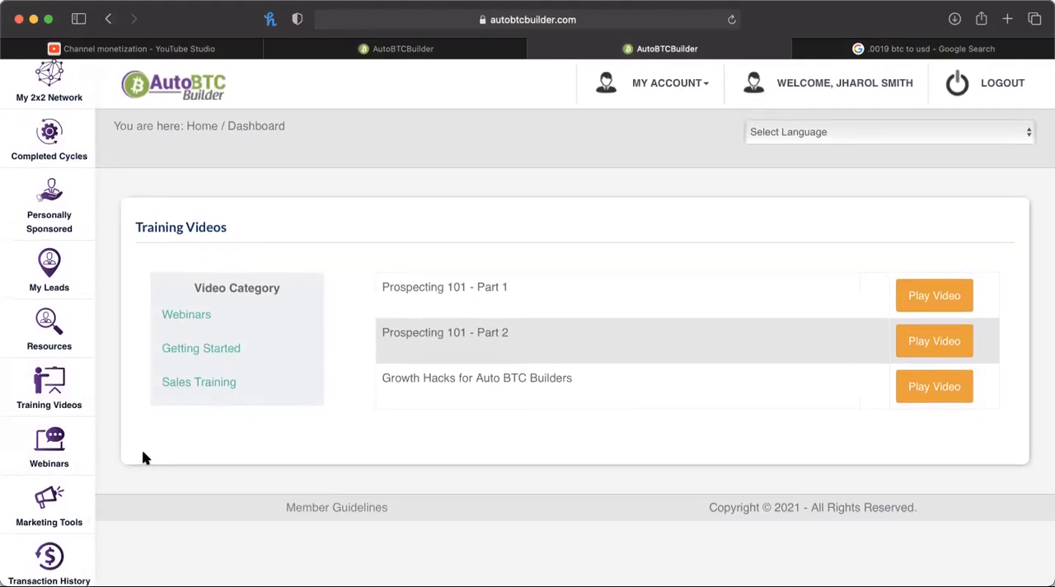
mouse_move(25, 450)
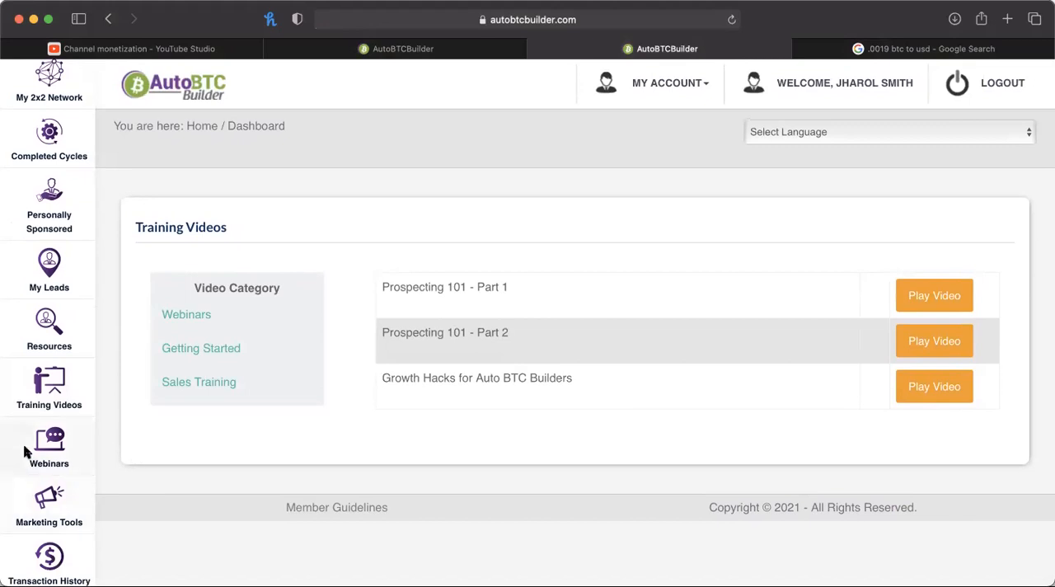
mouse_move(108, 377)
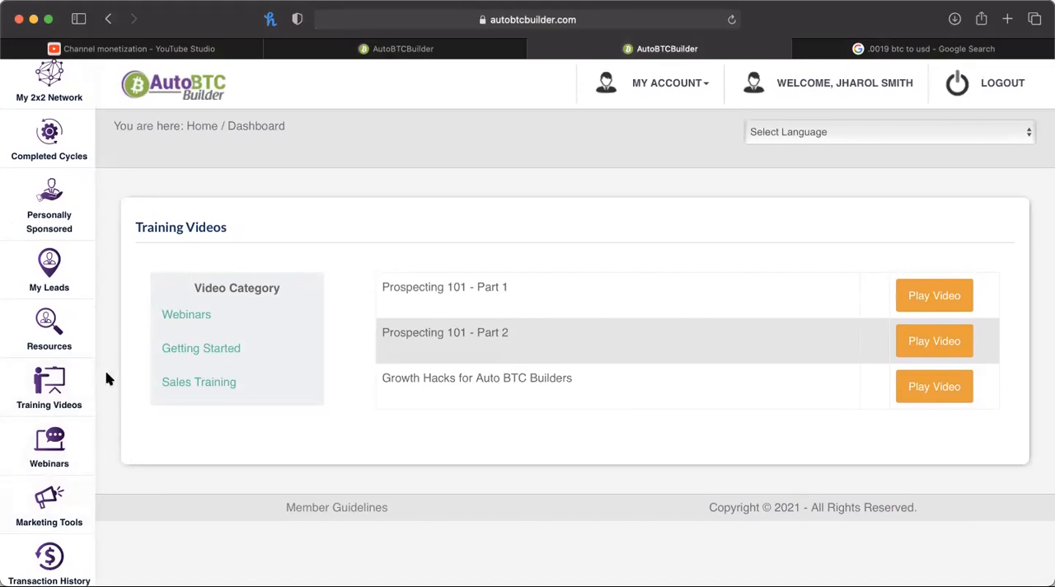
mouse_move(101, 263)
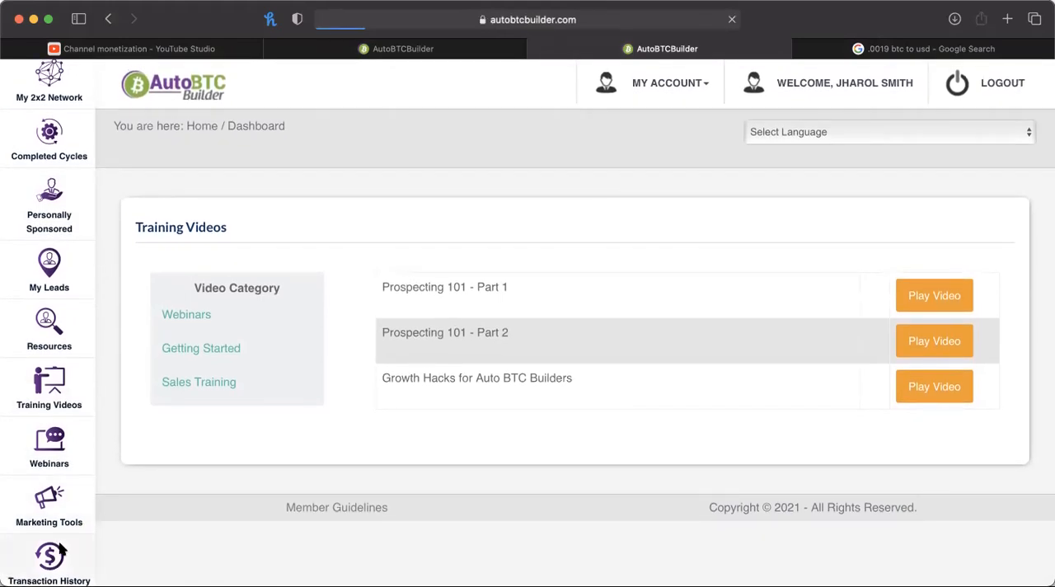
Step: View Transaction History's ₿0.0056 and ₿0.0019 matrix activations dated 06/26/2021
left_click(47, 560)
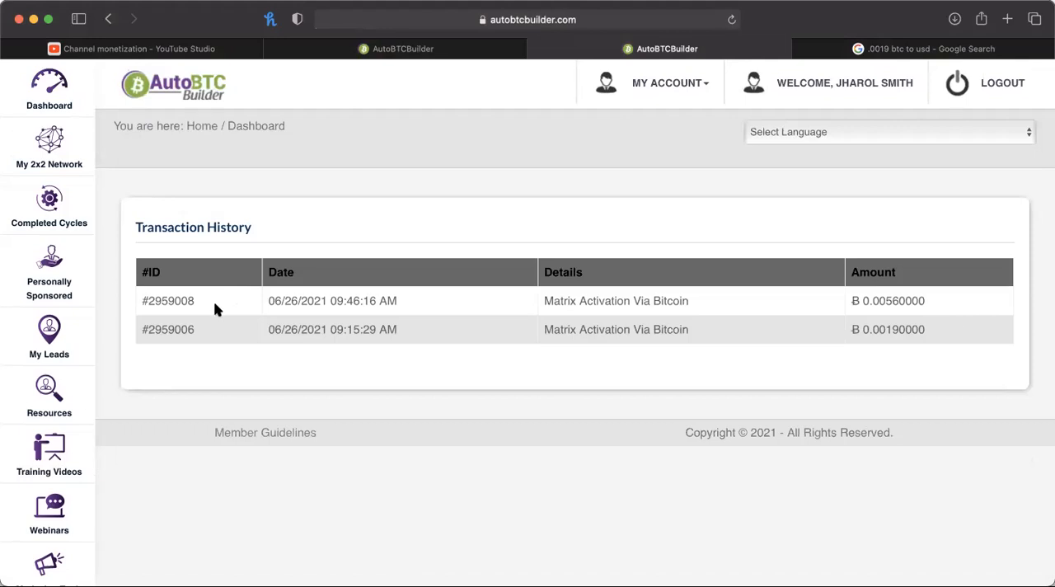
mouse_move(550, 321)
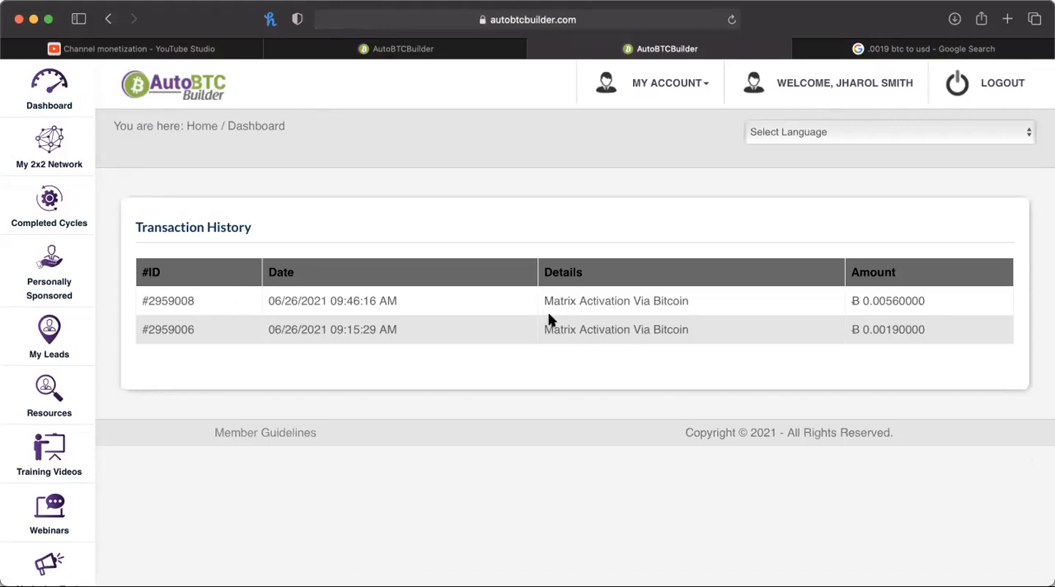
mouse_move(917, 313)
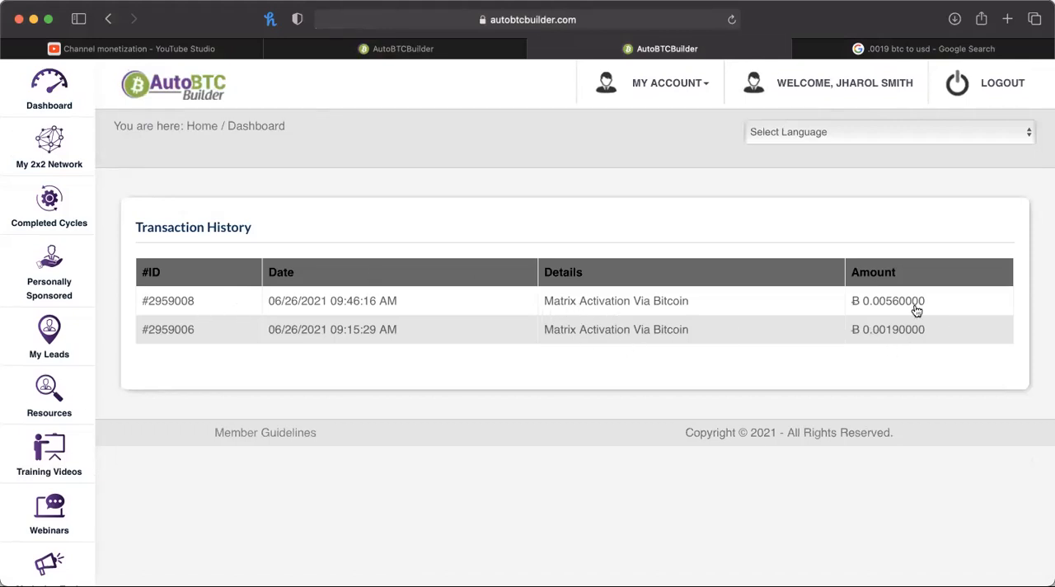
mouse_move(56, 346)
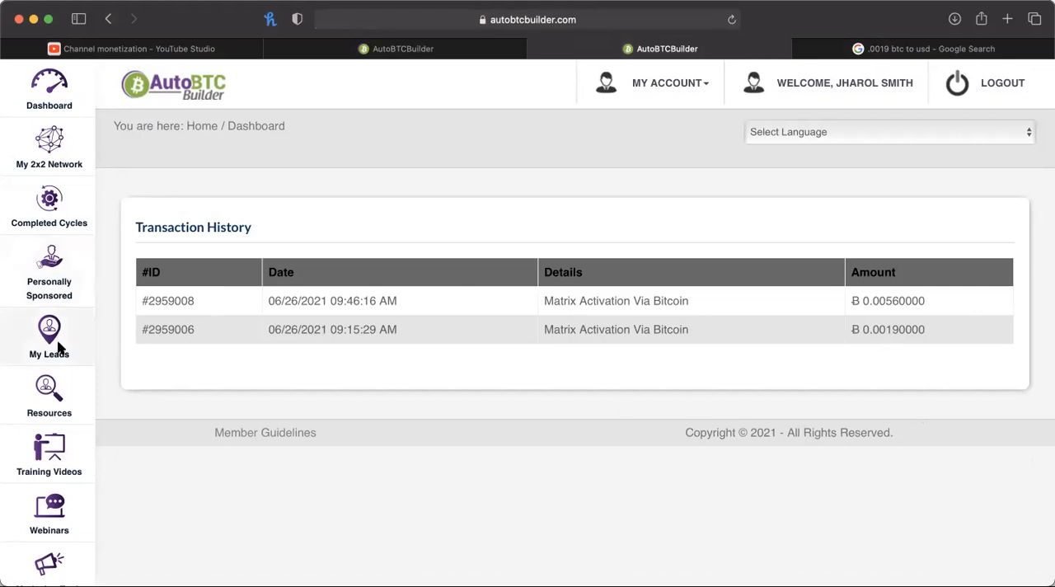
mouse_move(258, 387)
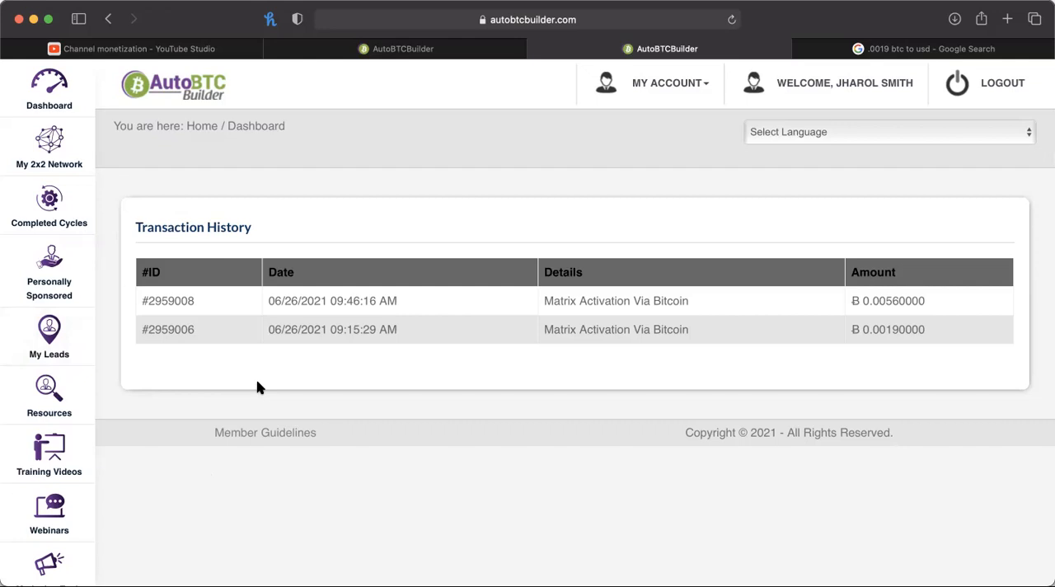
mouse_move(495, 371)
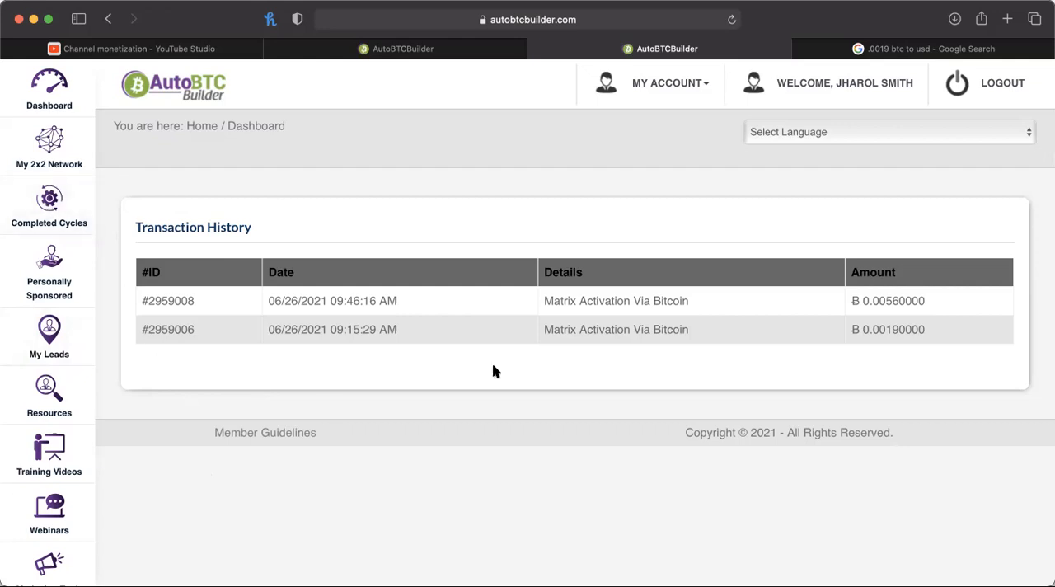
mouse_move(458, 154)
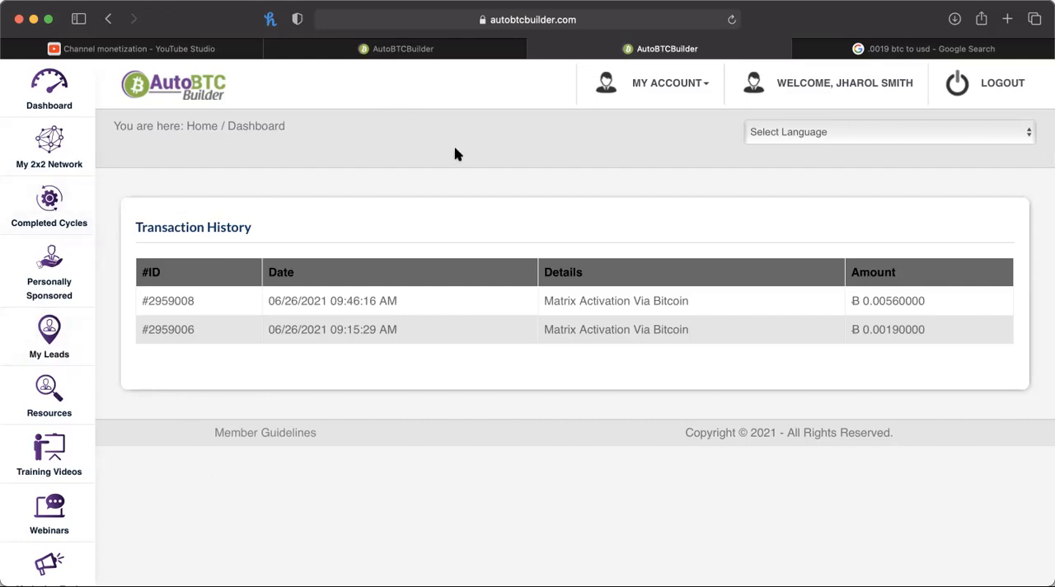
mouse_move(474, 117)
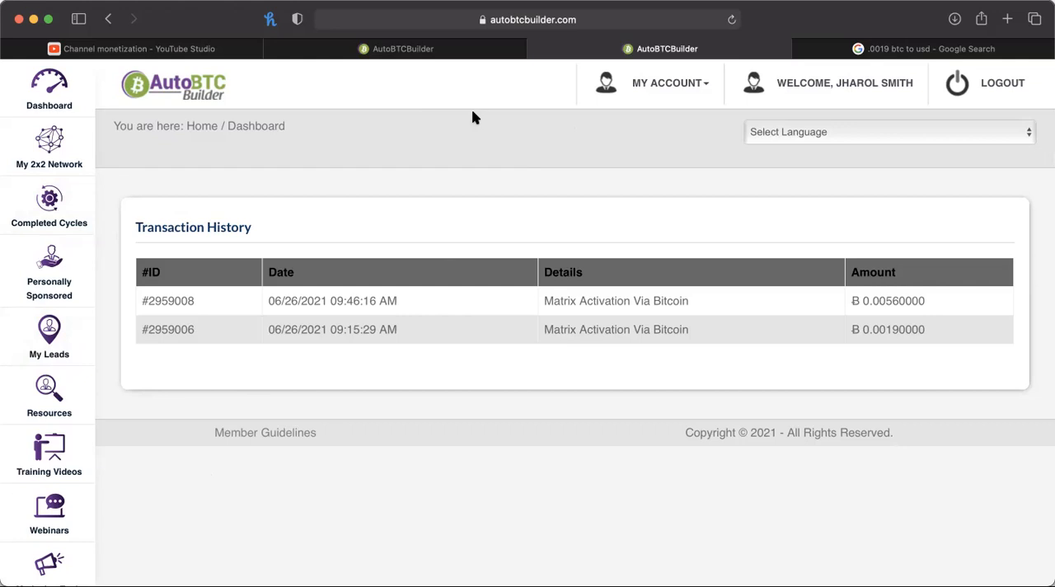
mouse_move(12, 434)
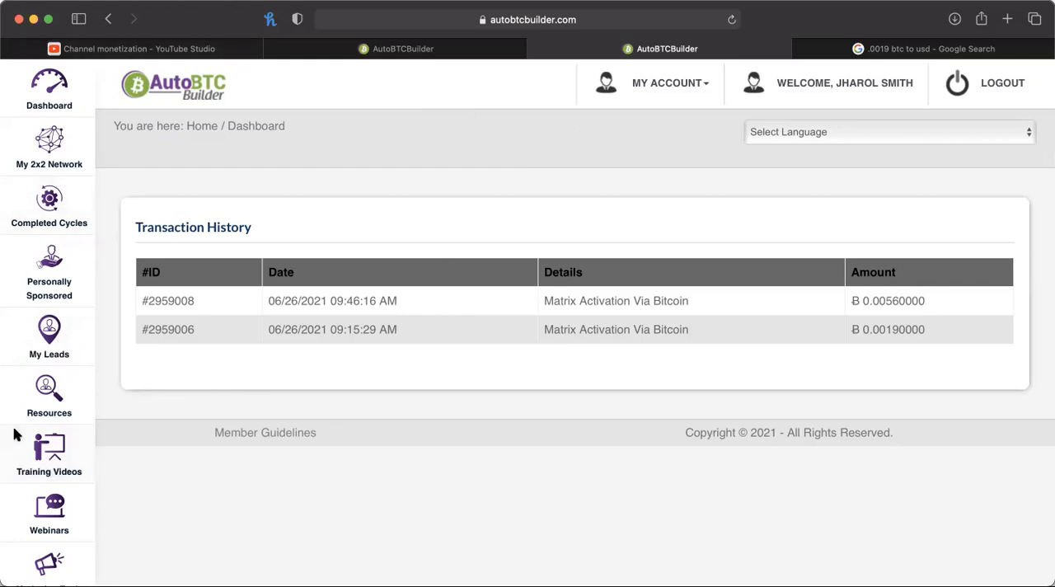
scroll("down", 3)
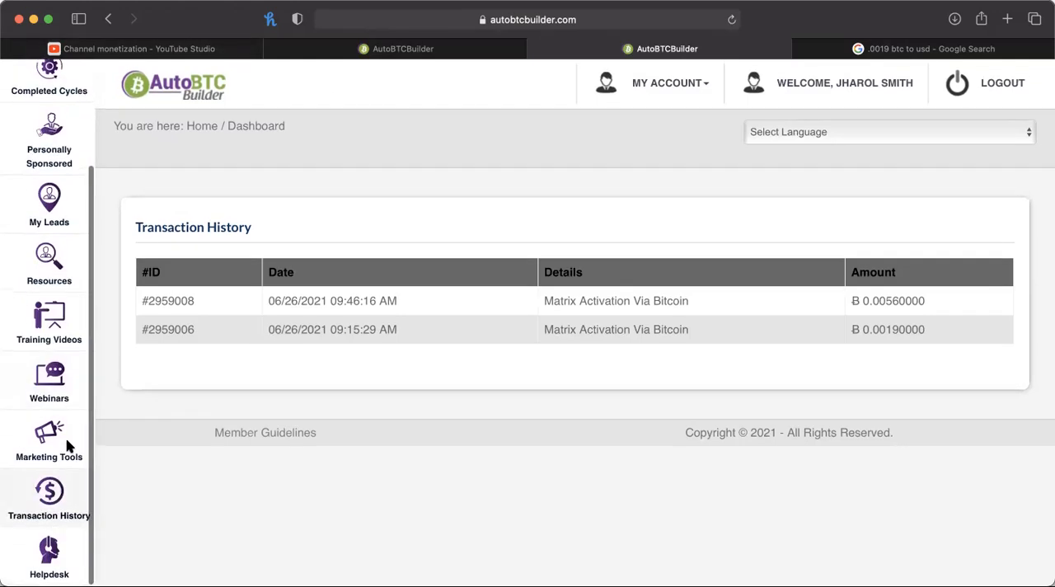
Step: Go to My Resources, switch to the PDFs tab, and download the Comp Plan PDF
left_click(48, 264)
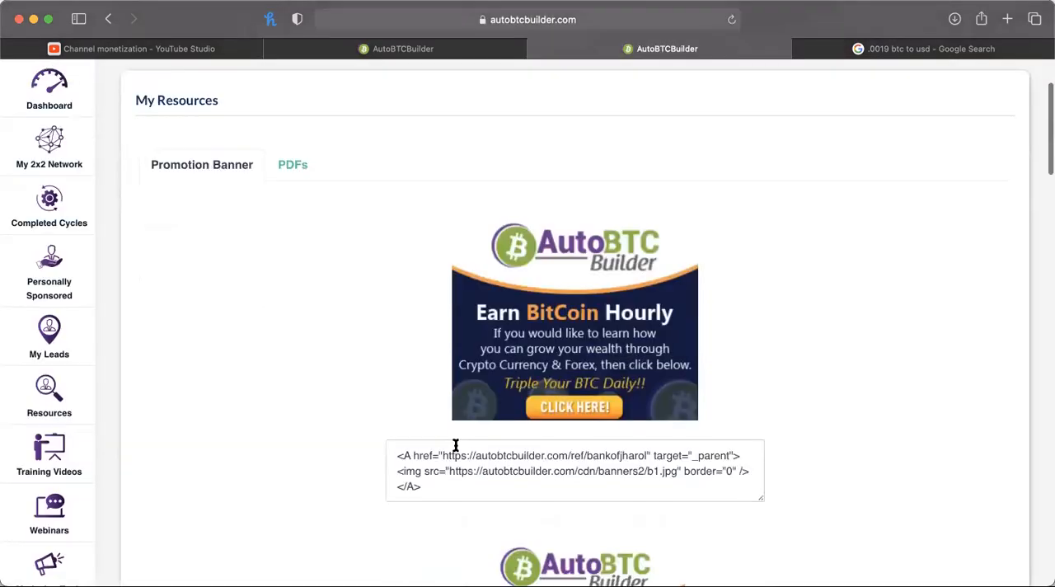
mouse_move(621, 457)
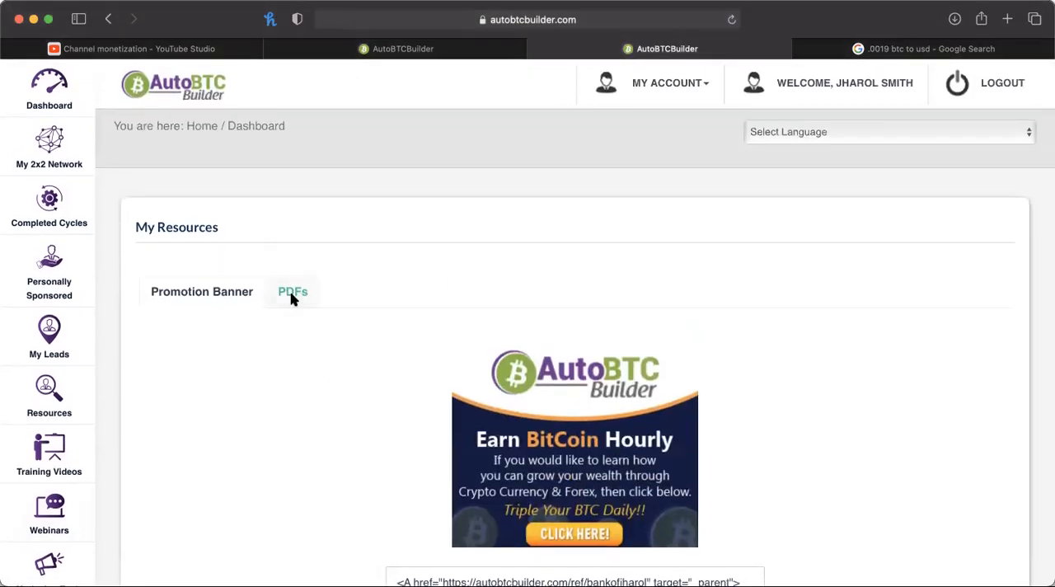
left_click(292, 291)
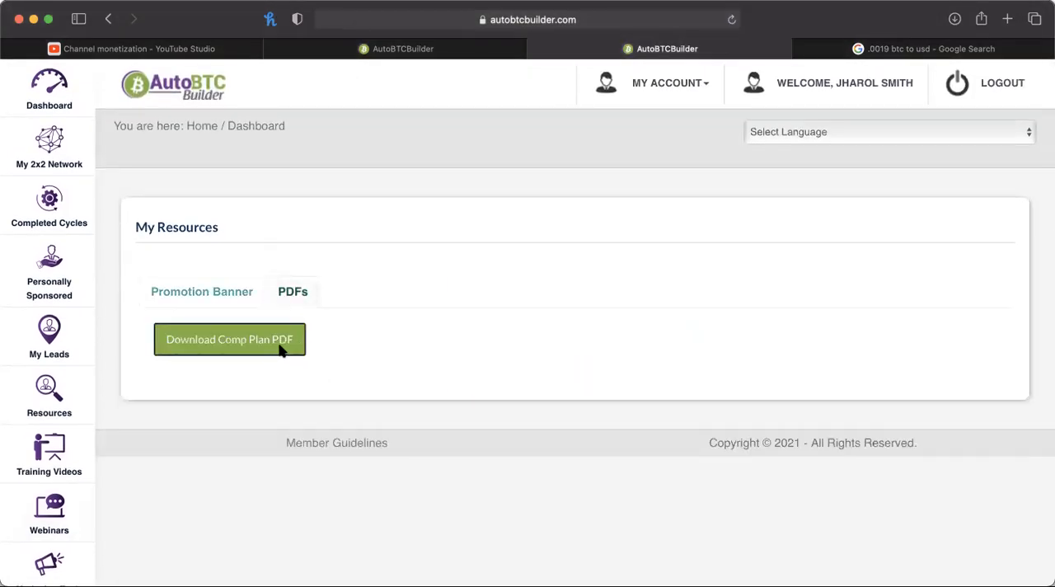
left_click(229, 338)
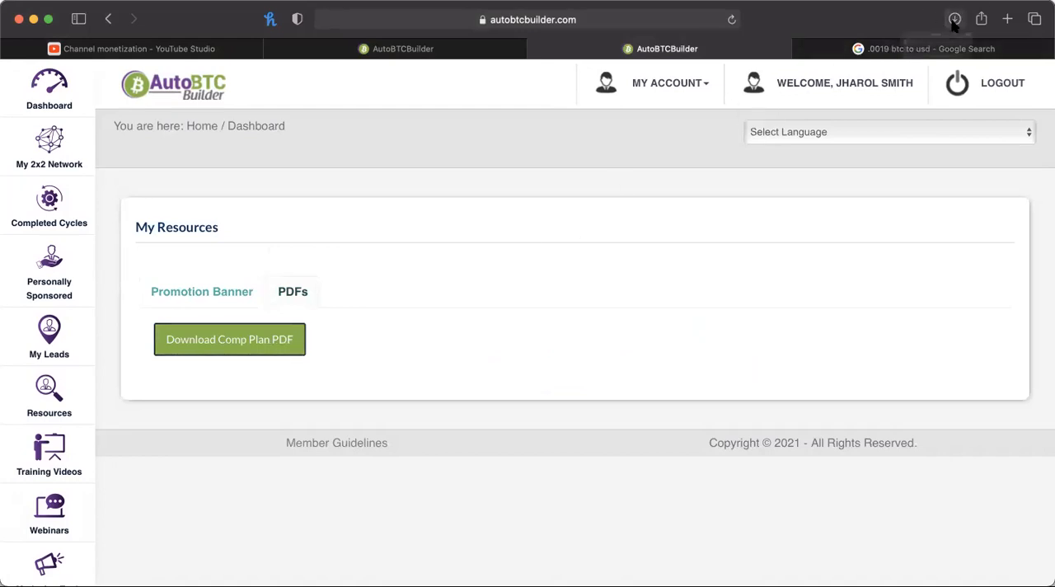
Step: Open autobtc_plan.pdf from Safari's Downloads list in Preview
left_click(955, 17)
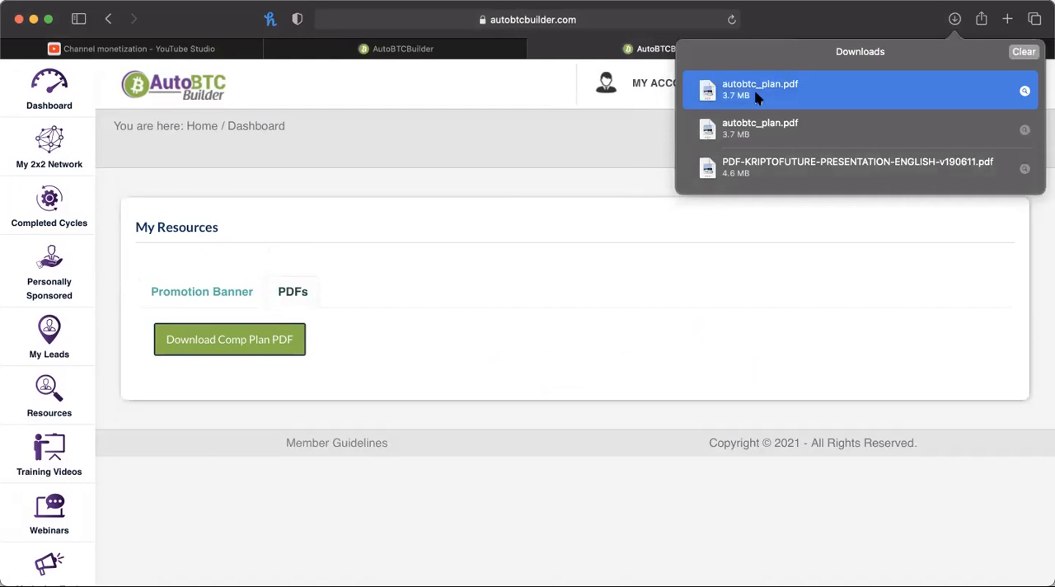
mouse_move(572, 36)
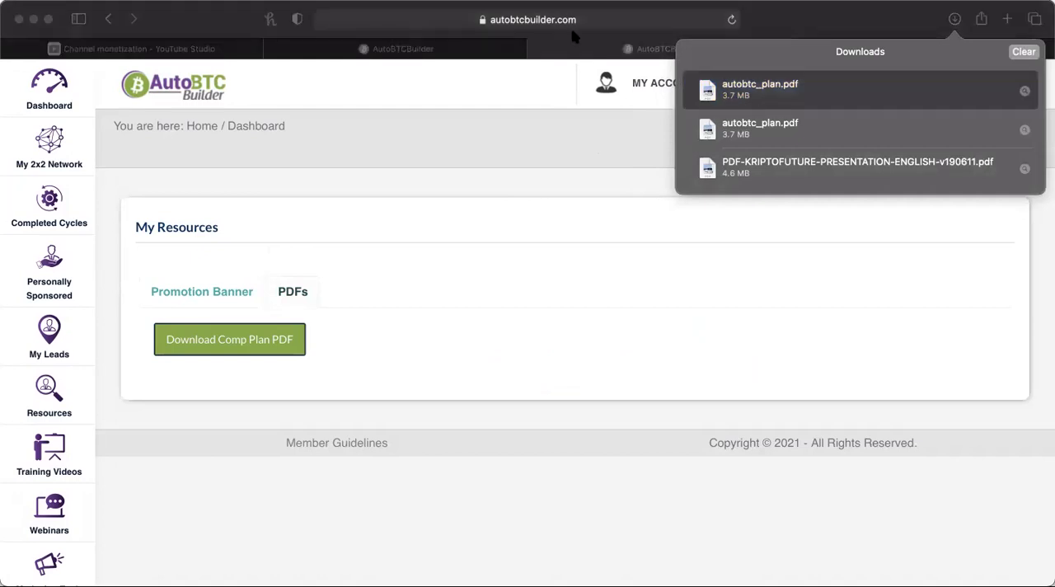
mouse_move(595, 11)
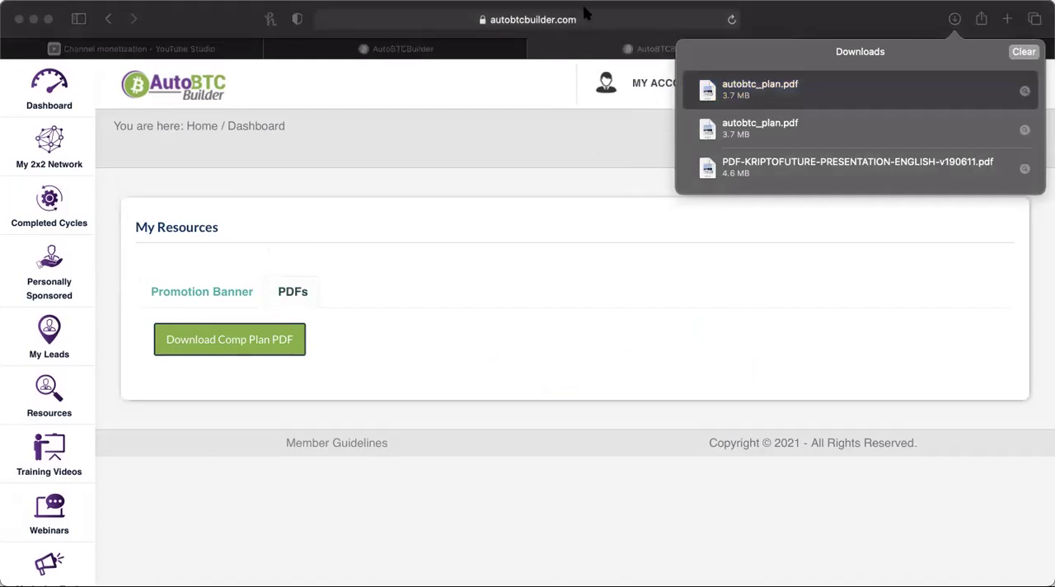
mouse_move(265, 242)
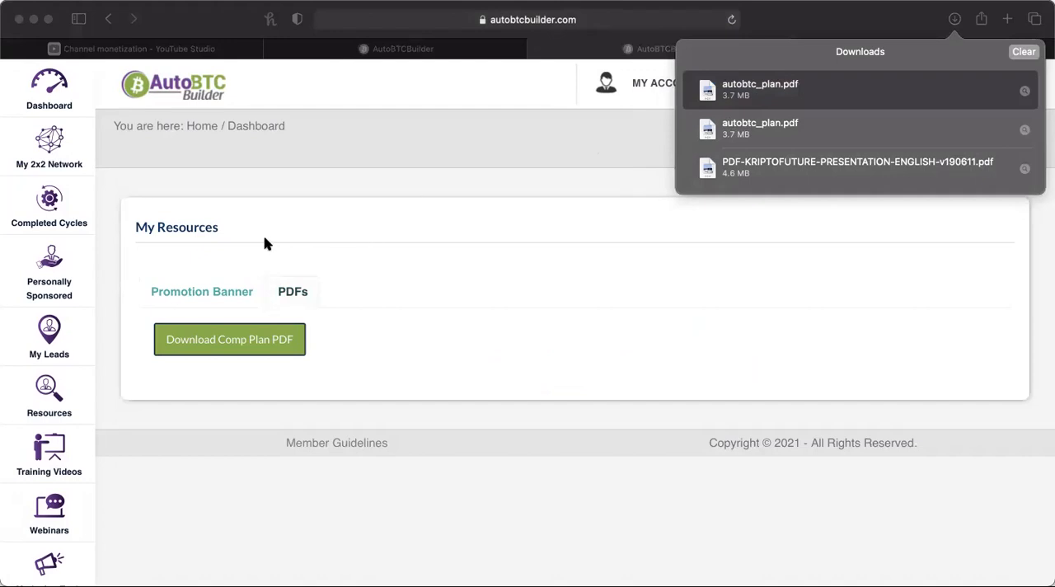
mouse_move(860, 522)
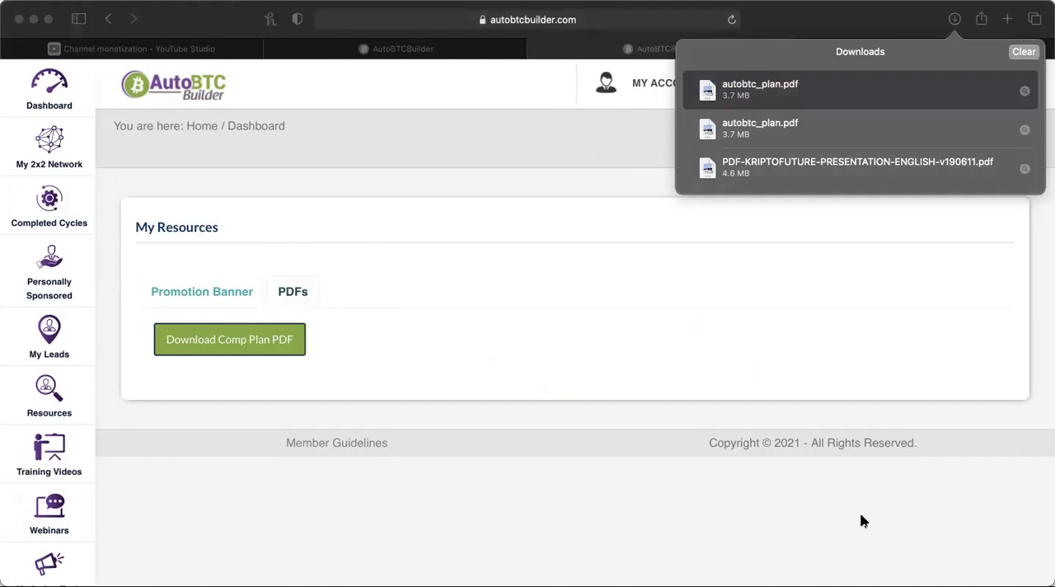
left_click(767, 90)
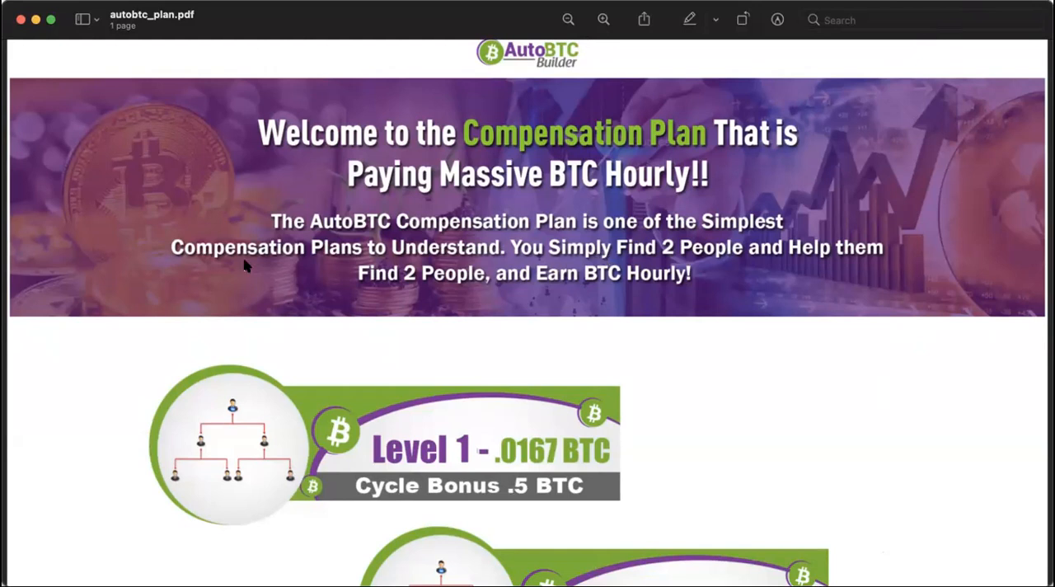
mouse_move(394, 257)
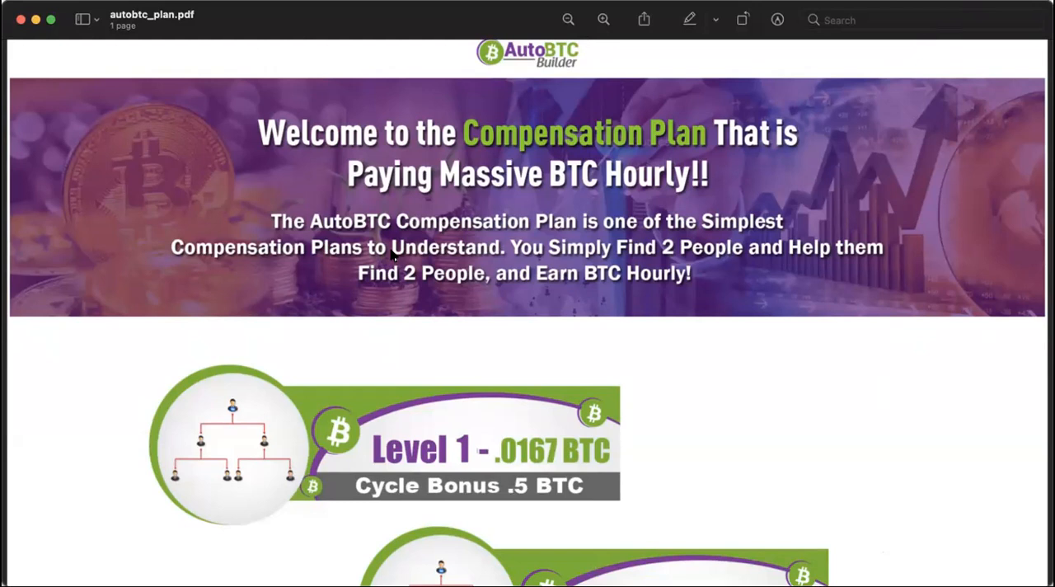
scroll("down", 3)
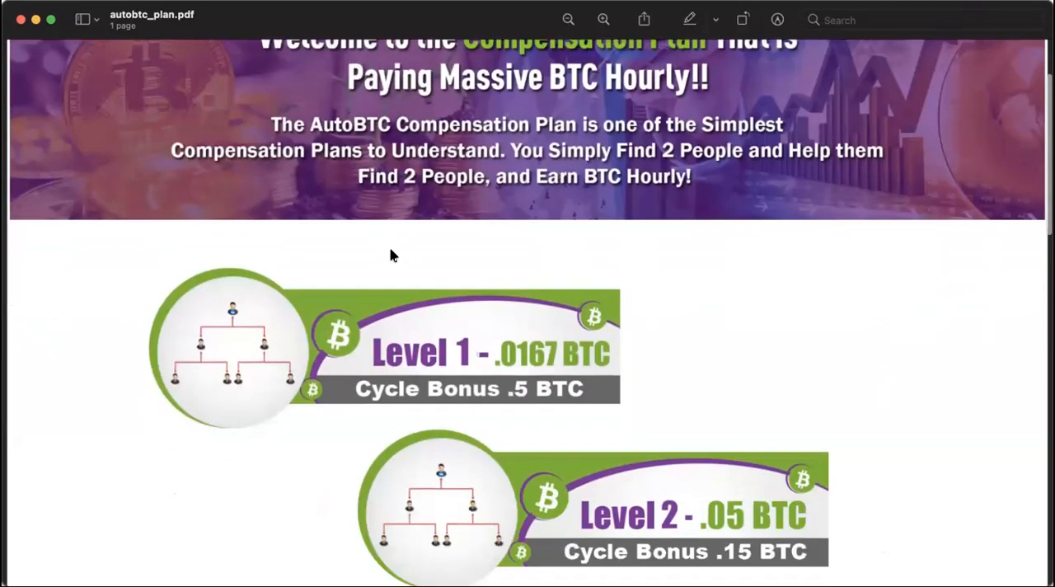
scroll("down", 3)
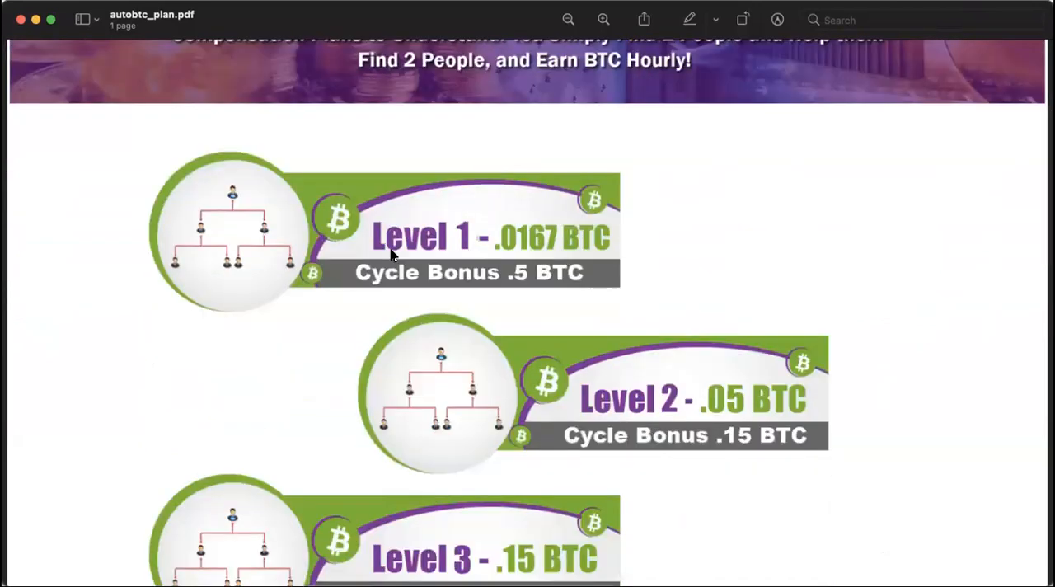
scroll("down", 3)
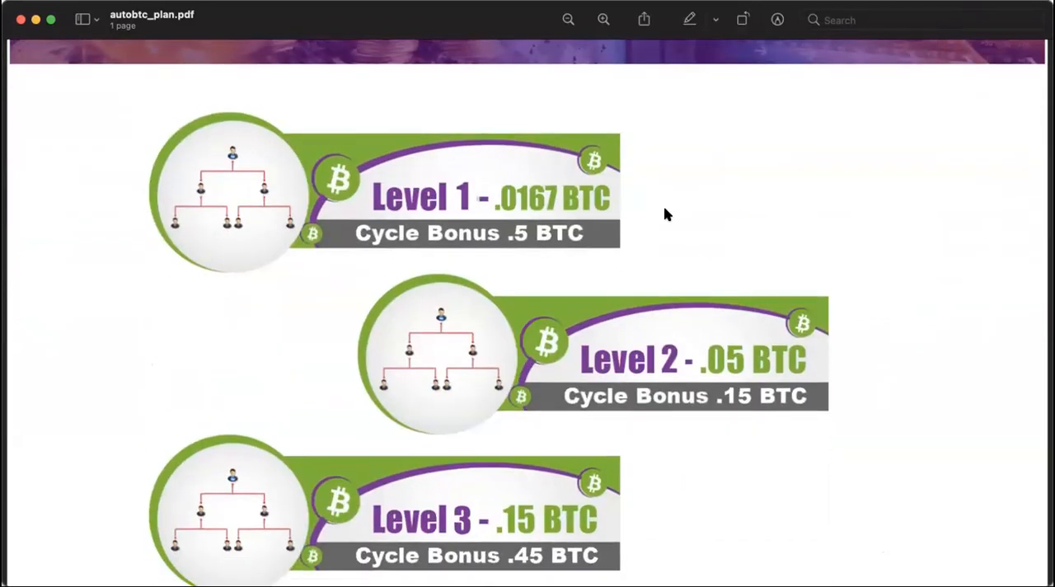
mouse_move(607, 202)
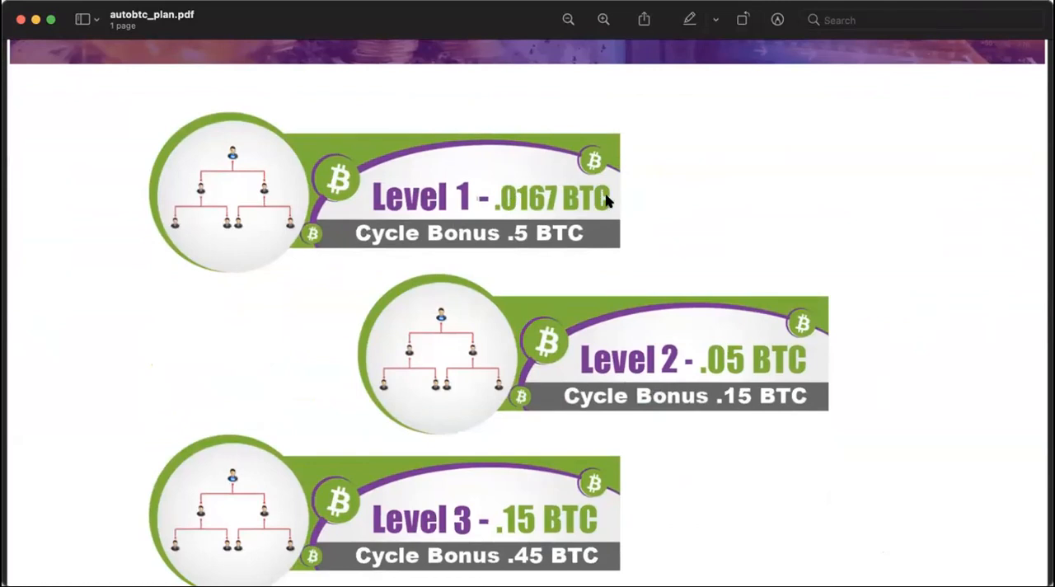
mouse_move(511, 254)
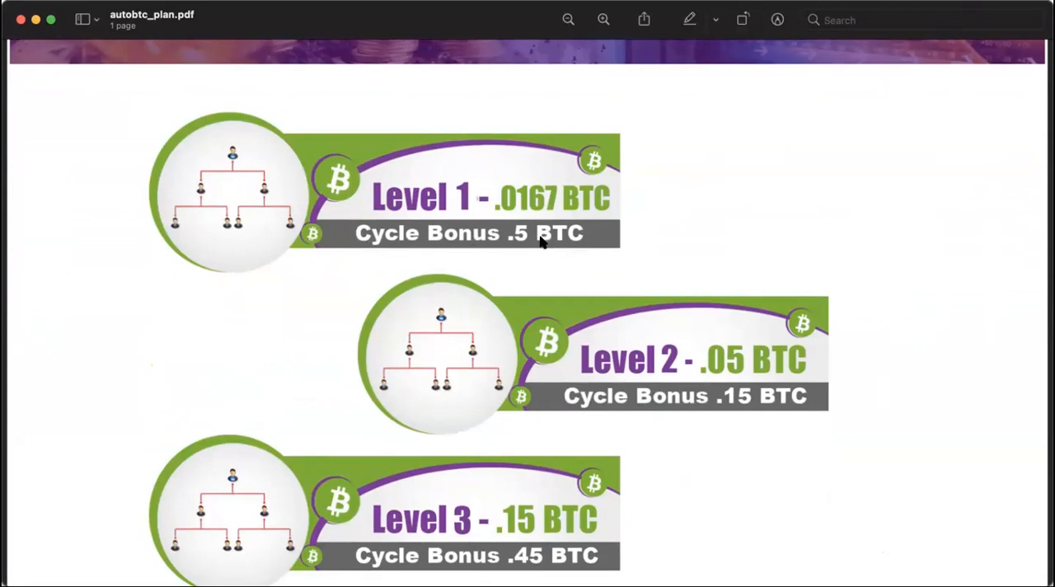
mouse_move(522, 246)
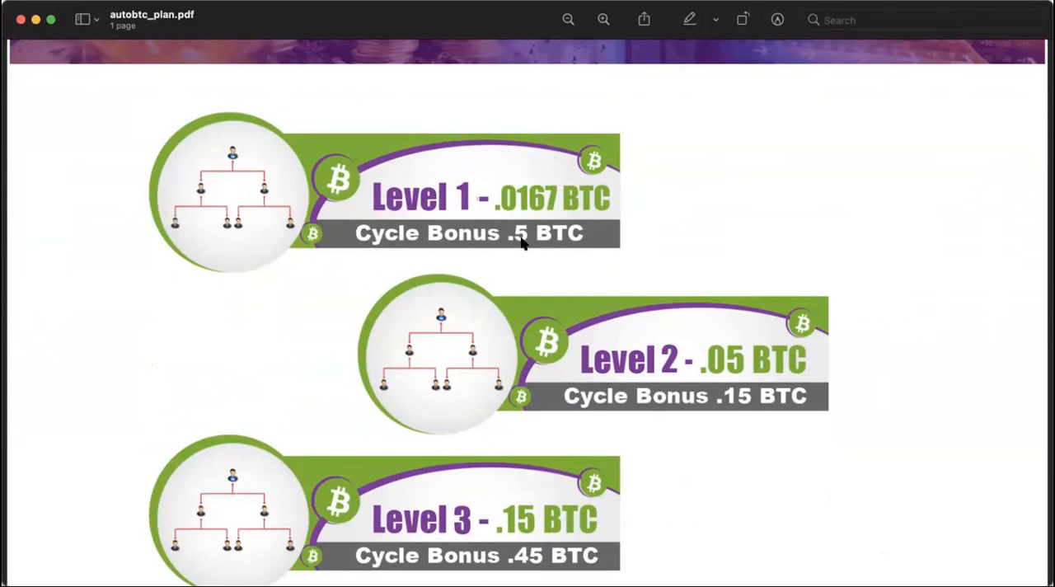
mouse_move(671, 182)
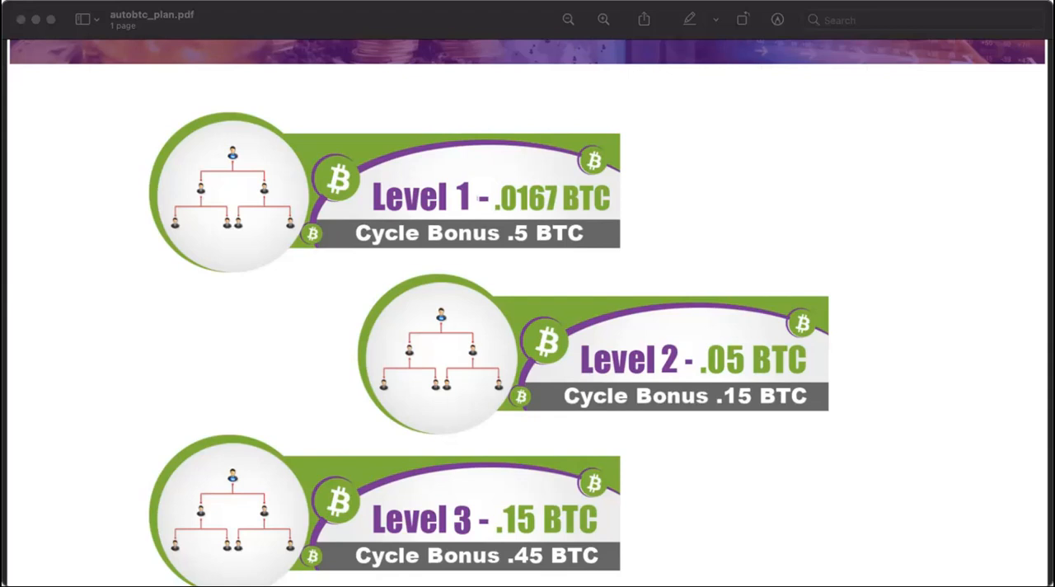
mouse_move(486, 297)
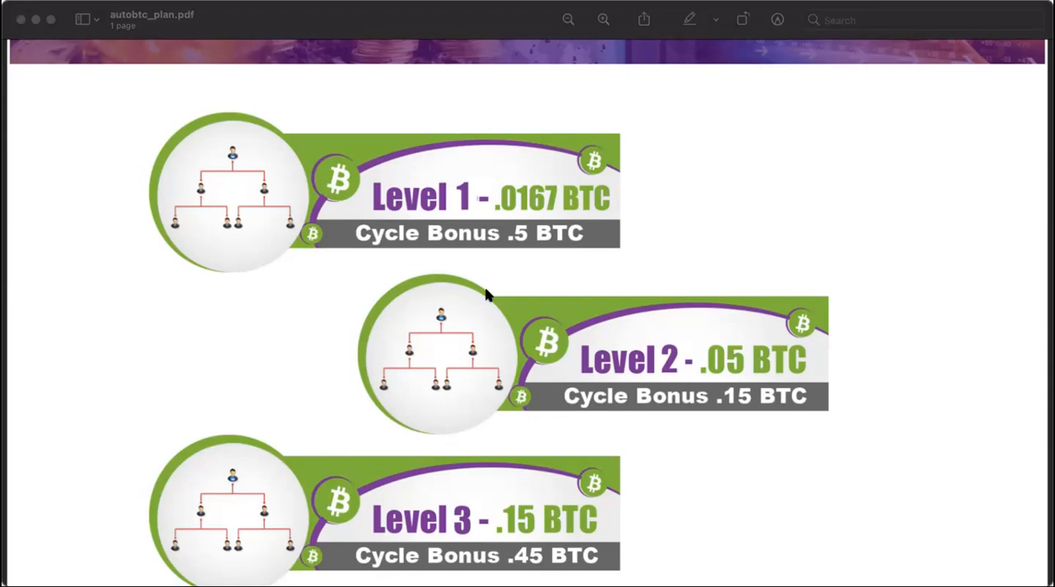
mouse_move(530, 122)
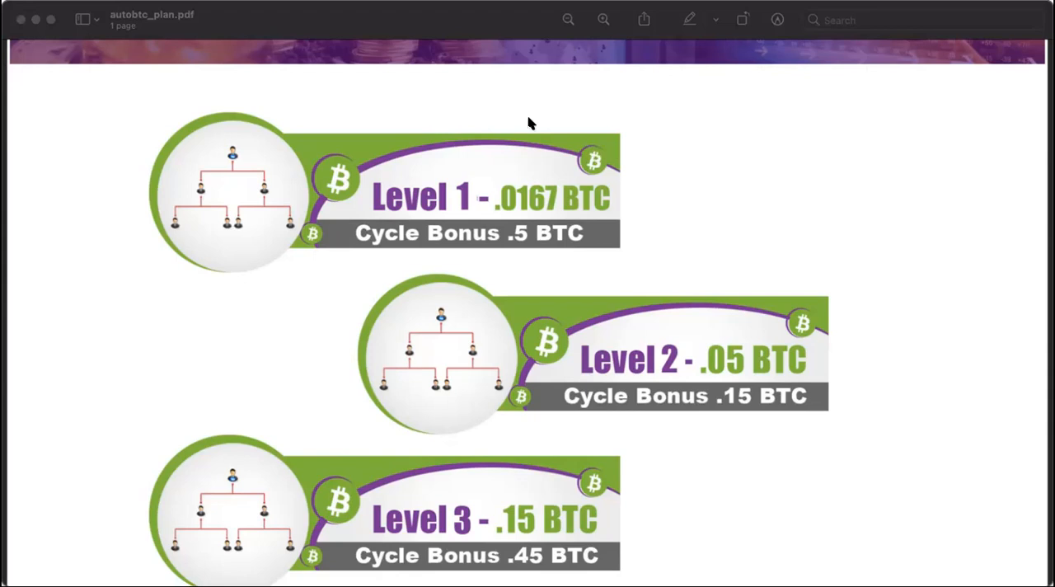
mouse_move(447, 80)
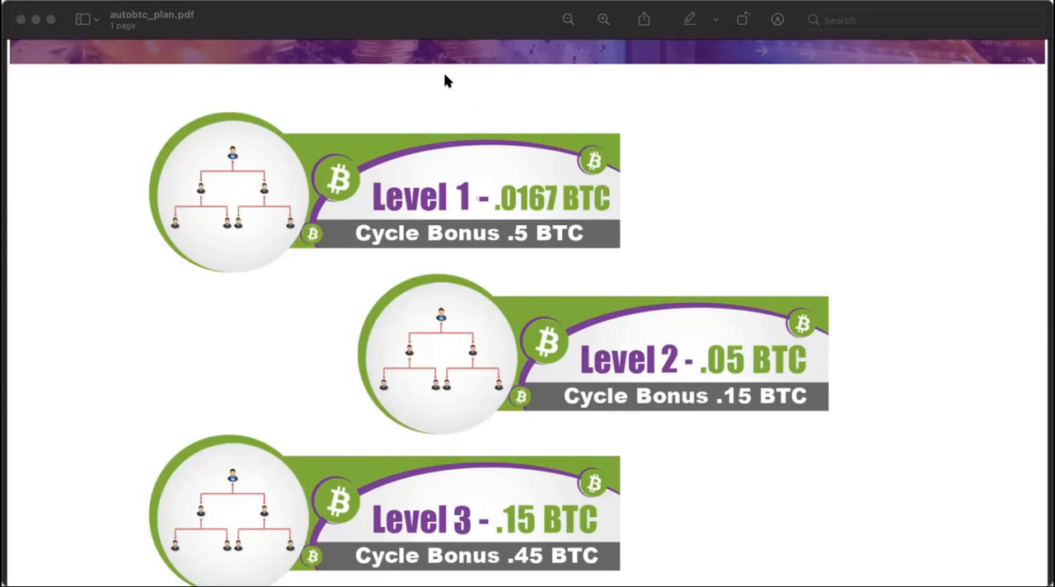
mouse_move(574, 277)
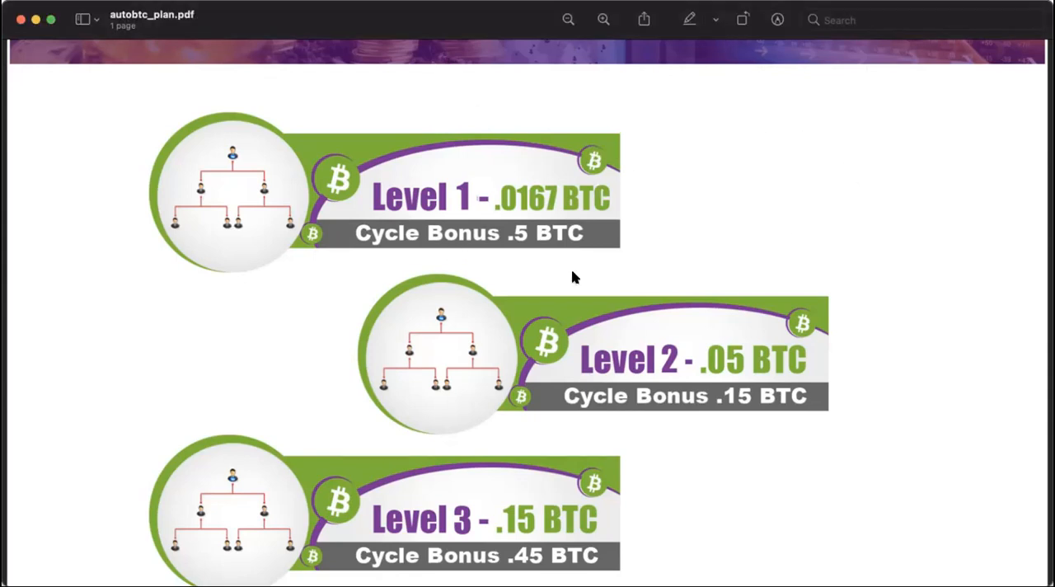
scroll("down", 3)
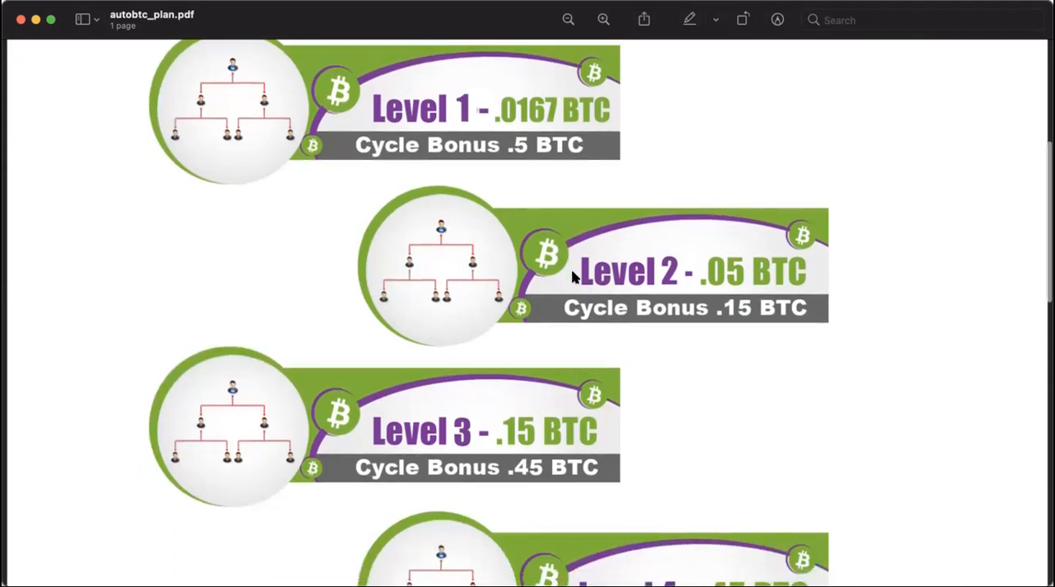
scroll("down", 3)
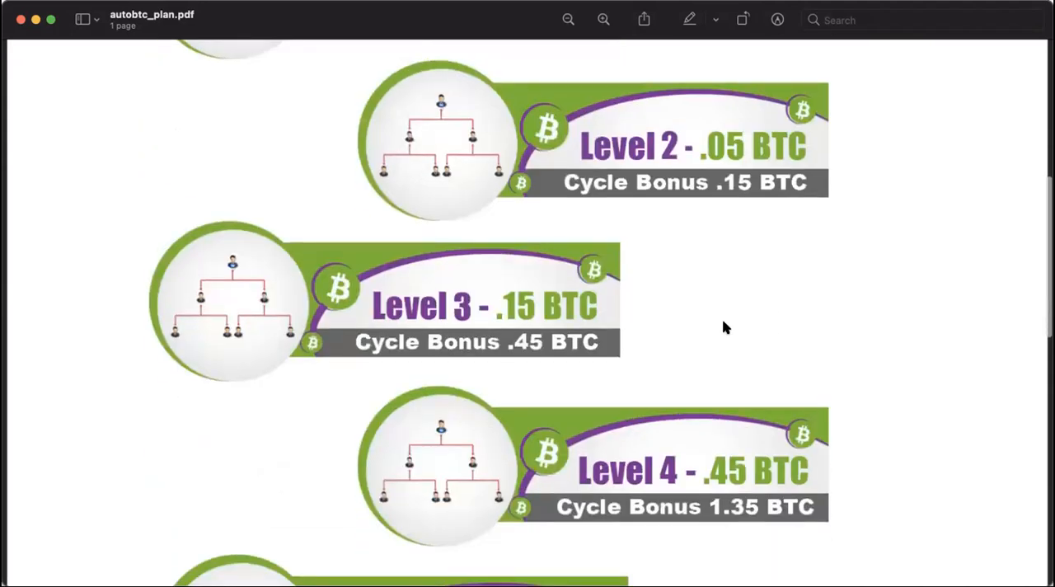
scroll("up", 3)
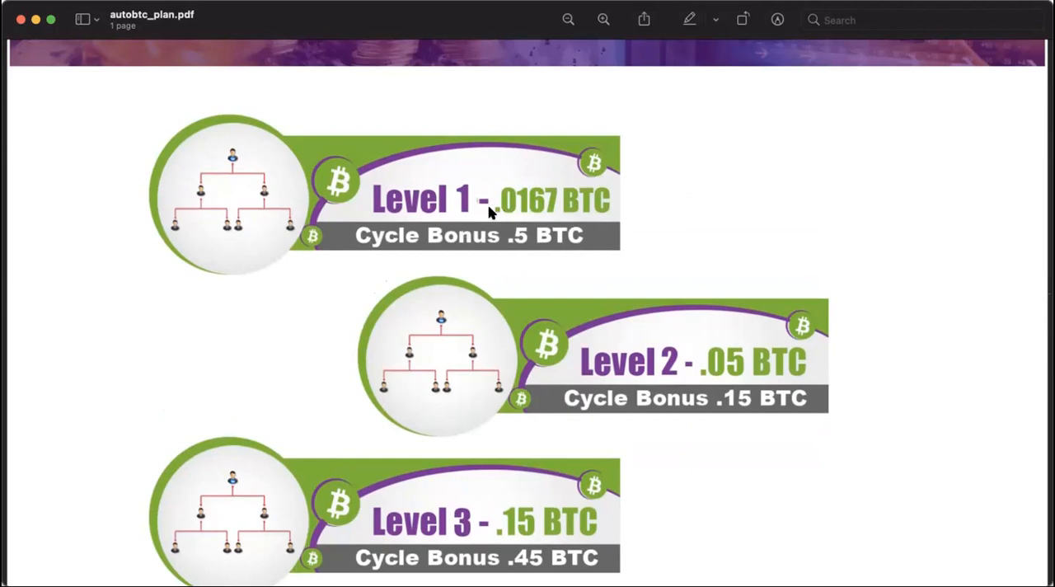
mouse_move(557, 279)
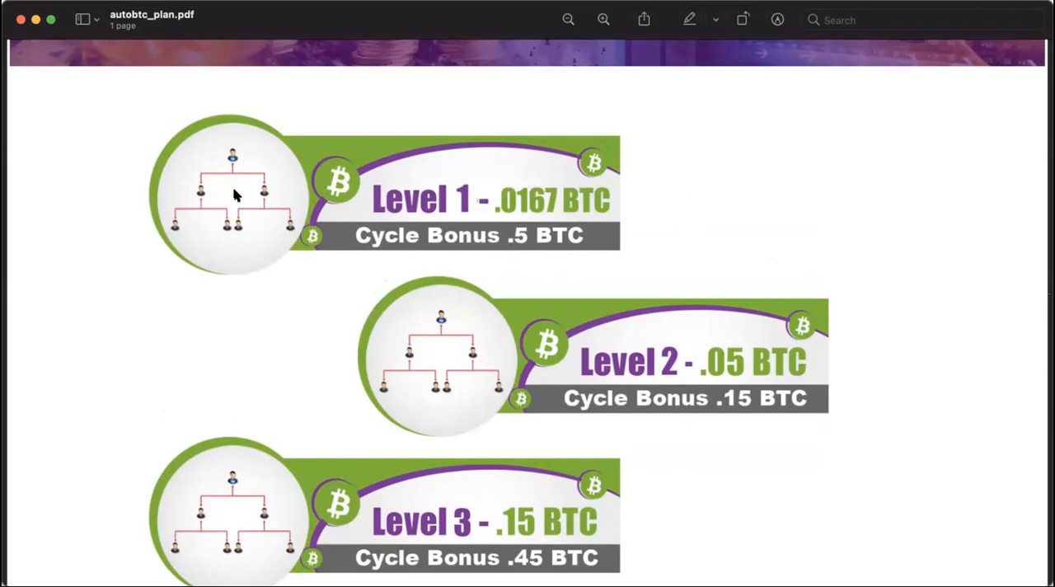
mouse_move(1025, 257)
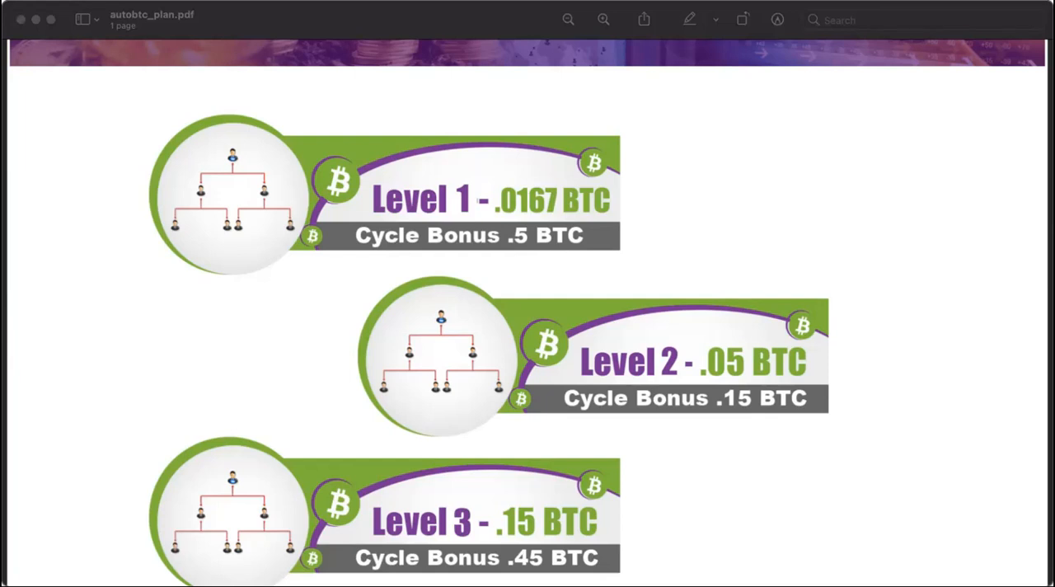
mouse_move(533, 156)
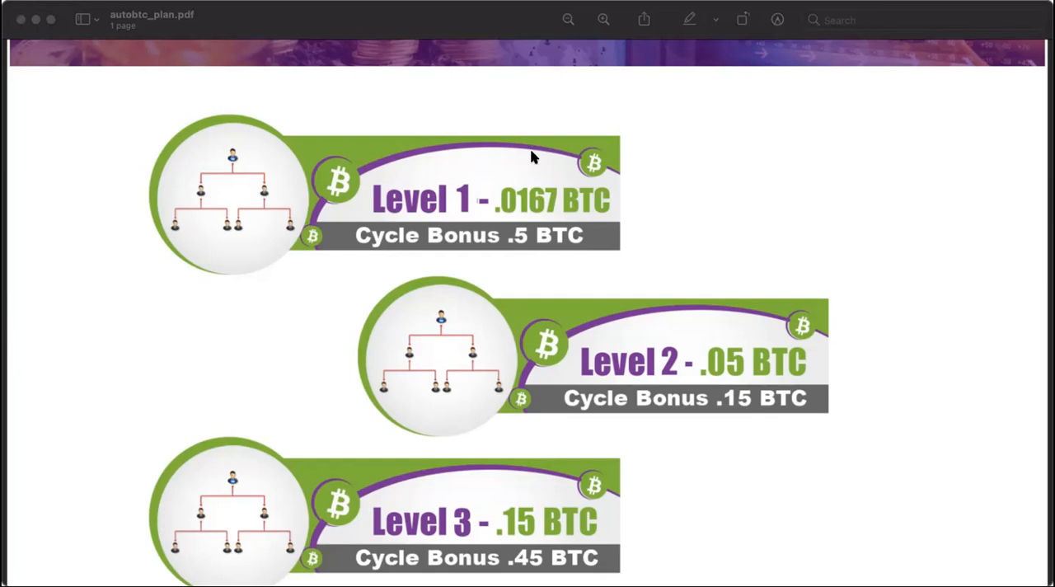
mouse_move(704, 70)
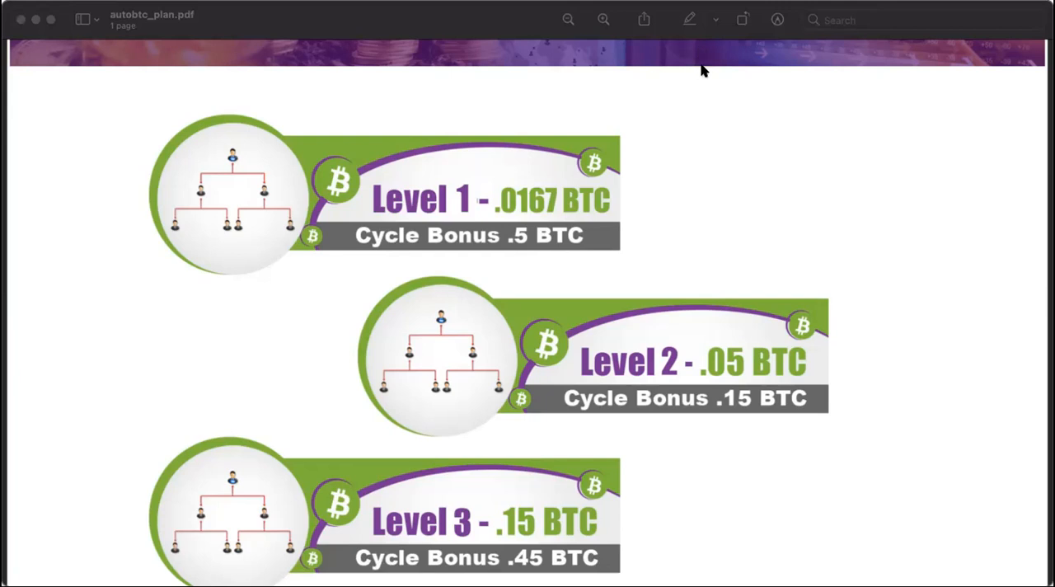
mouse_move(185, 64)
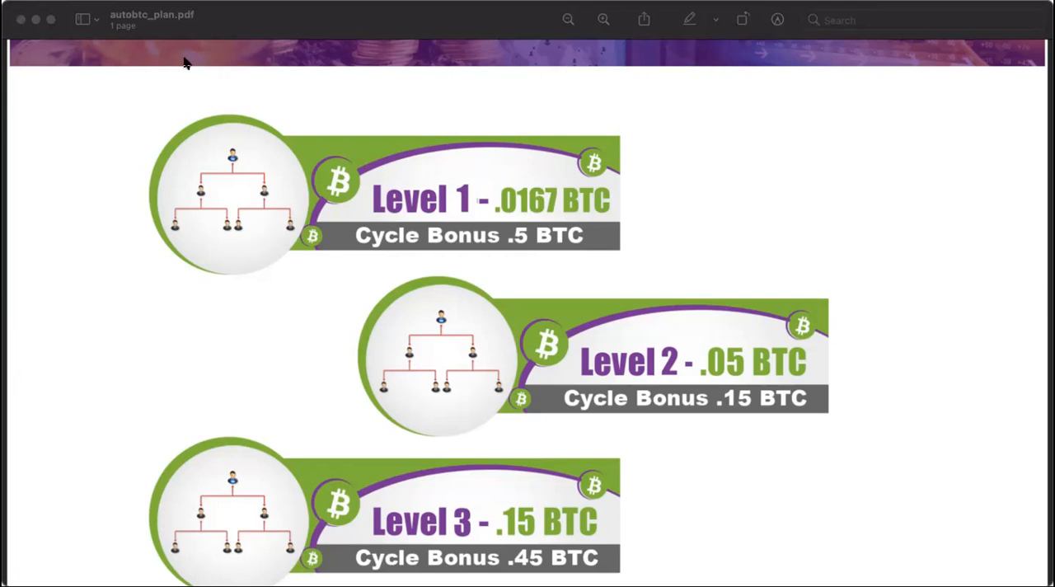
mouse_move(801, 10)
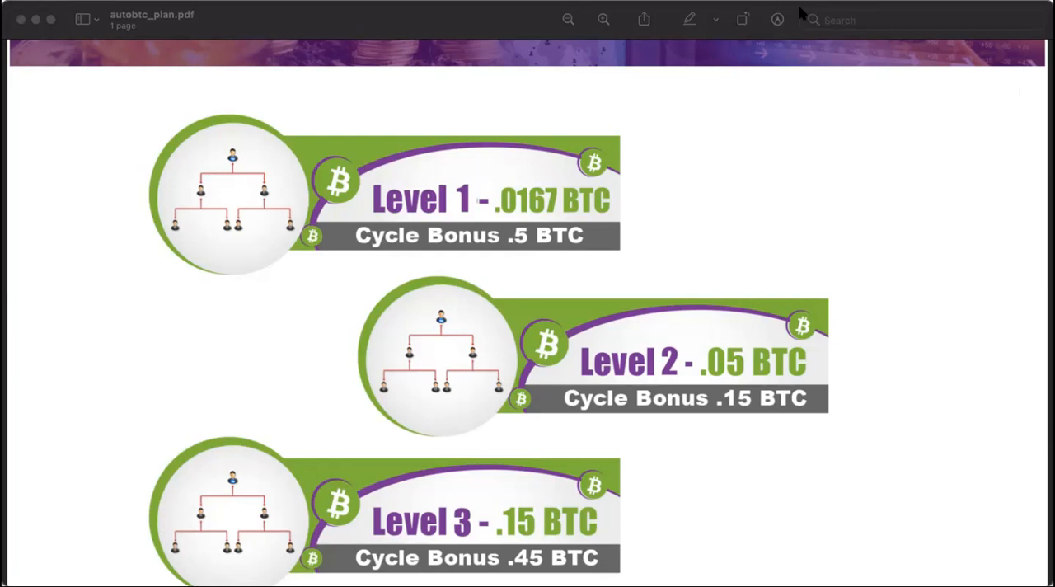
left_click(906, 20)
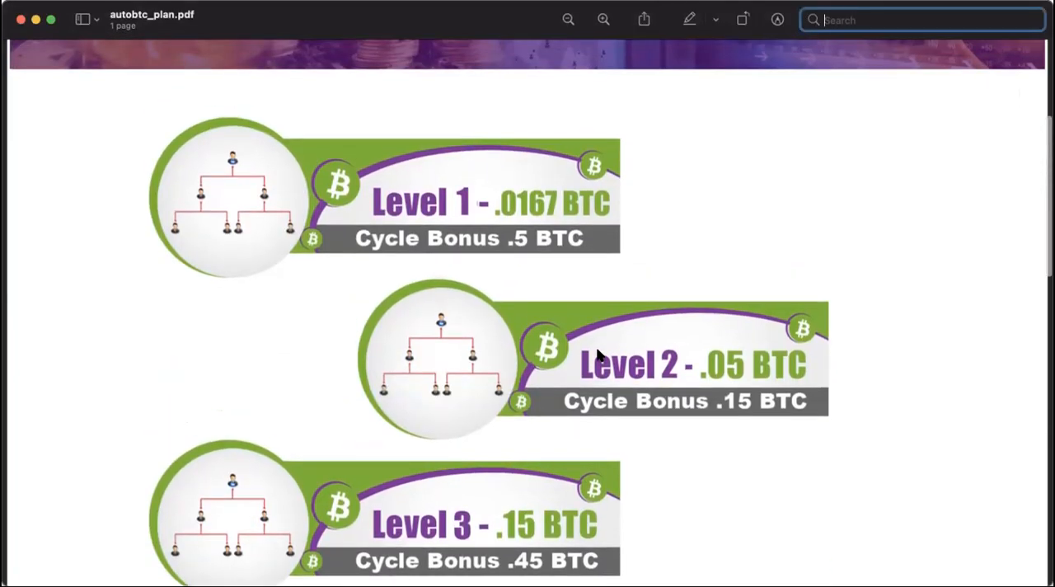
mouse_move(484, 224)
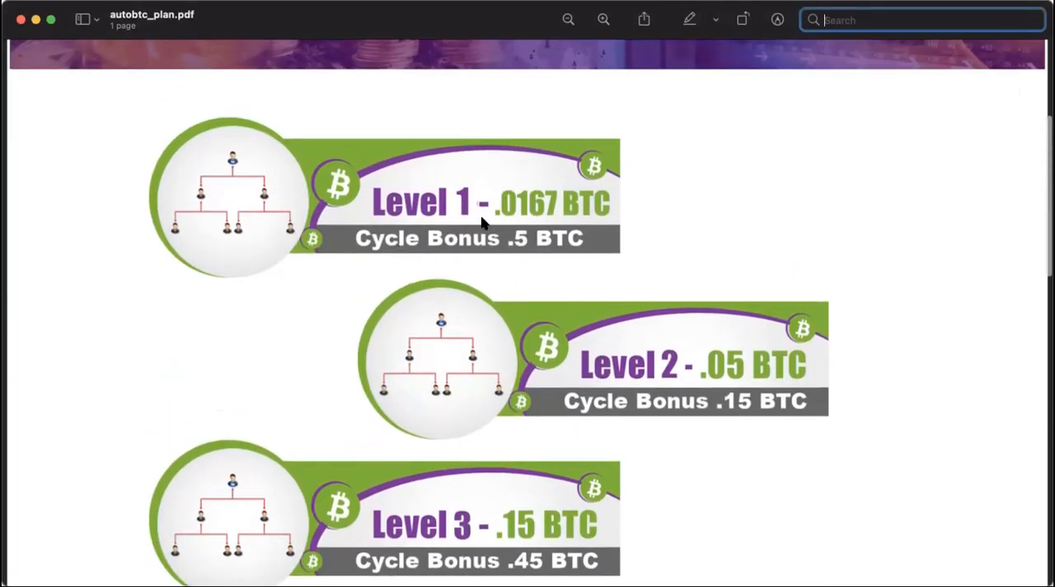
scroll("up", 3)
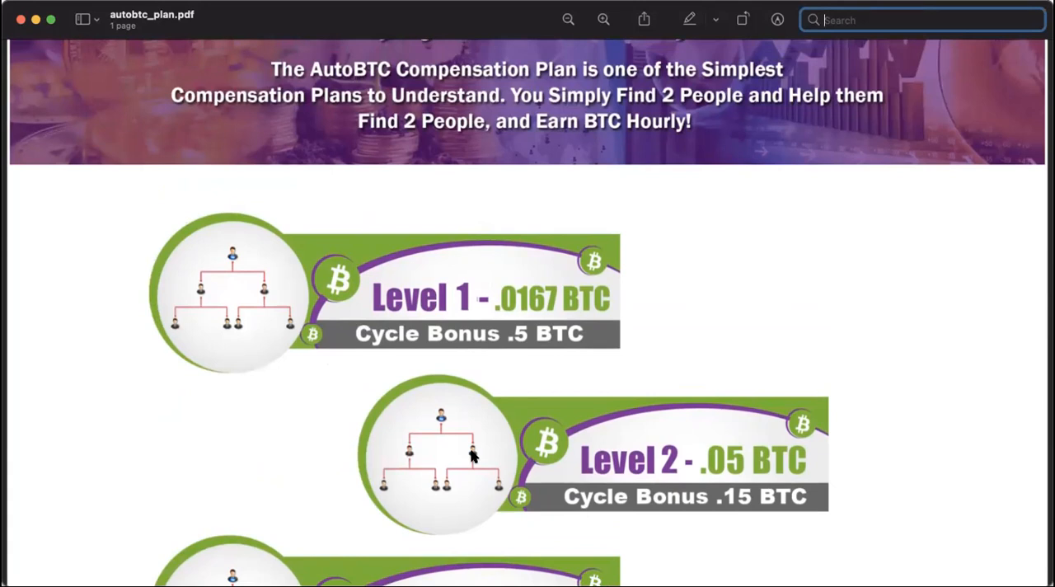
mouse_move(511, 308)
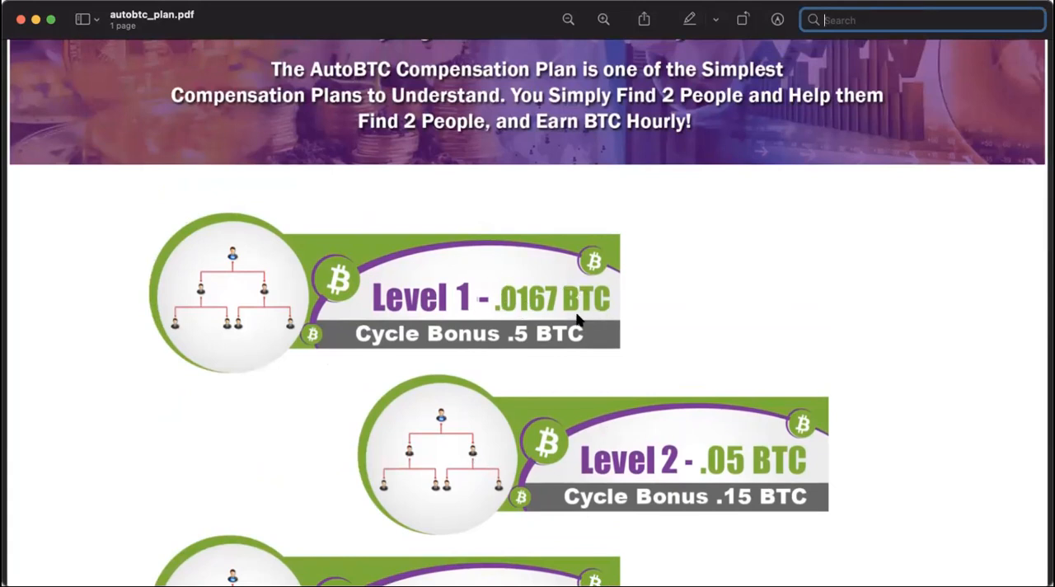
mouse_move(506, 348)
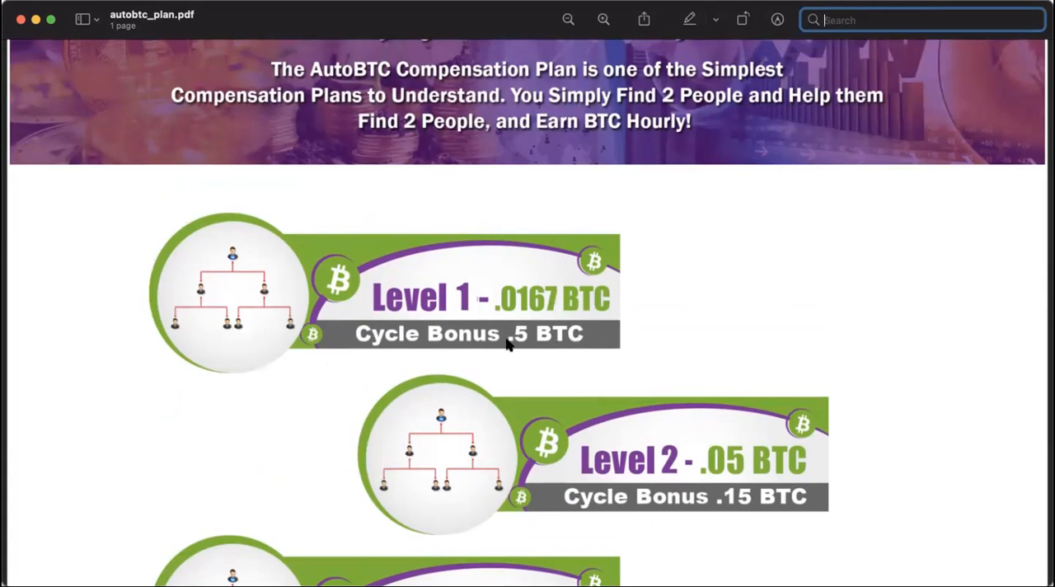
Step: Scroll the PDF to Level 6 (4.05 BTC, 12.15 BTC cycle bonus) and the commission rules
scroll("down", 3)
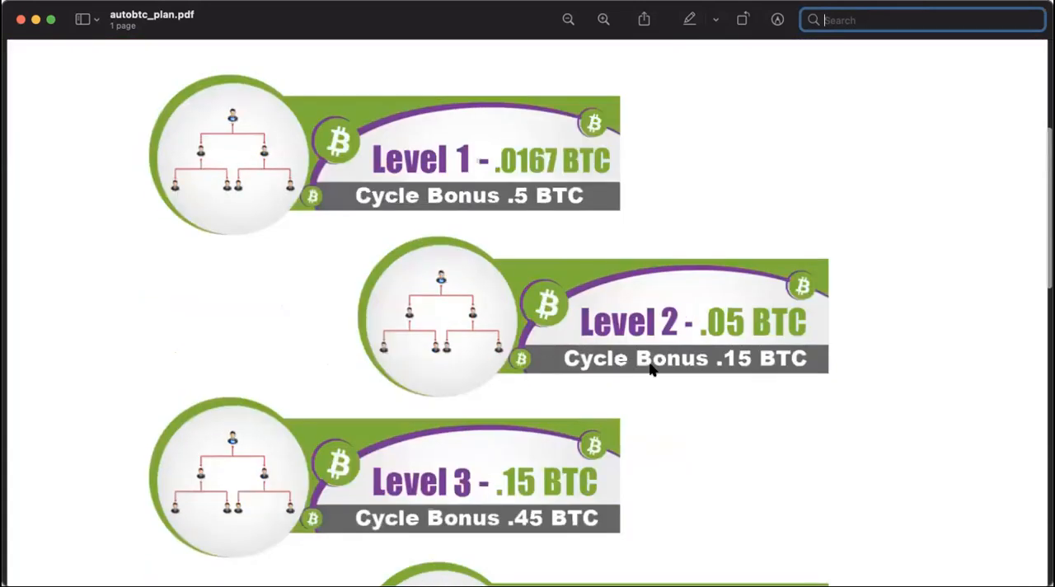
mouse_move(830, 372)
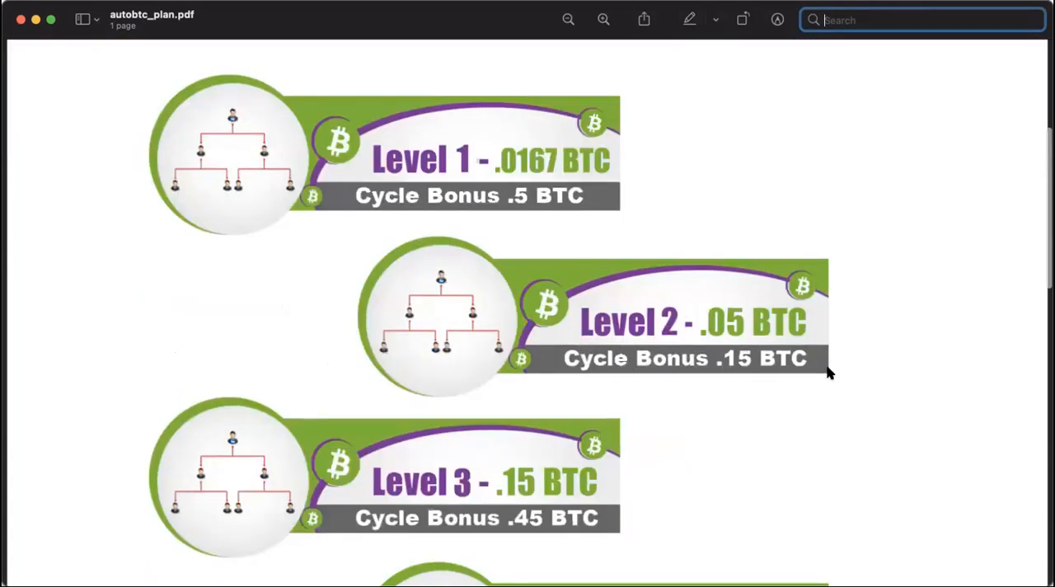
scroll("down", 3)
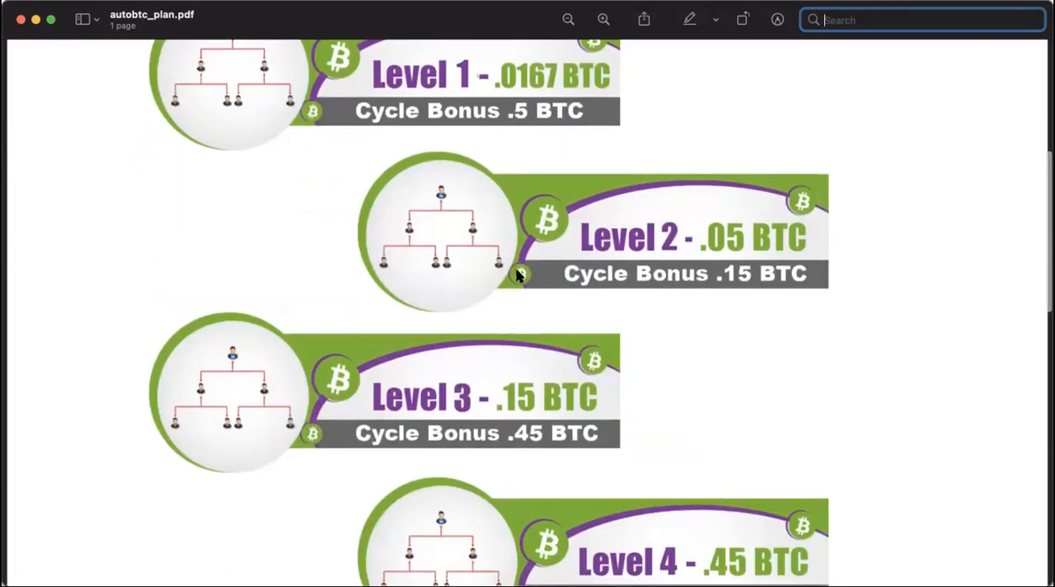
scroll("down", 3)
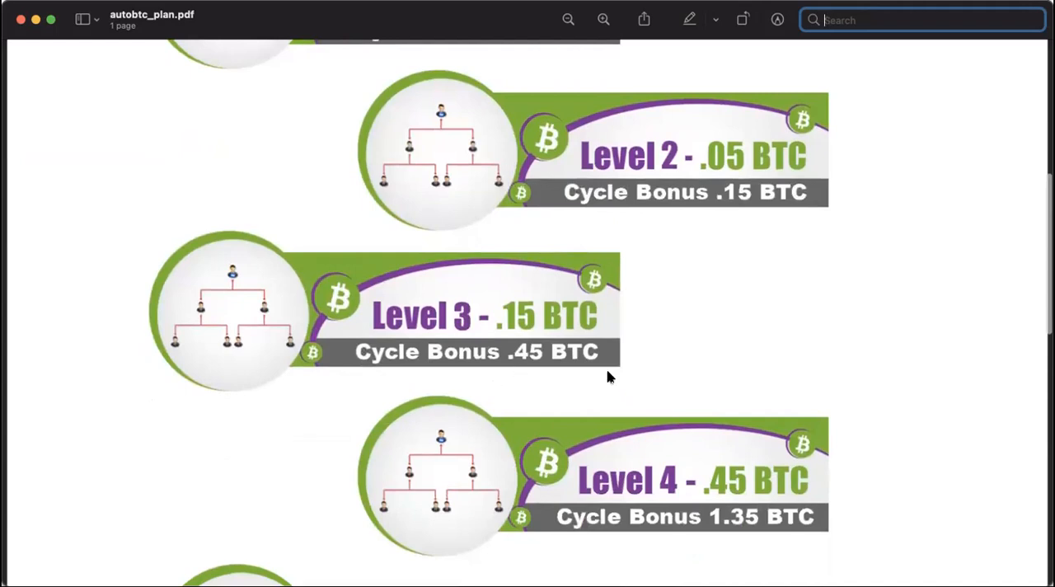
scroll("down", 3)
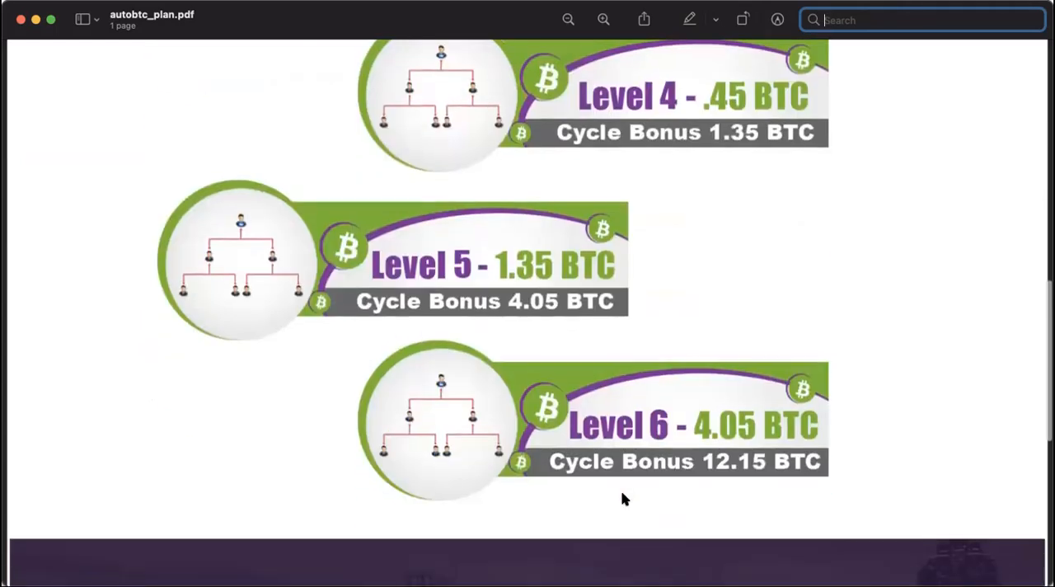
scroll("down", 3)
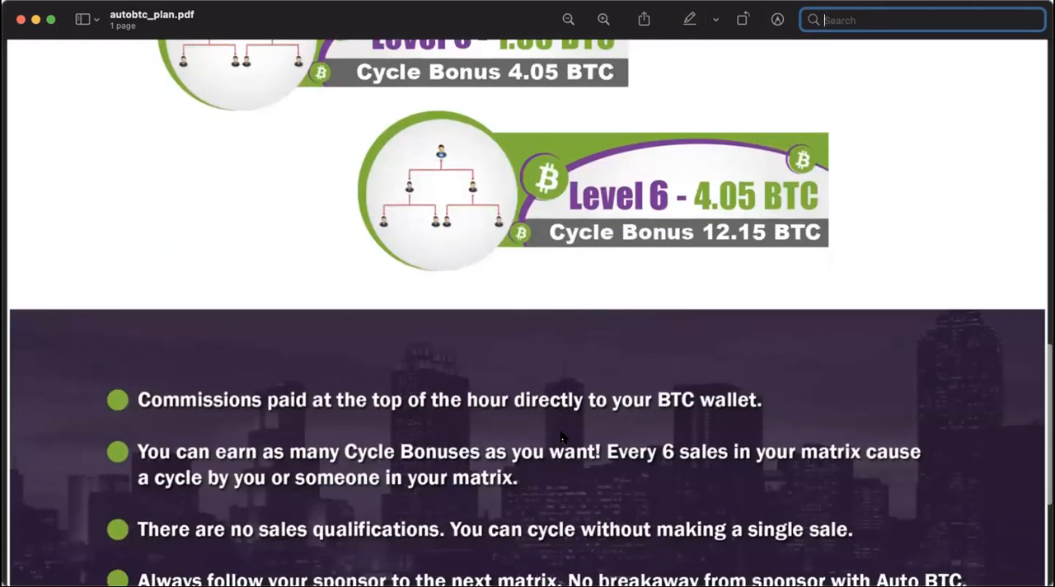
scroll("down", 3)
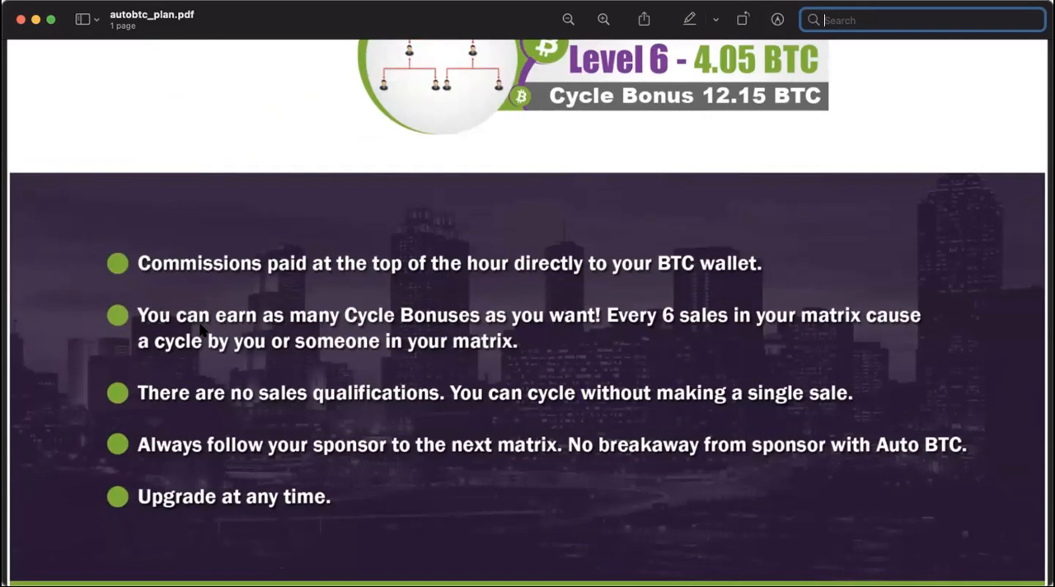
mouse_move(595, 374)
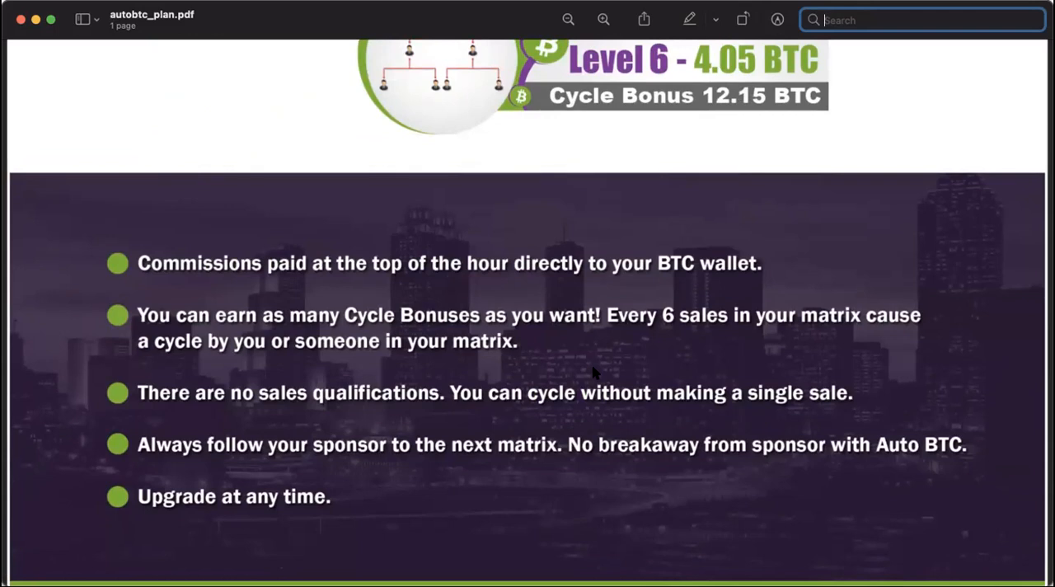
scroll("down", 3)
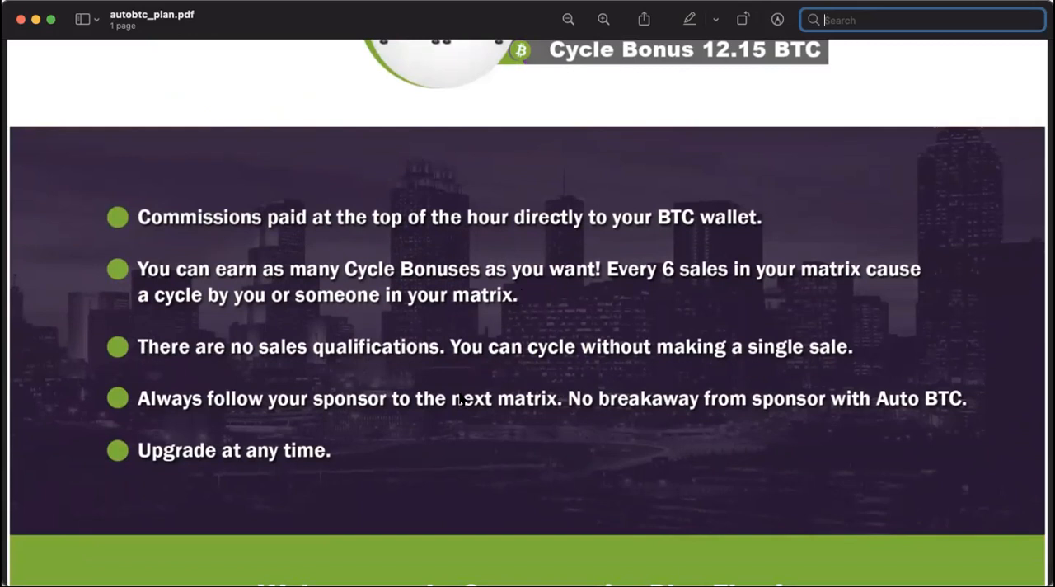
scroll("down", 3)
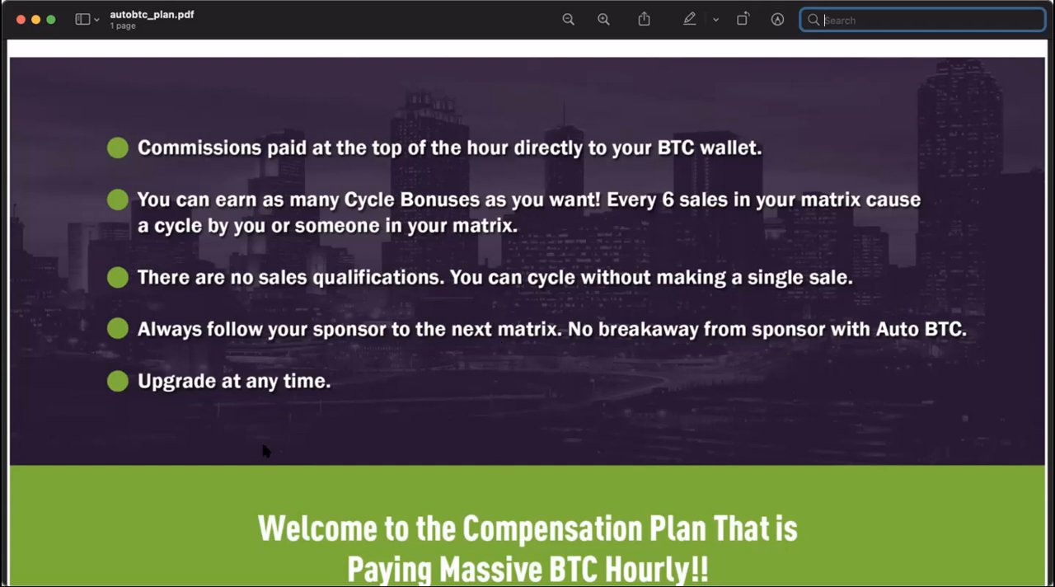
mouse_move(163, 405)
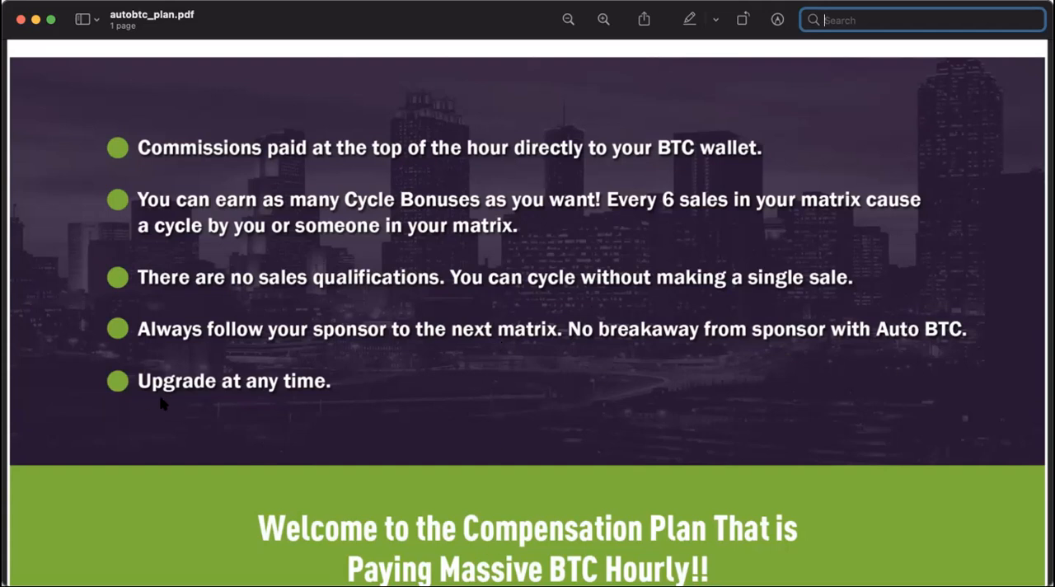
scroll("down", 3)
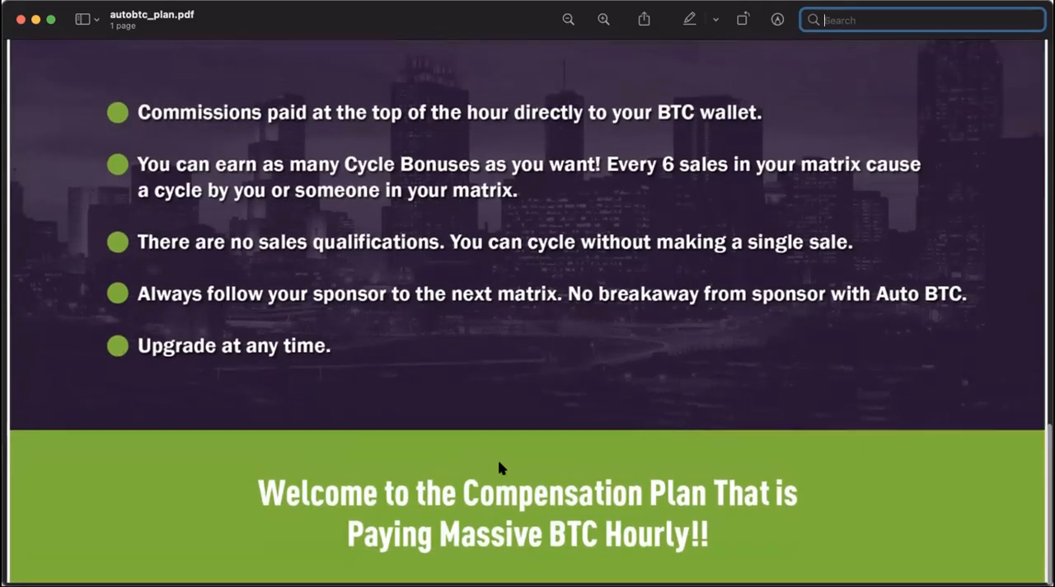
scroll("down", 3)
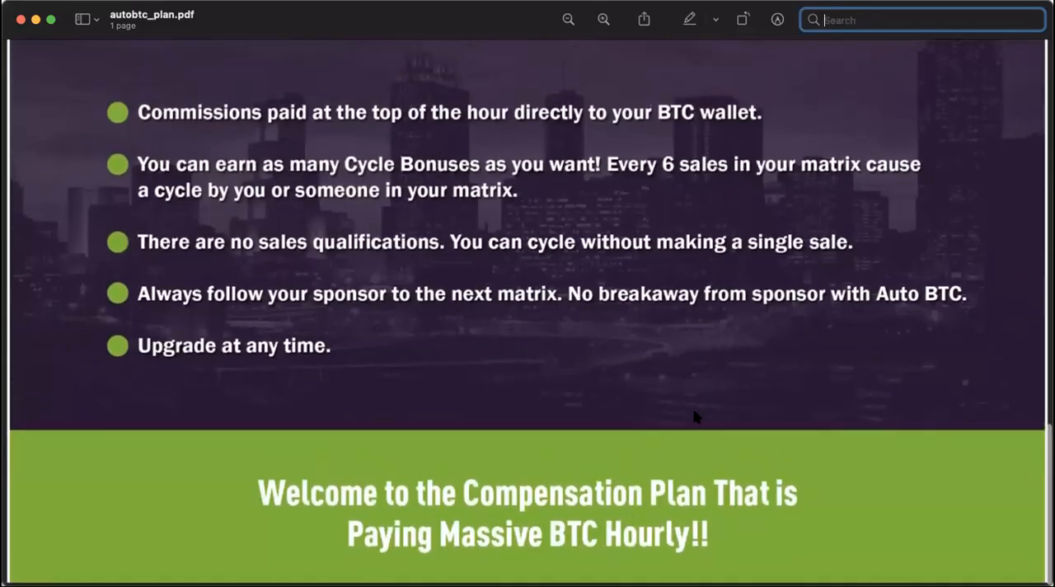
Step: Scroll autobtc_plan.pdf to the AutoBTC Builder logo, welcome banner and Level 1 .0167 BTC
scroll("down", 3)
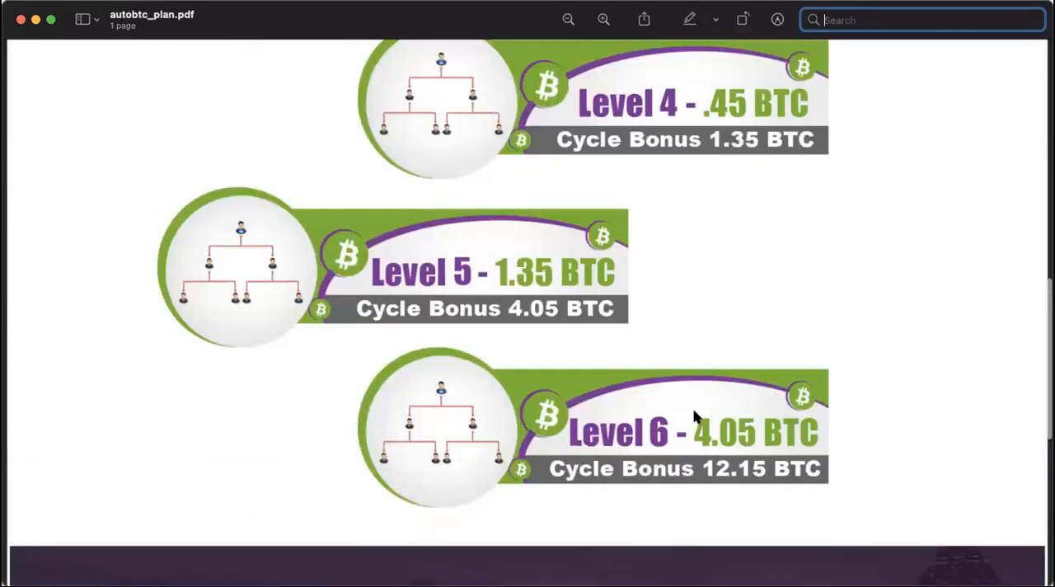
scroll("up", 3)
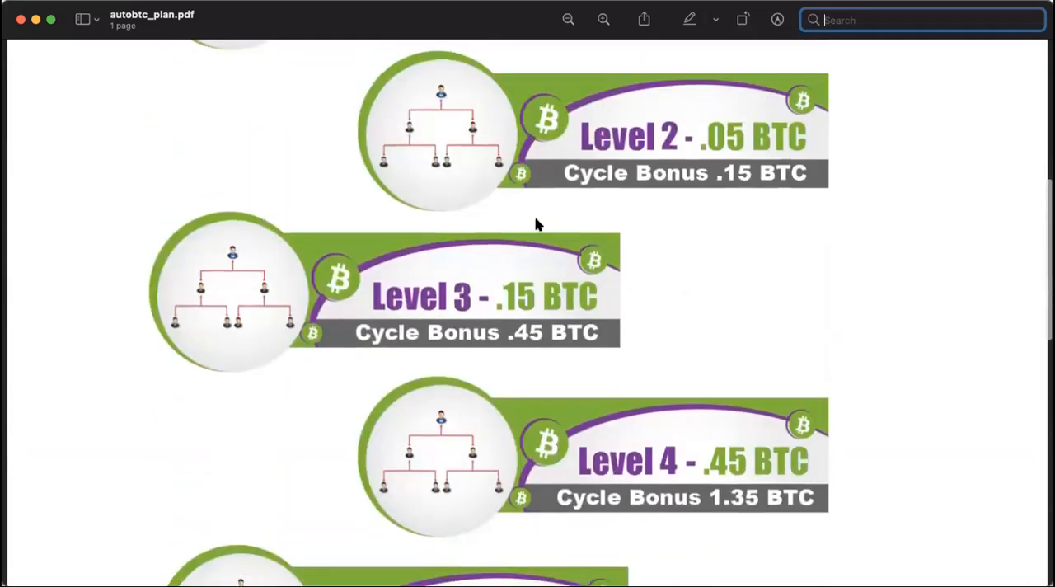
scroll("up", 3)
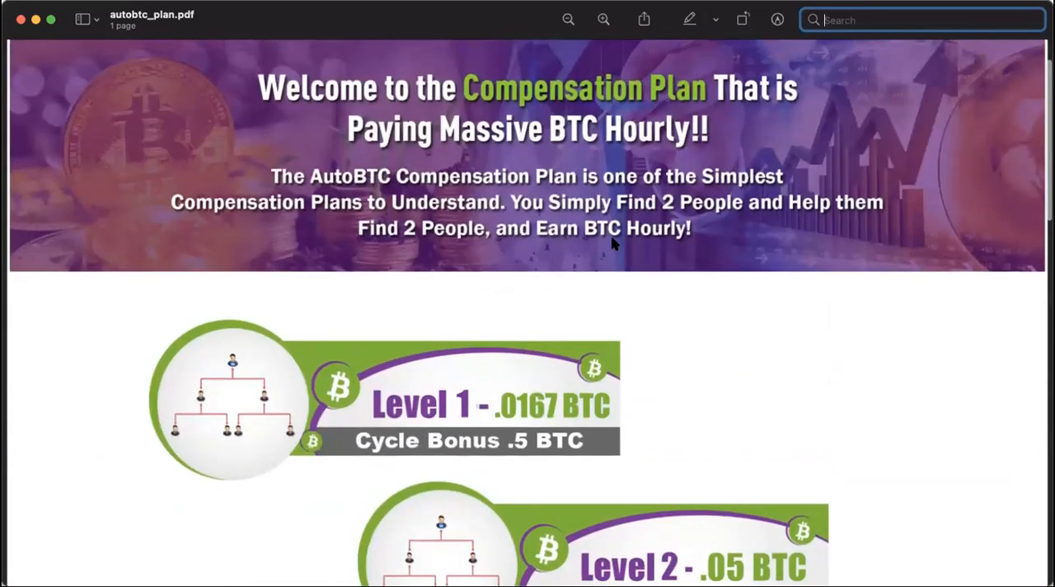
scroll("down", 3)
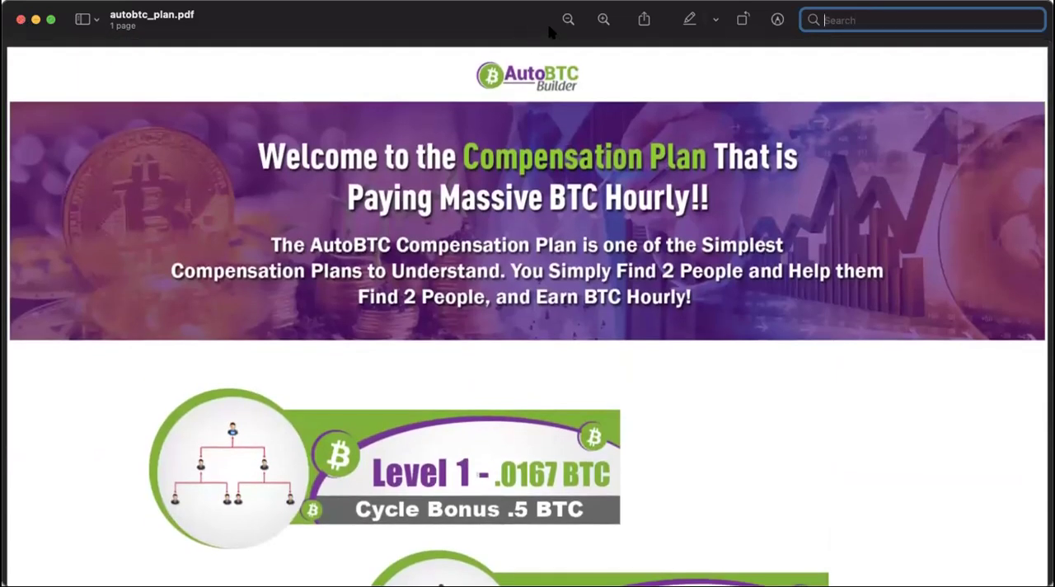
mouse_move(303, 192)
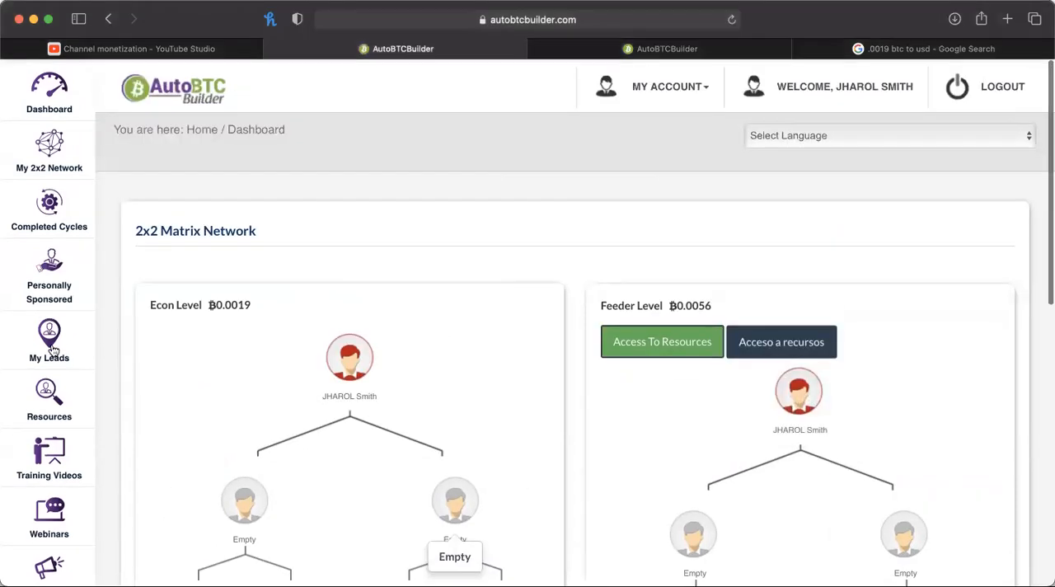
Step: Open Helpdesk from the sidebar and scroll the prefilled support form
scroll("down", 3)
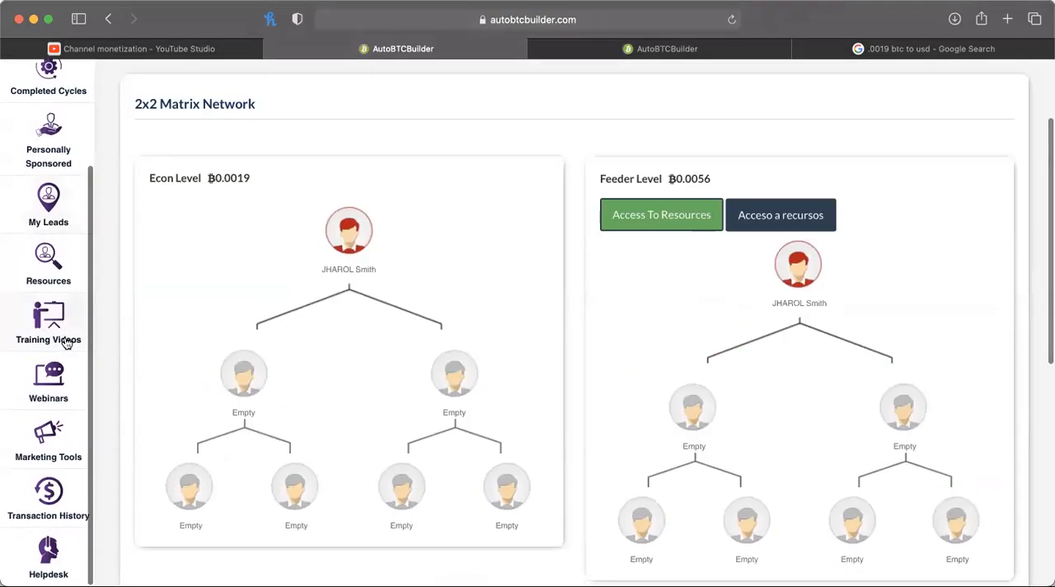
scroll("down", 3)
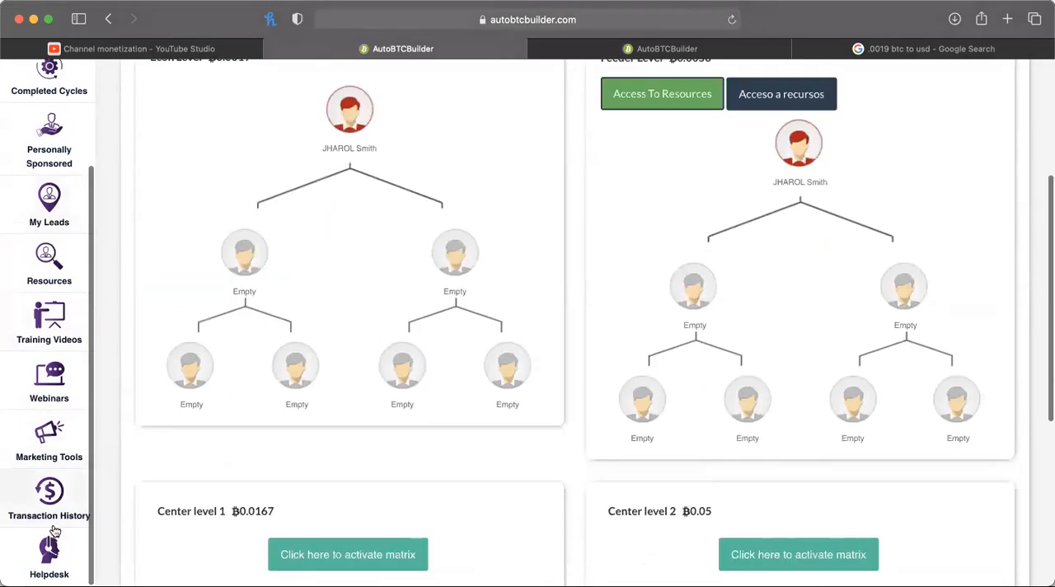
left_click(48, 552)
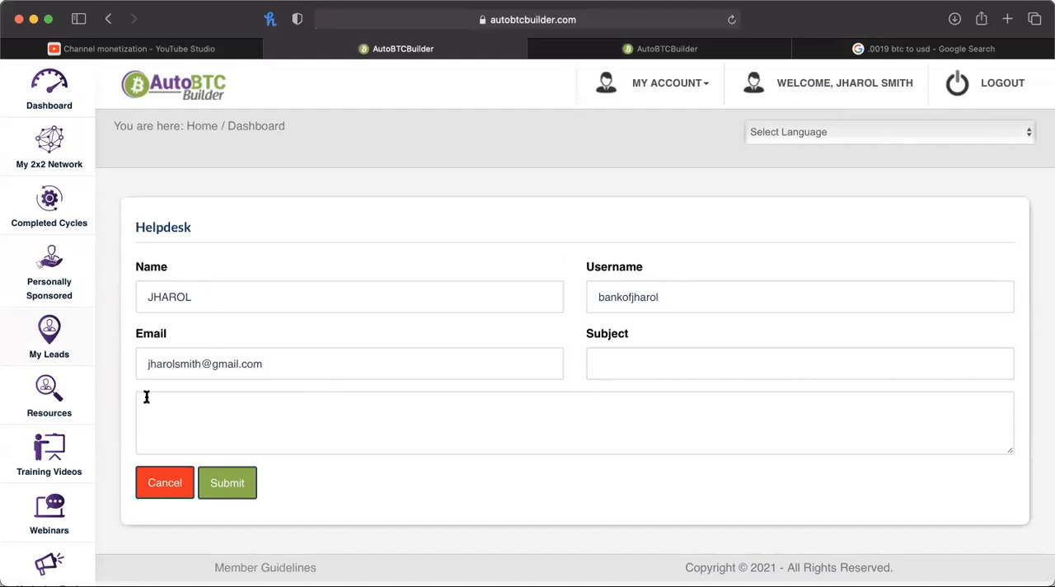
scroll("down", 3)
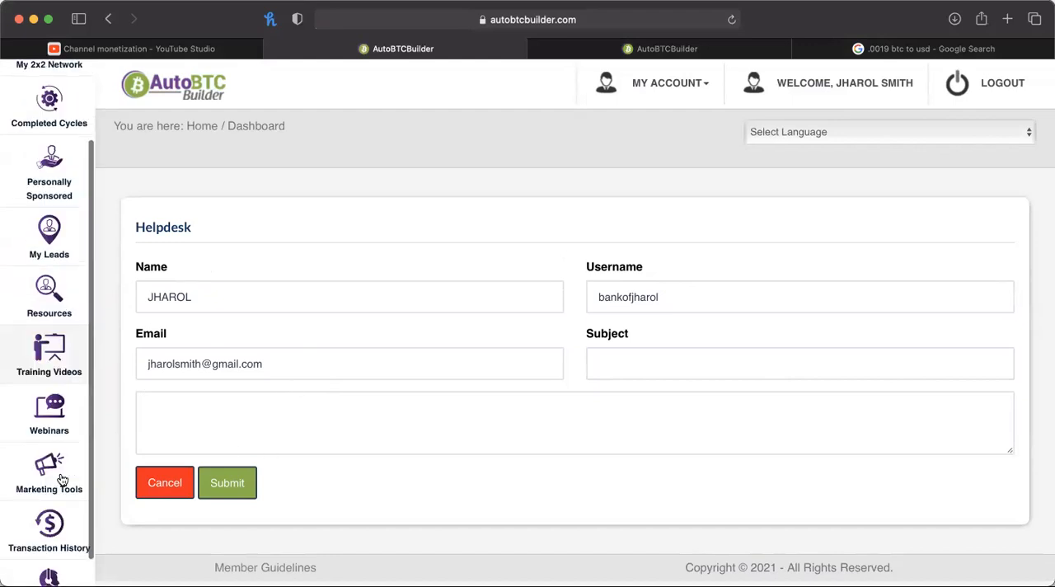
scroll("down", 3)
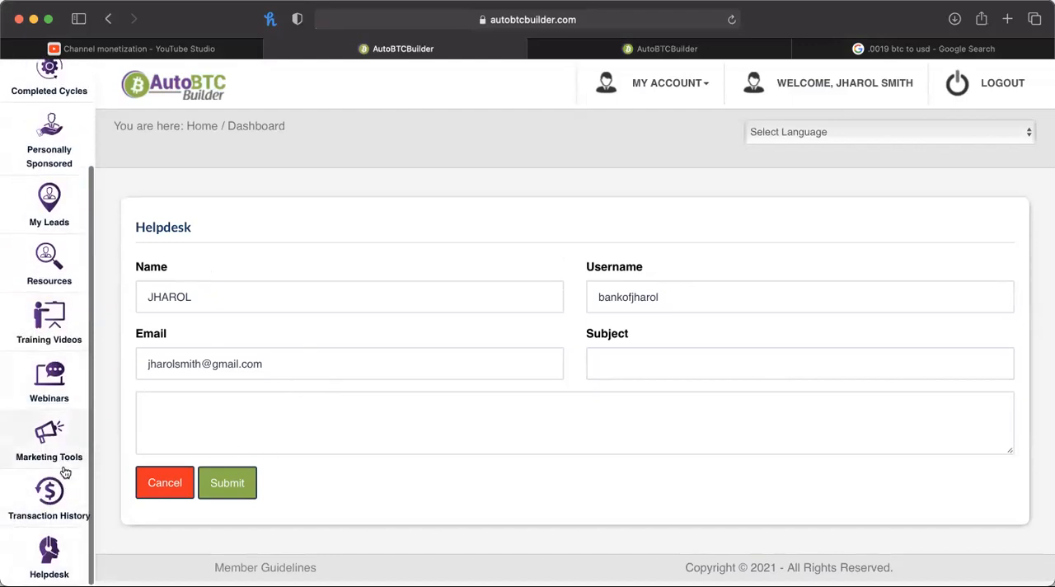
mouse_move(48, 402)
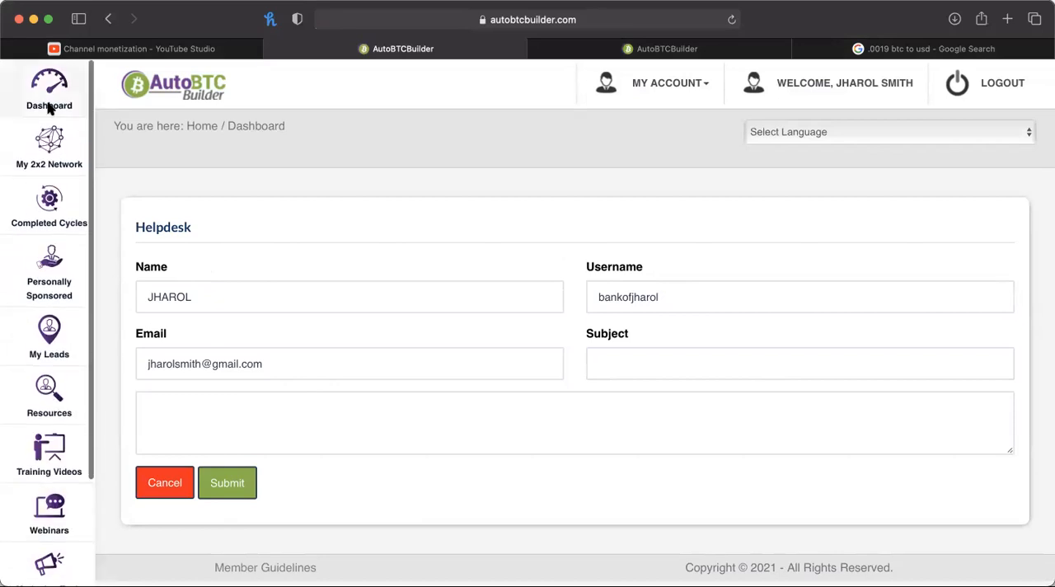
Step: Return to the Dashboard, then show the My Account dropdown with Edit Profile and Withdraw
left_click(48, 89)
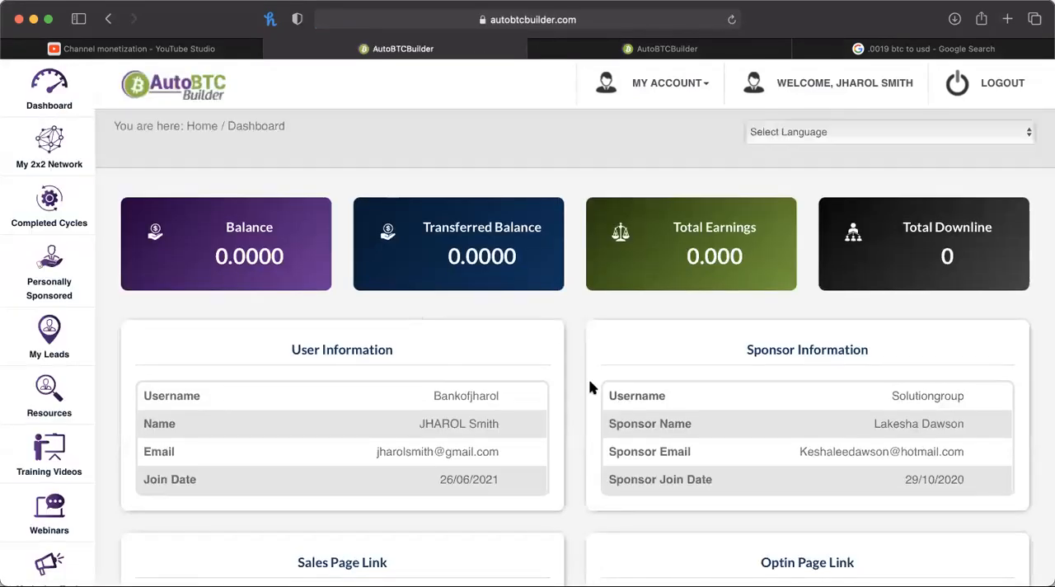
scroll("down", 3)
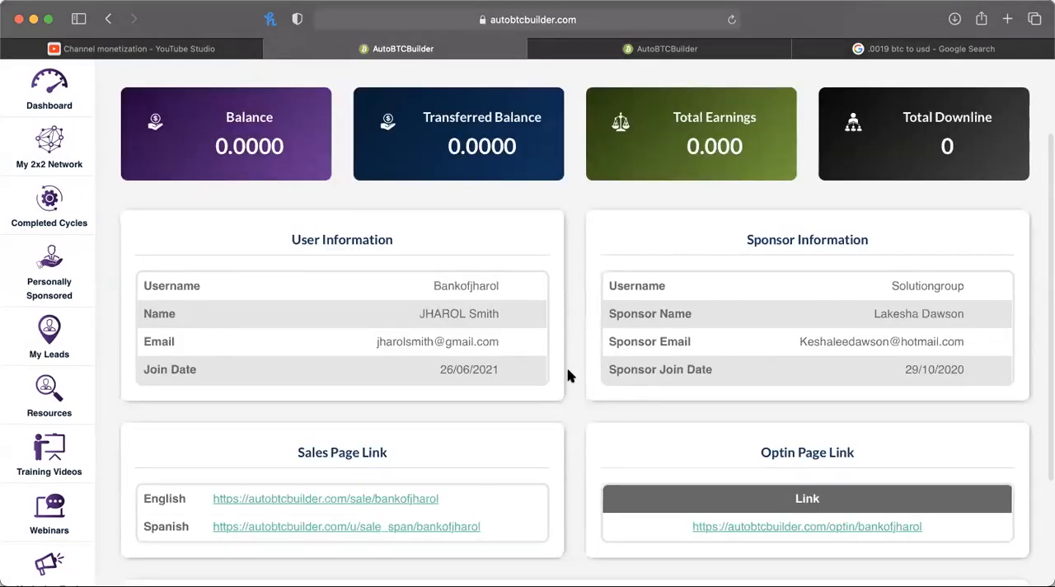
scroll("down", 3)
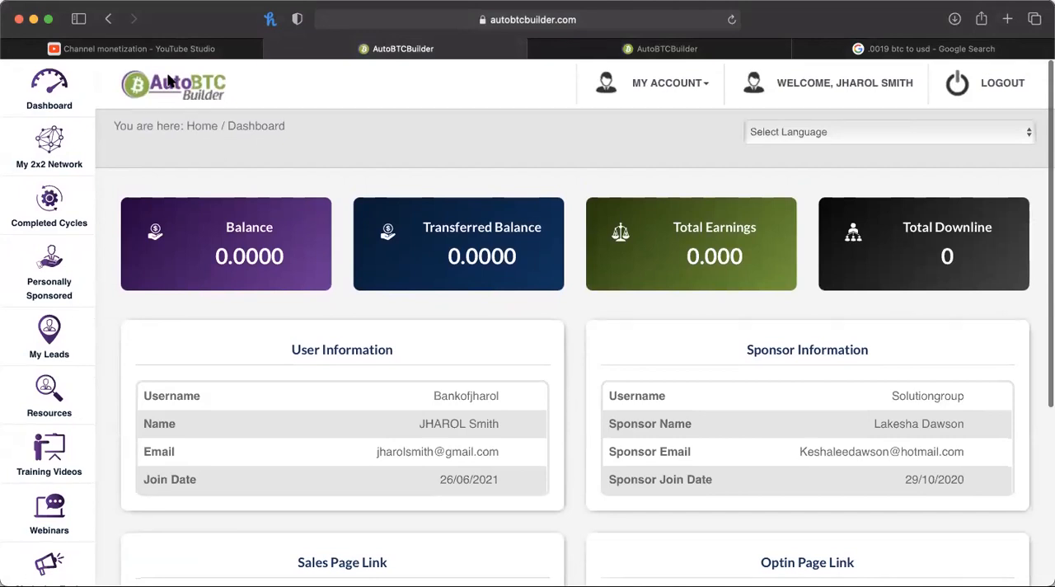
left_click(662, 82)
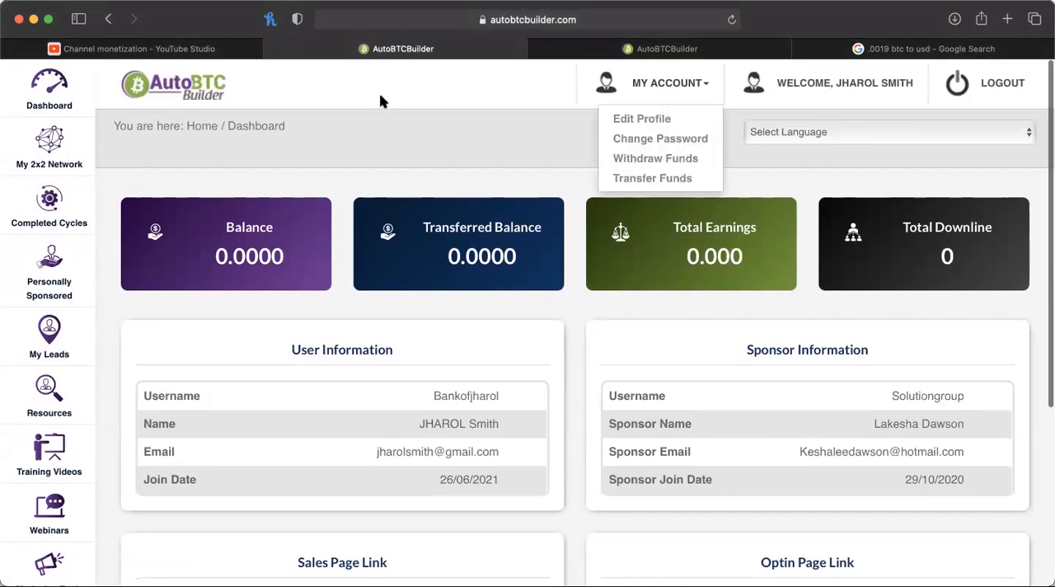